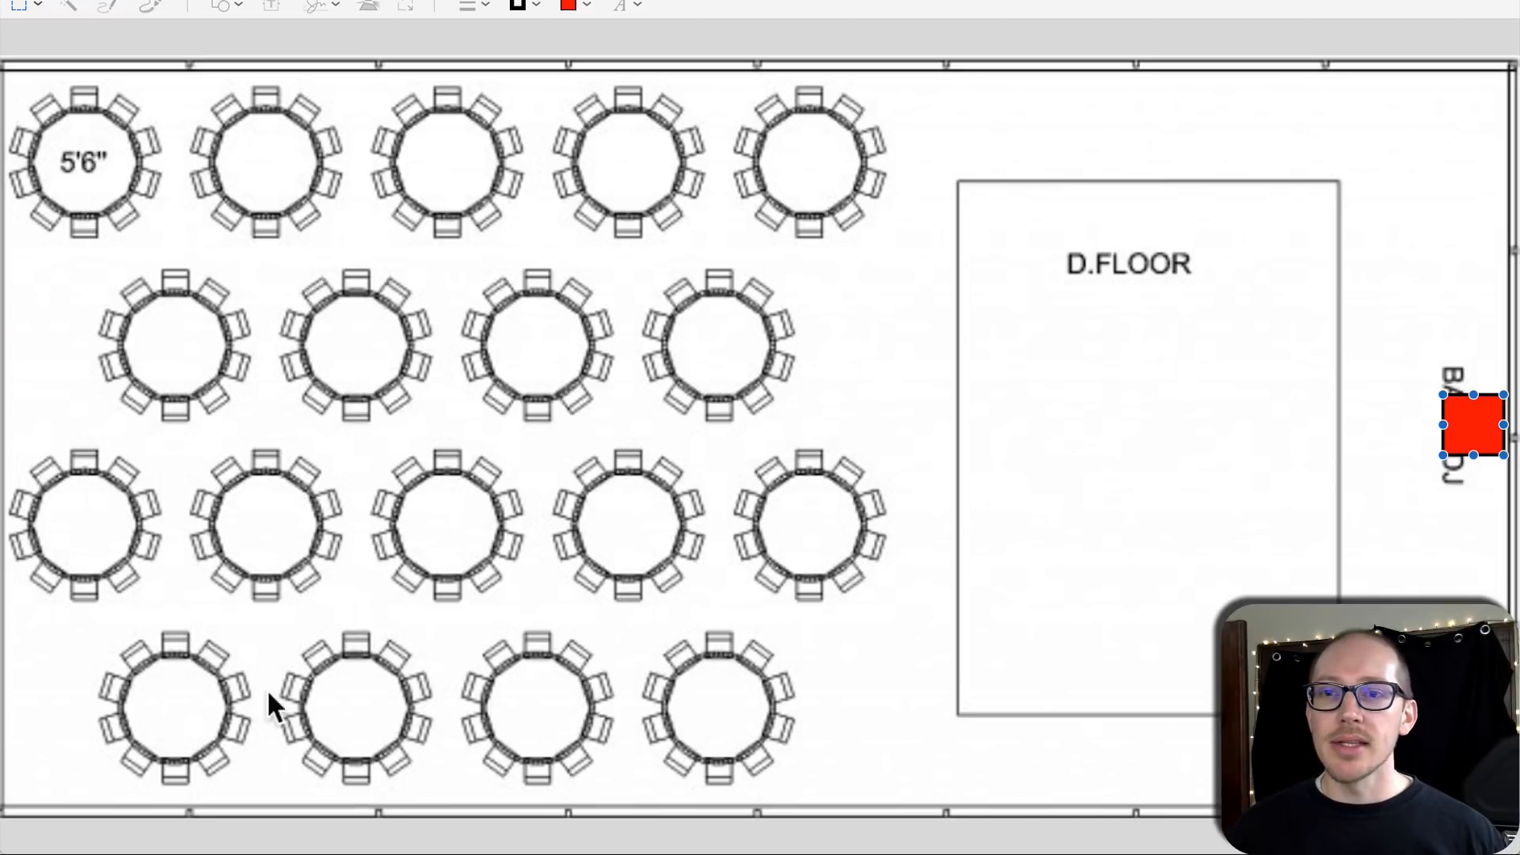
mouse_move(415, 279)
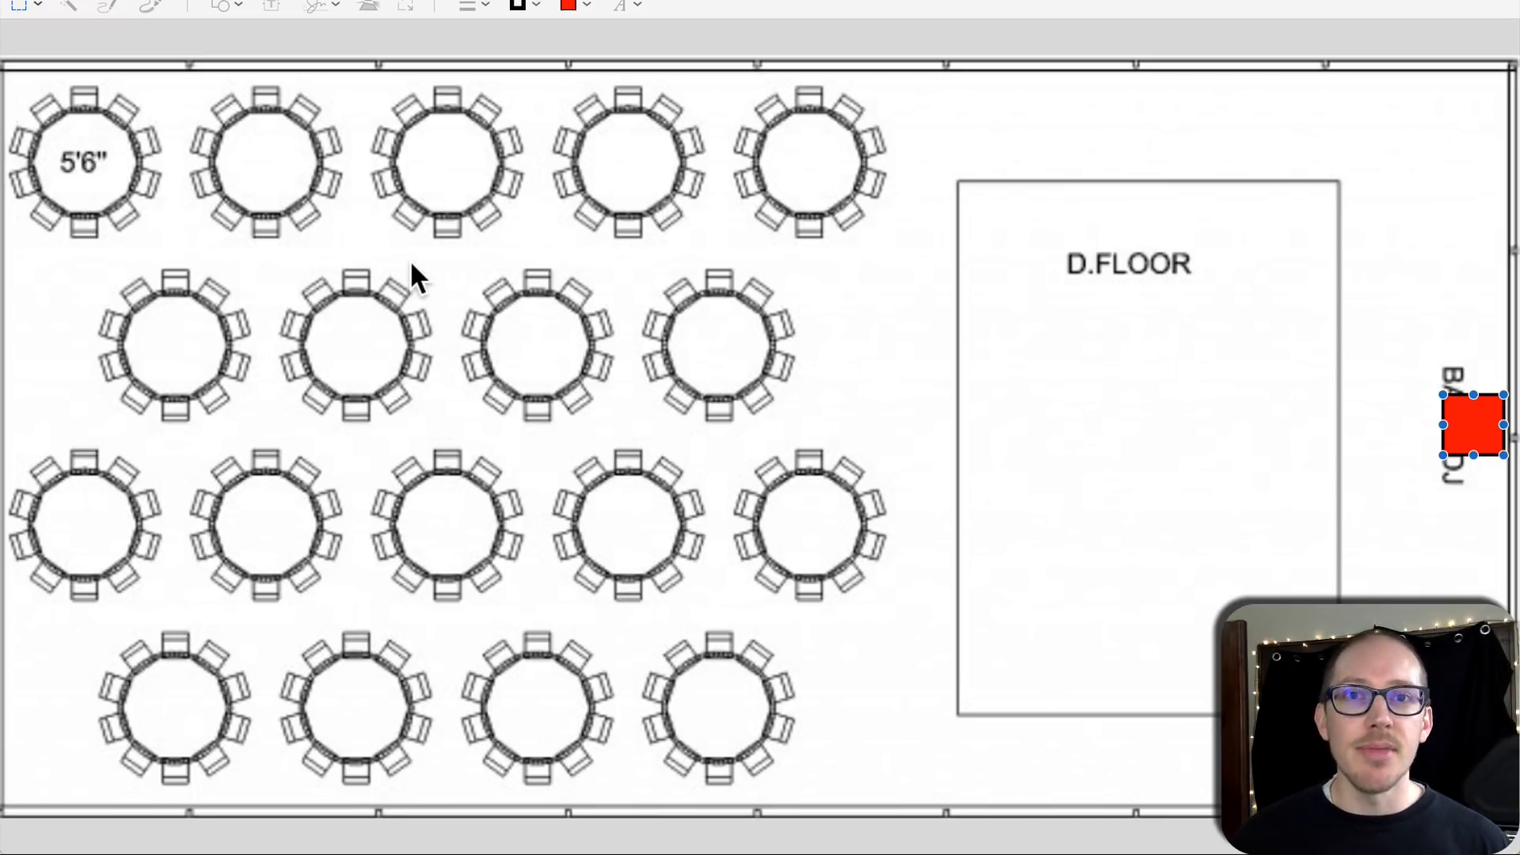
mouse_move(353, 247)
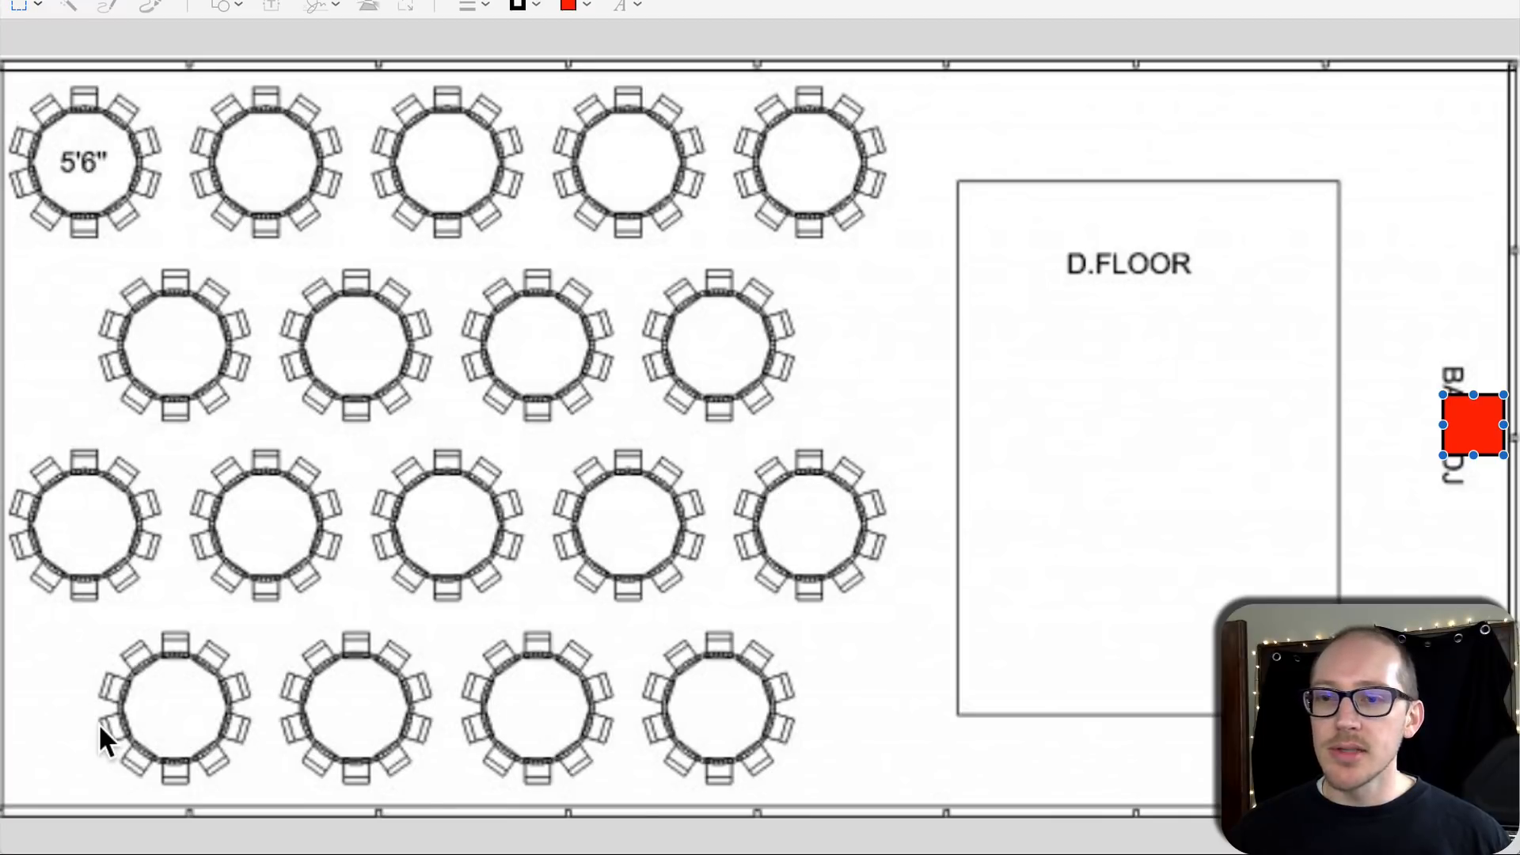
mouse_move(242, 344)
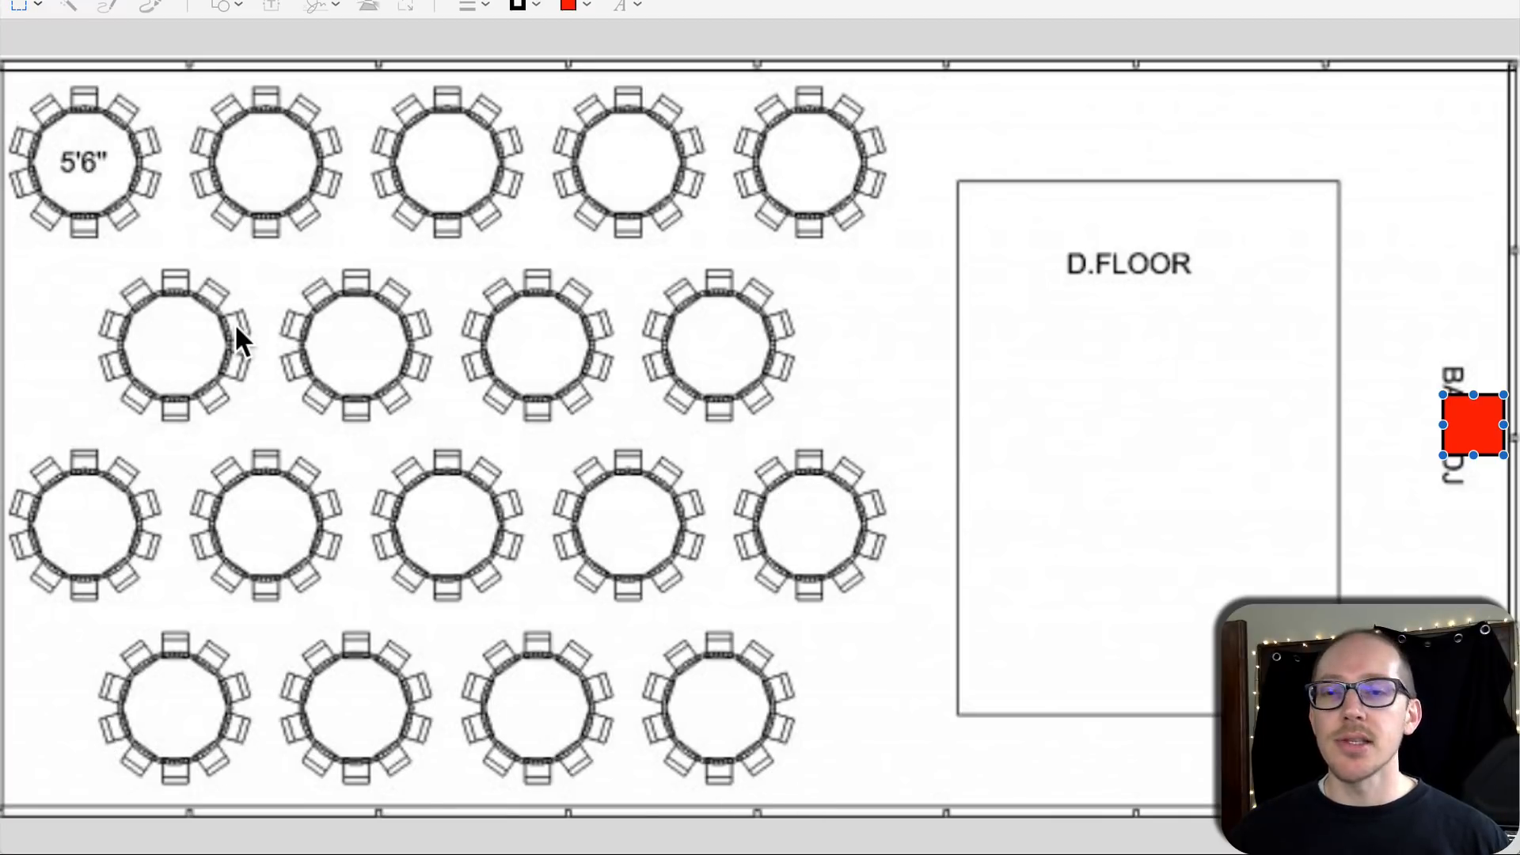
mouse_move(448, 458)
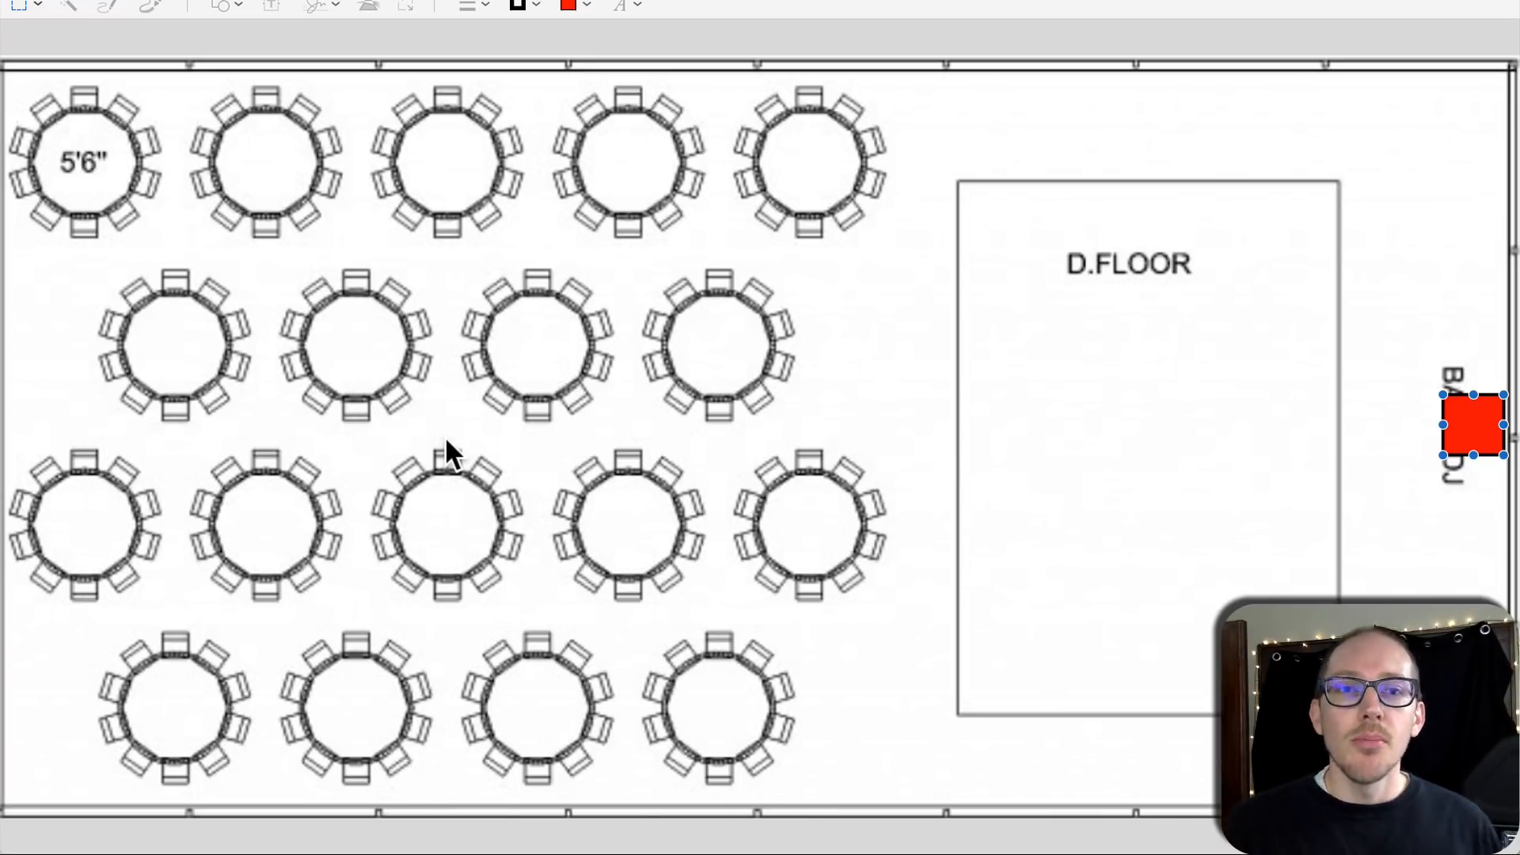
mouse_move(1315, 383)
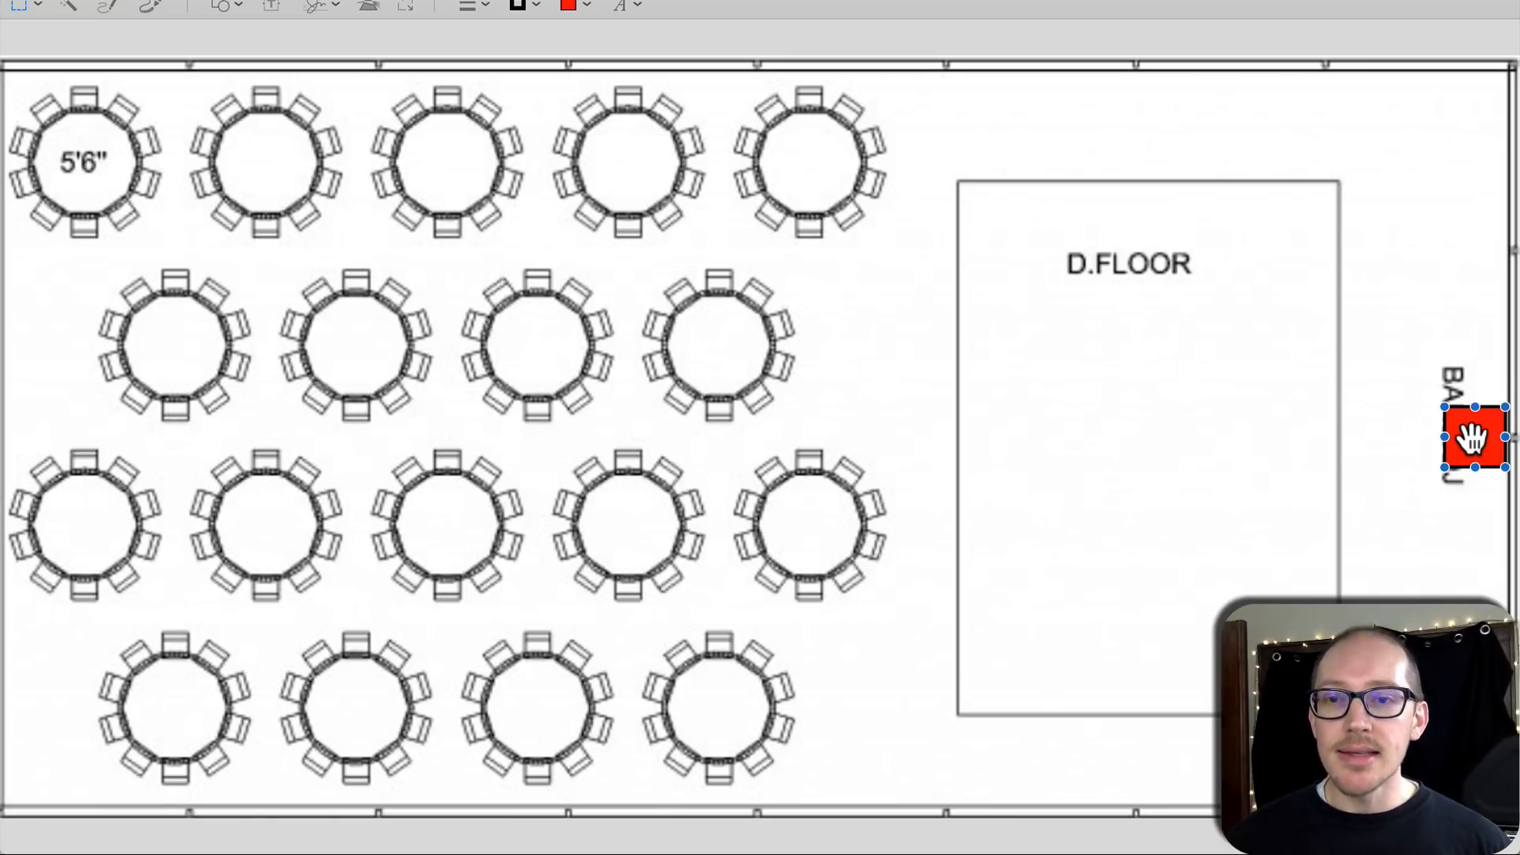
mouse_move(325, 137)
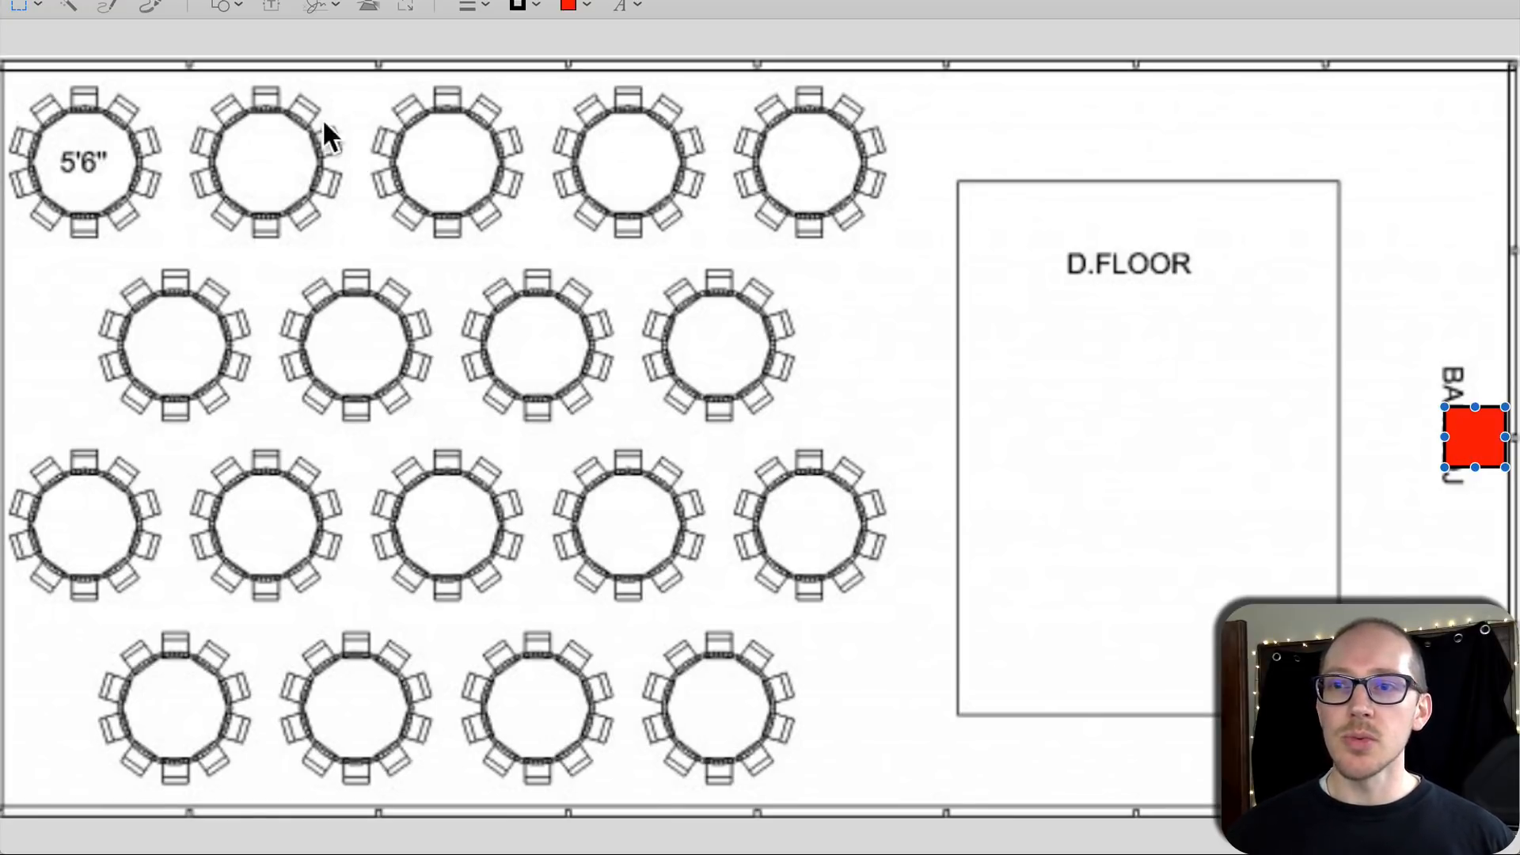
mouse_move(800, 339)
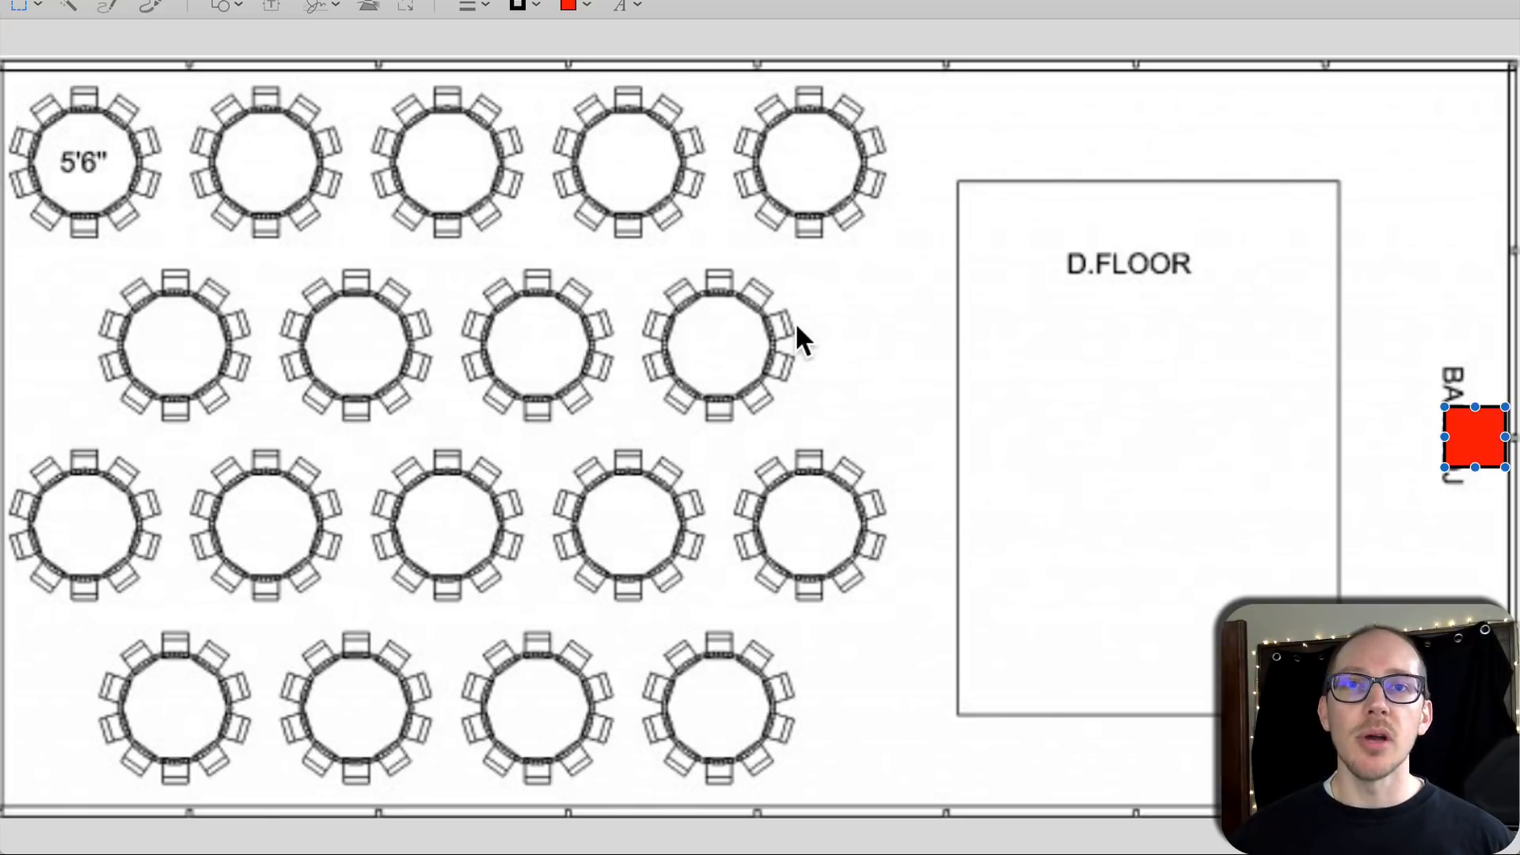
mouse_move(848, 349)
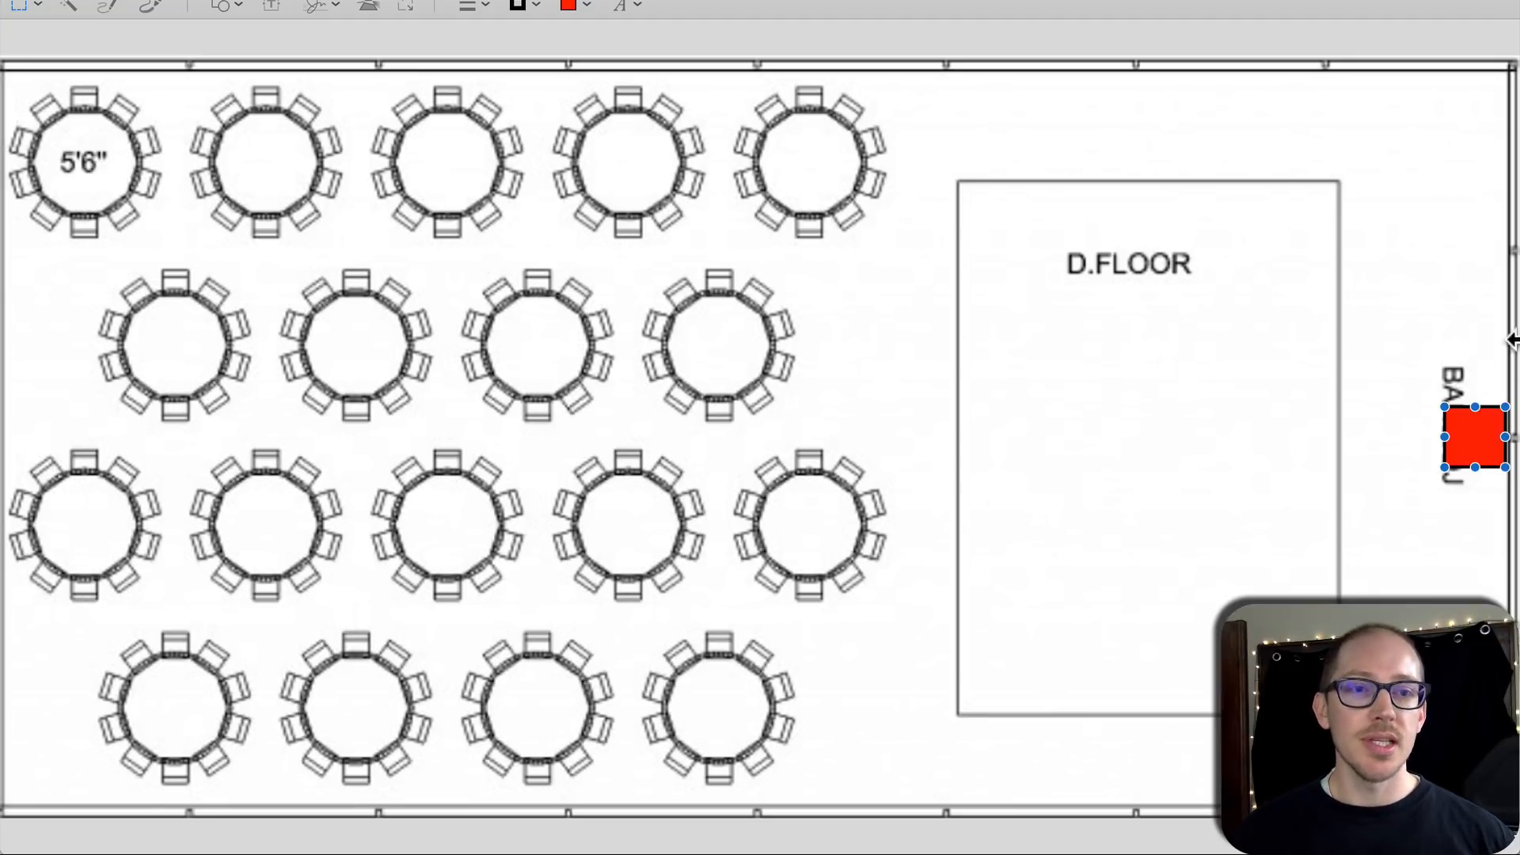
mouse_move(1326, 261)
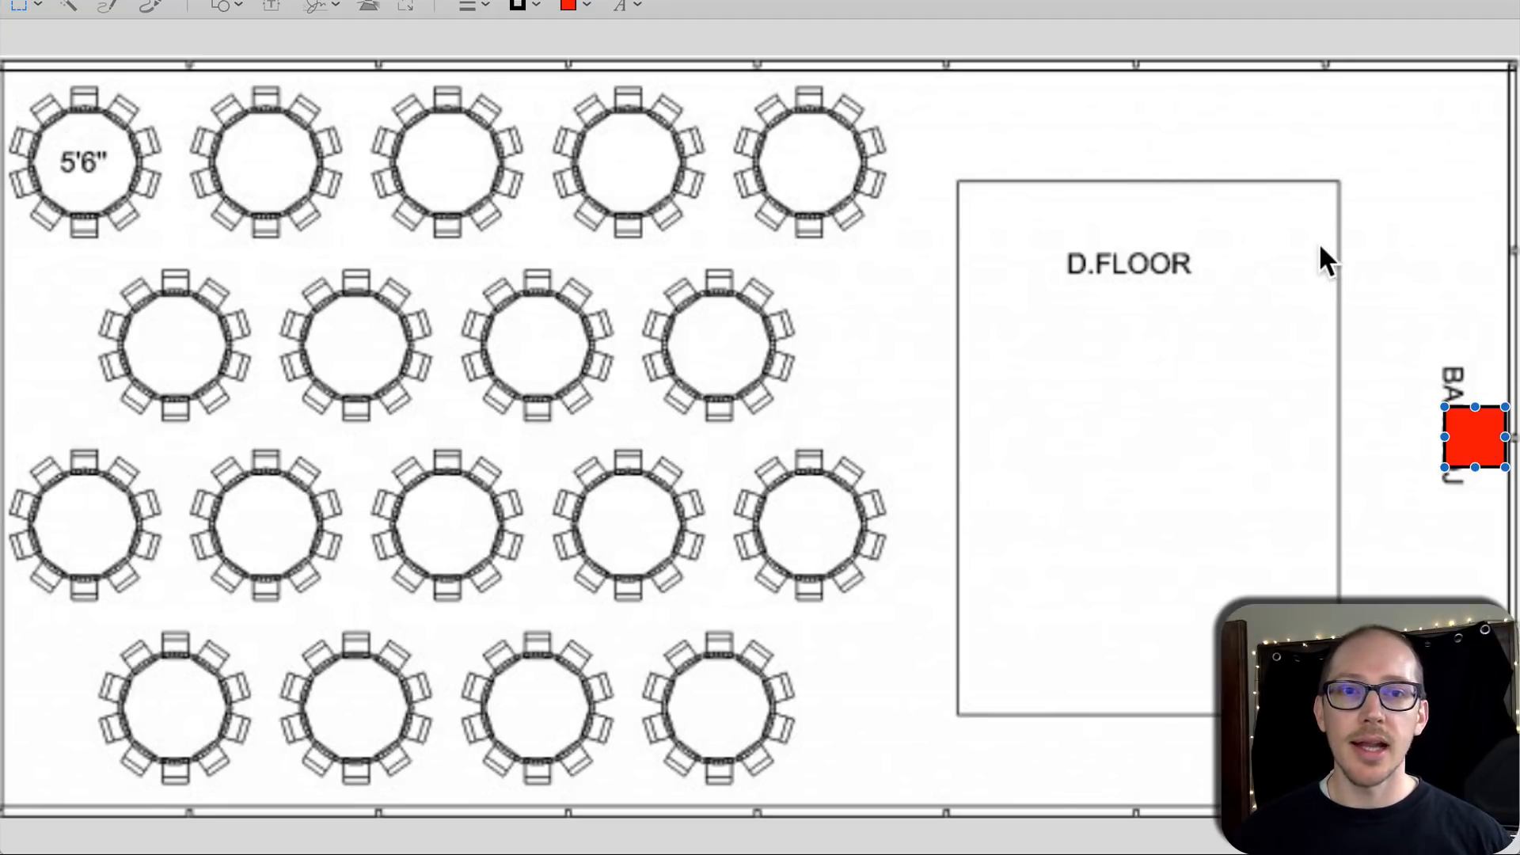
mouse_move(776, 164)
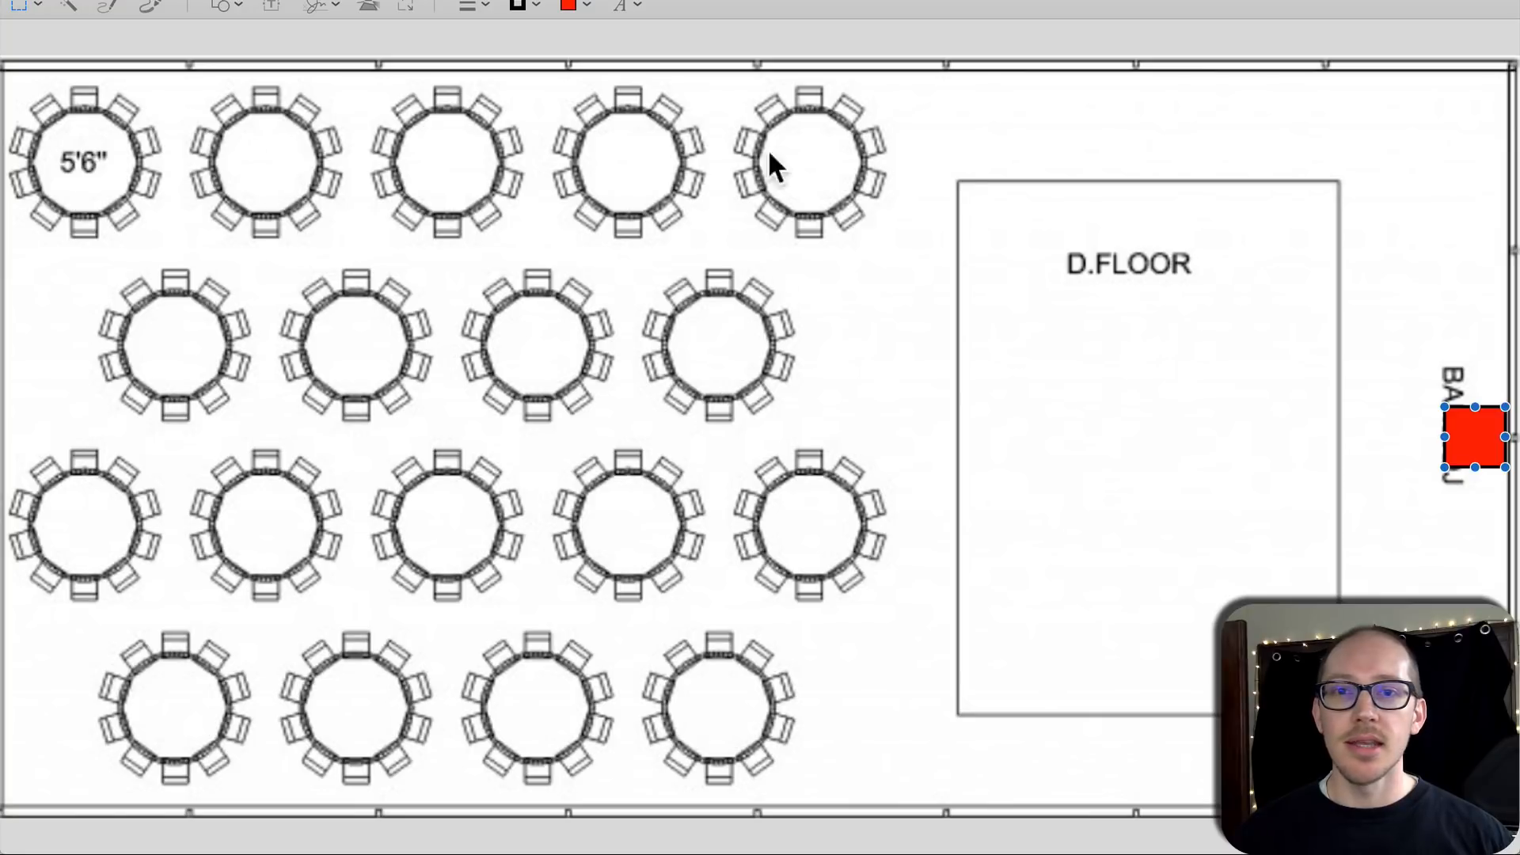
mouse_move(878, 325)
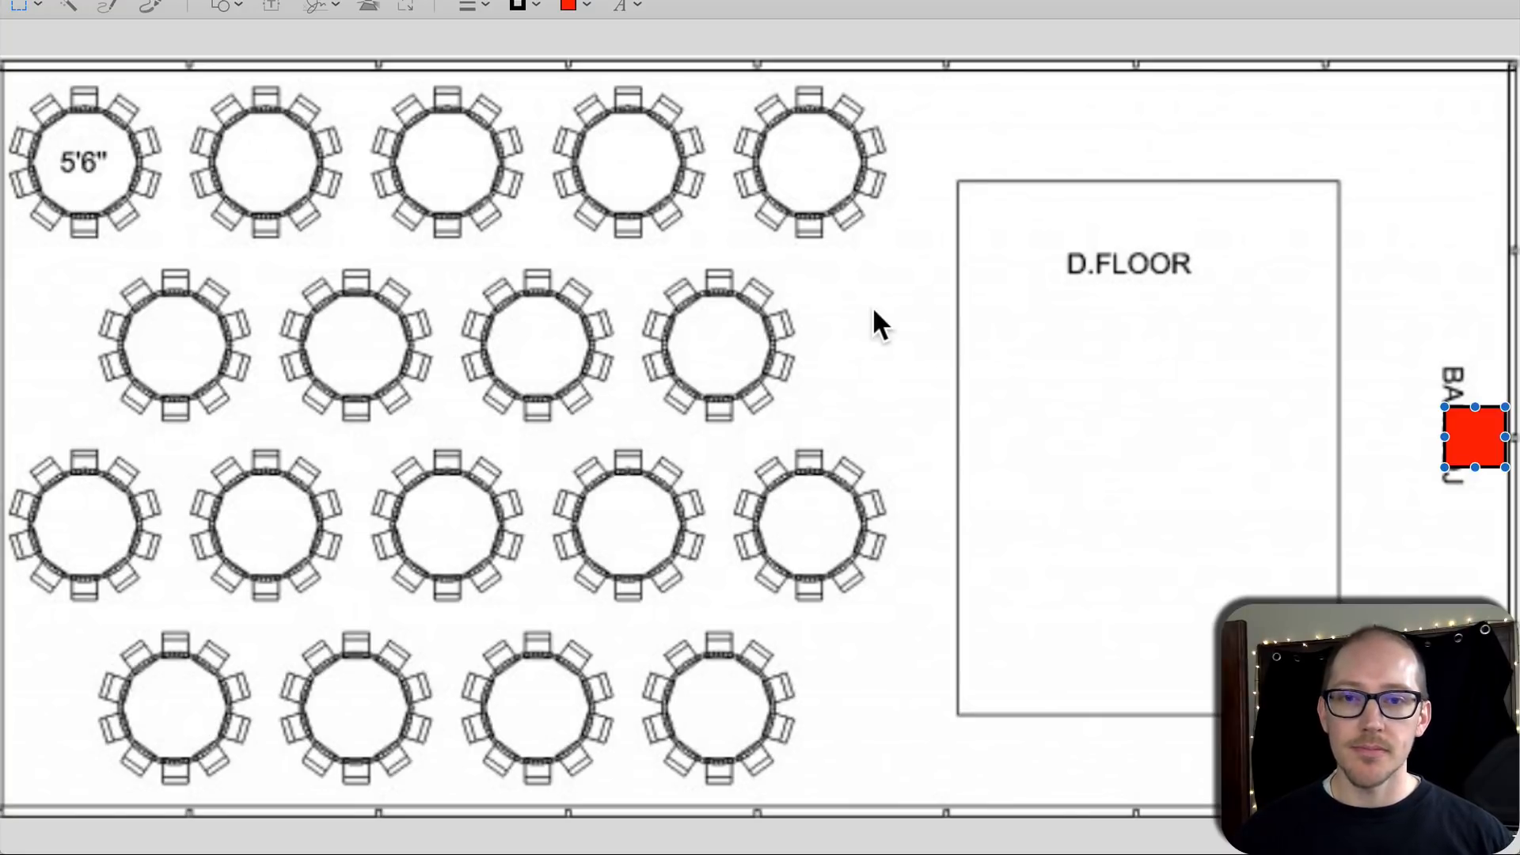
mouse_move(846, 342)
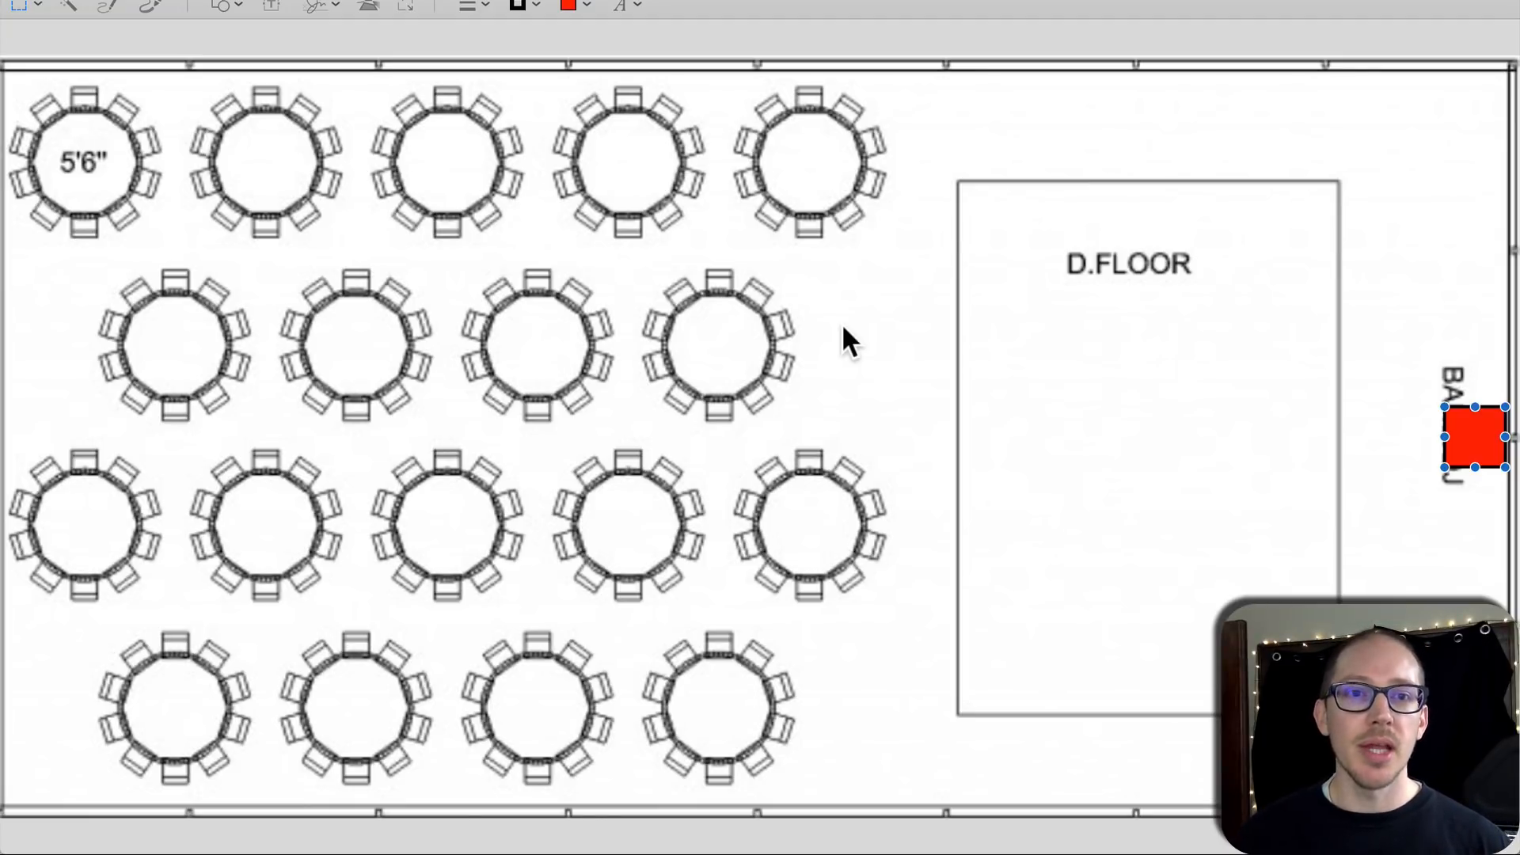
mouse_move(1022, 287)
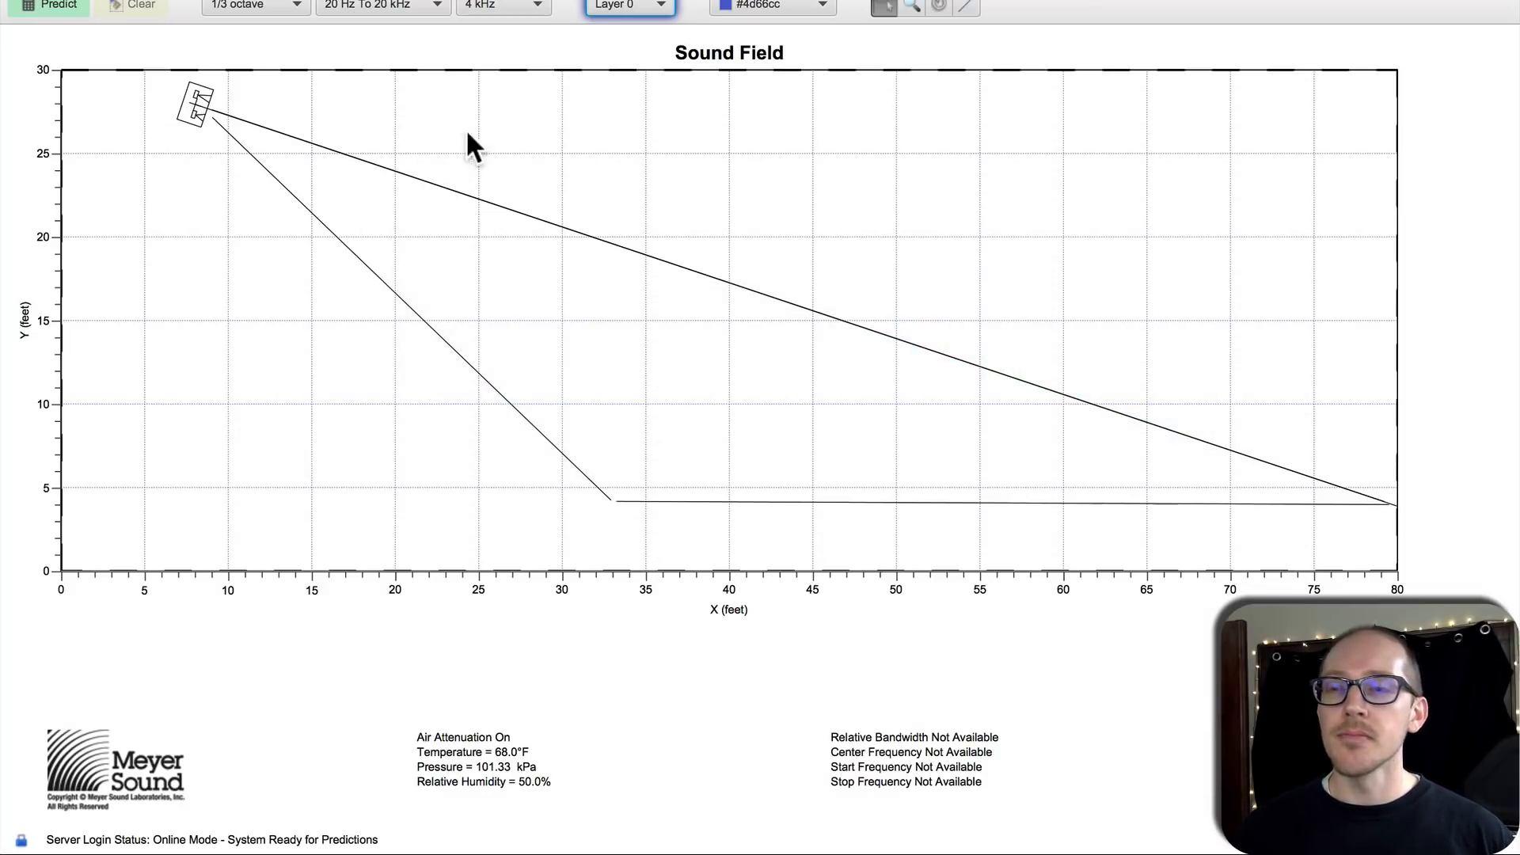
mouse_move(319, 101)
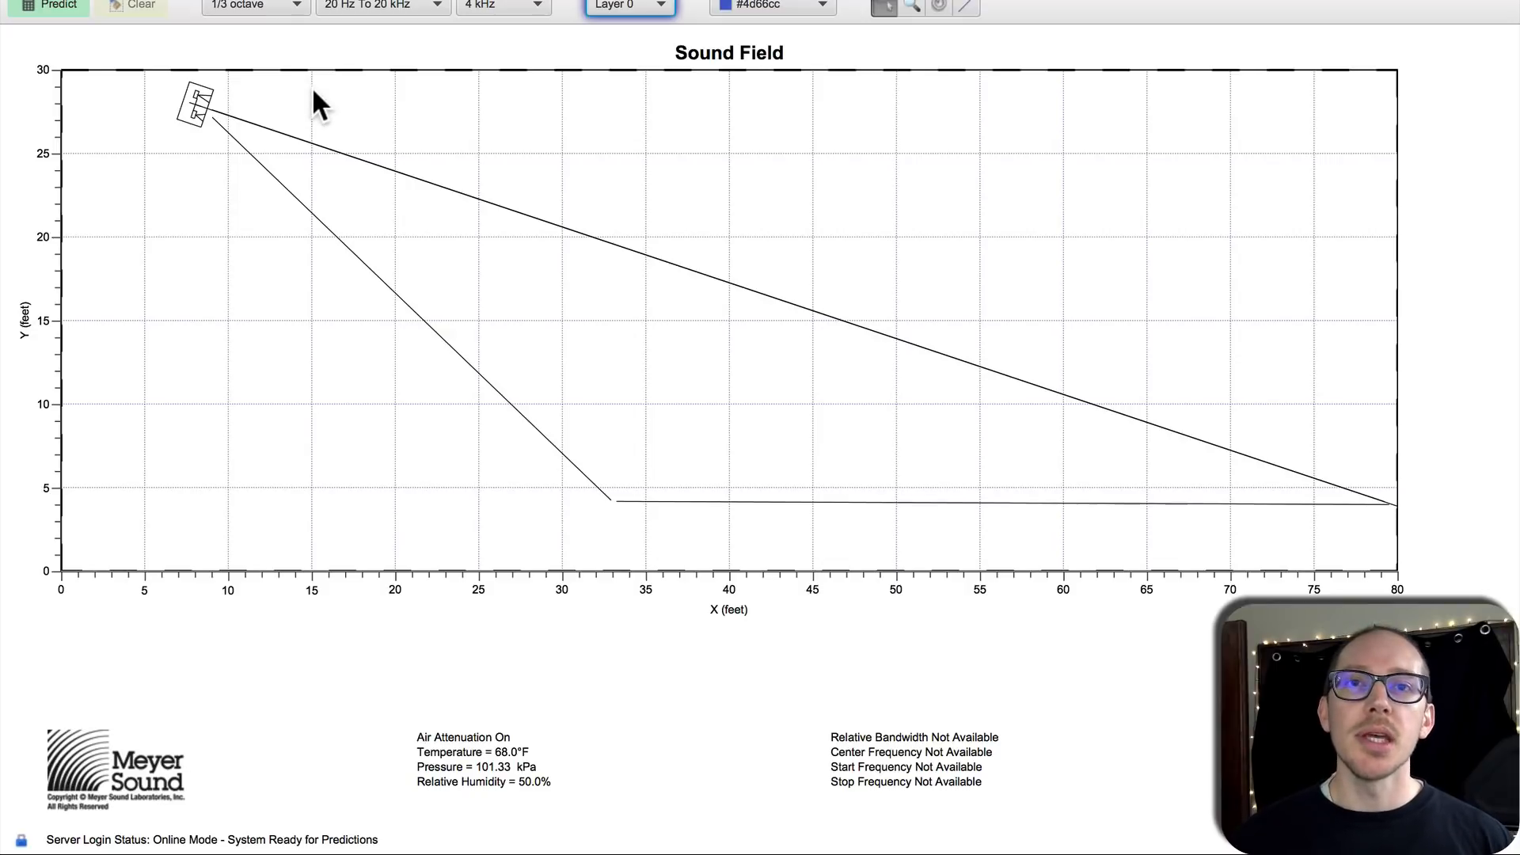
mouse_move(814, 602)
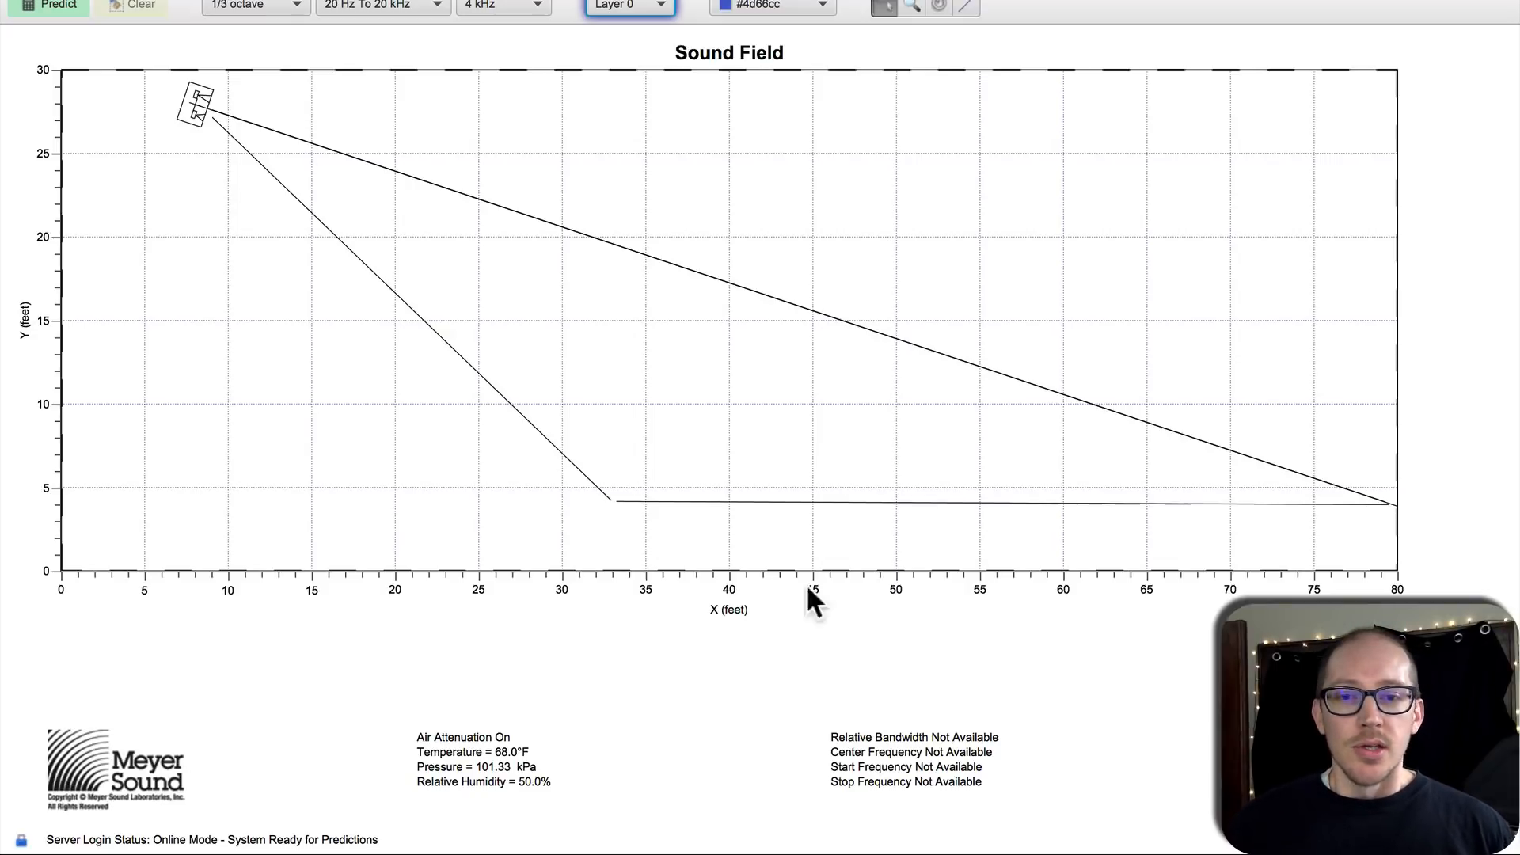
mouse_move(726, 508)
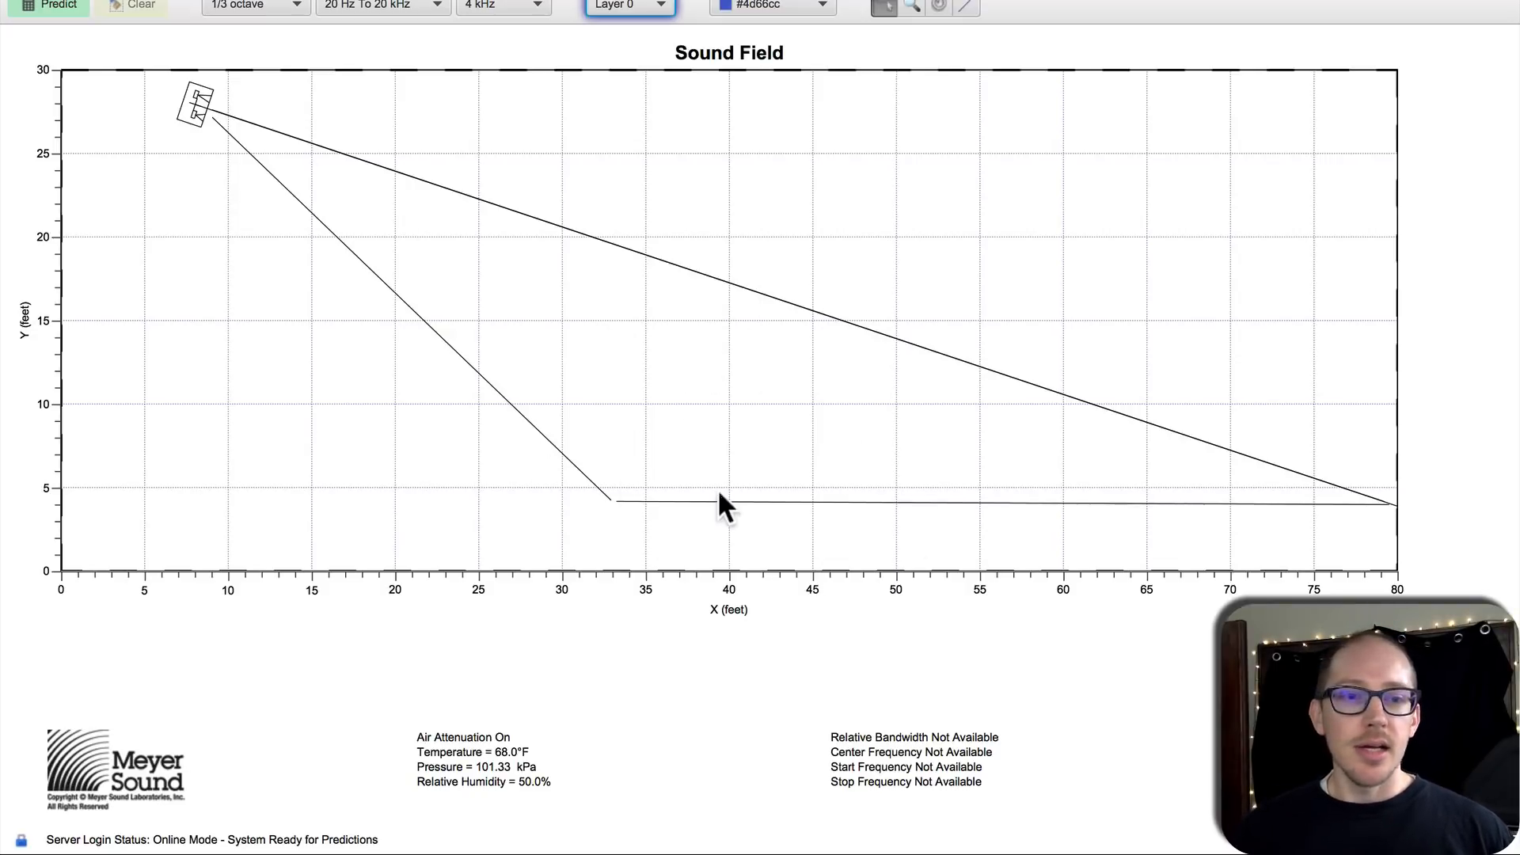
mouse_move(659, 557)
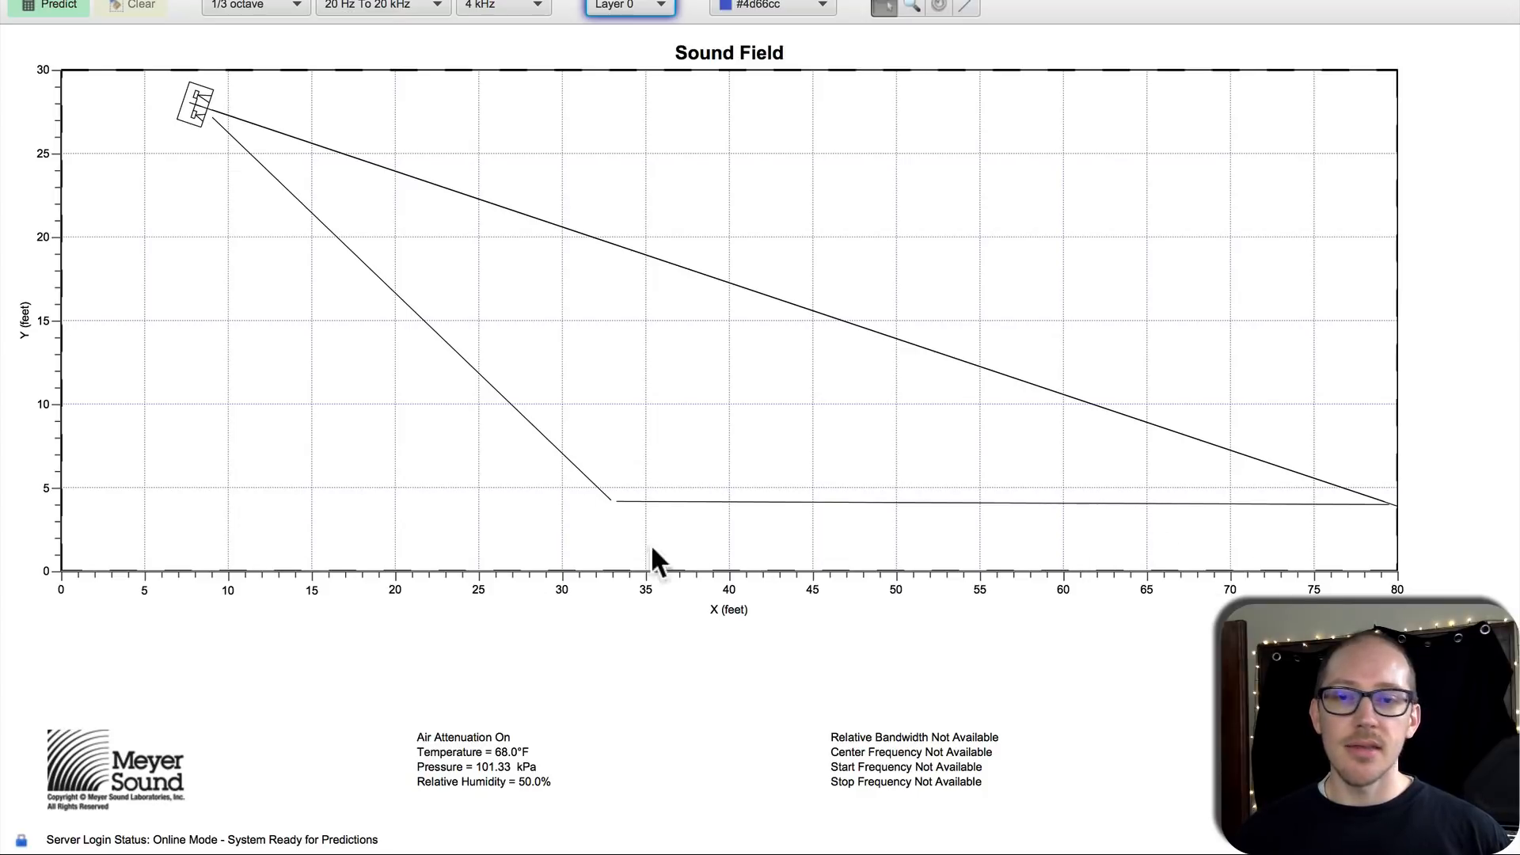
mouse_move(41, 366)
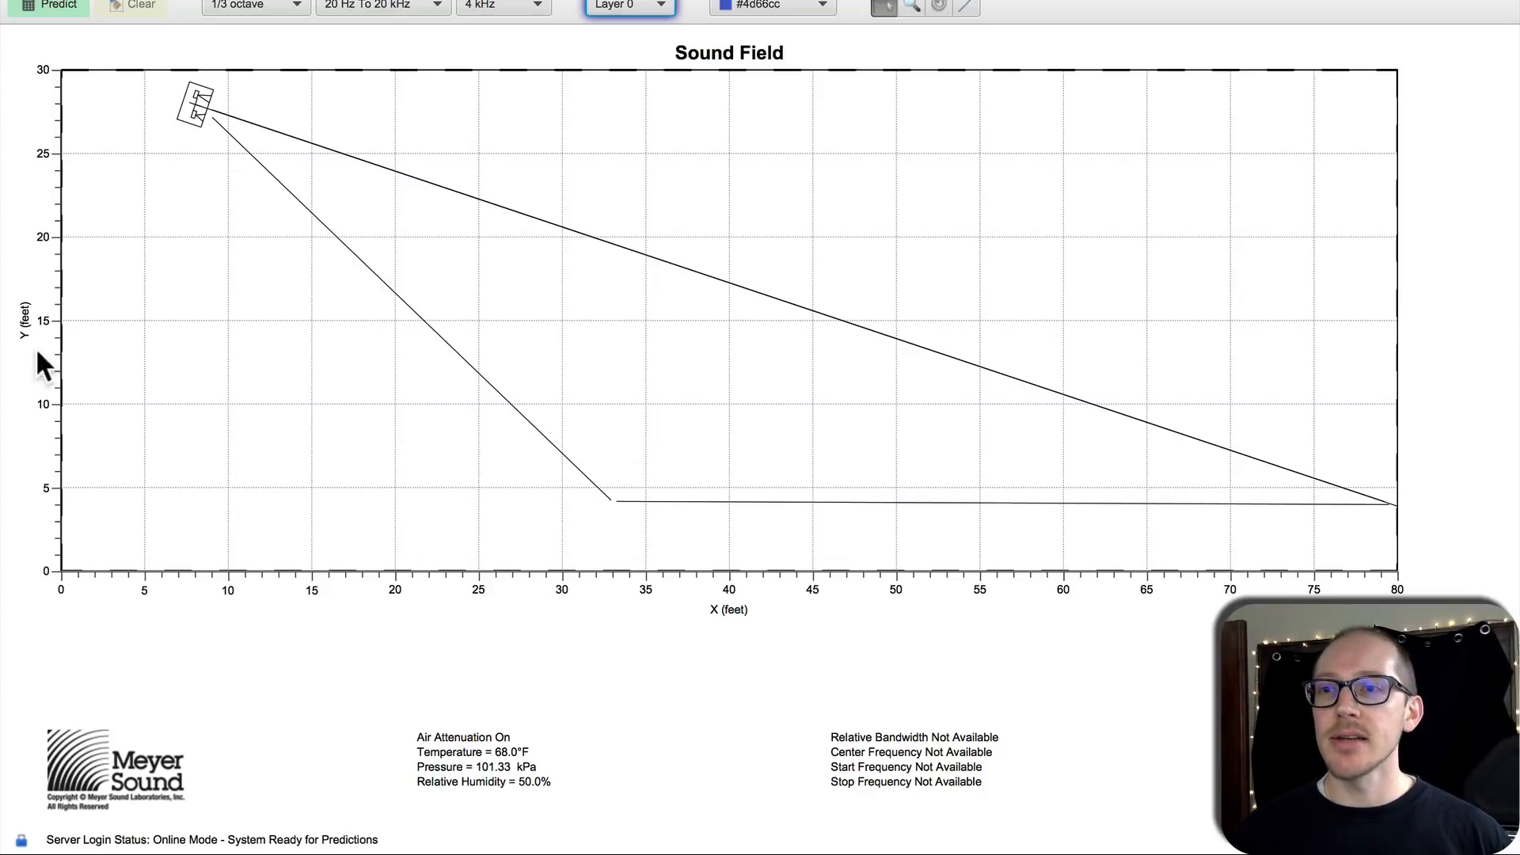
mouse_move(278, 481)
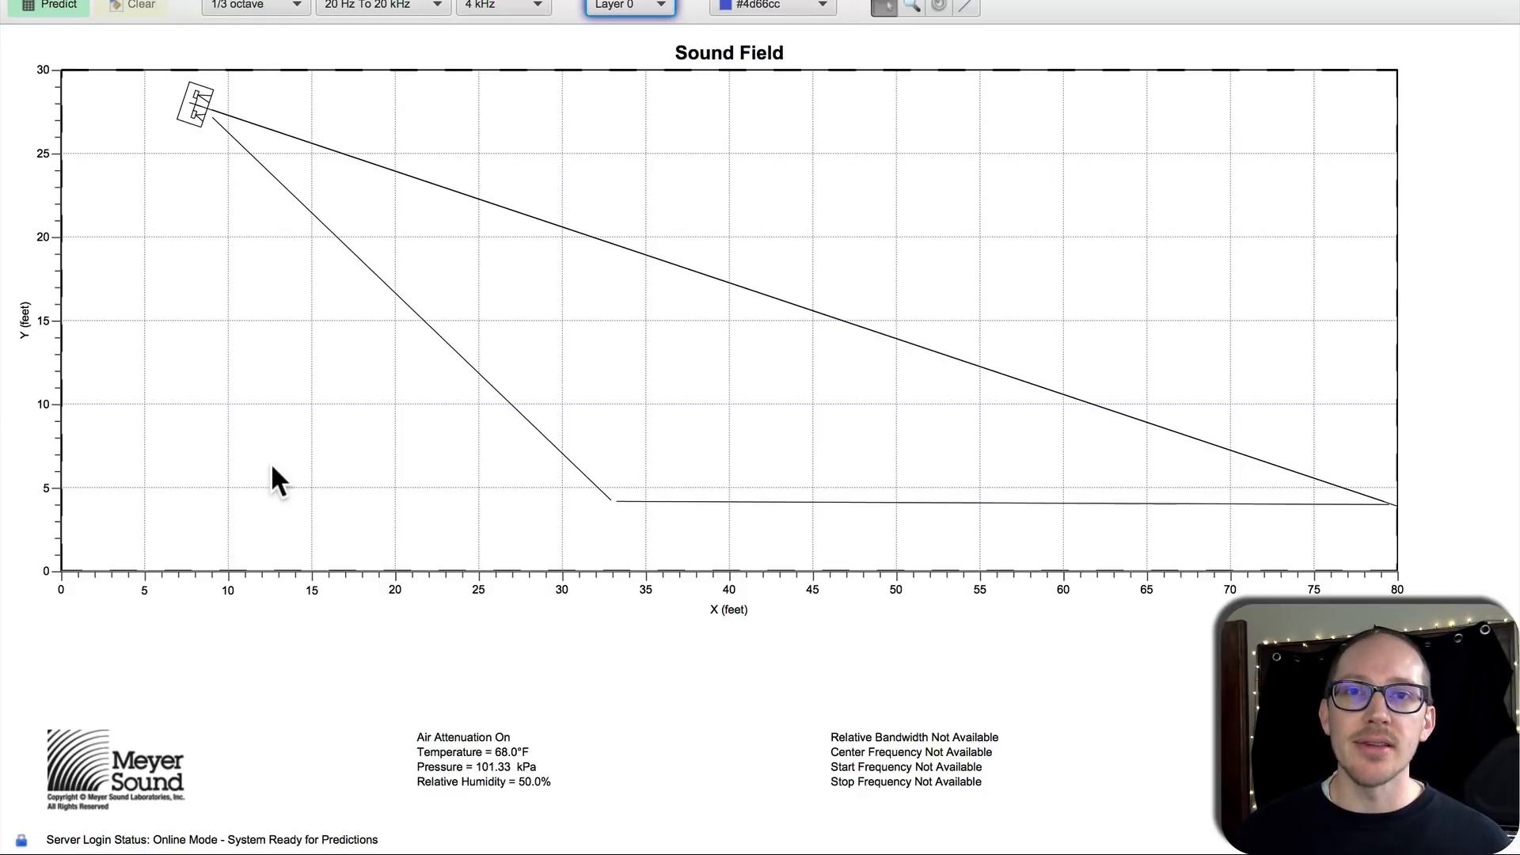
mouse_move(265, 461)
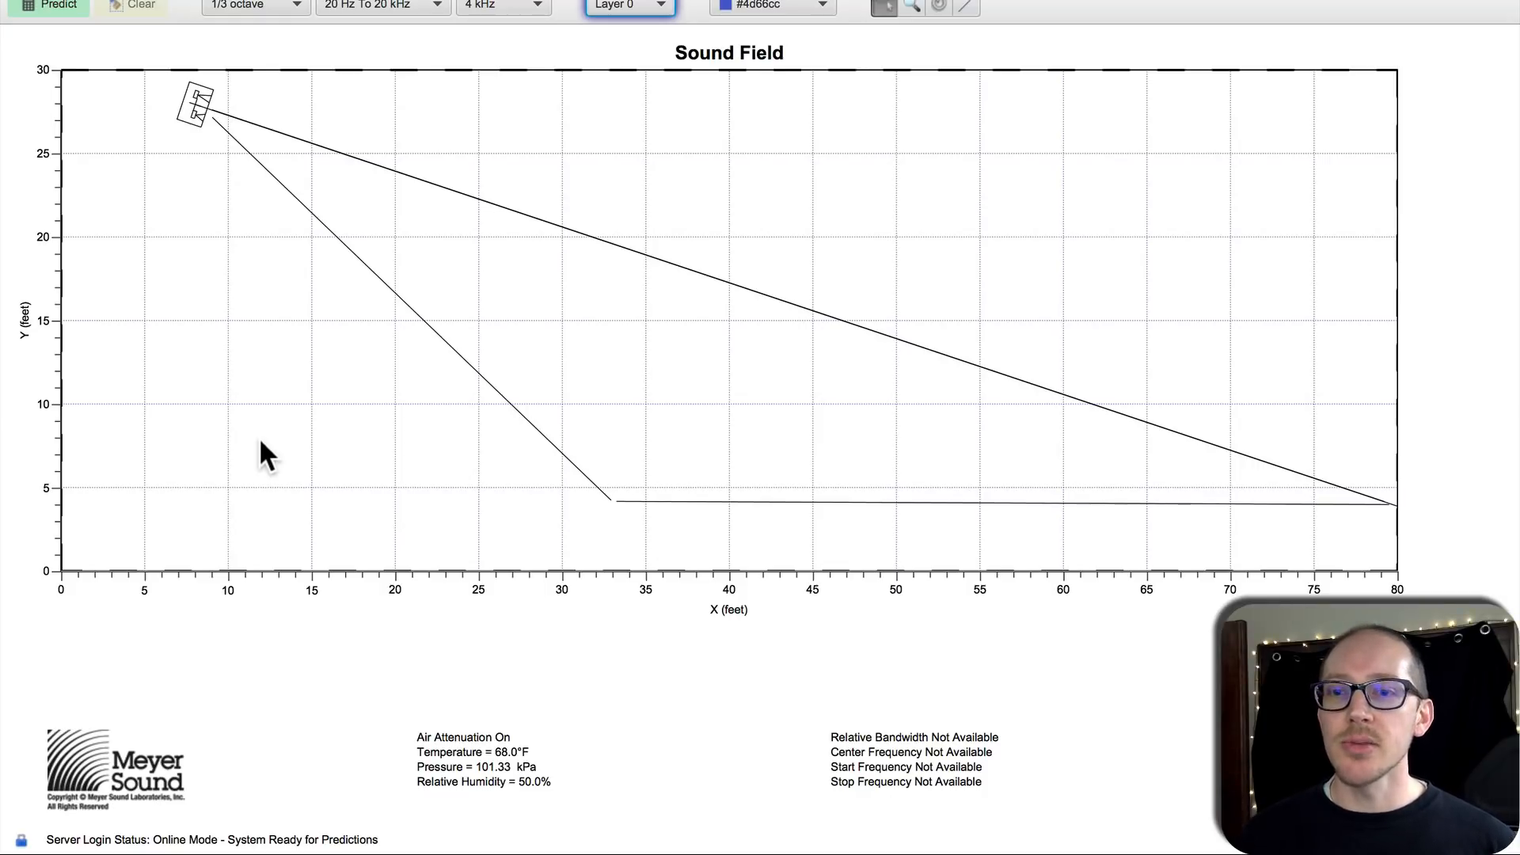
mouse_move(504, 296)
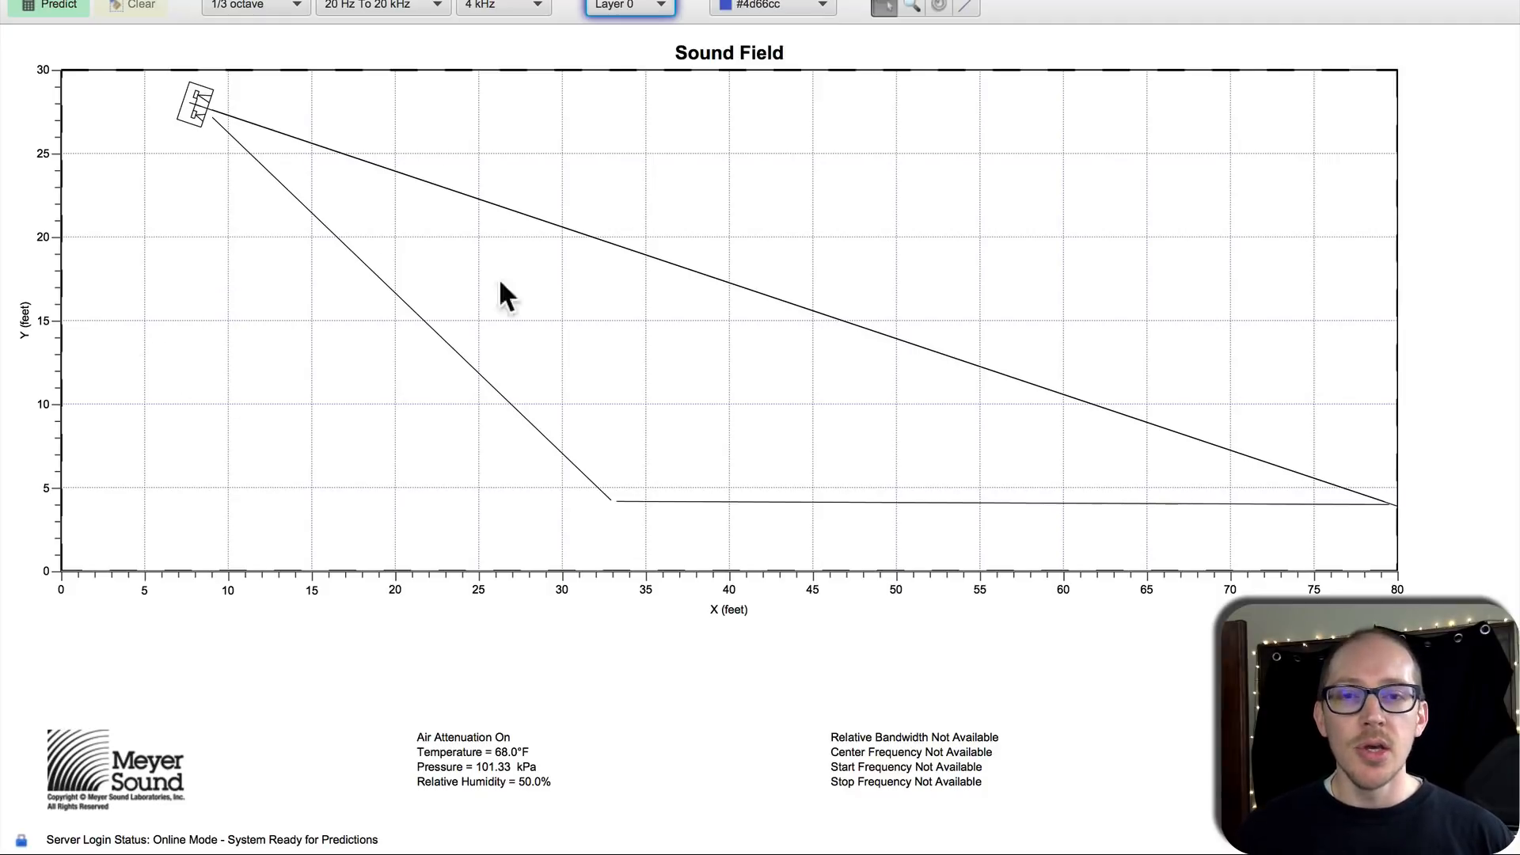
mouse_move(155, 205)
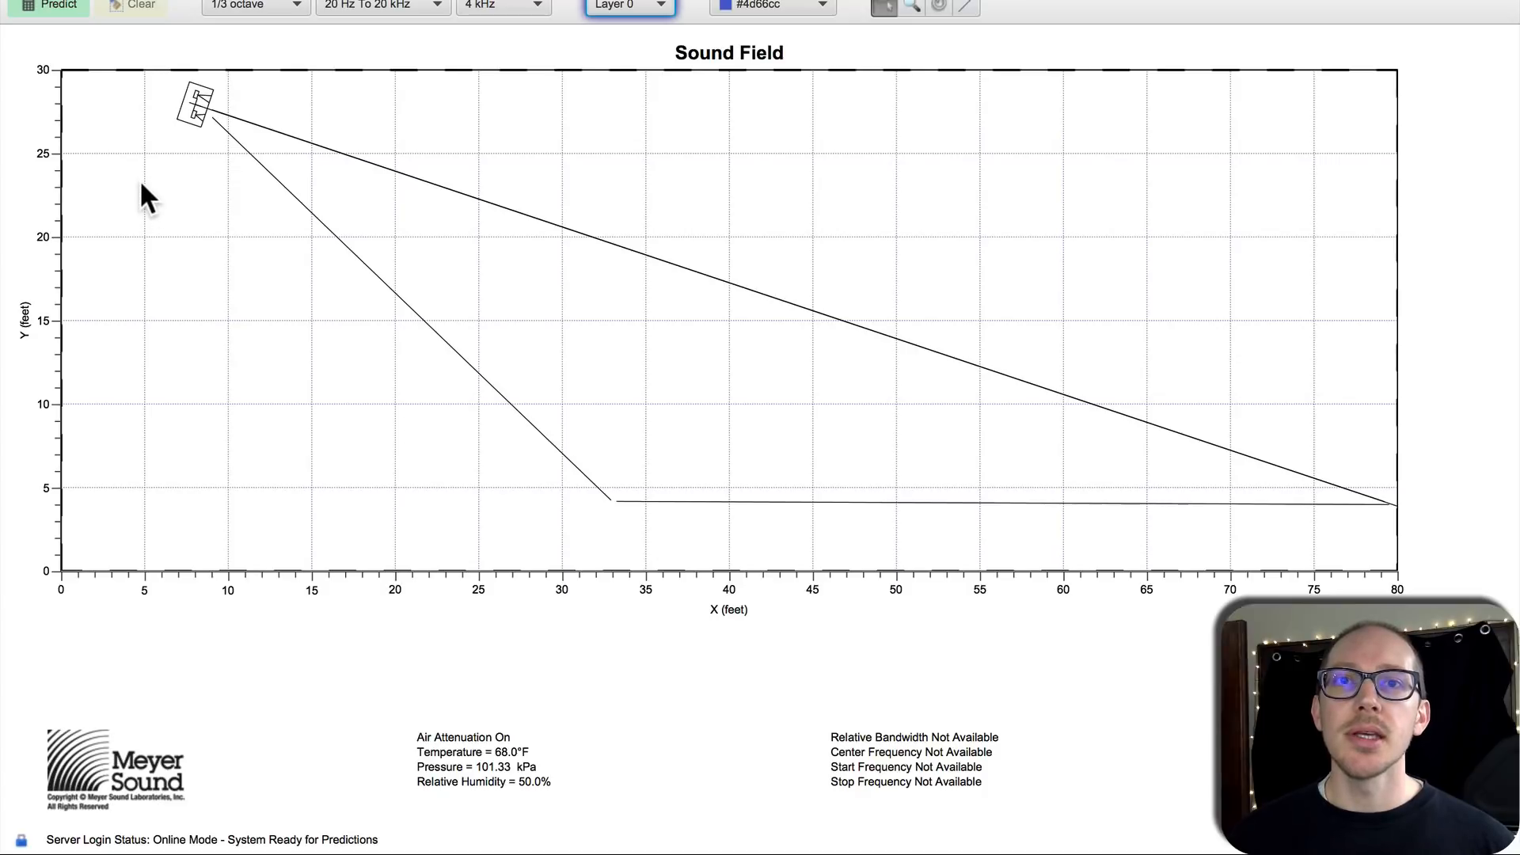
mouse_move(192, 114)
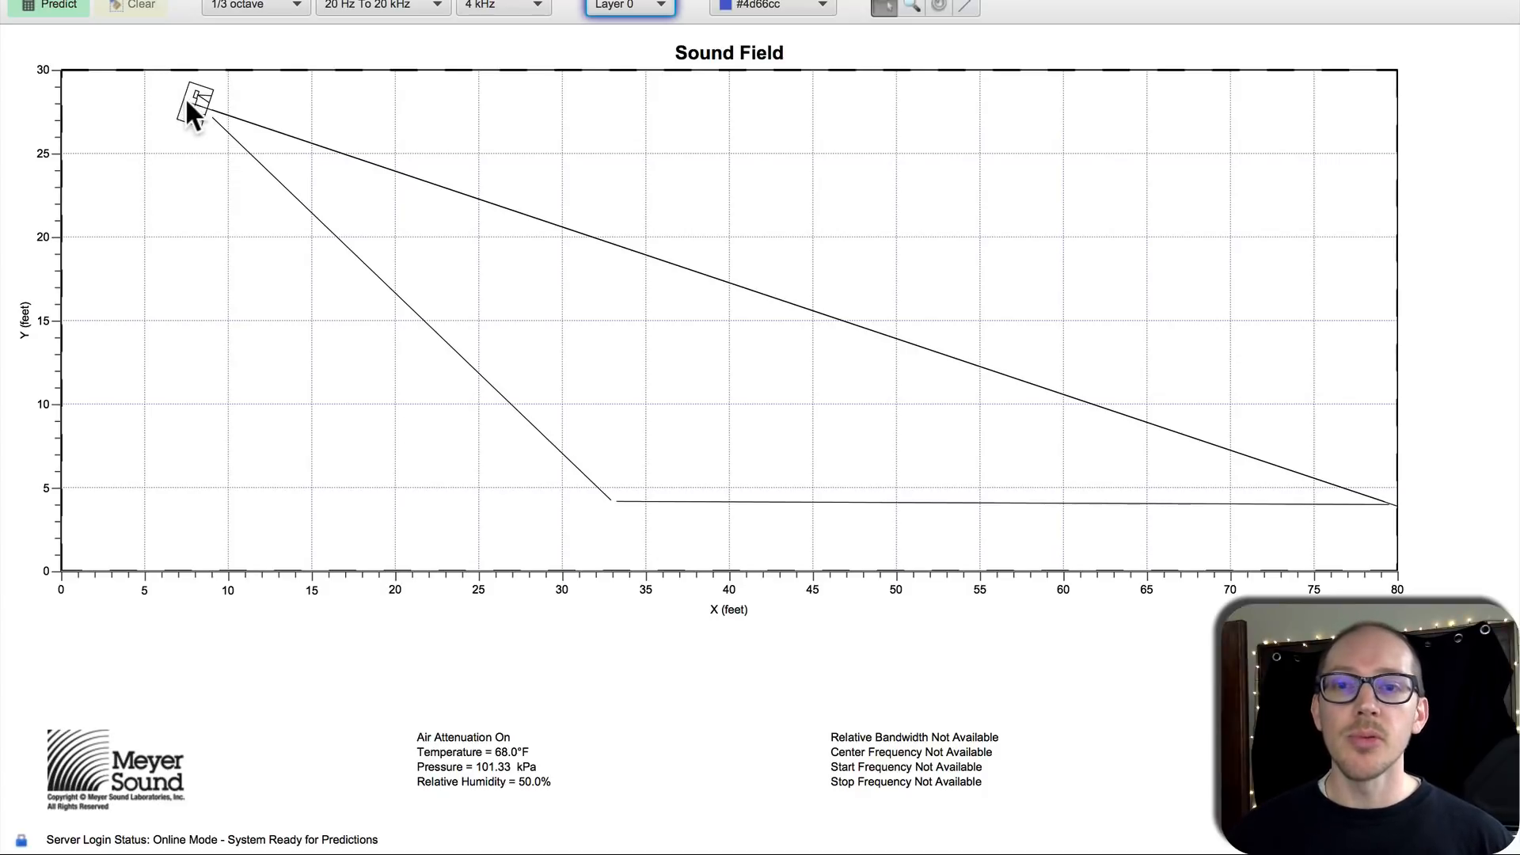
mouse_move(378, 179)
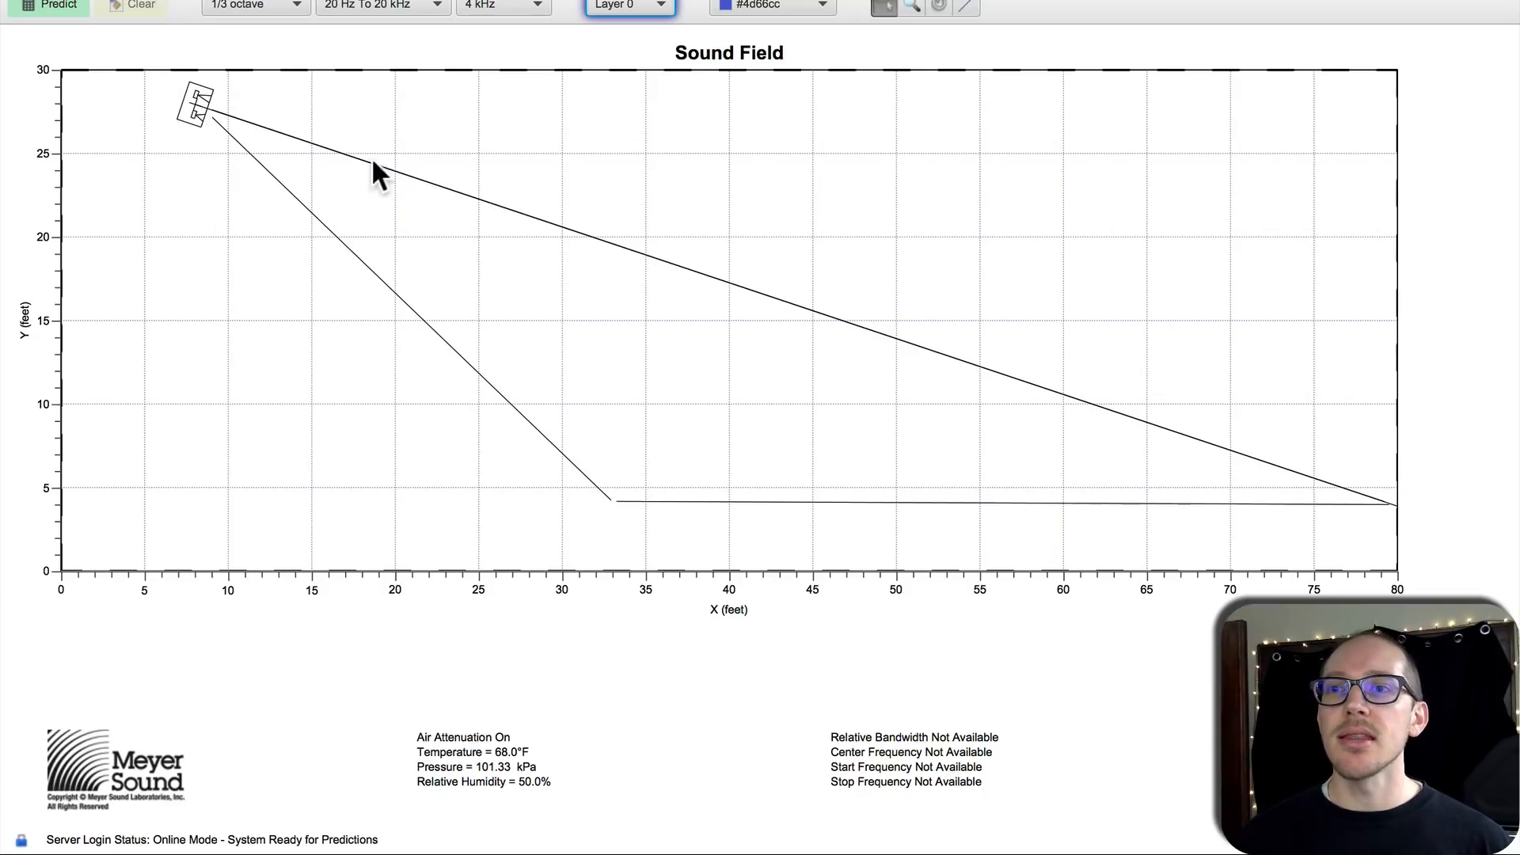
mouse_move(663, 508)
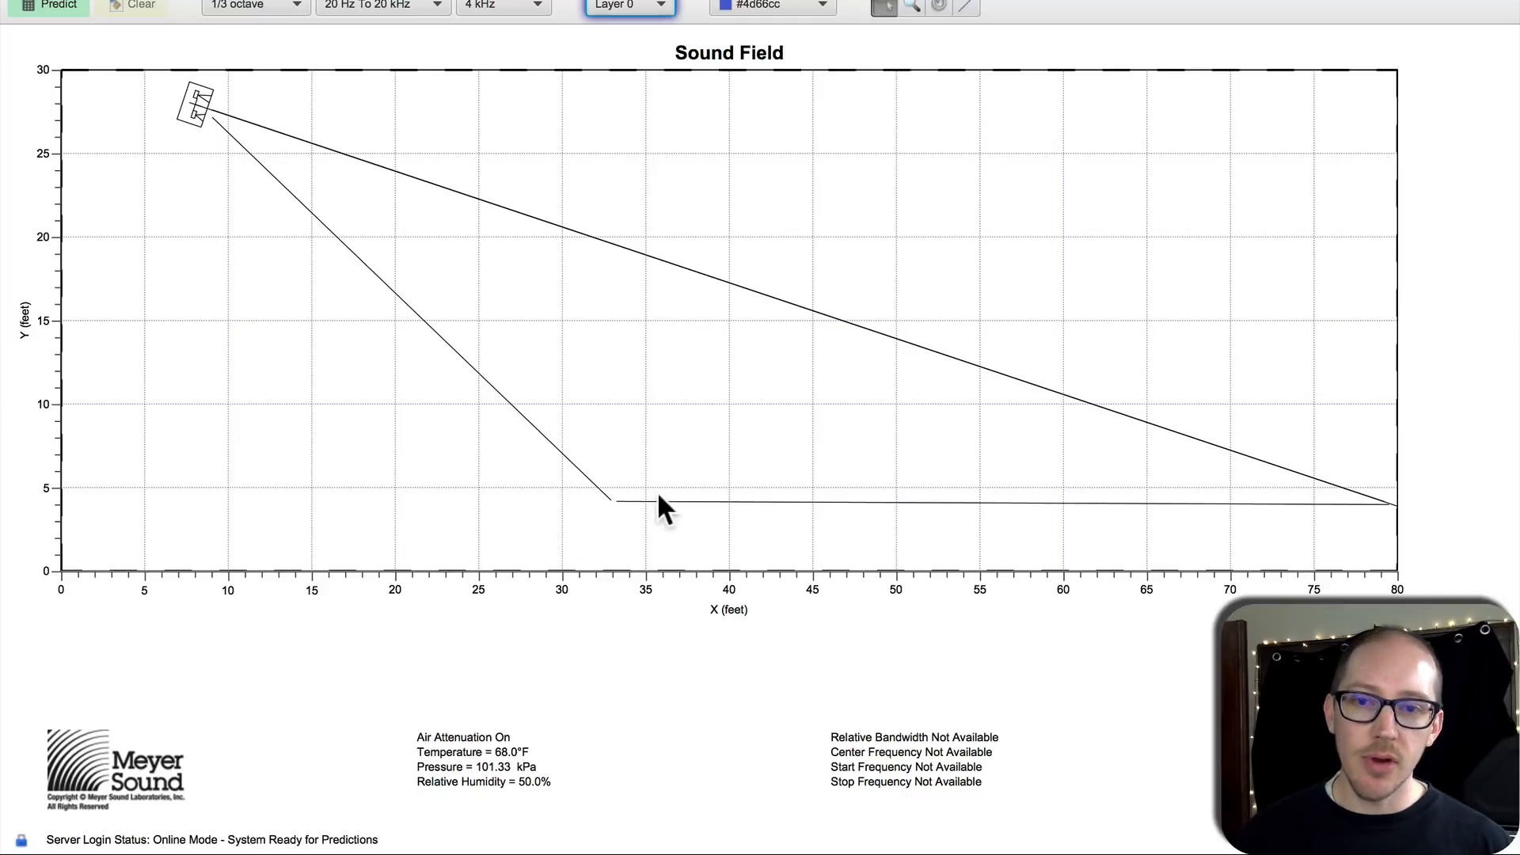
mouse_move(1164, 325)
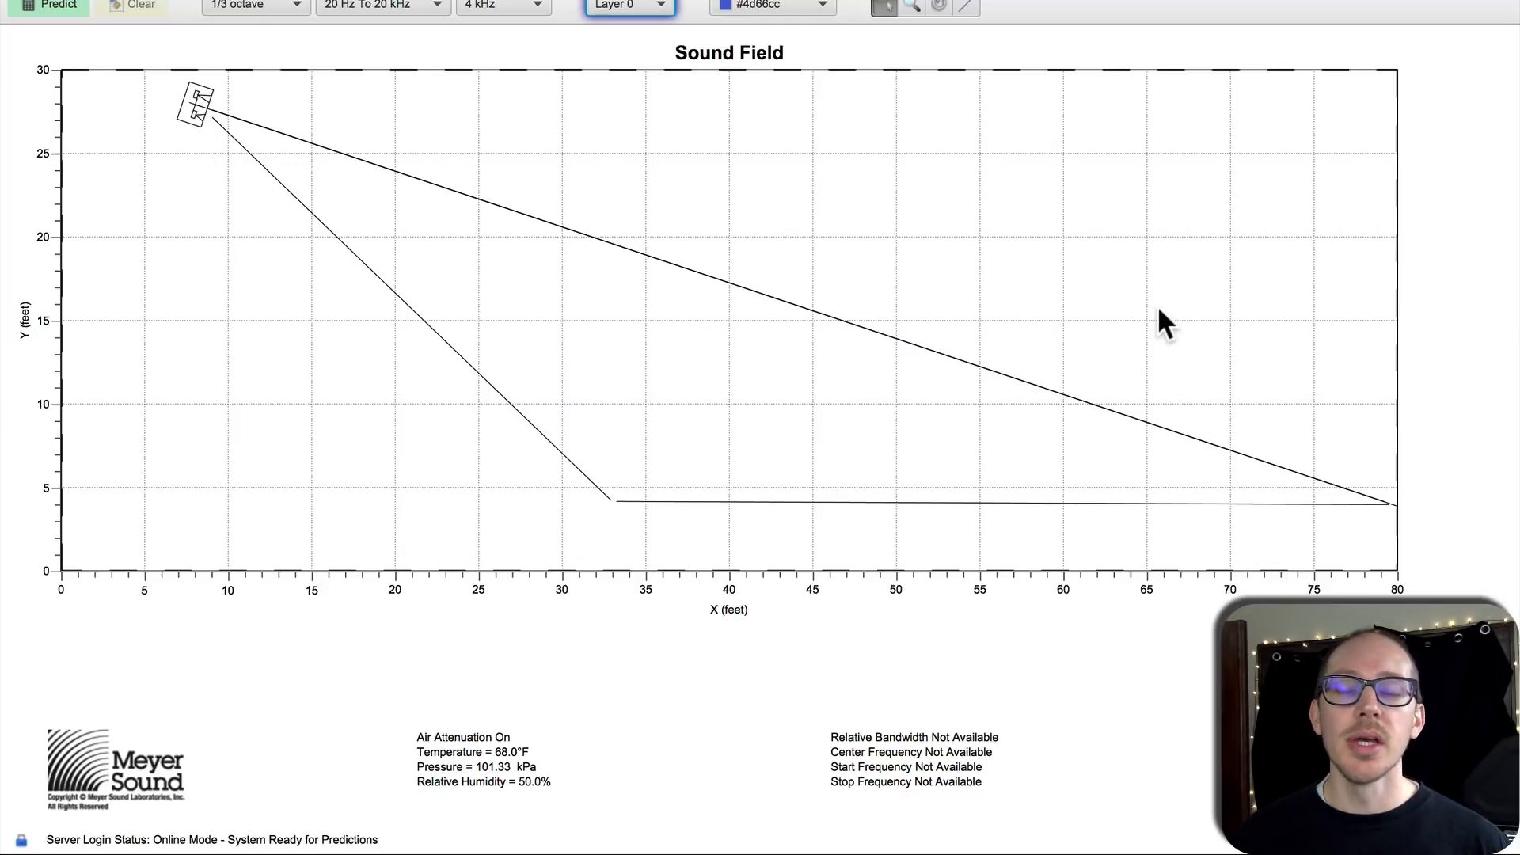
mouse_move(1178, 297)
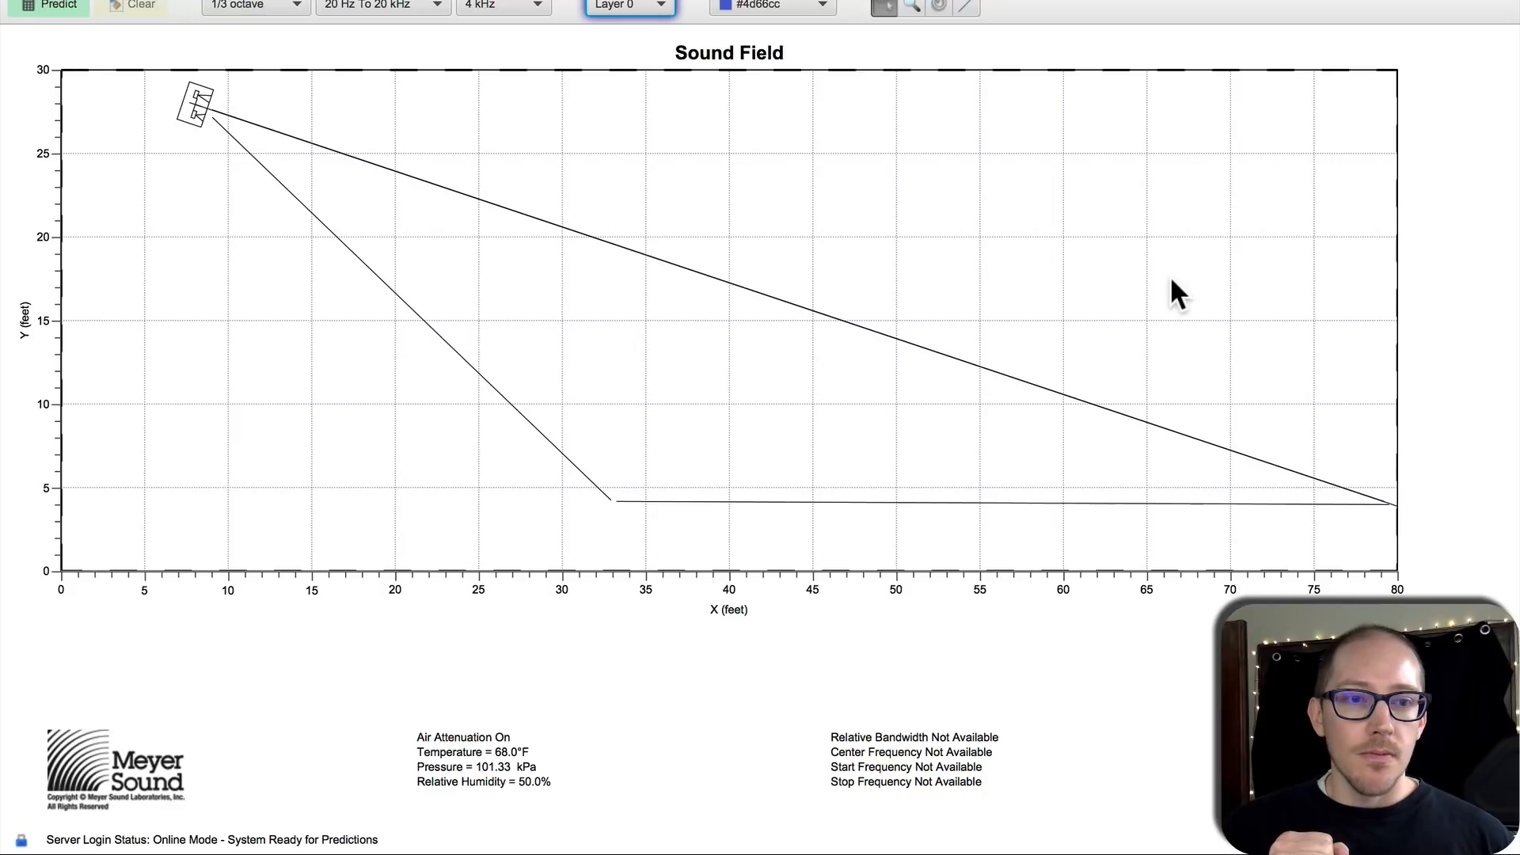
mouse_move(266, 238)
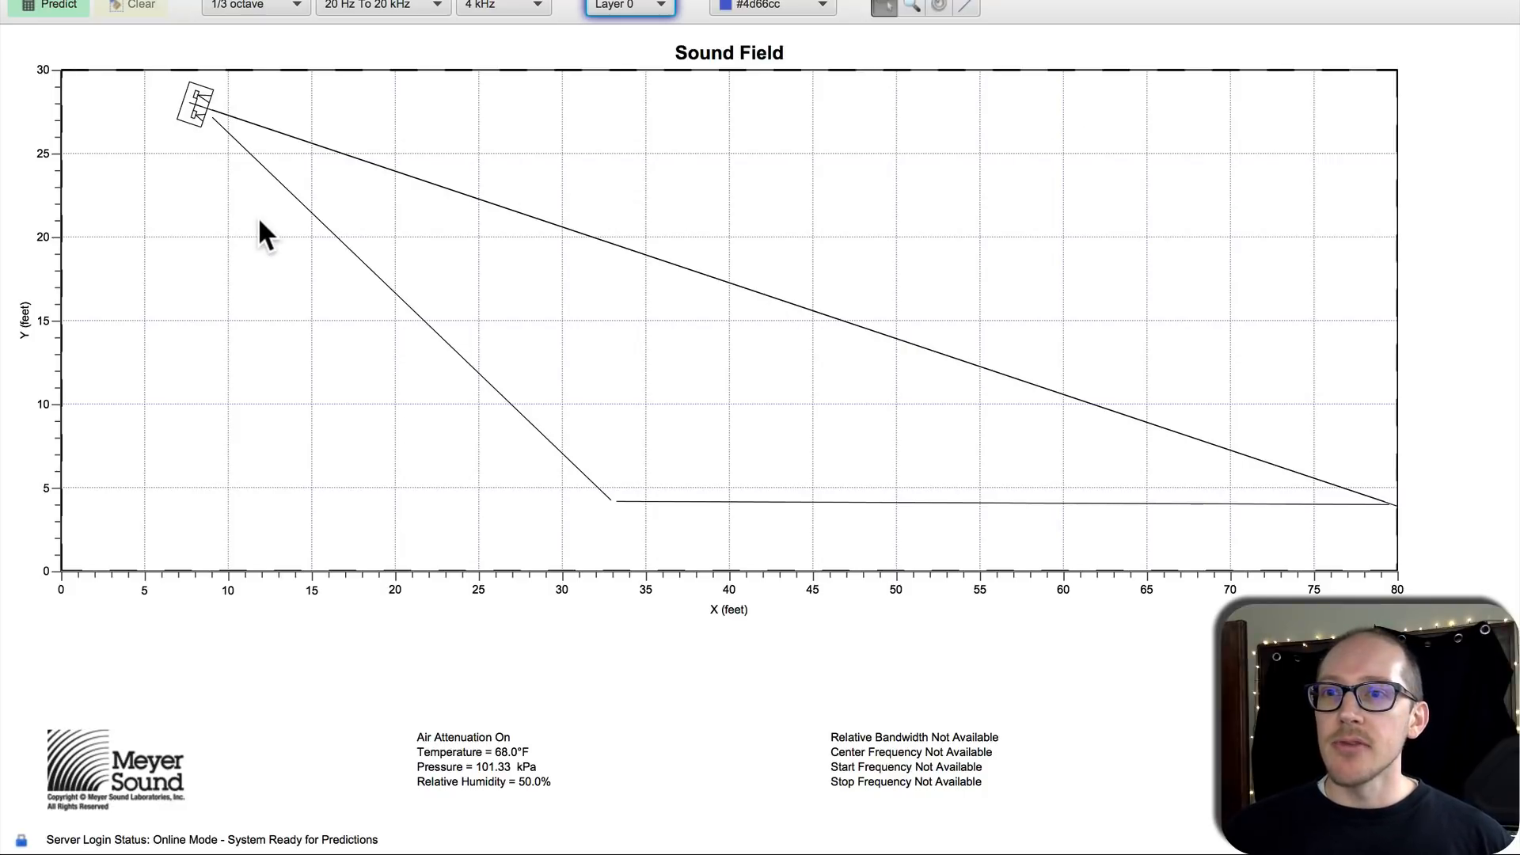
Step: Start the coverage lines from the loudspeaker at the upper left of the section
left_click(199, 106)
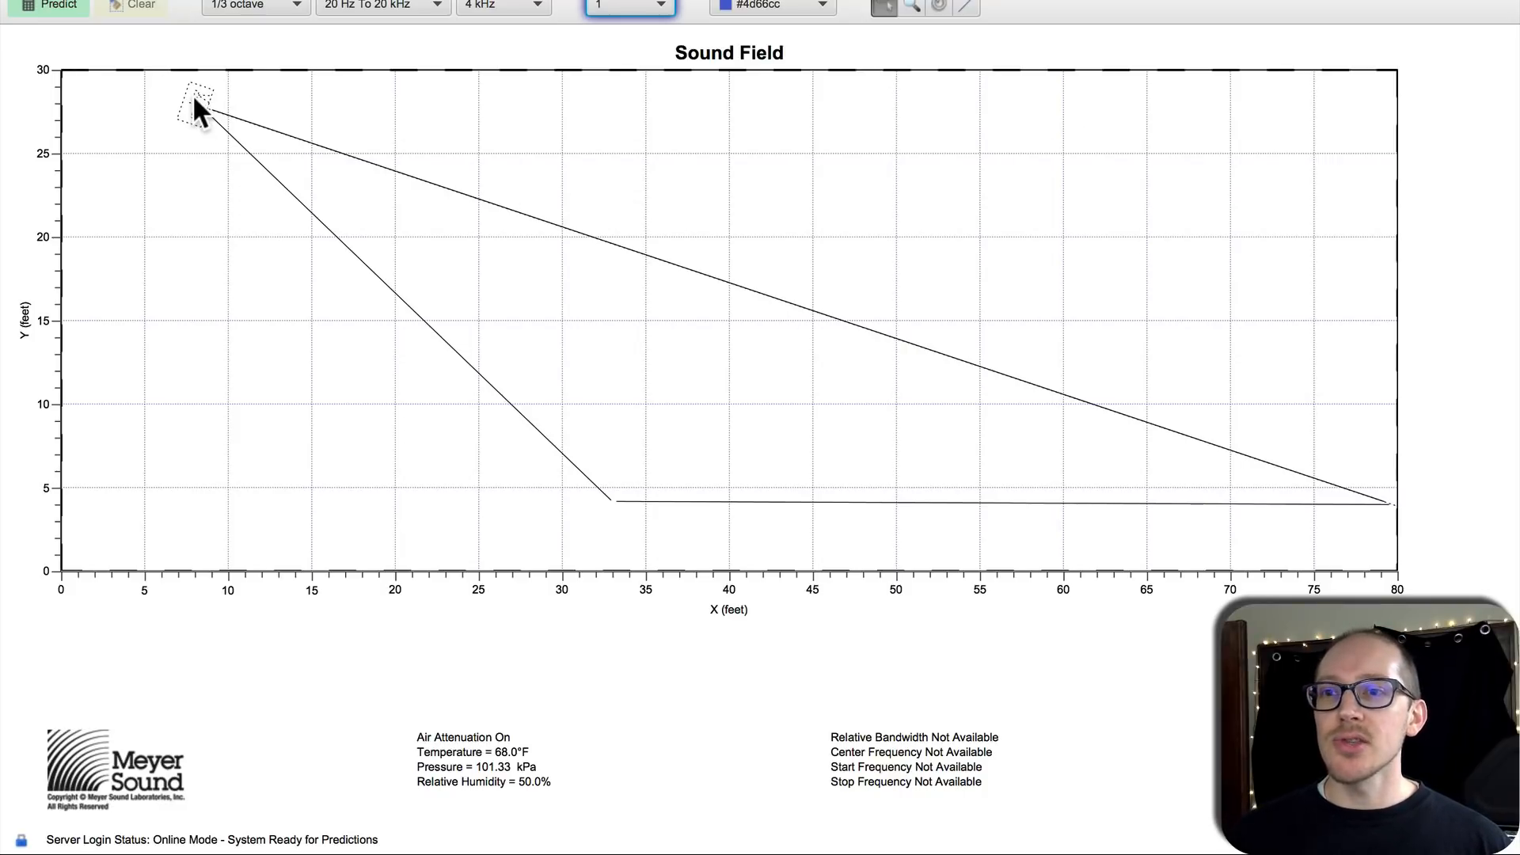
mouse_move(173, 144)
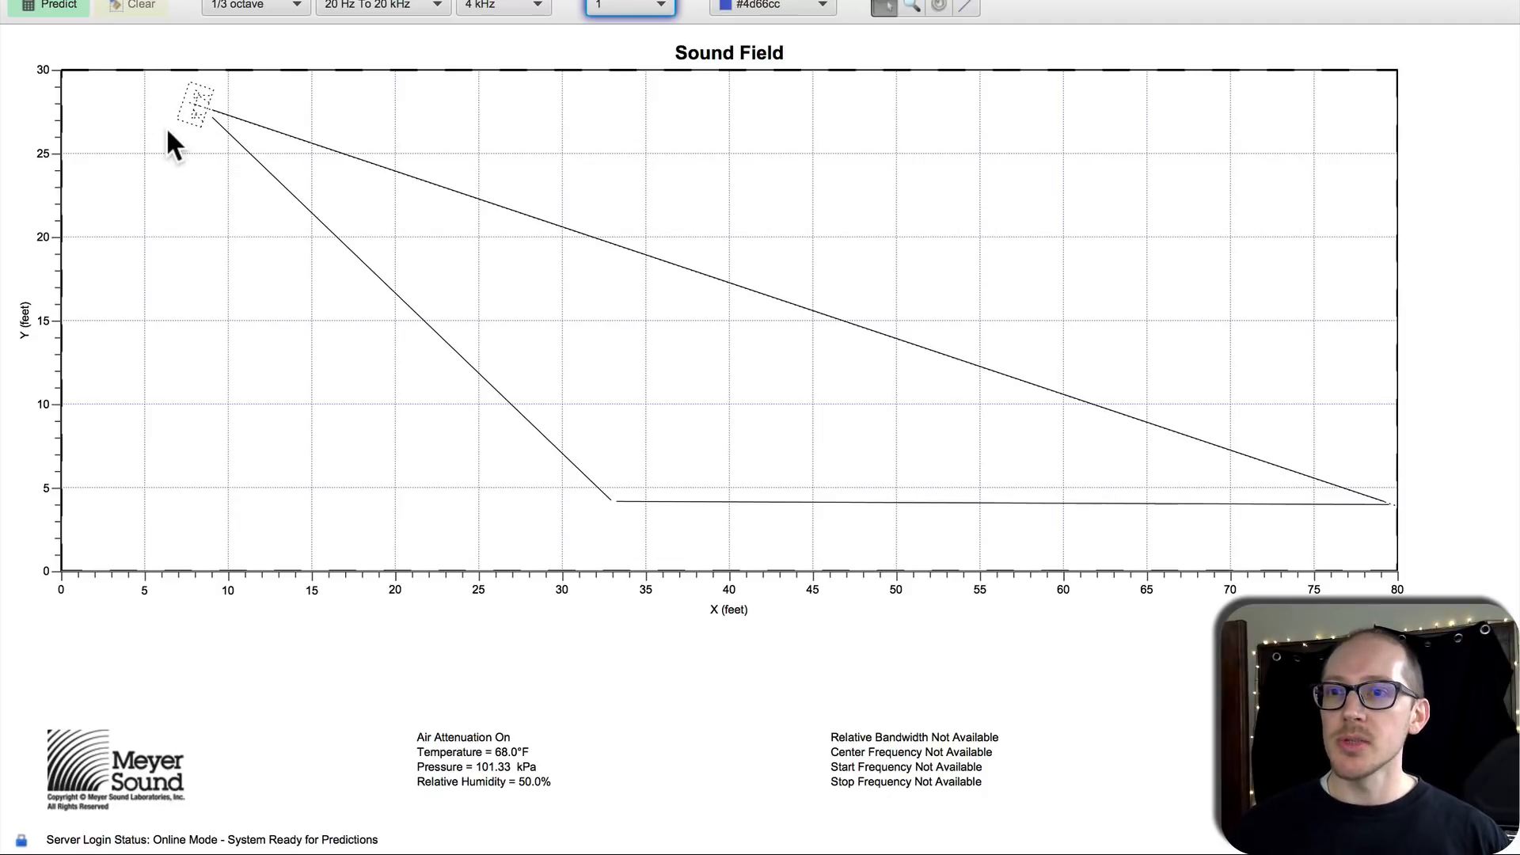
mouse_move(179, 492)
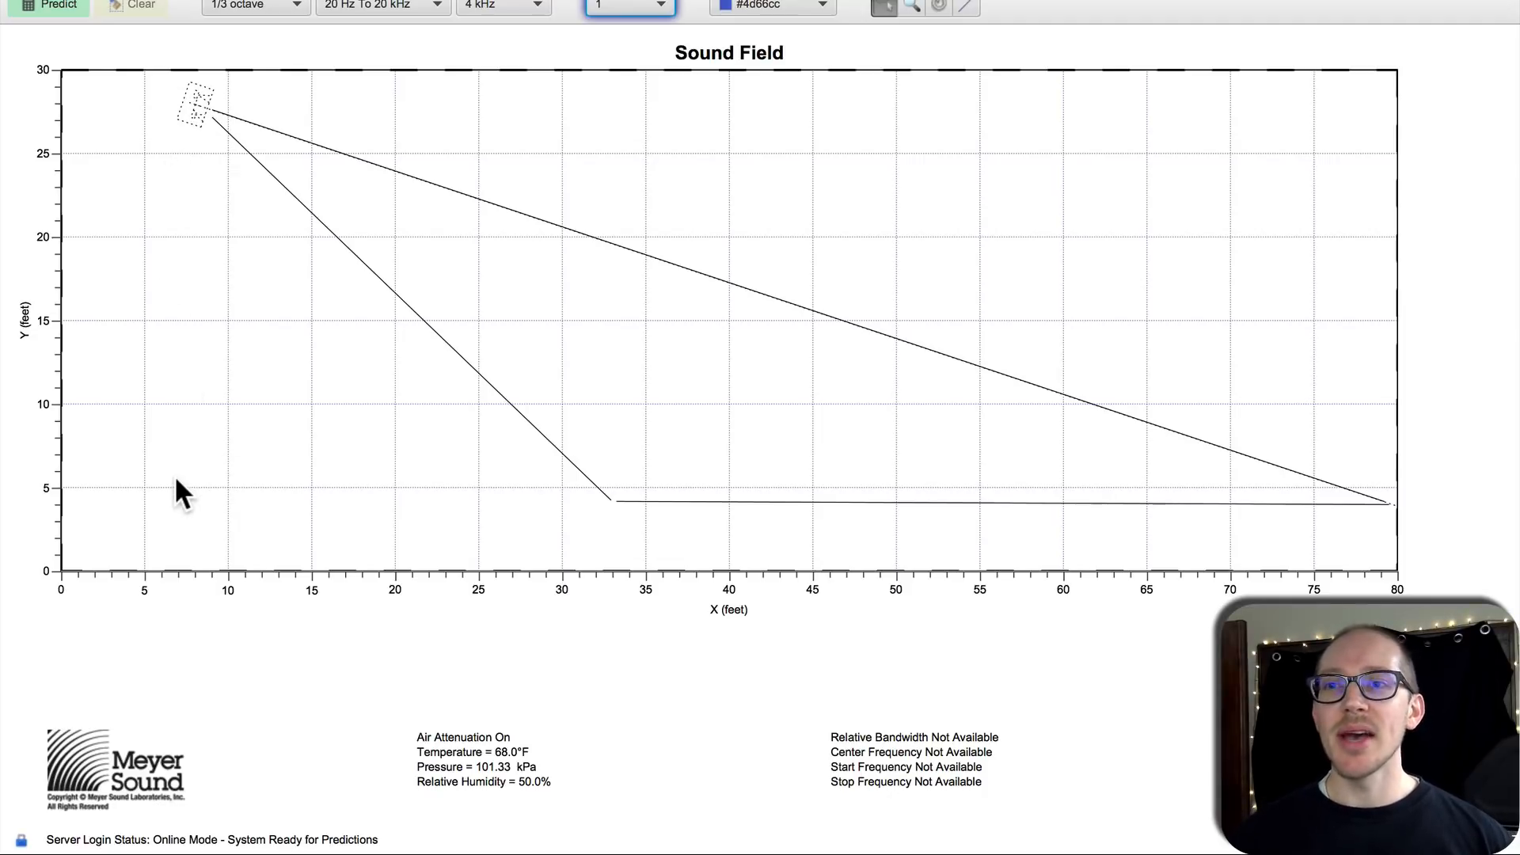
mouse_move(174, 68)
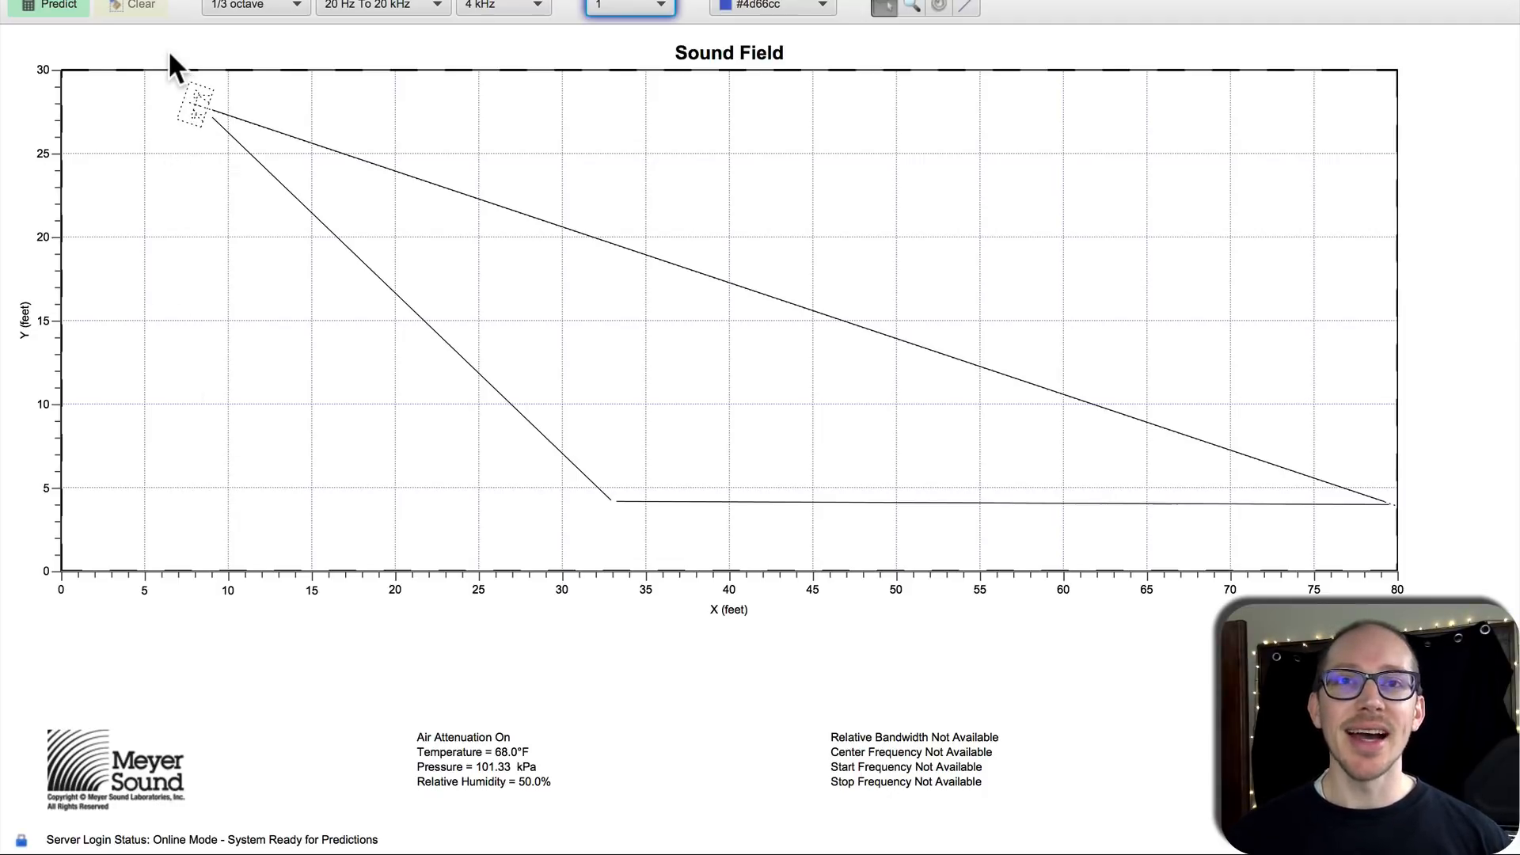
mouse_move(189, 132)
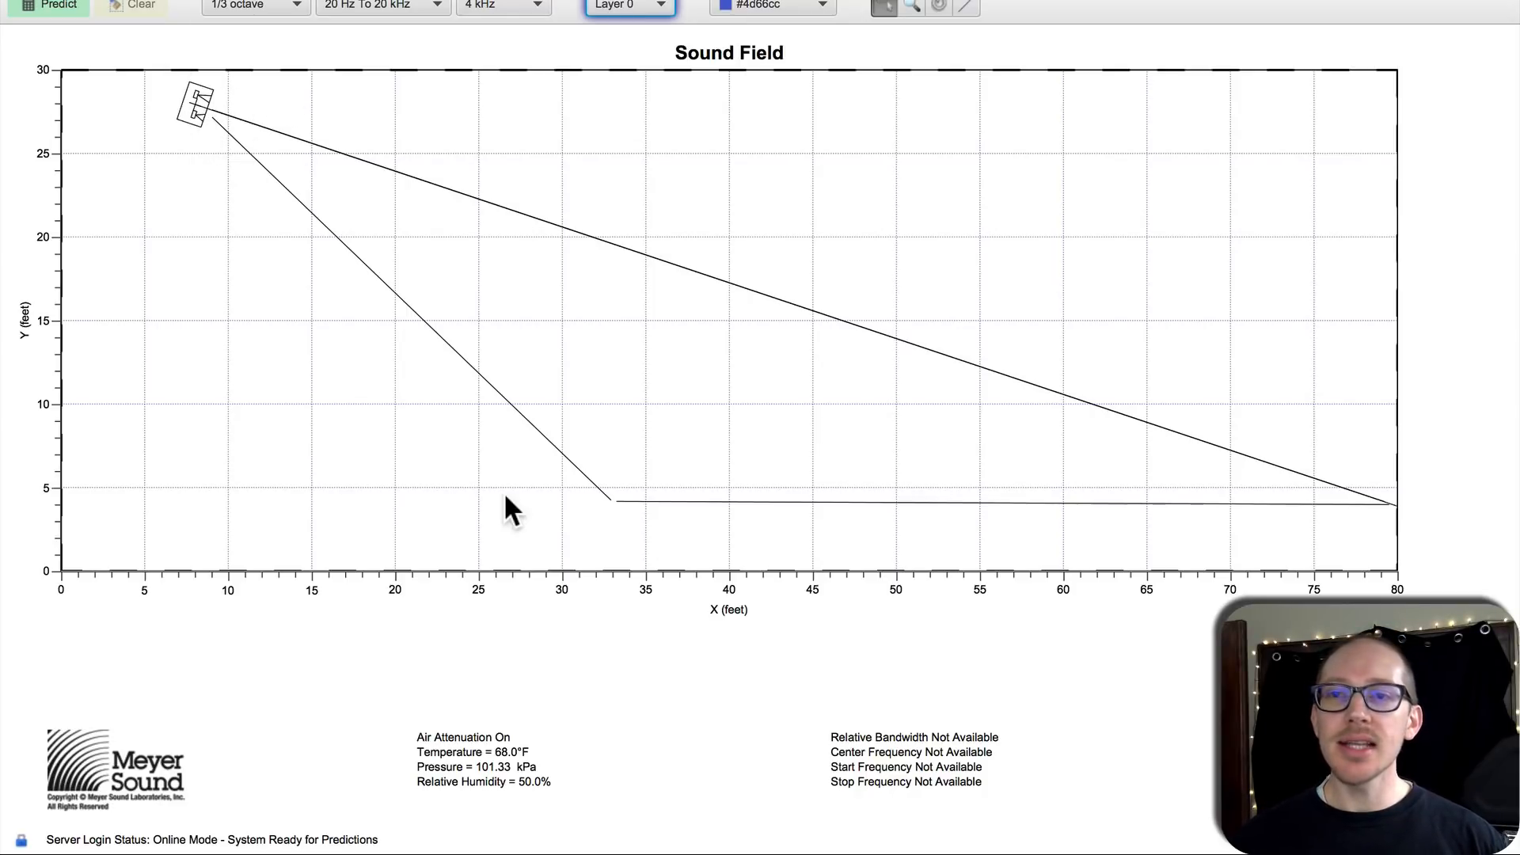
mouse_move(456, 352)
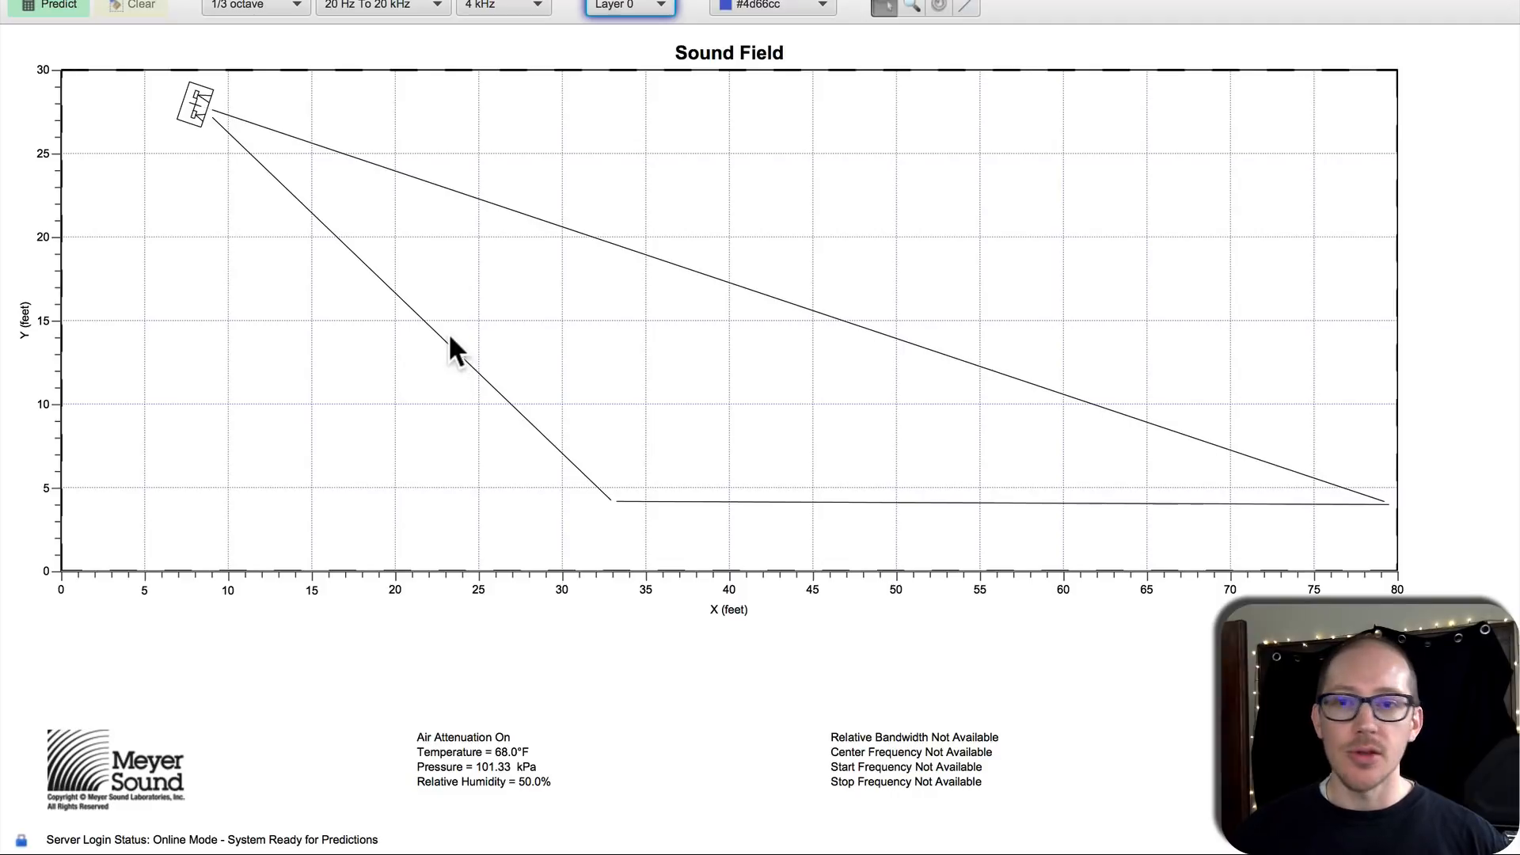
Step: View the steeper coverage line's properties, showing its −43.84° angle and radial distance
left_click(628, 7)
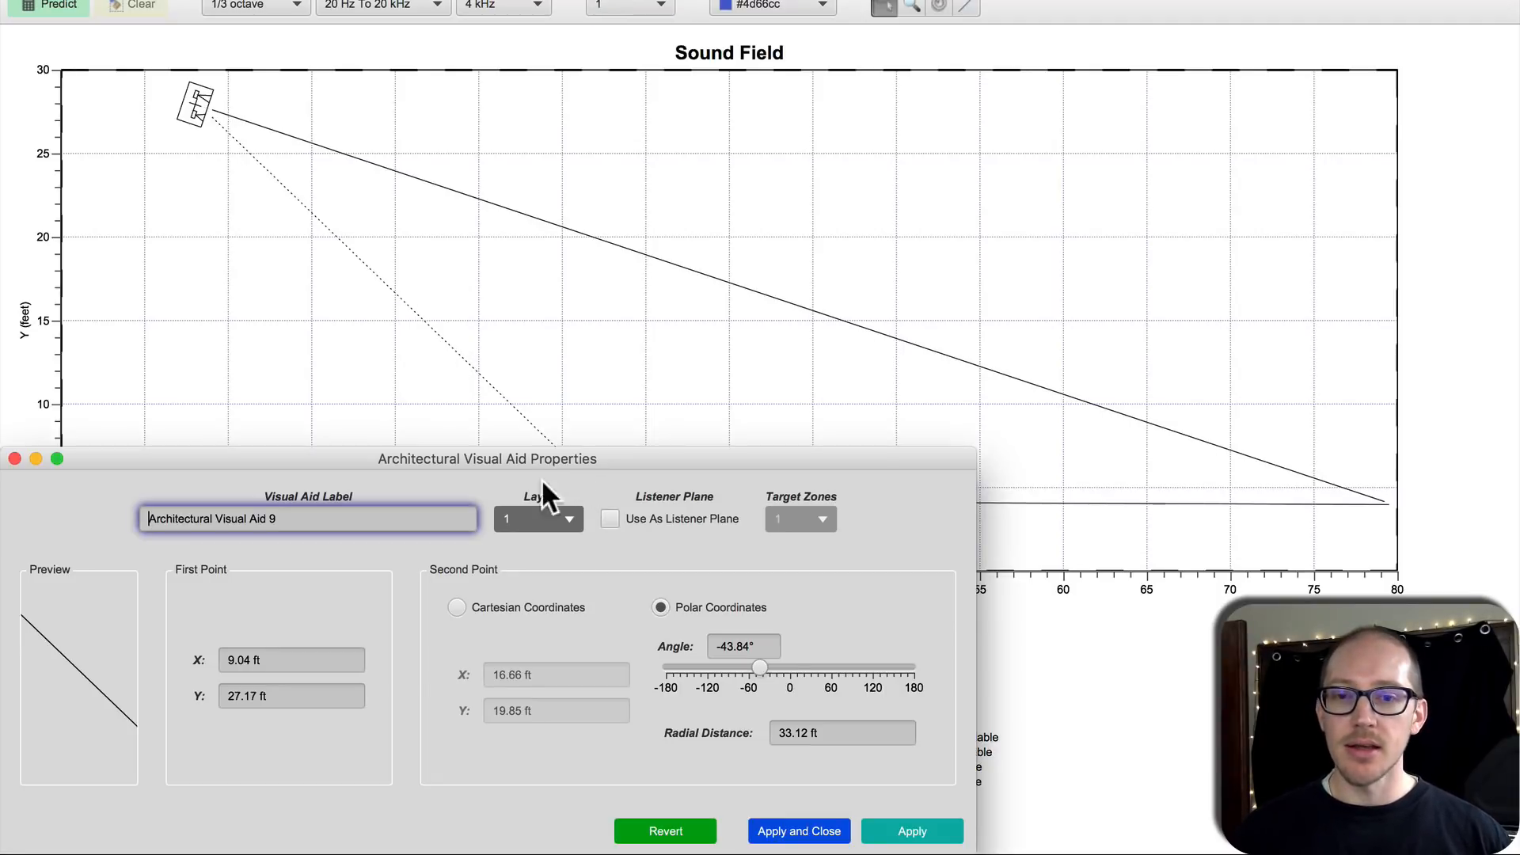
left_click(841, 733)
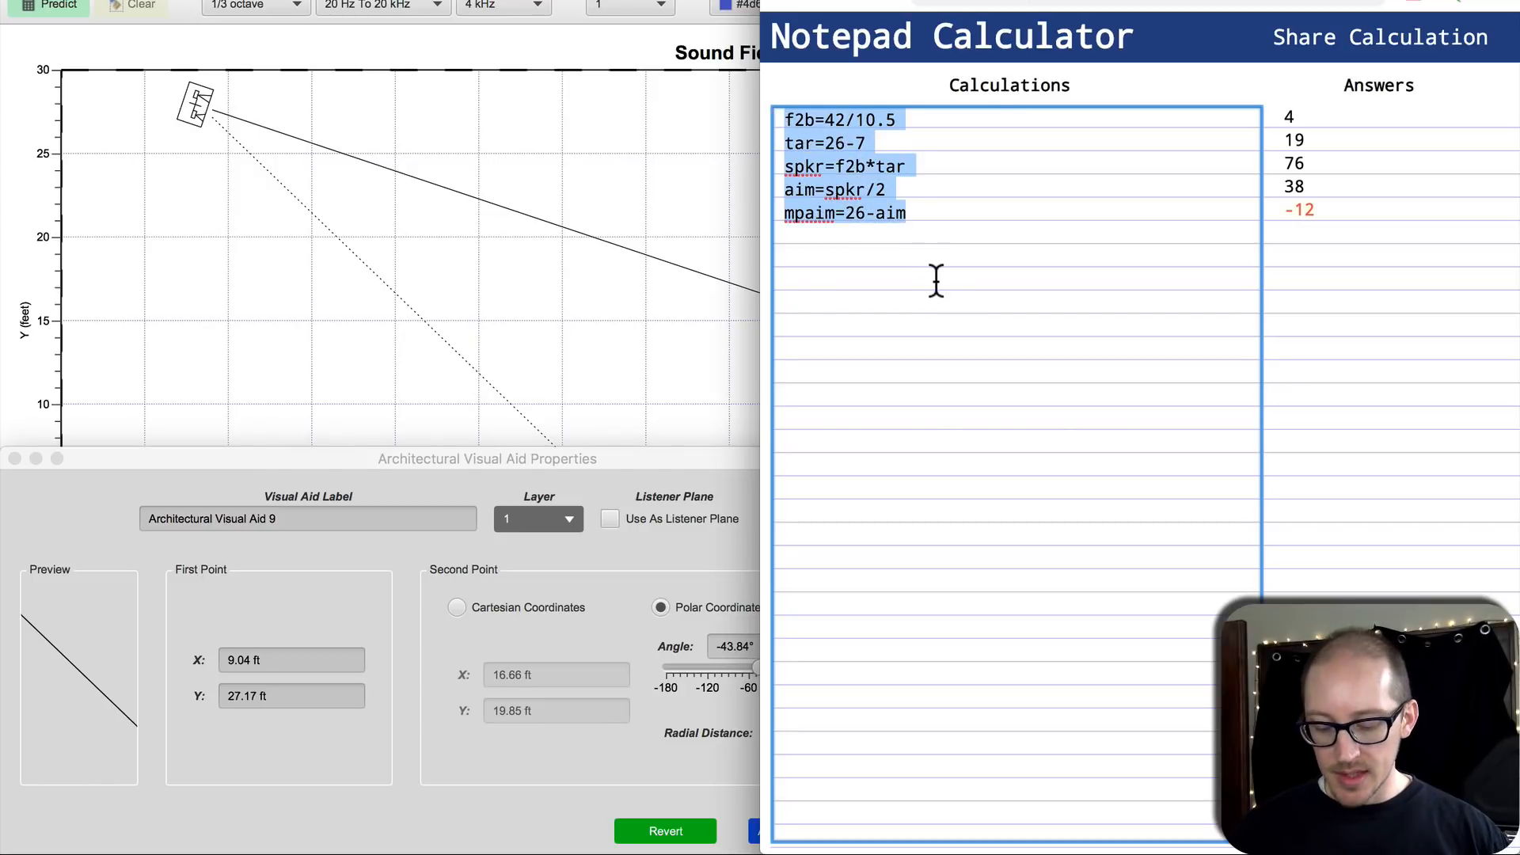
Step: Replace the old calculations with f2b=74/33, giving 2.2424242
type("f2")
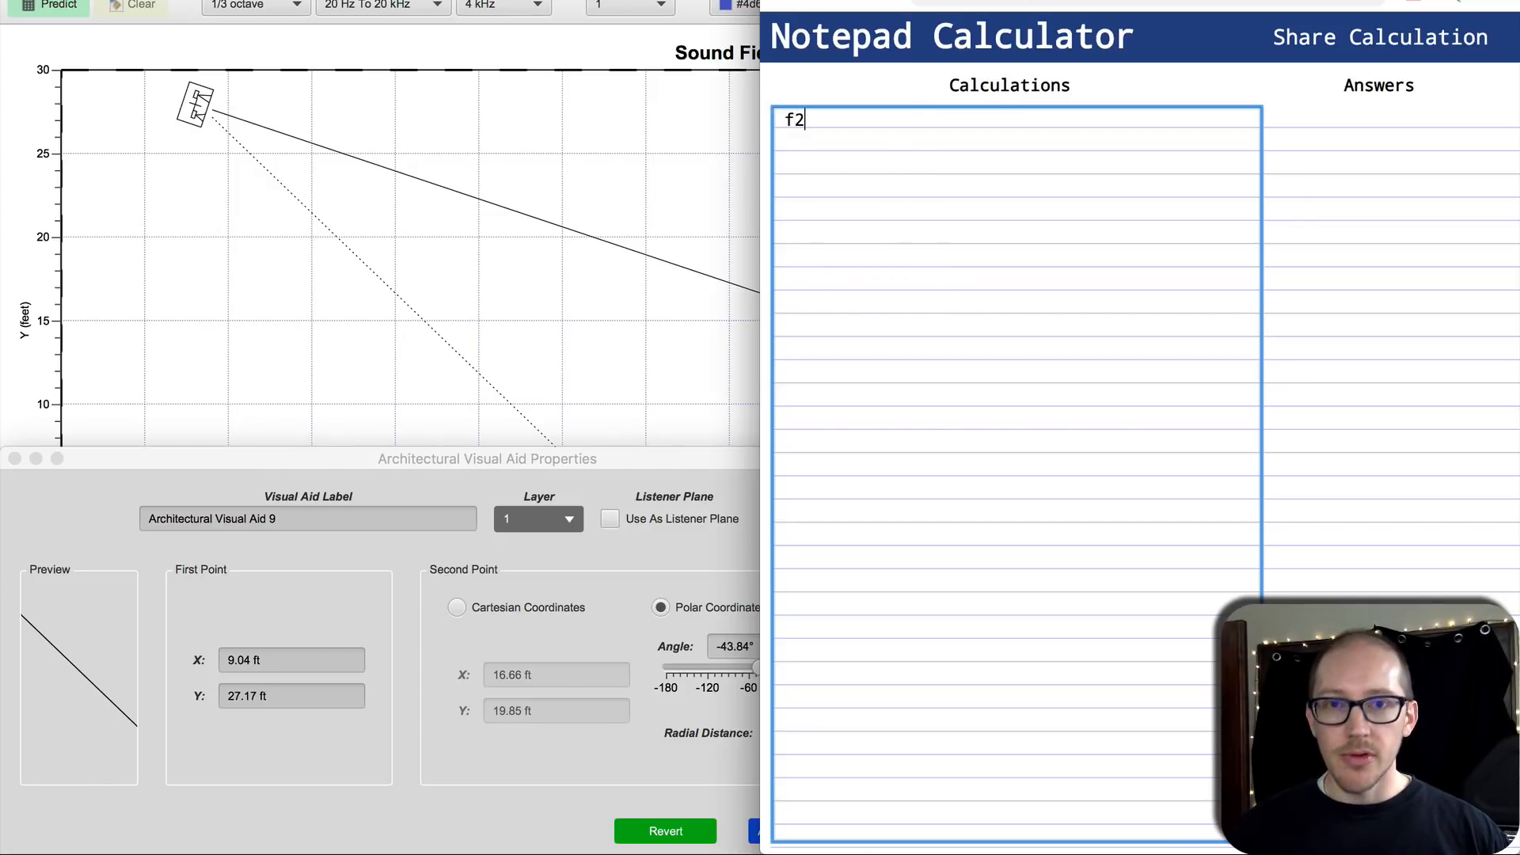
type("b=")
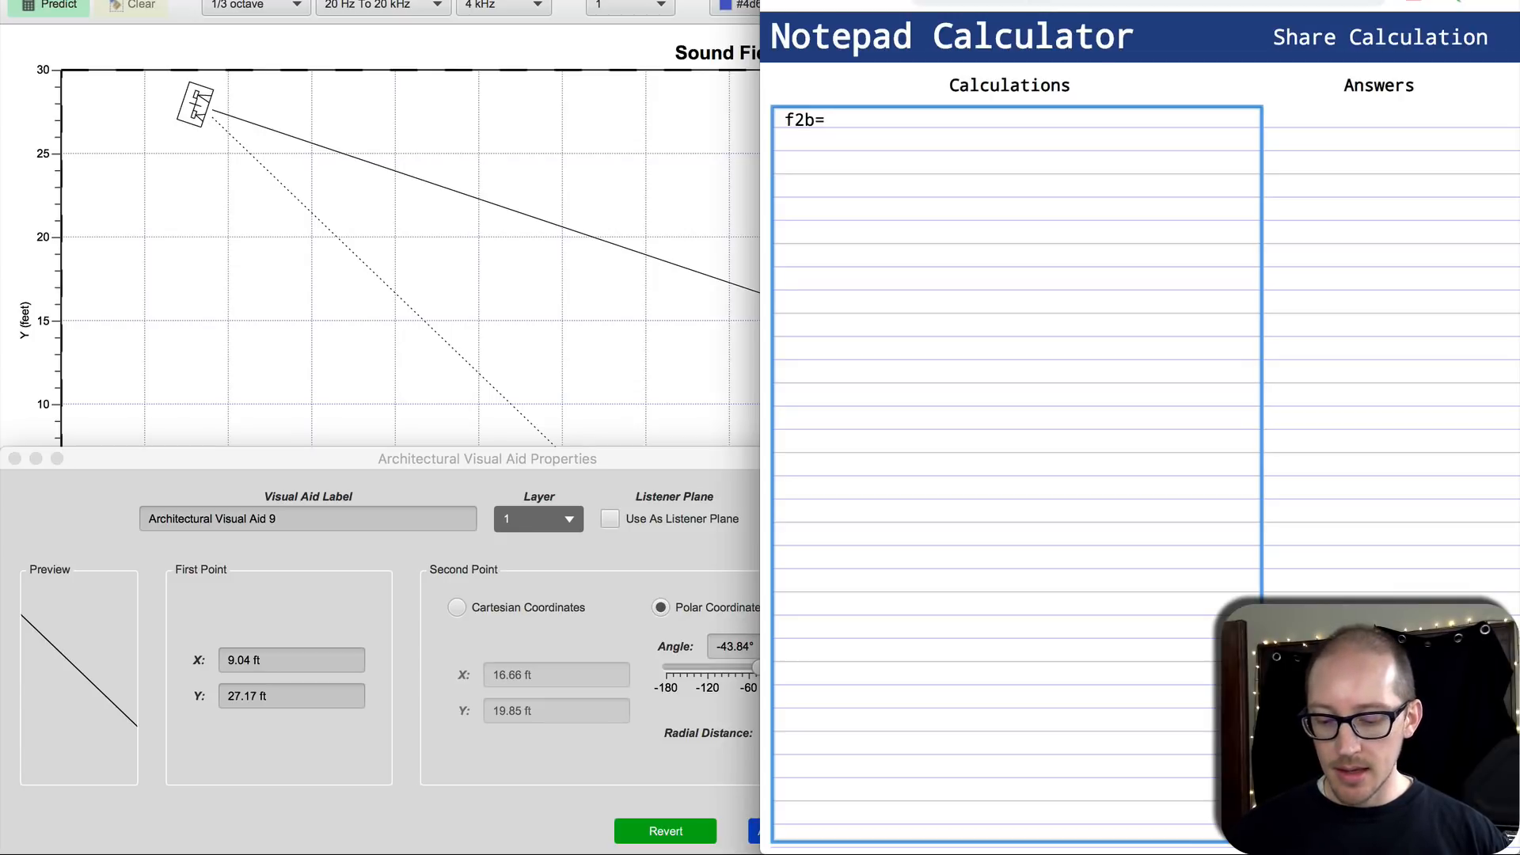
type("33")
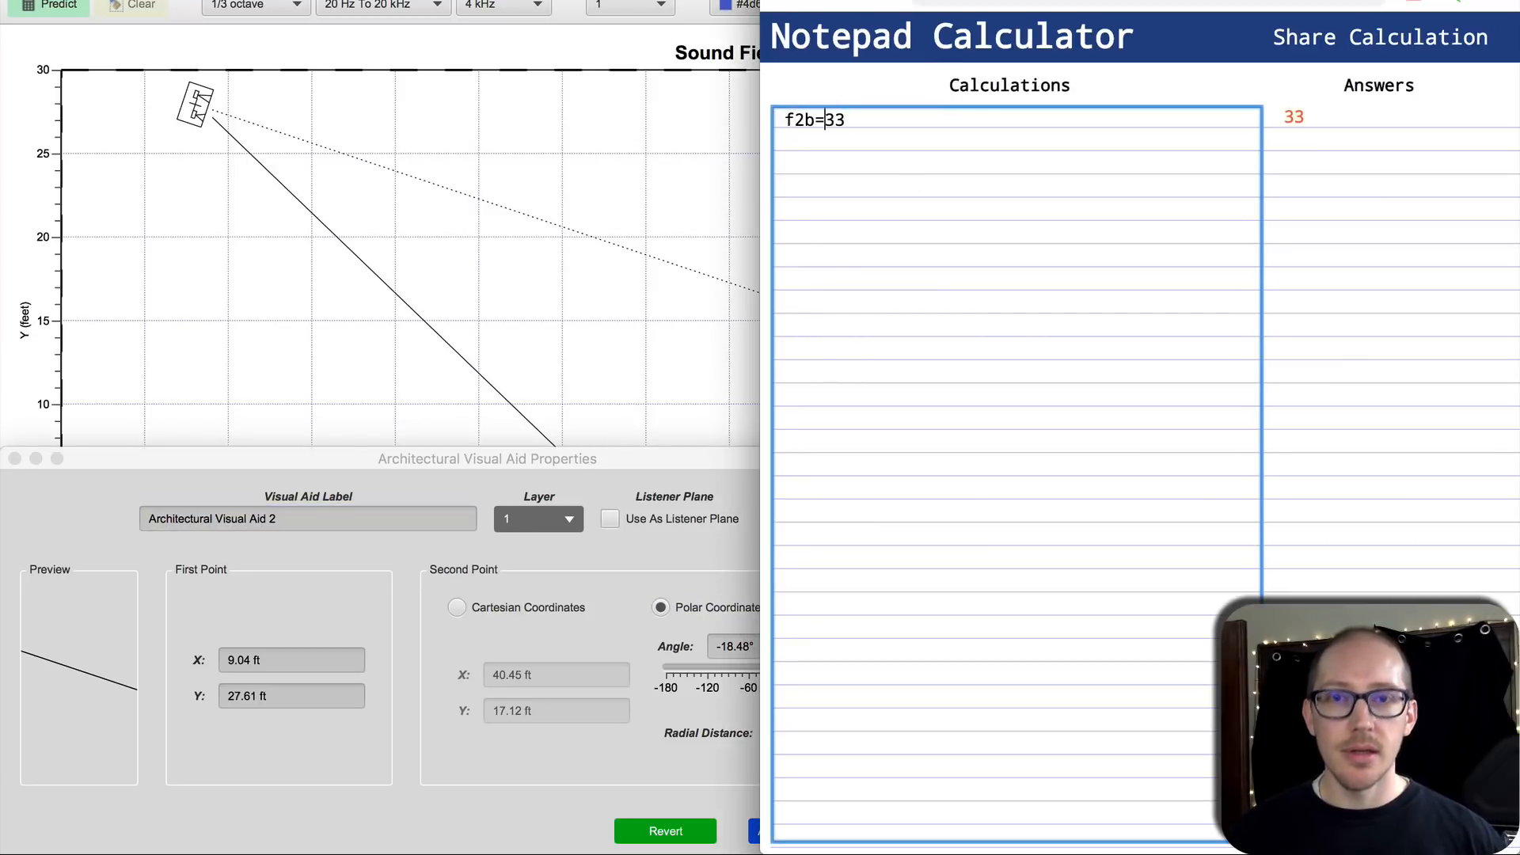
type("74/")
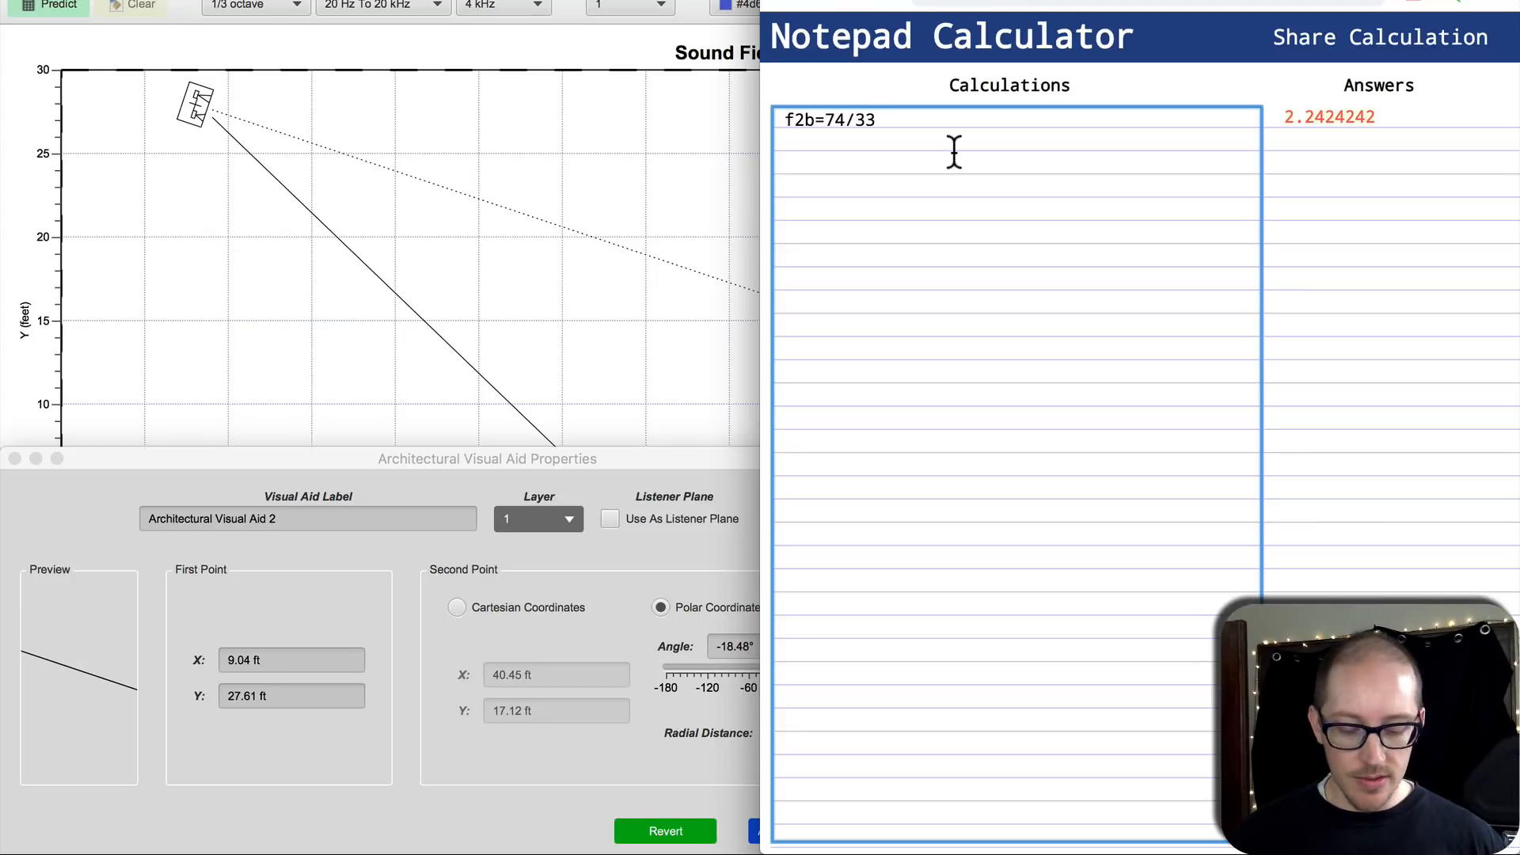
Step: Add a tar line computing 44-18.5
type("tar")
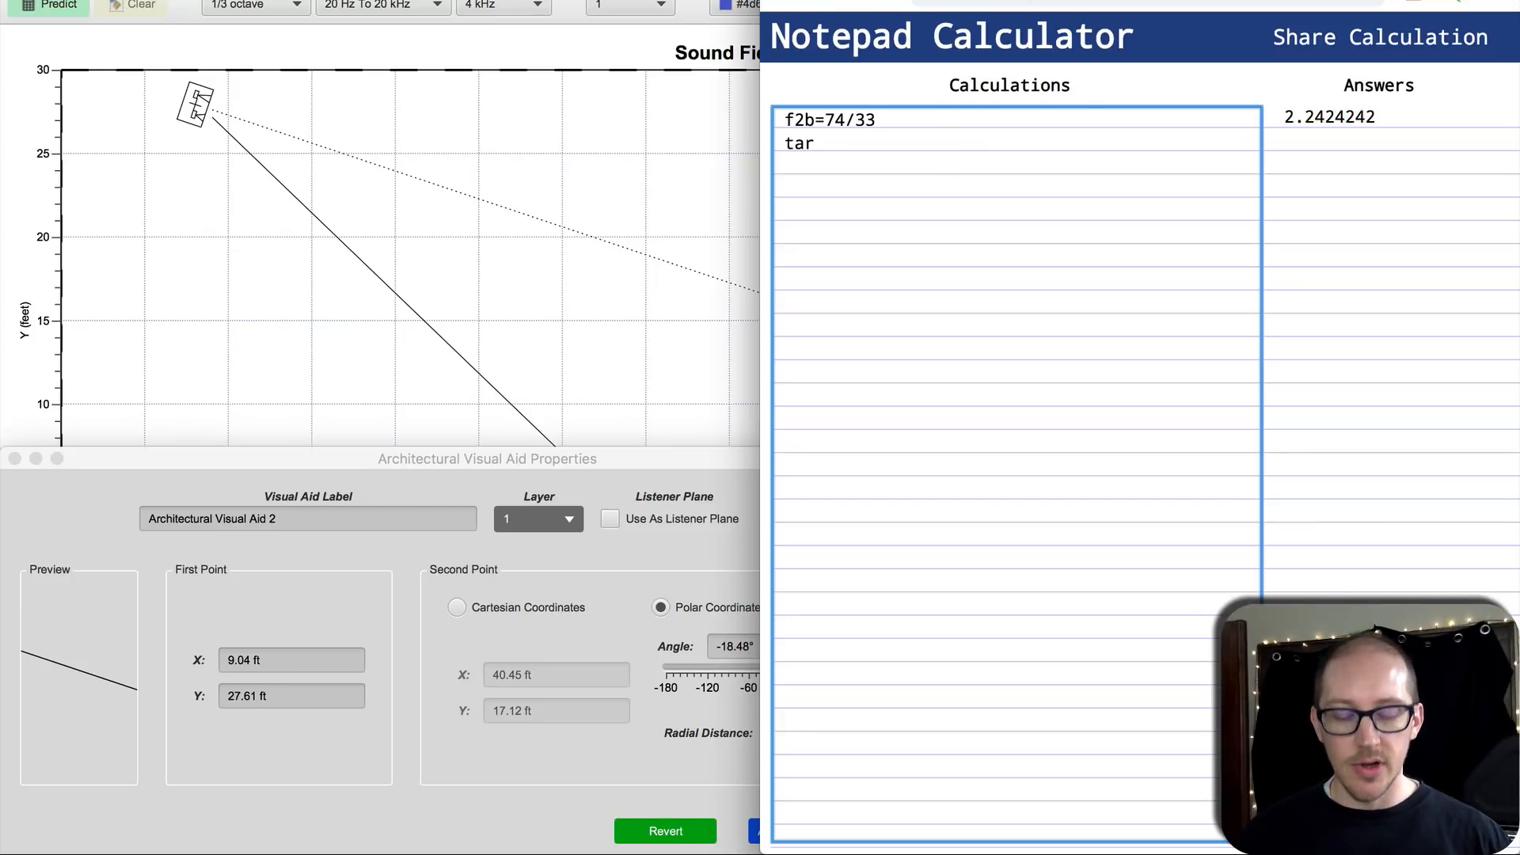
type("=")
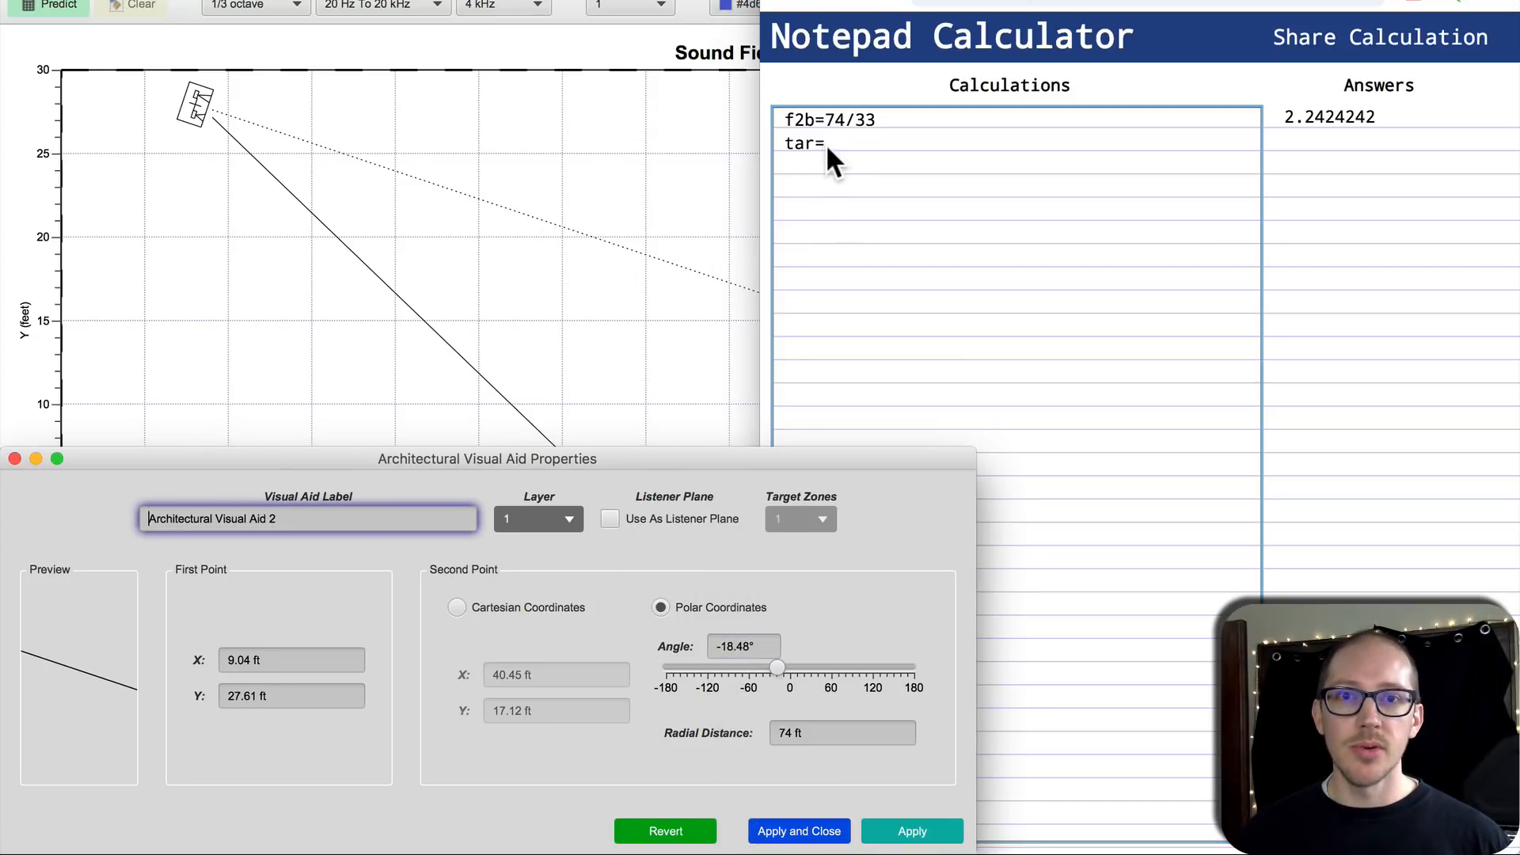
type("1")
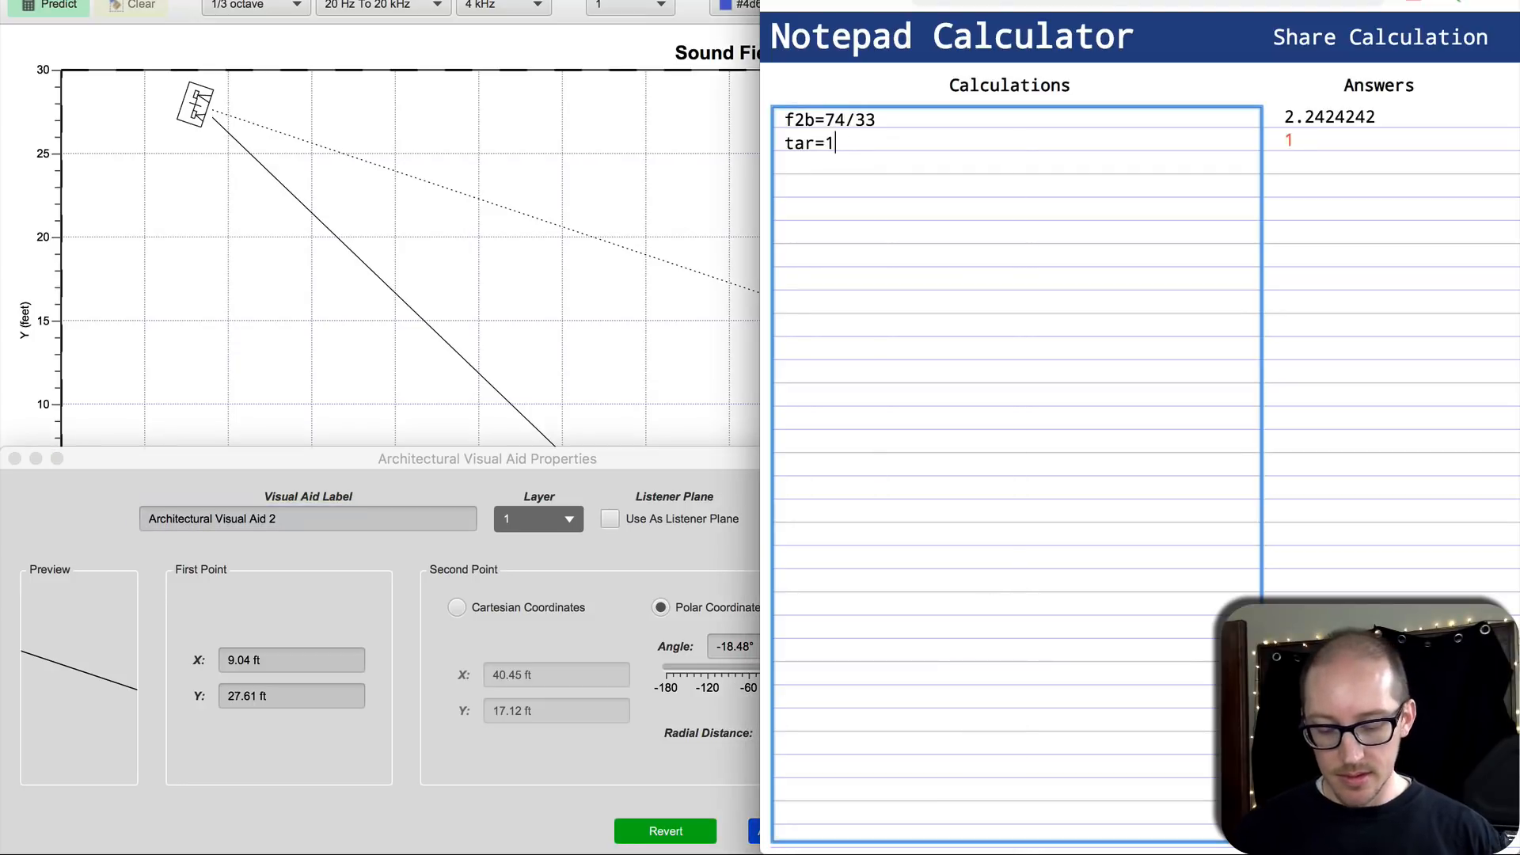
type("8.5")
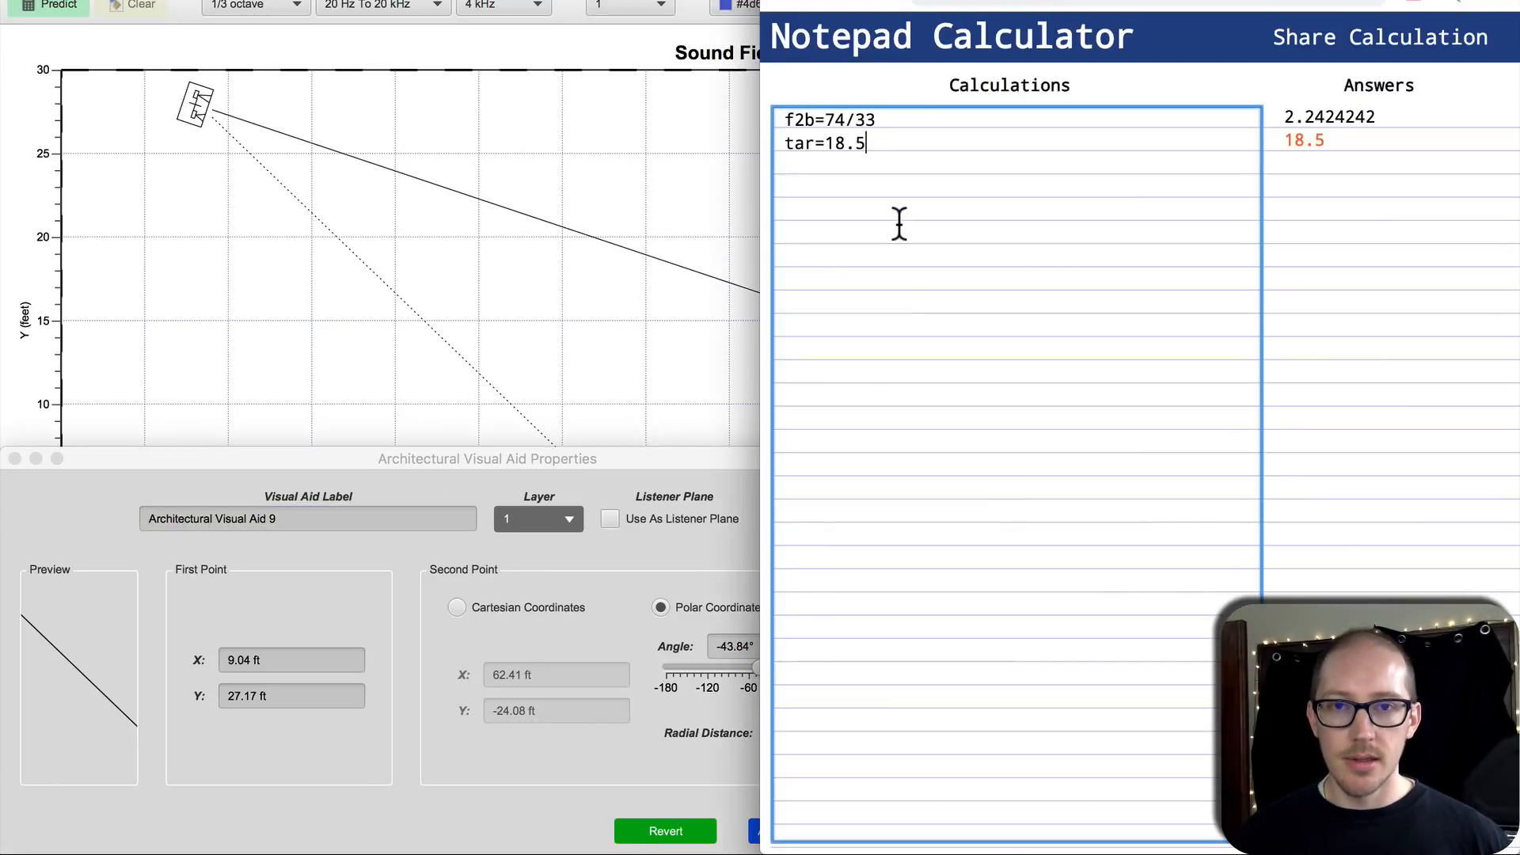
type("4")
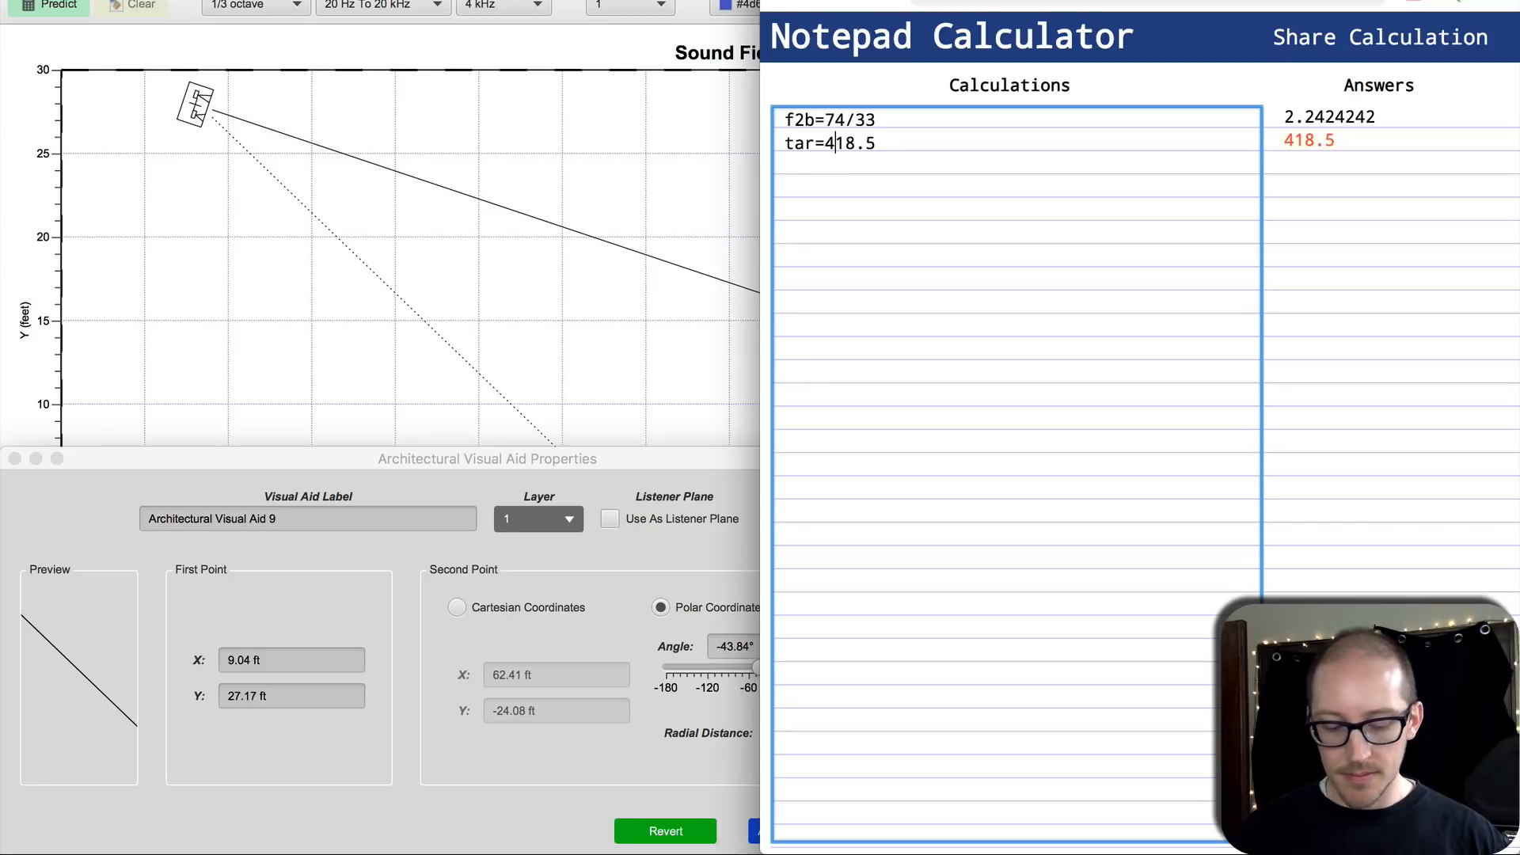
type("4-")
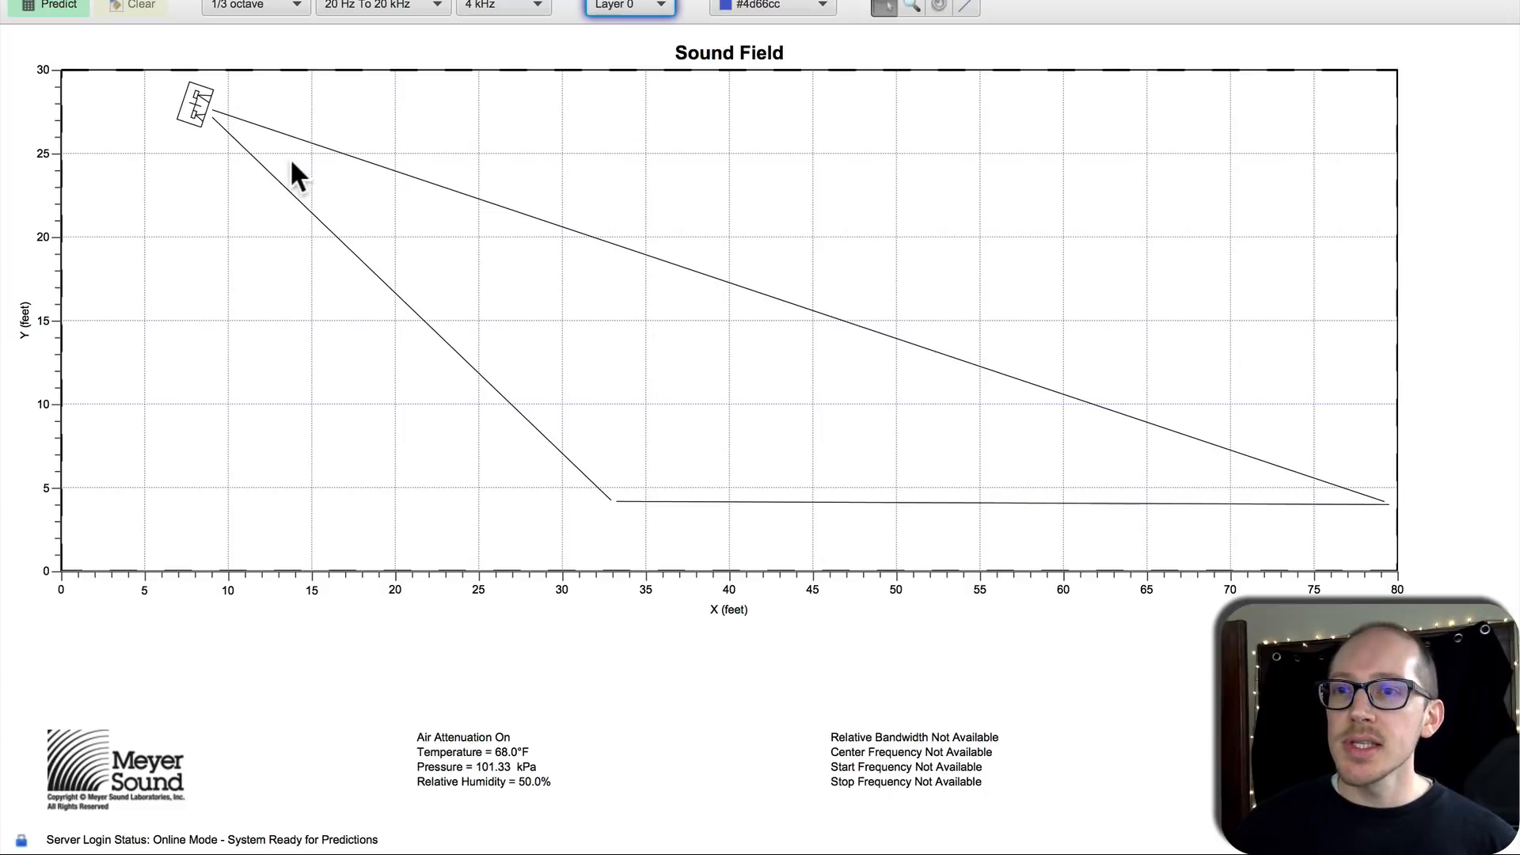
mouse_move(257, 140)
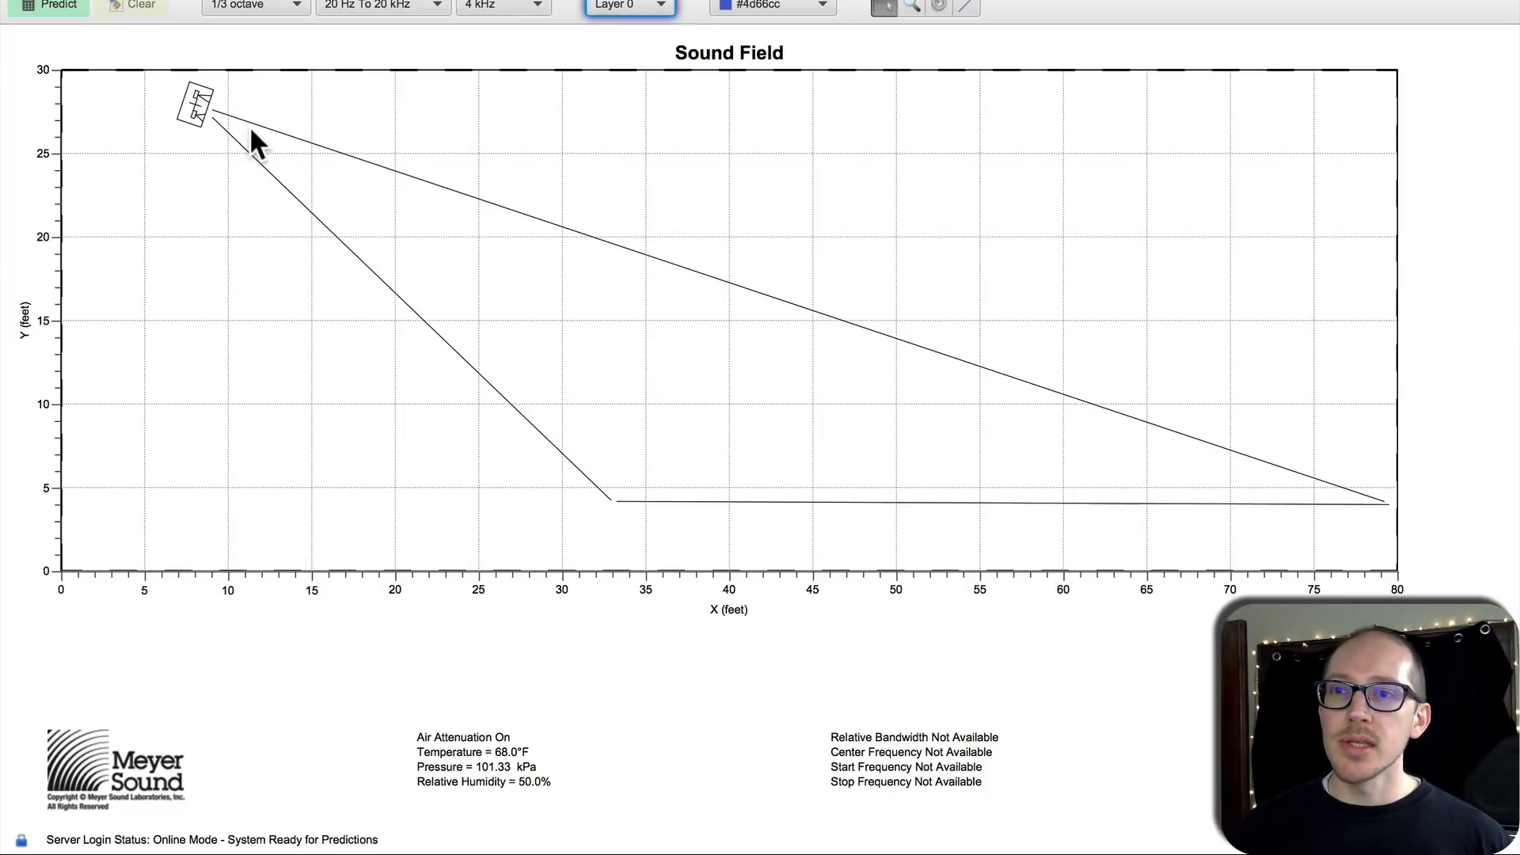
mouse_move(243, 141)
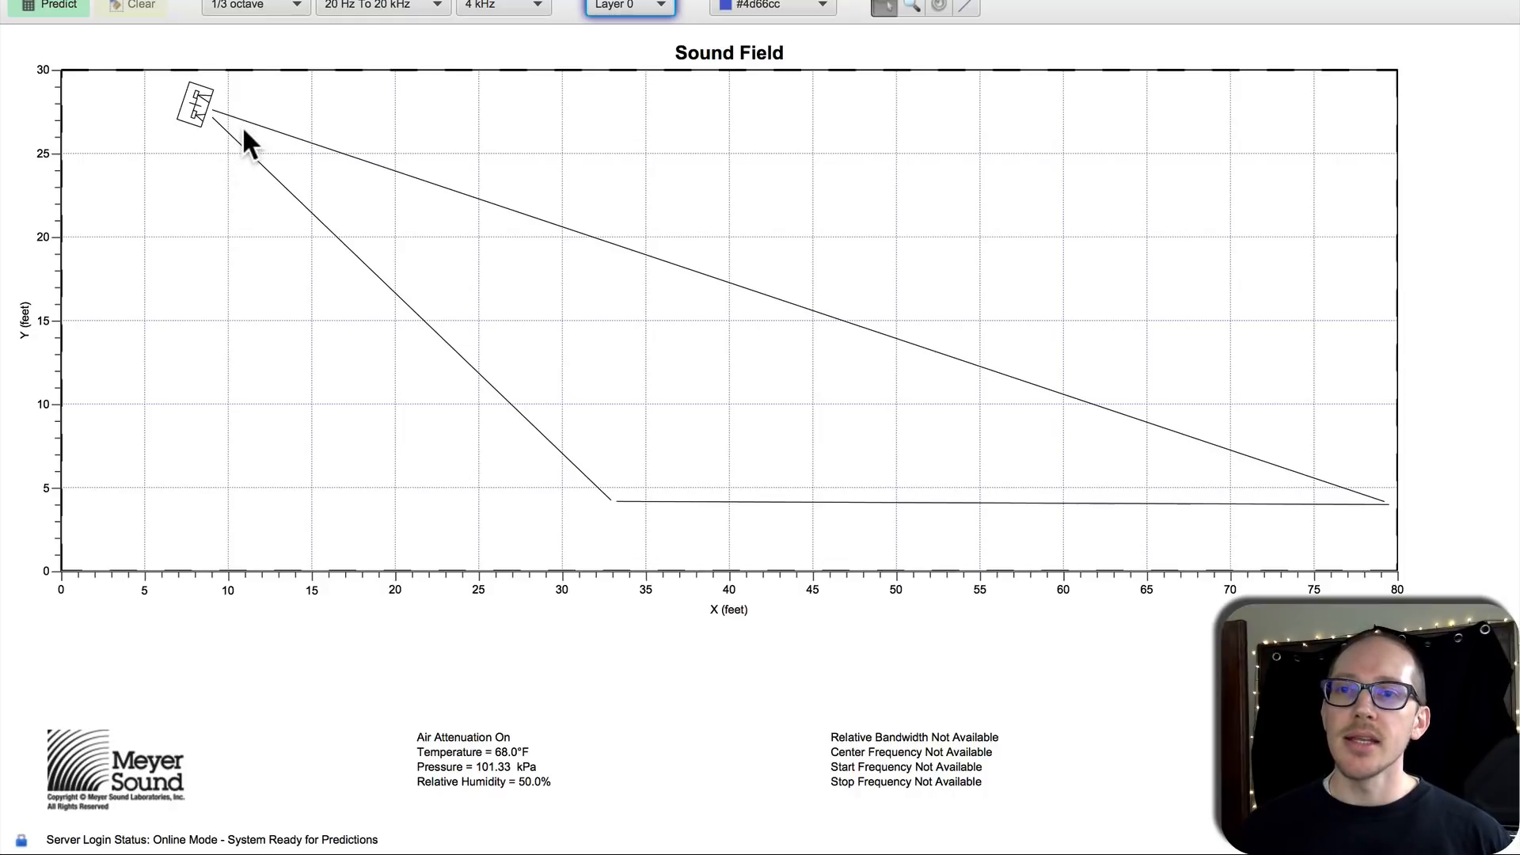
mouse_move(228, 122)
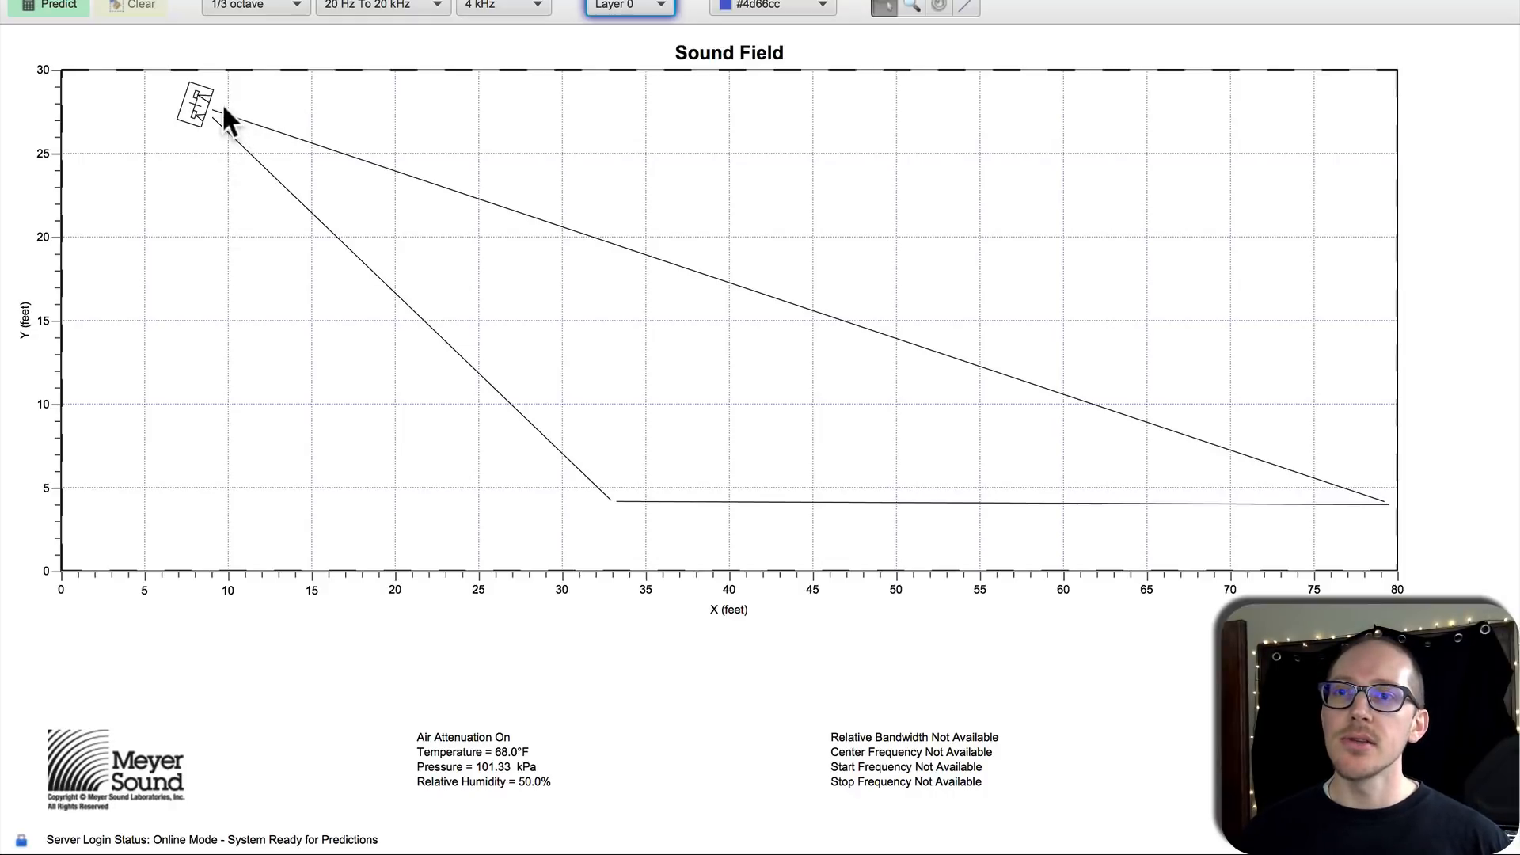
mouse_move(209, 115)
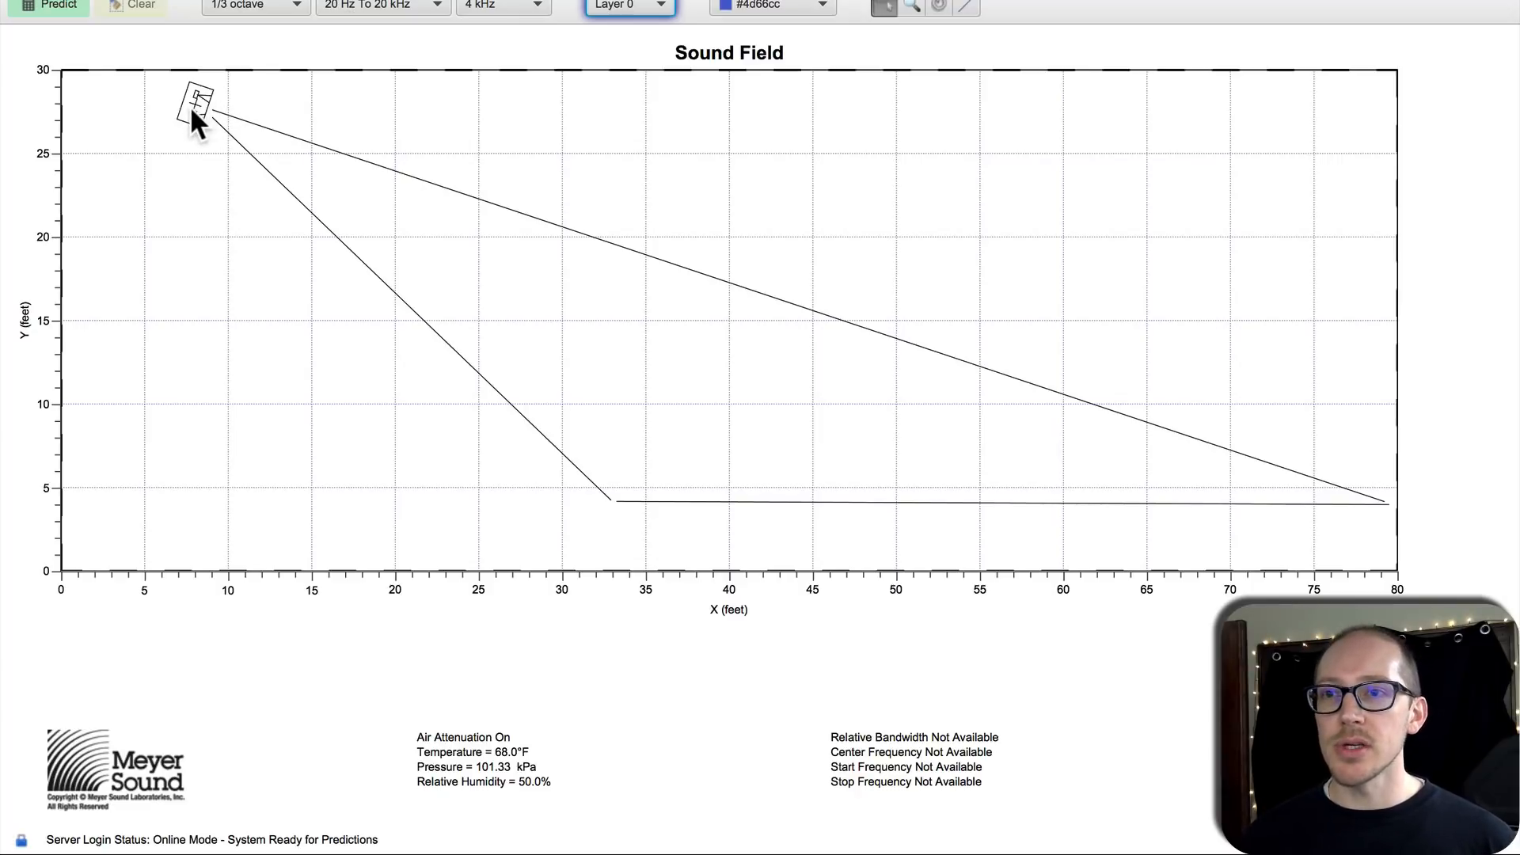
mouse_move(950, 188)
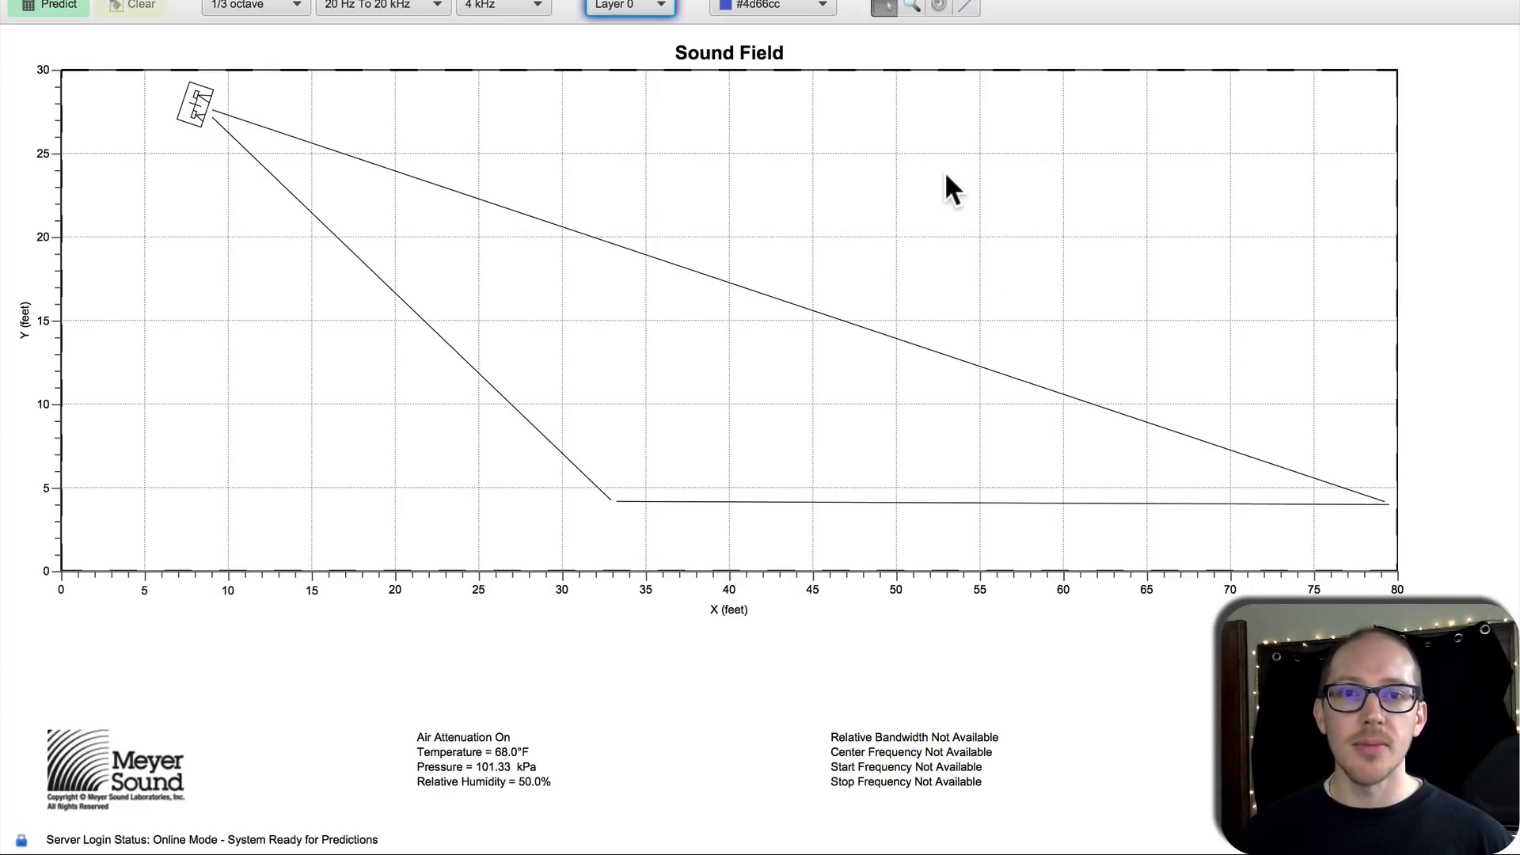
mouse_move(674, 484)
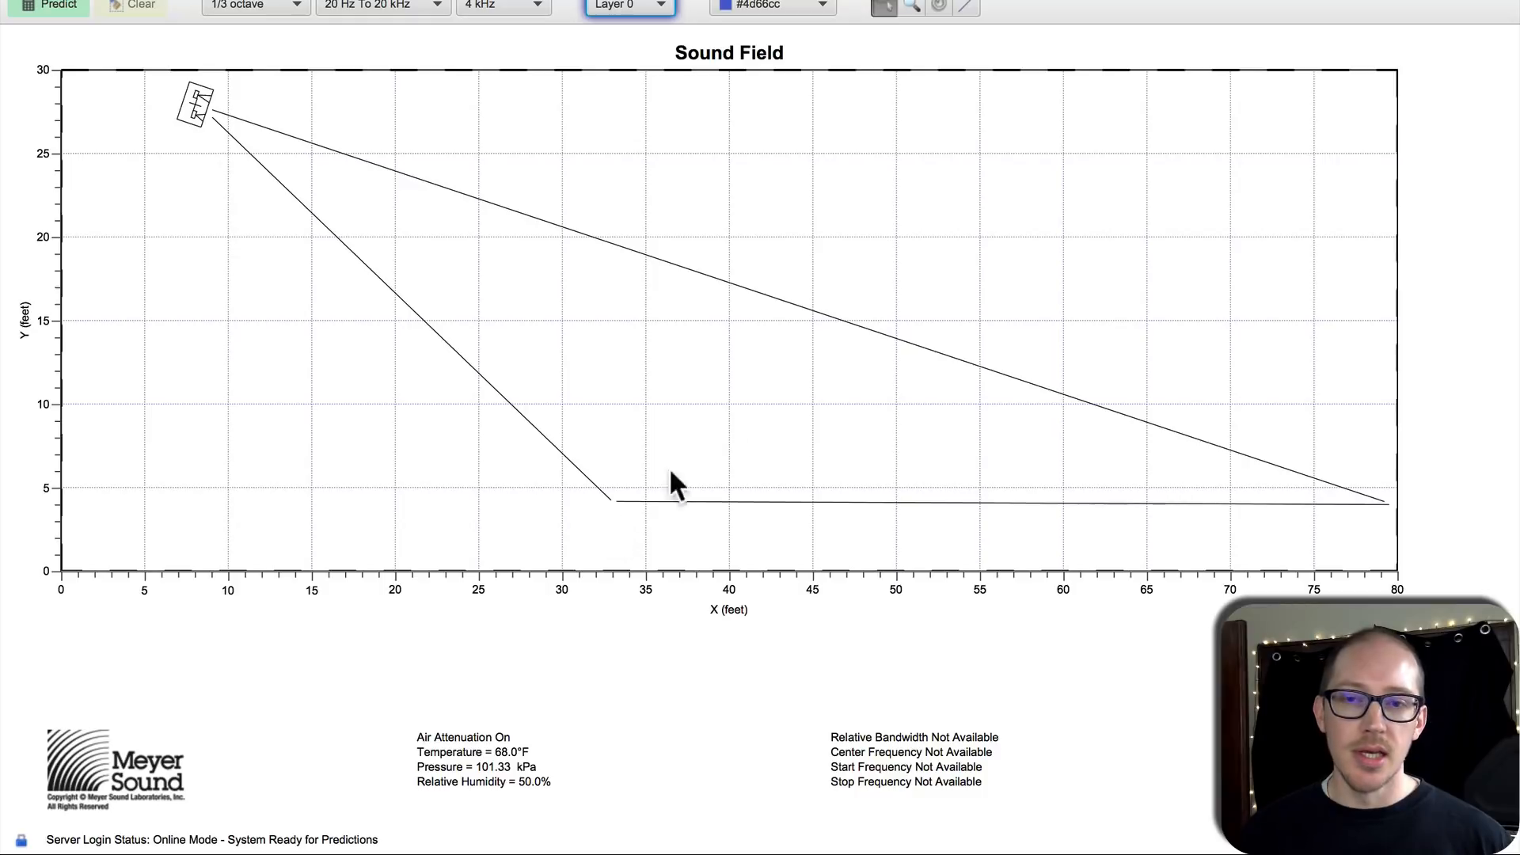
mouse_move(597, 269)
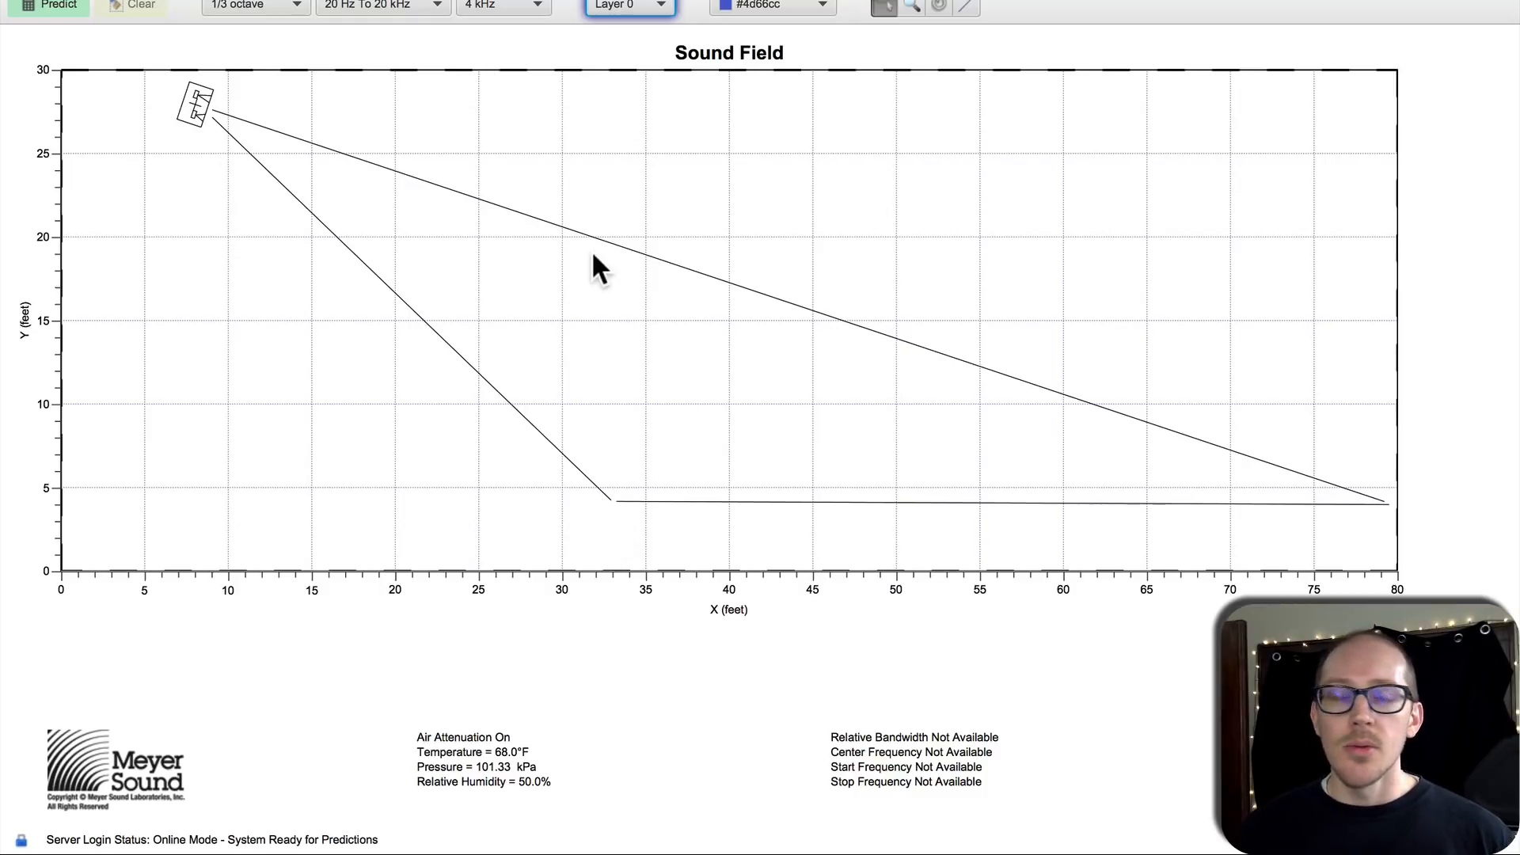
mouse_move(1004, 154)
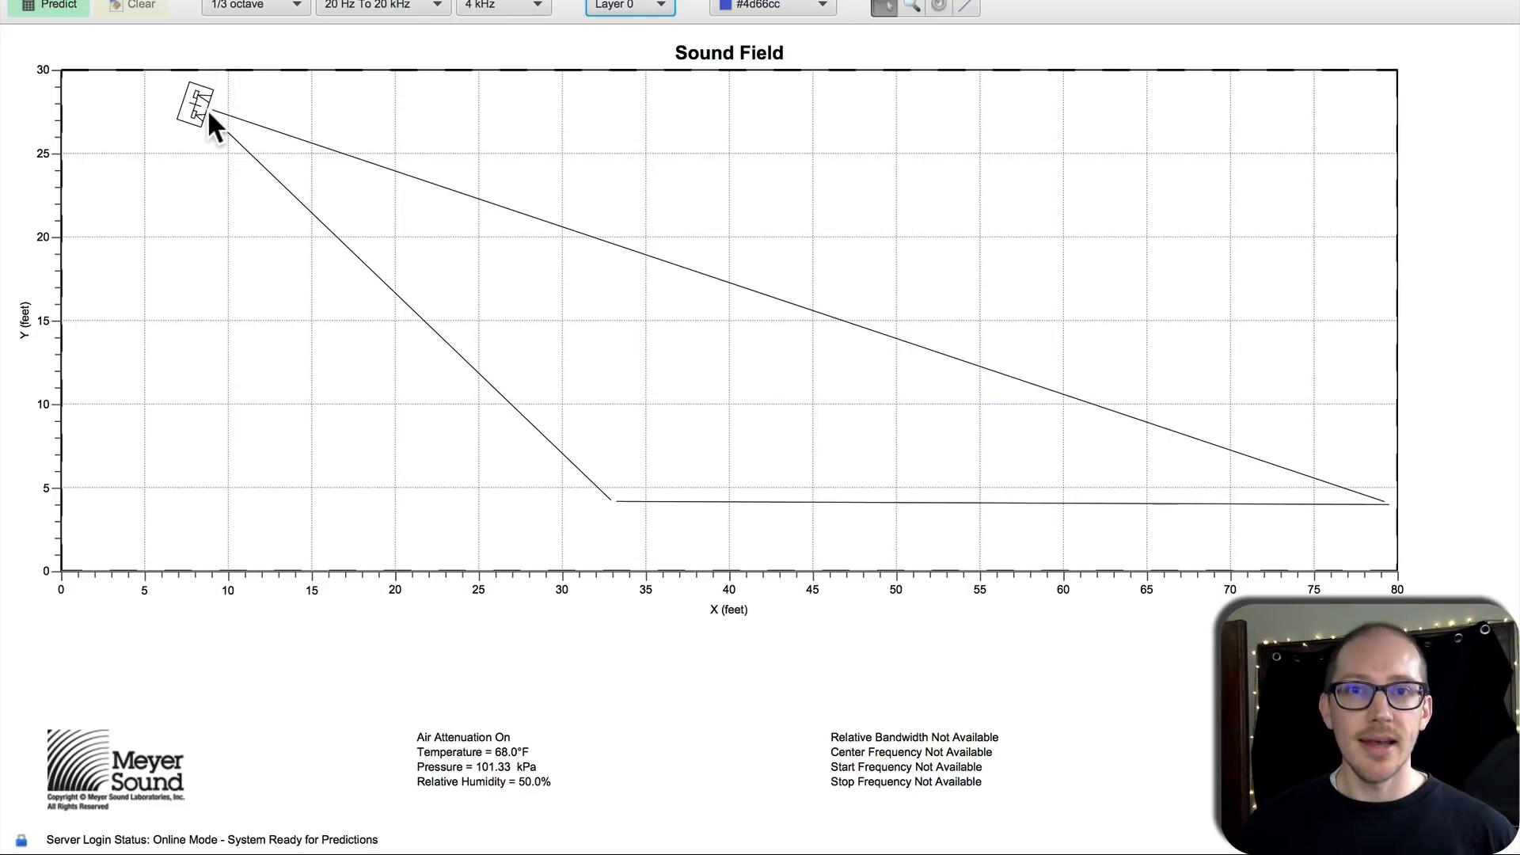
mouse_move(188, 100)
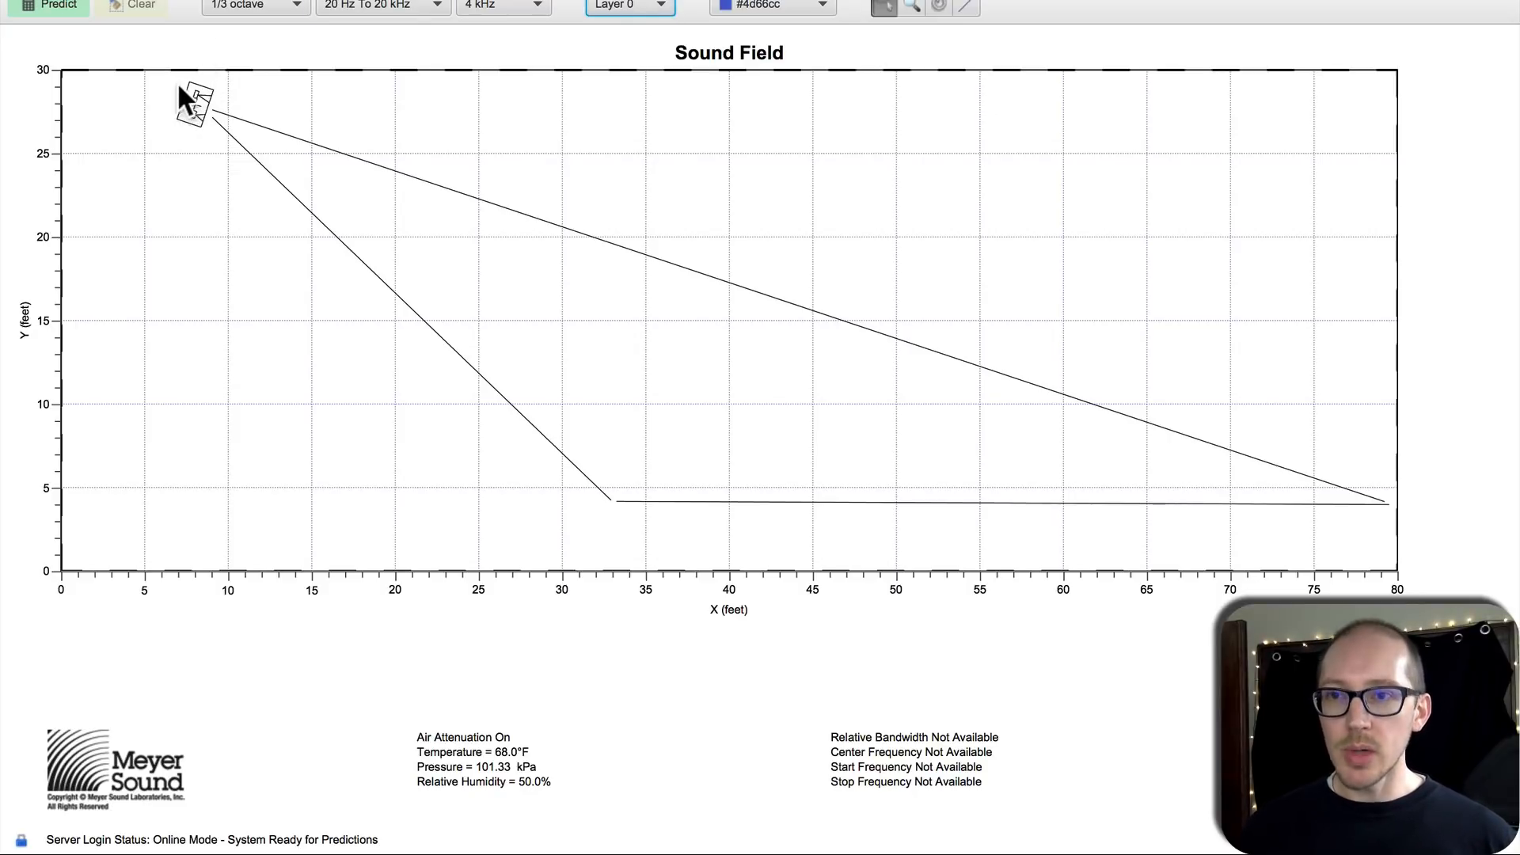
double_click(192, 106)
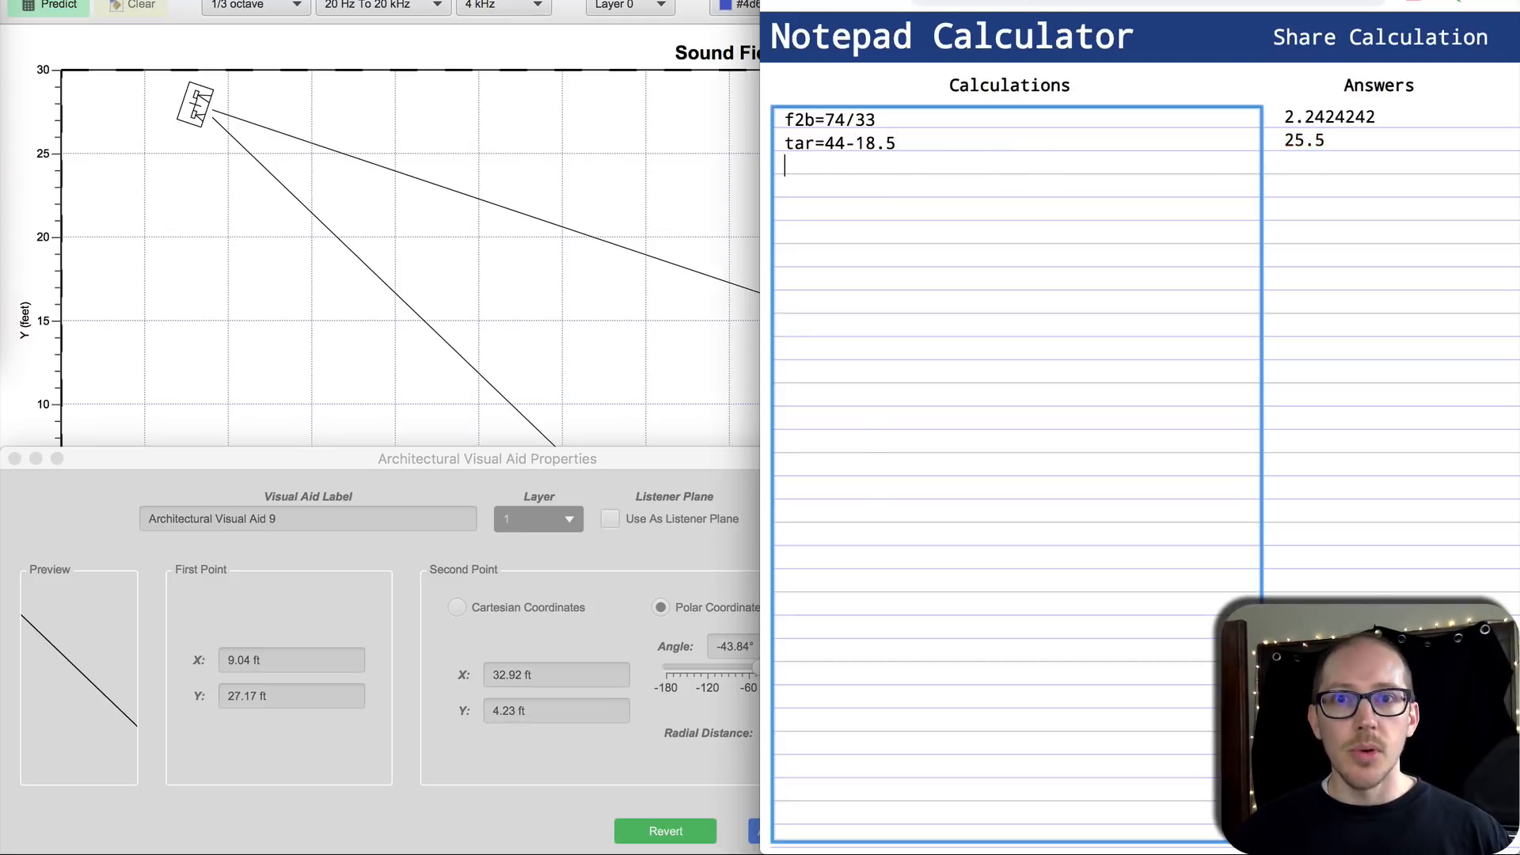
Step: Add spk=f2b*tar, giving 57.181818
type("spk")
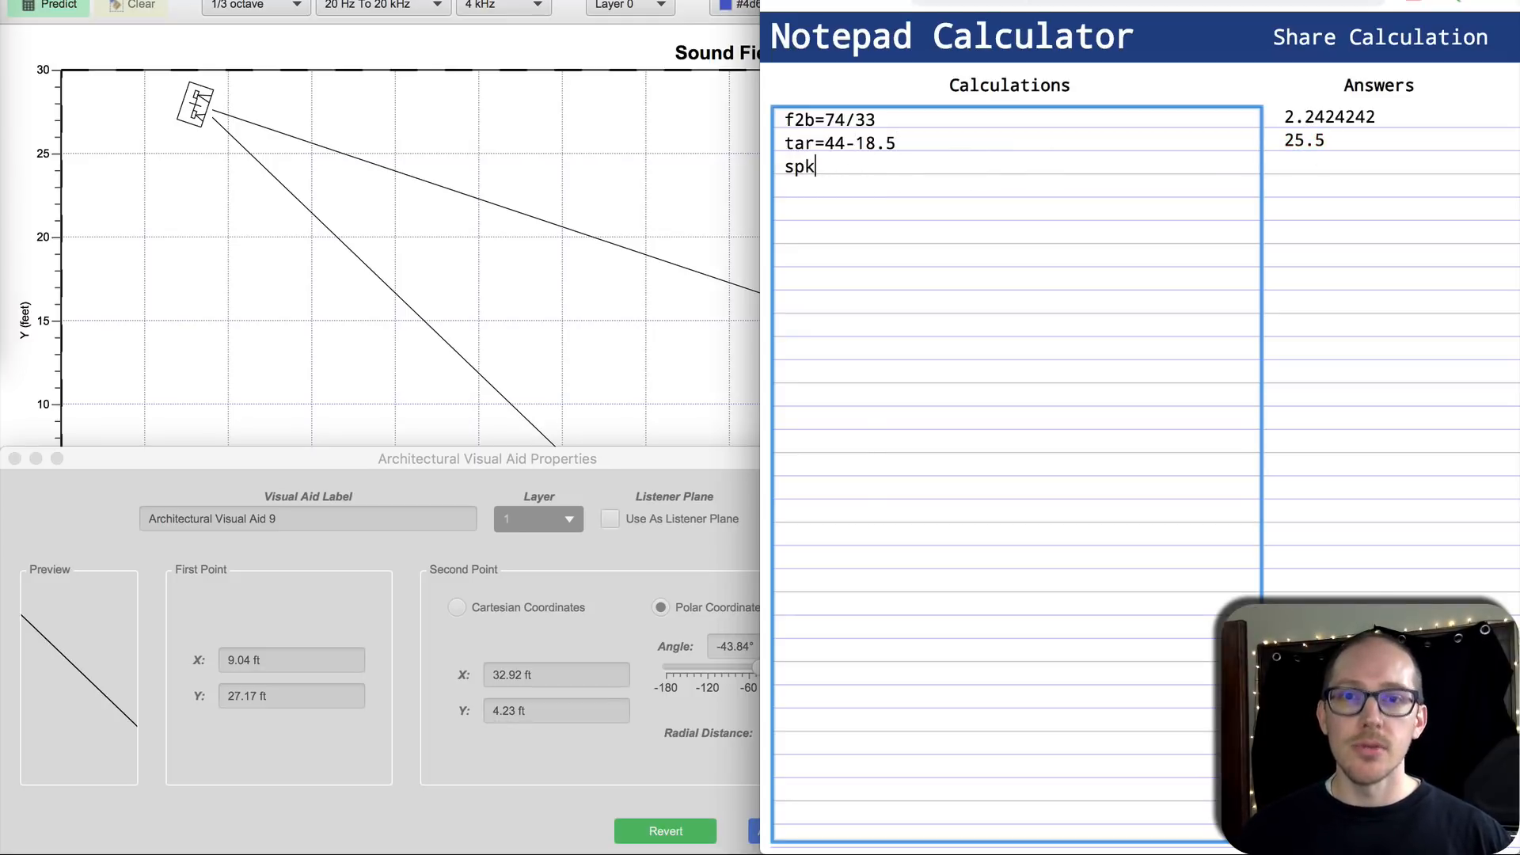
type("=")
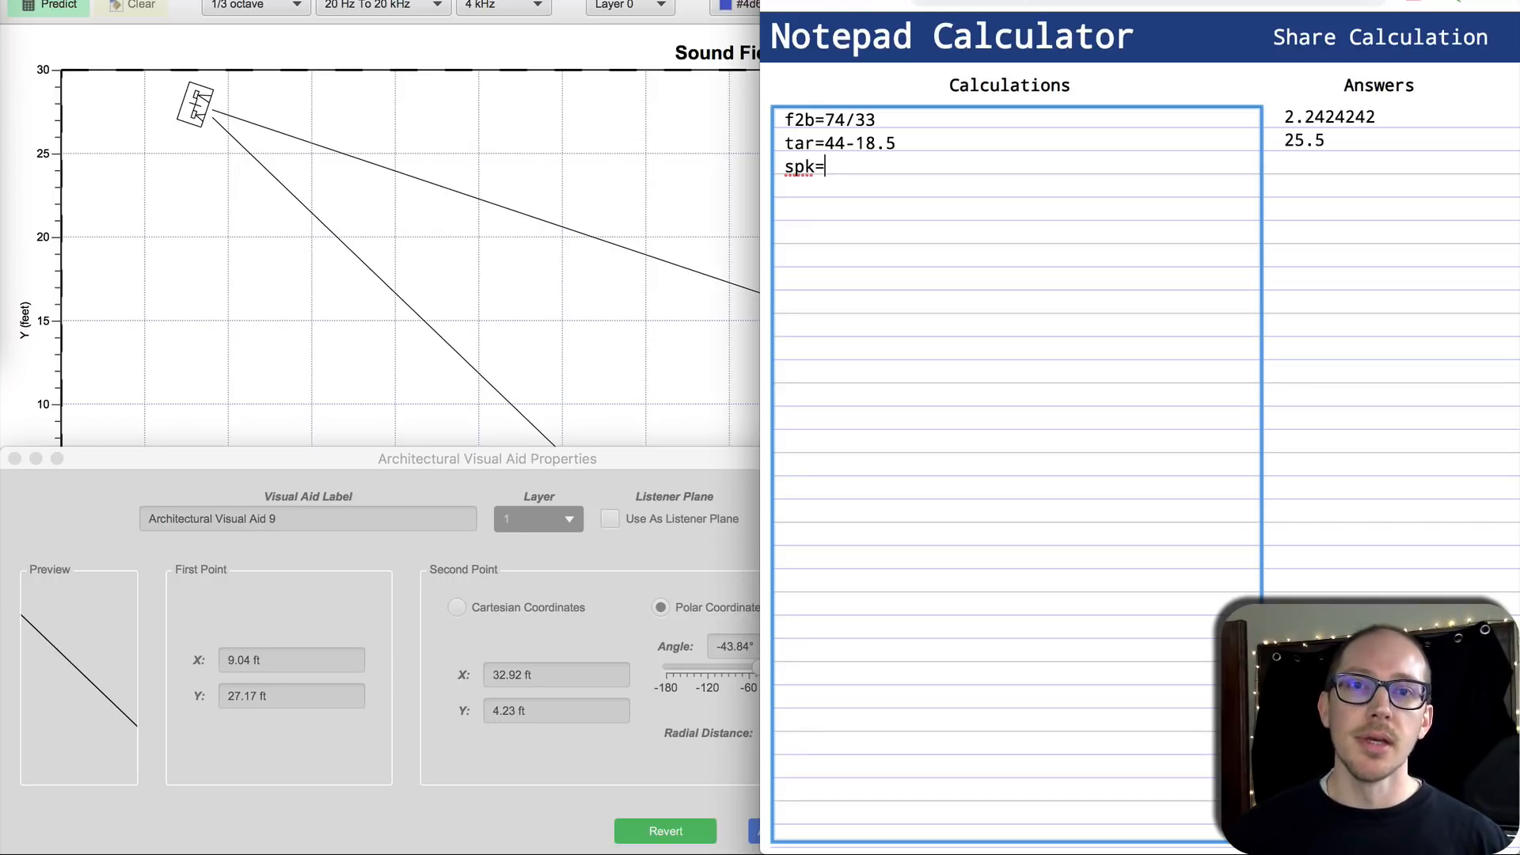
type("f2b")
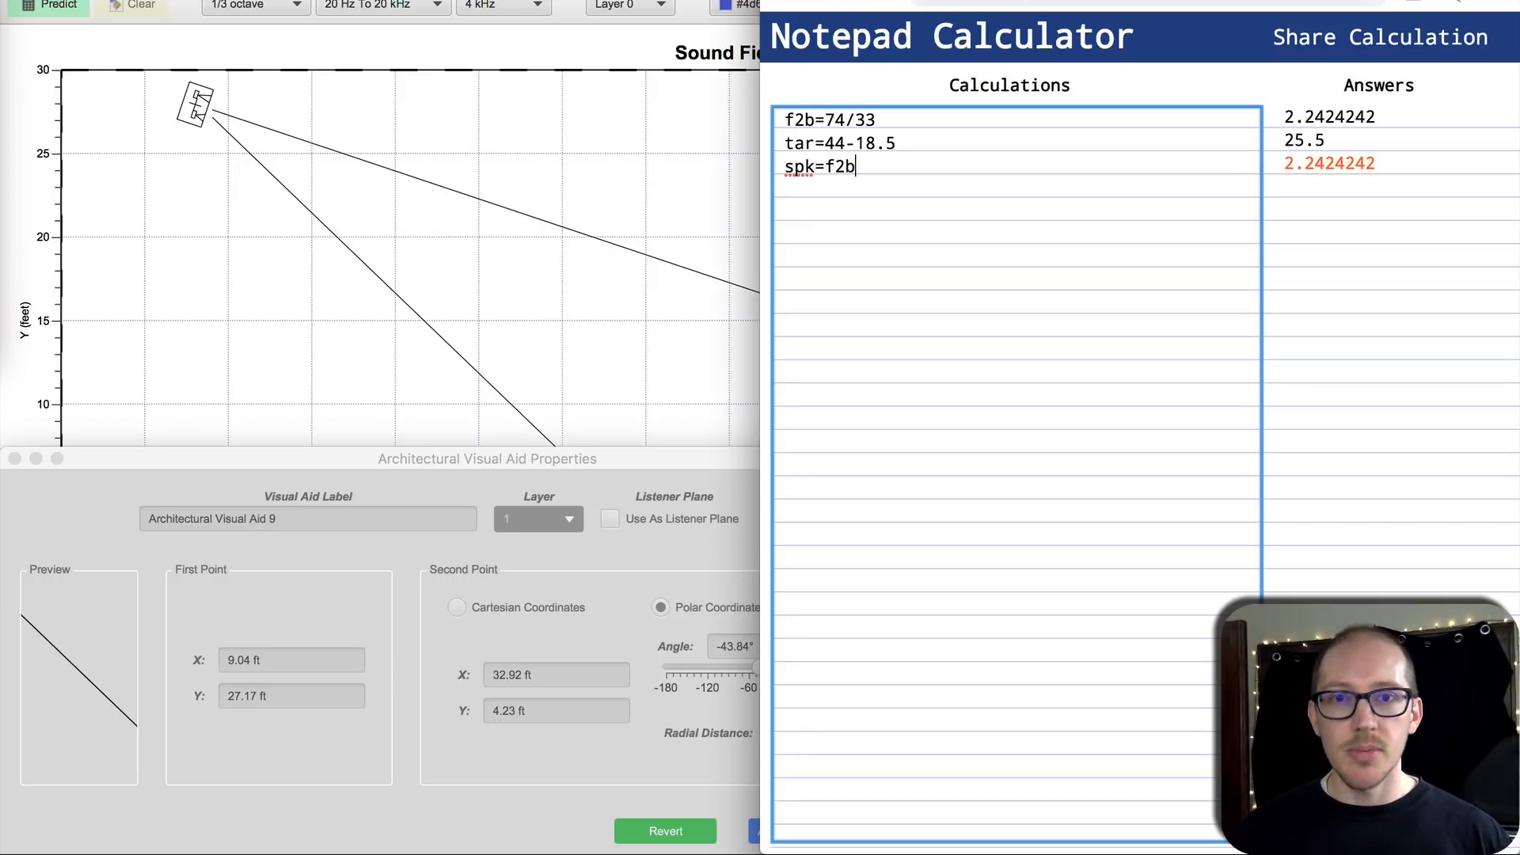
type("*")
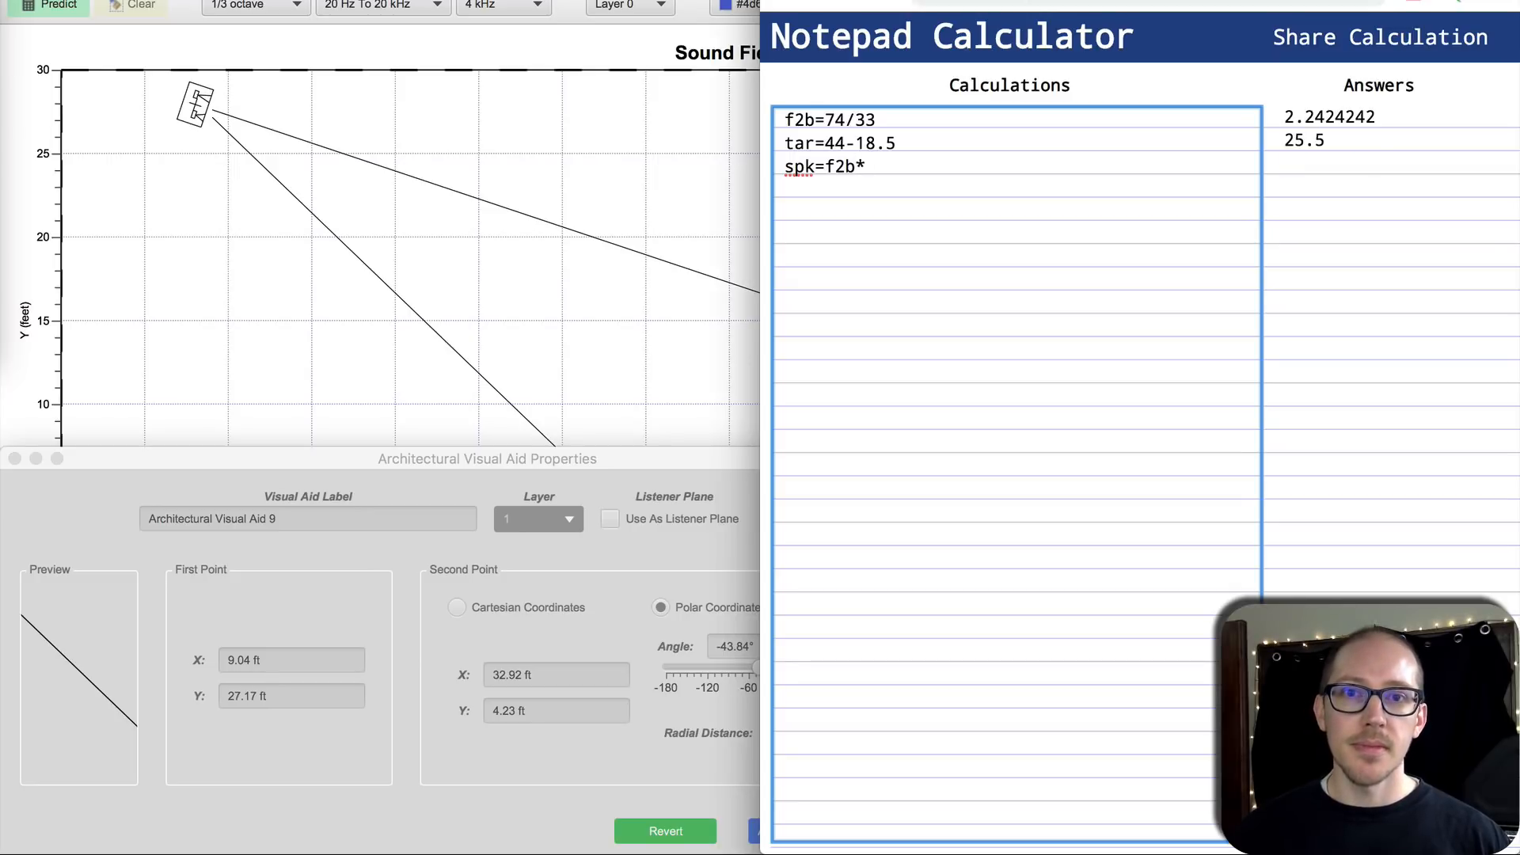
type("tar")
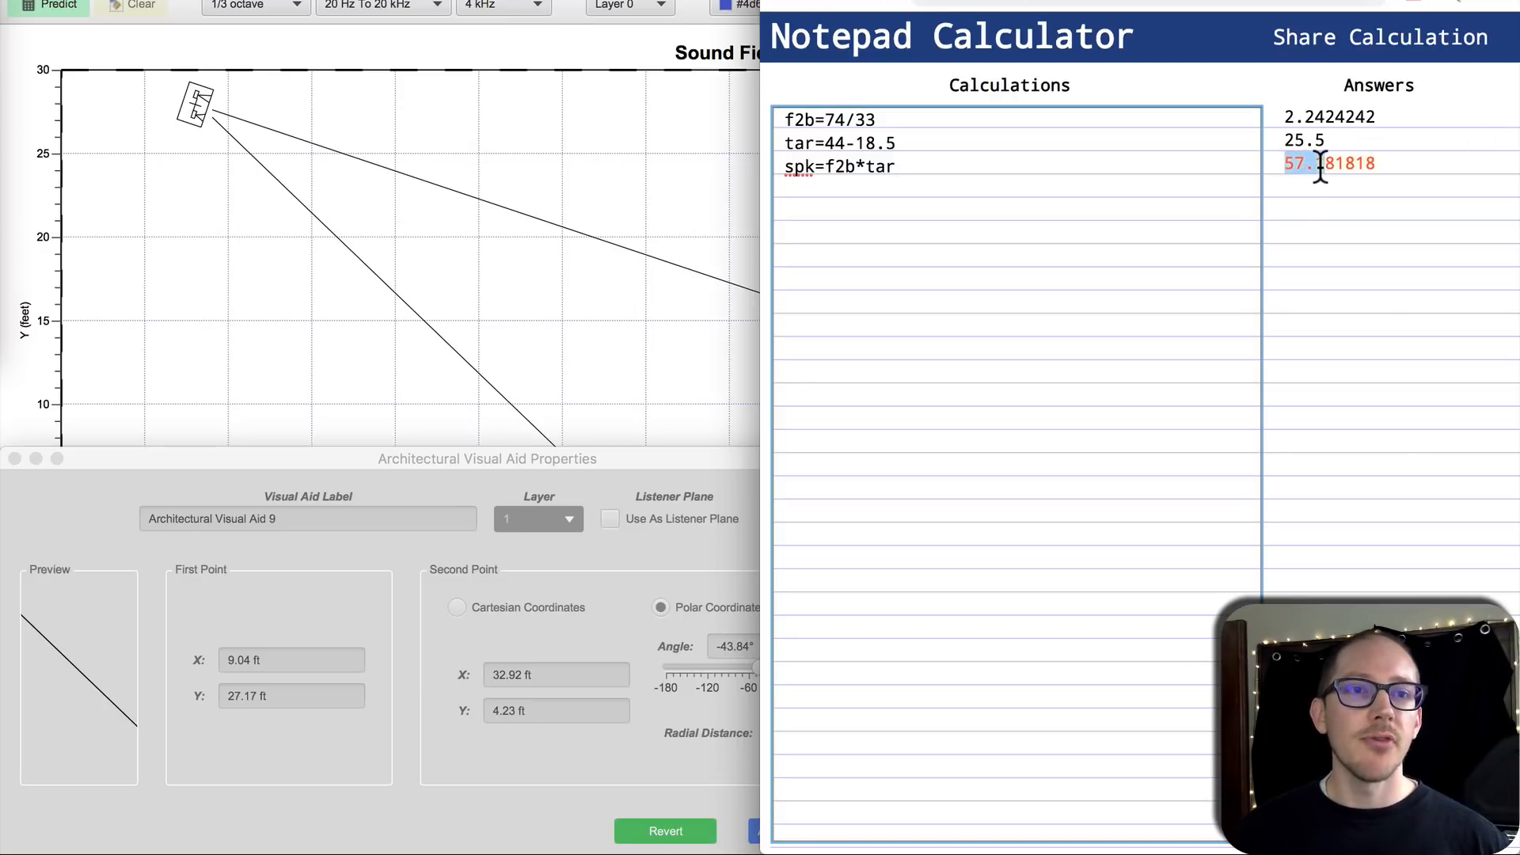
mouse_move(886, 146)
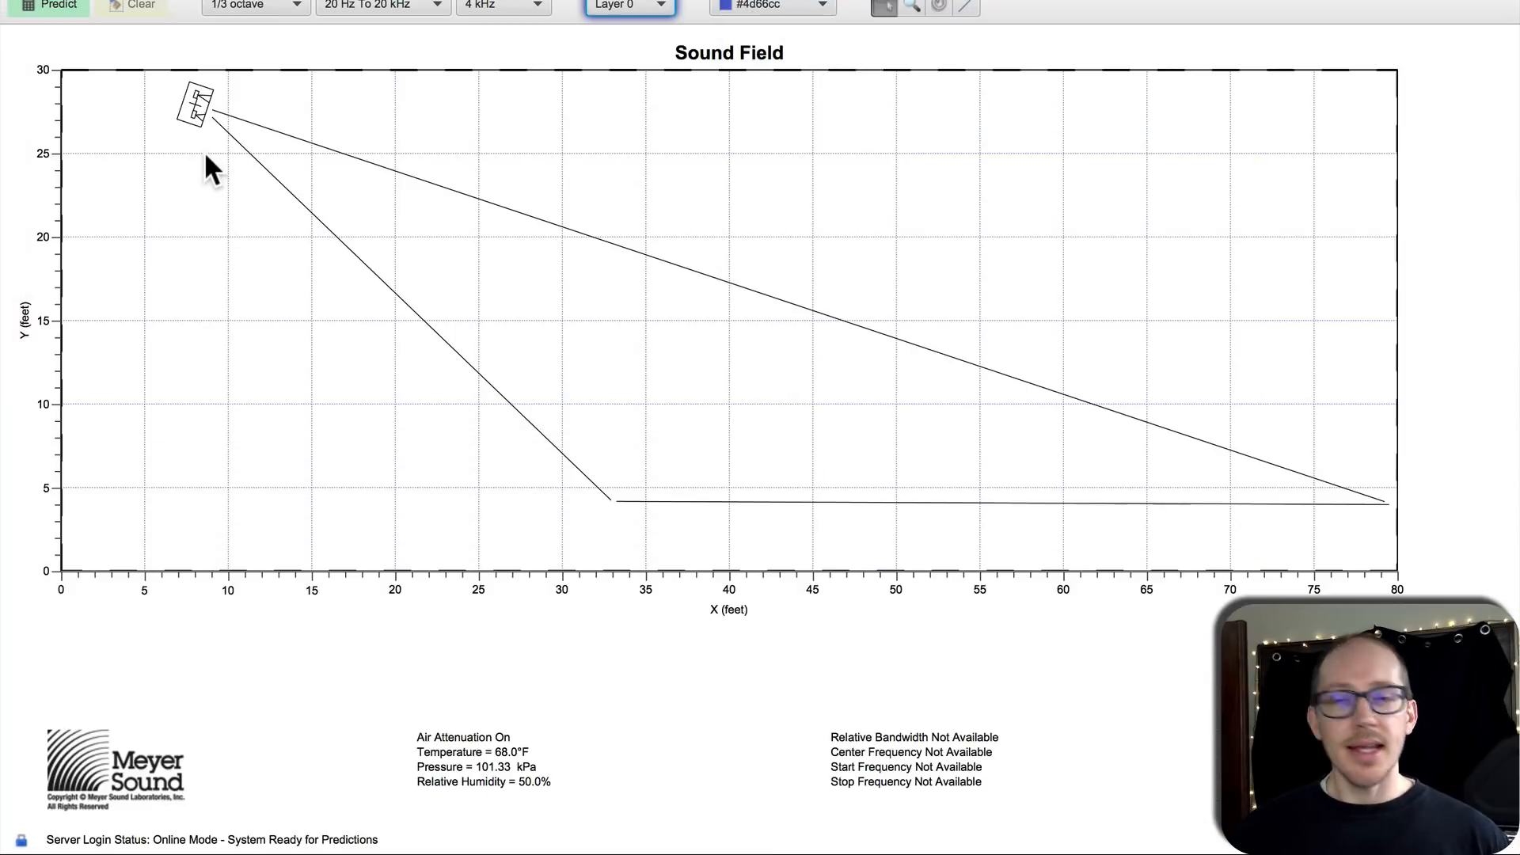
mouse_move(201, 131)
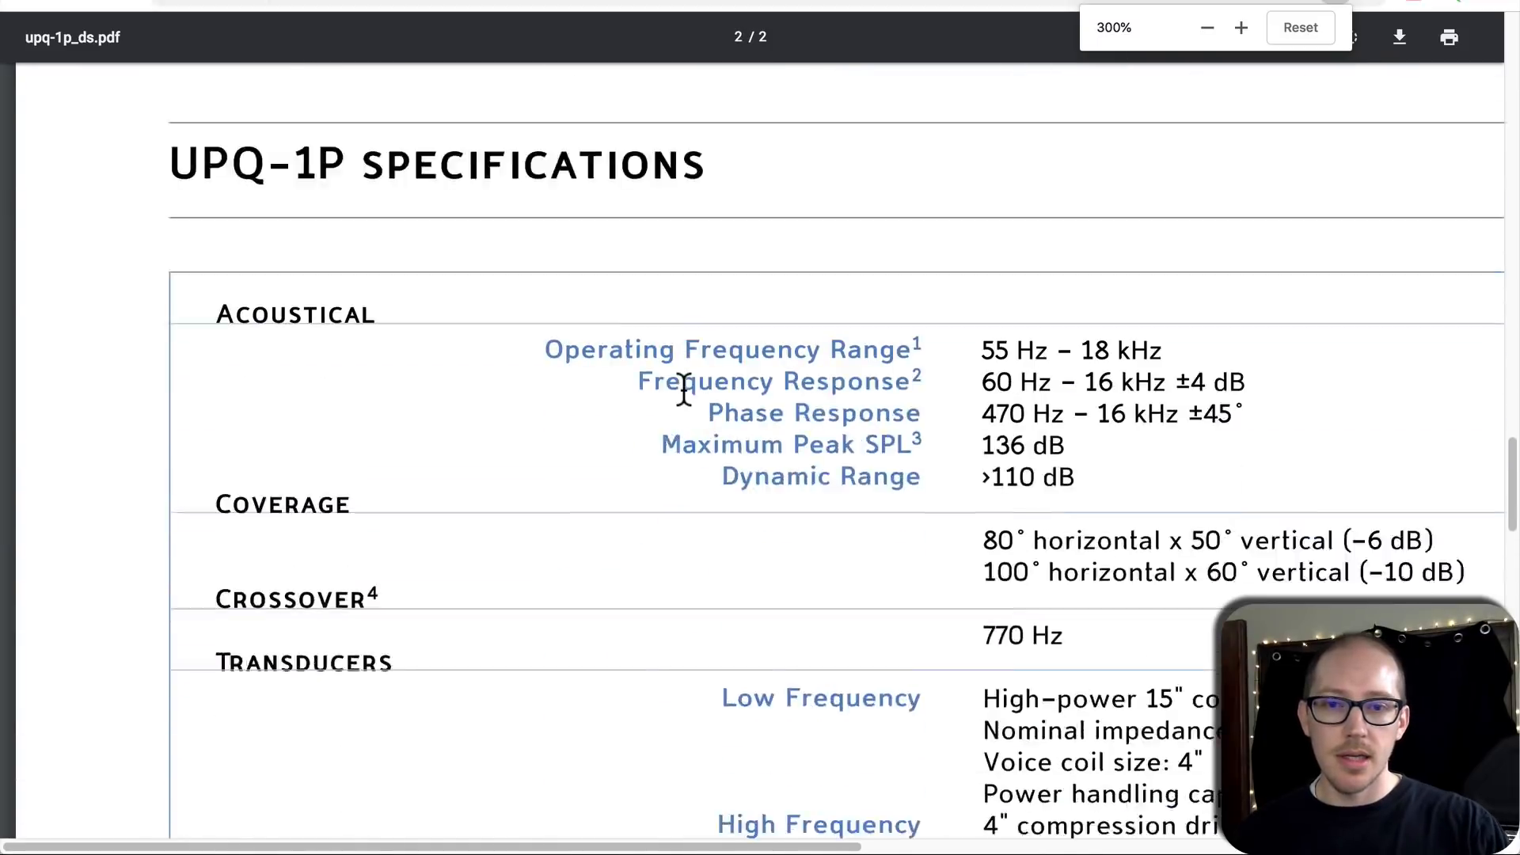
Step: Scroll the UPQ-1P datasheet to its 80° x 50° coverage specifications
scroll("down", 3)
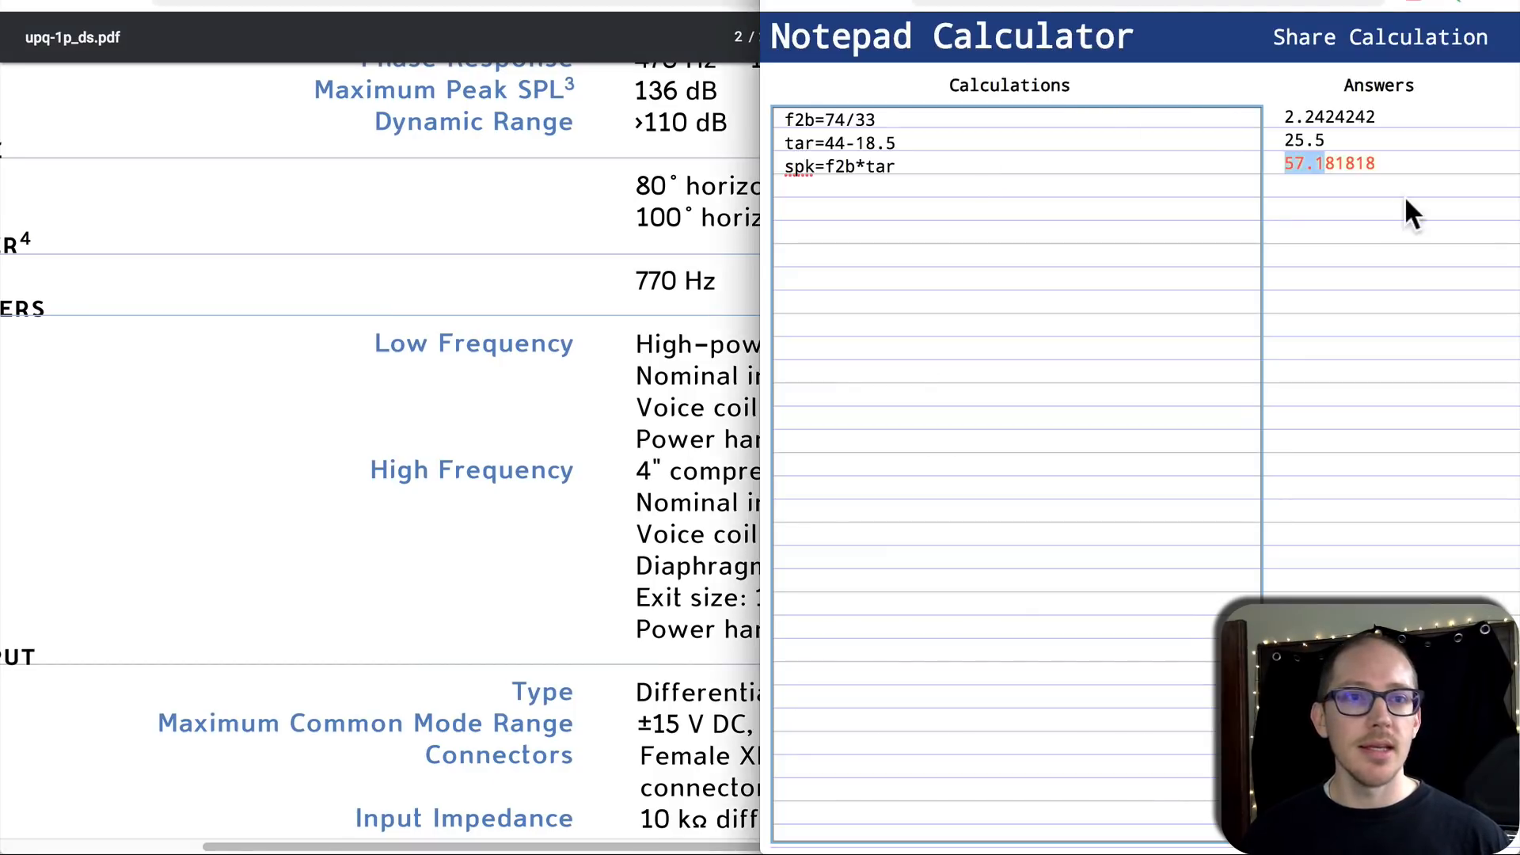
scroll("up", 3)
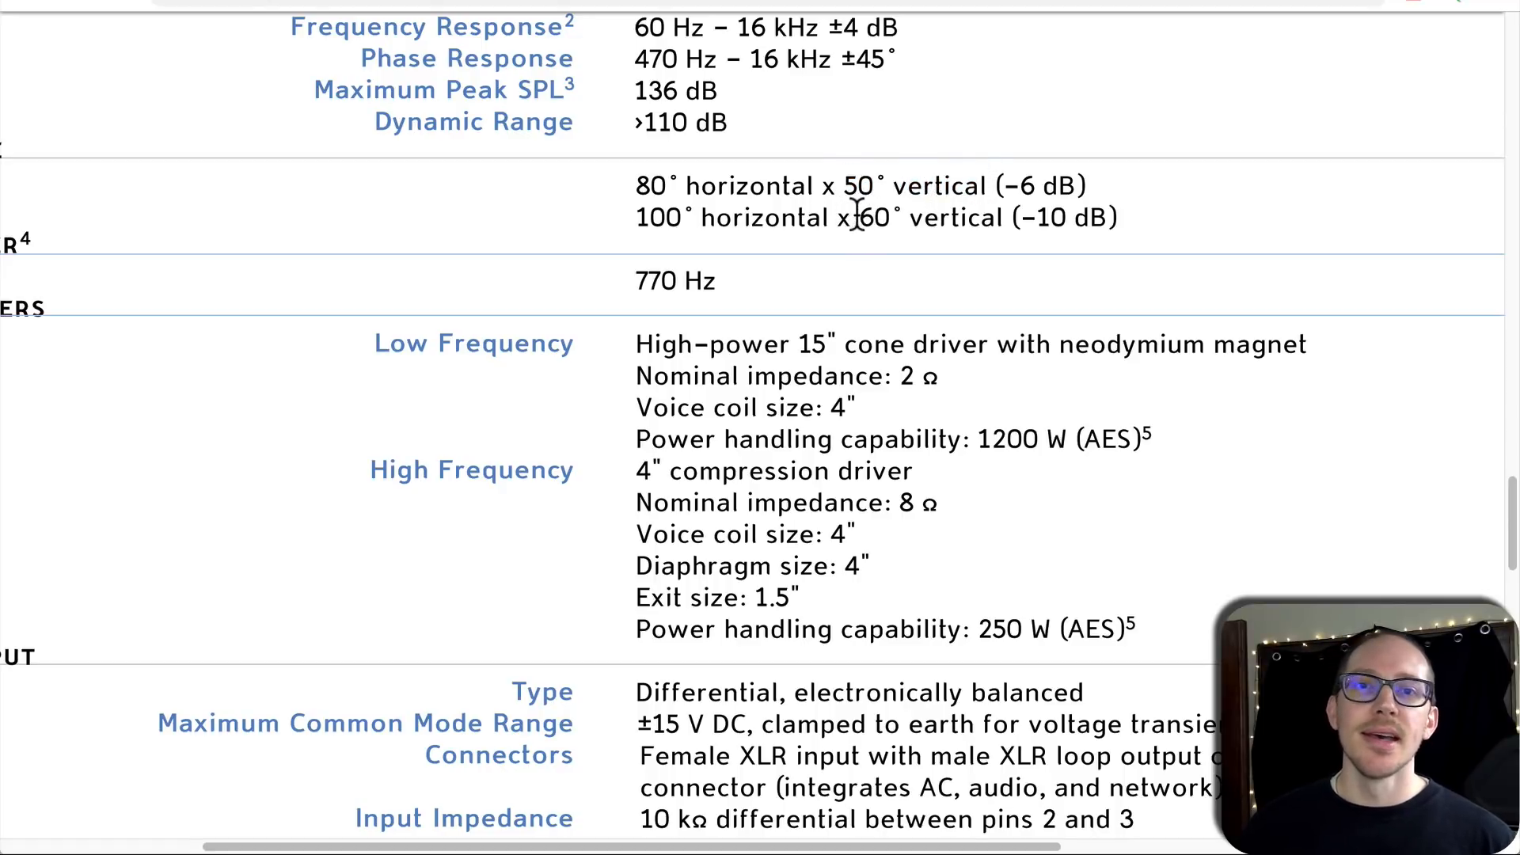
mouse_move(1060, 216)
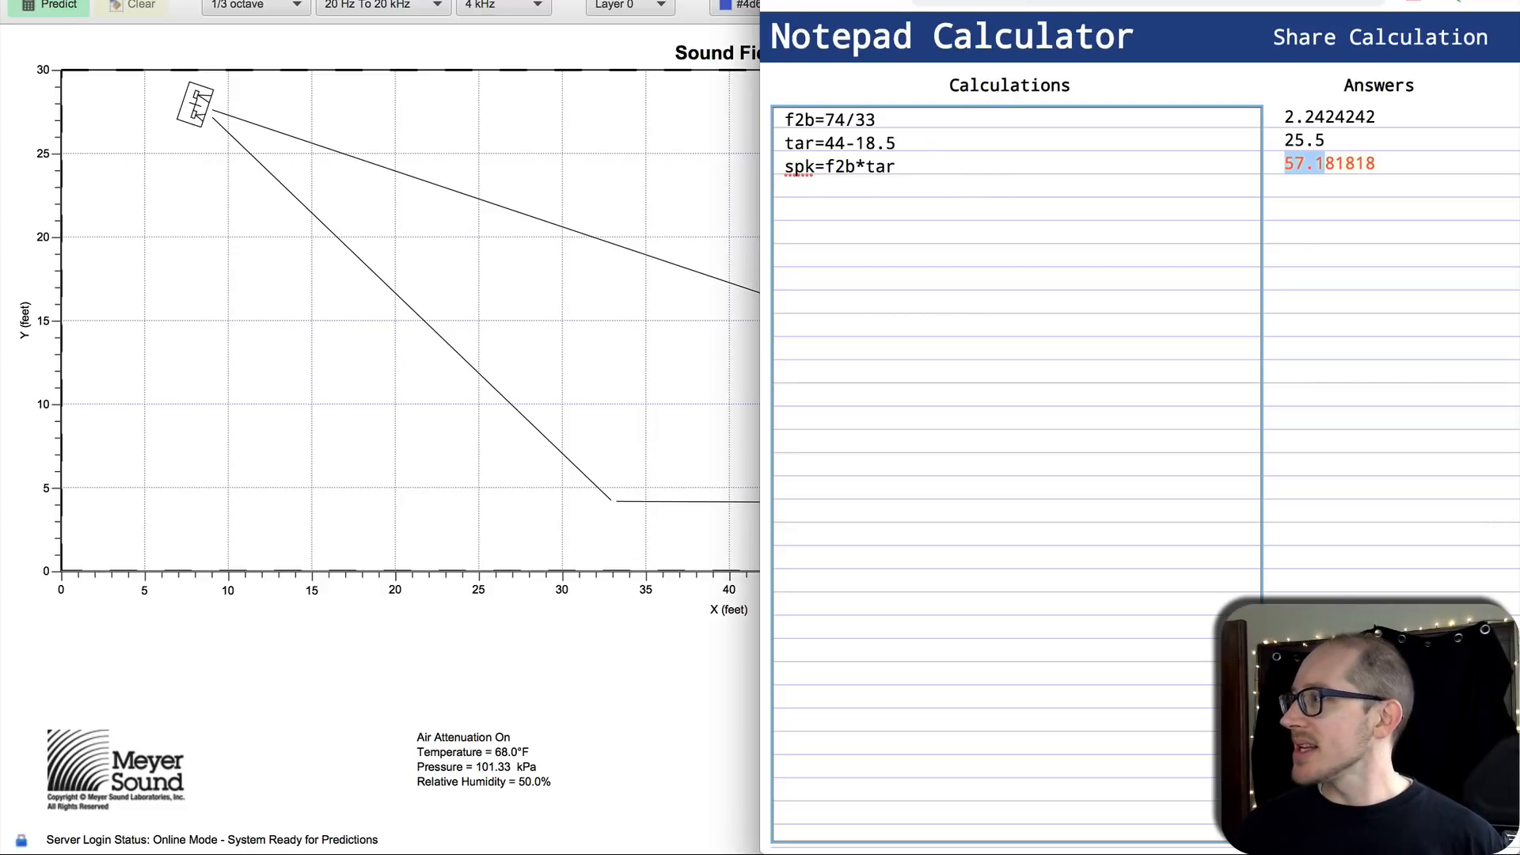
mouse_move(407, 328)
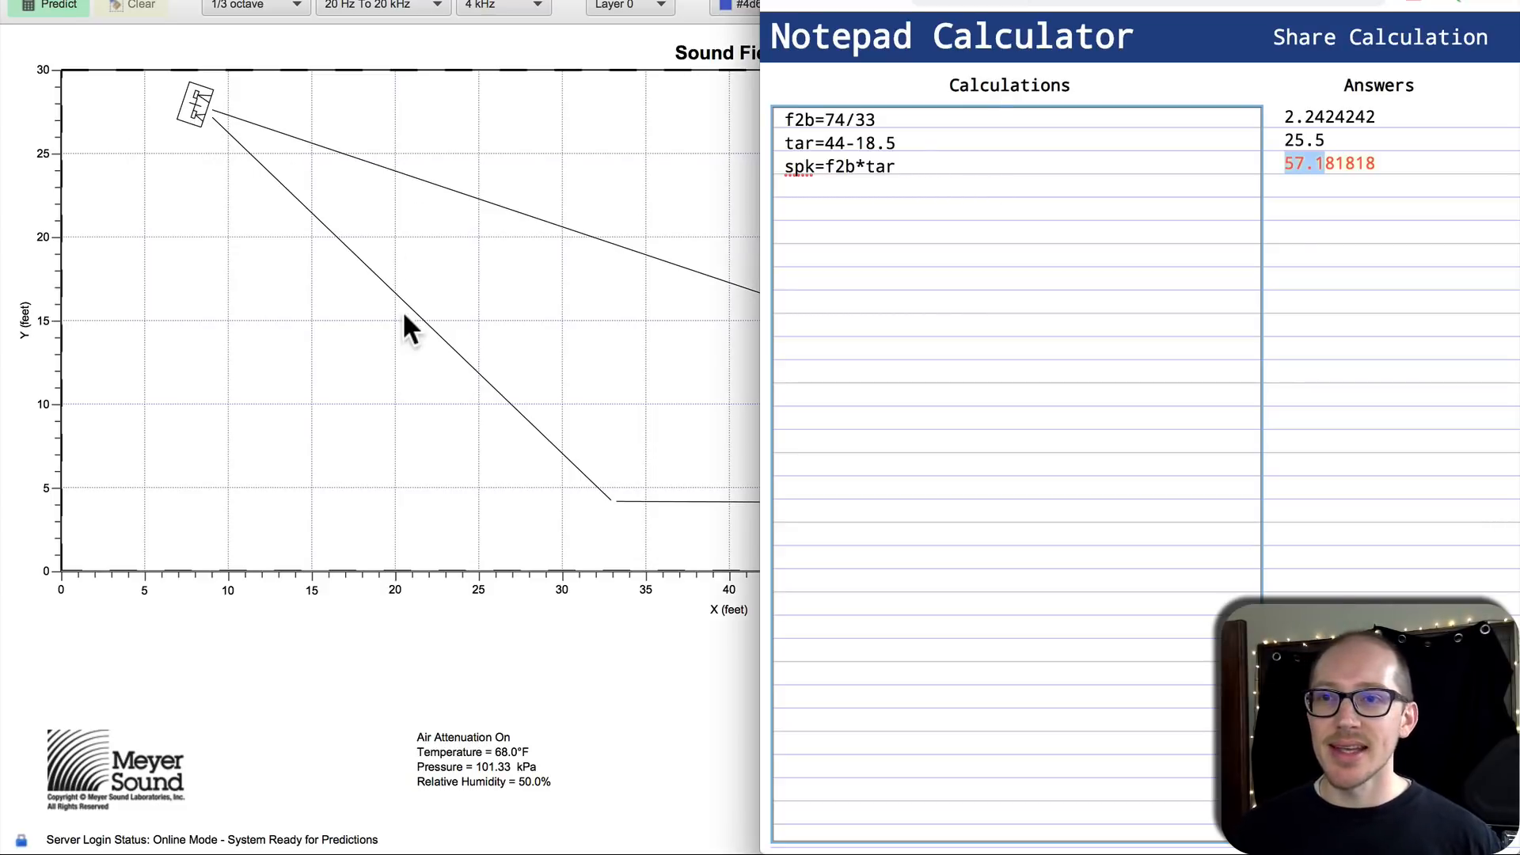
Step: Review the UPQ-1P loudspeaker's properties at −18.48° and close without changes
double_click(194, 106)
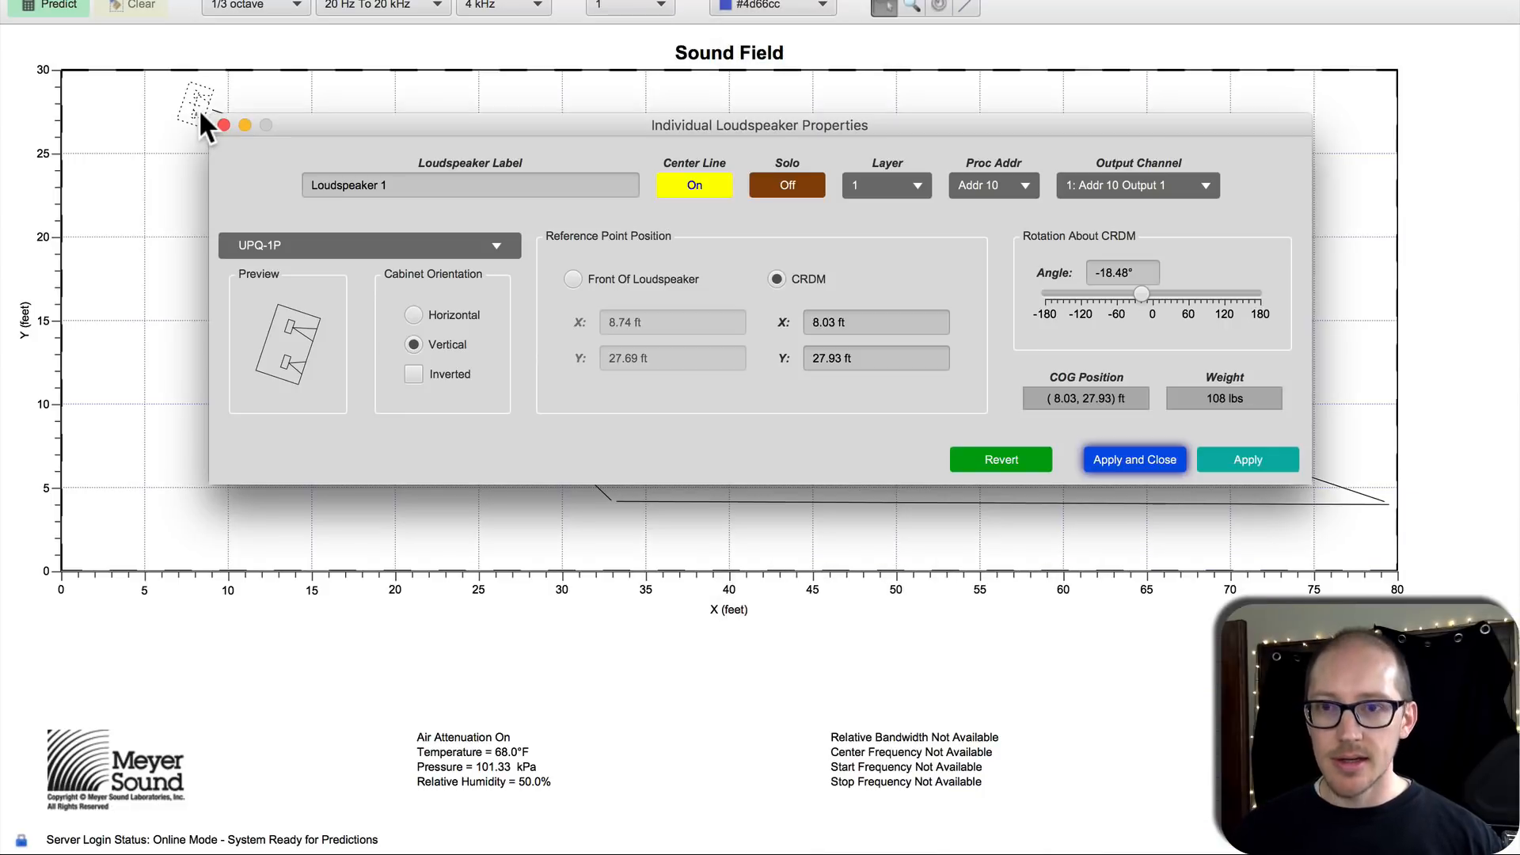
left_click(1134, 459)
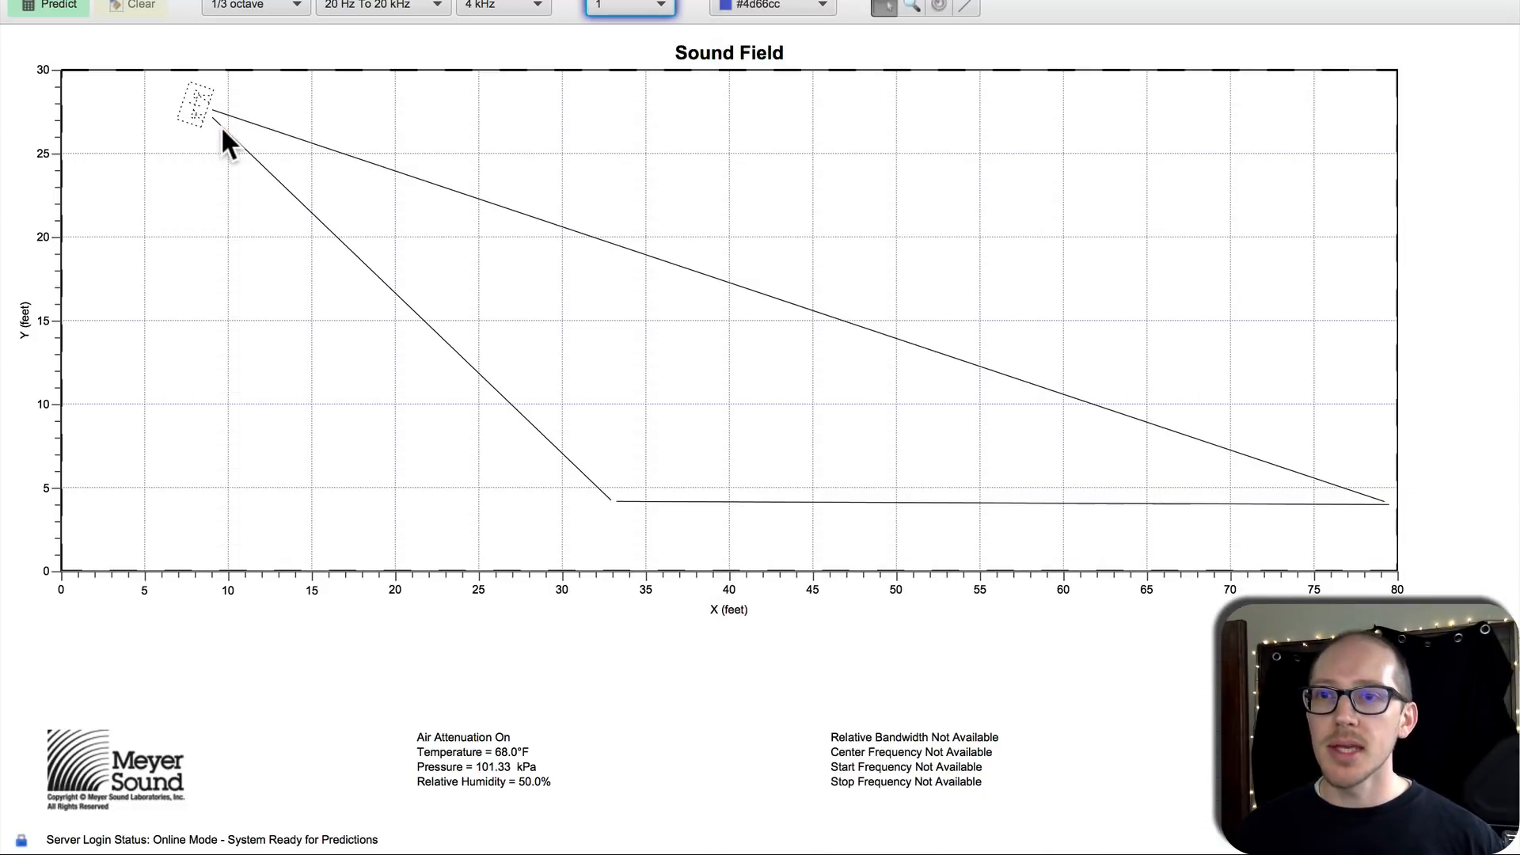
mouse_move(229, 127)
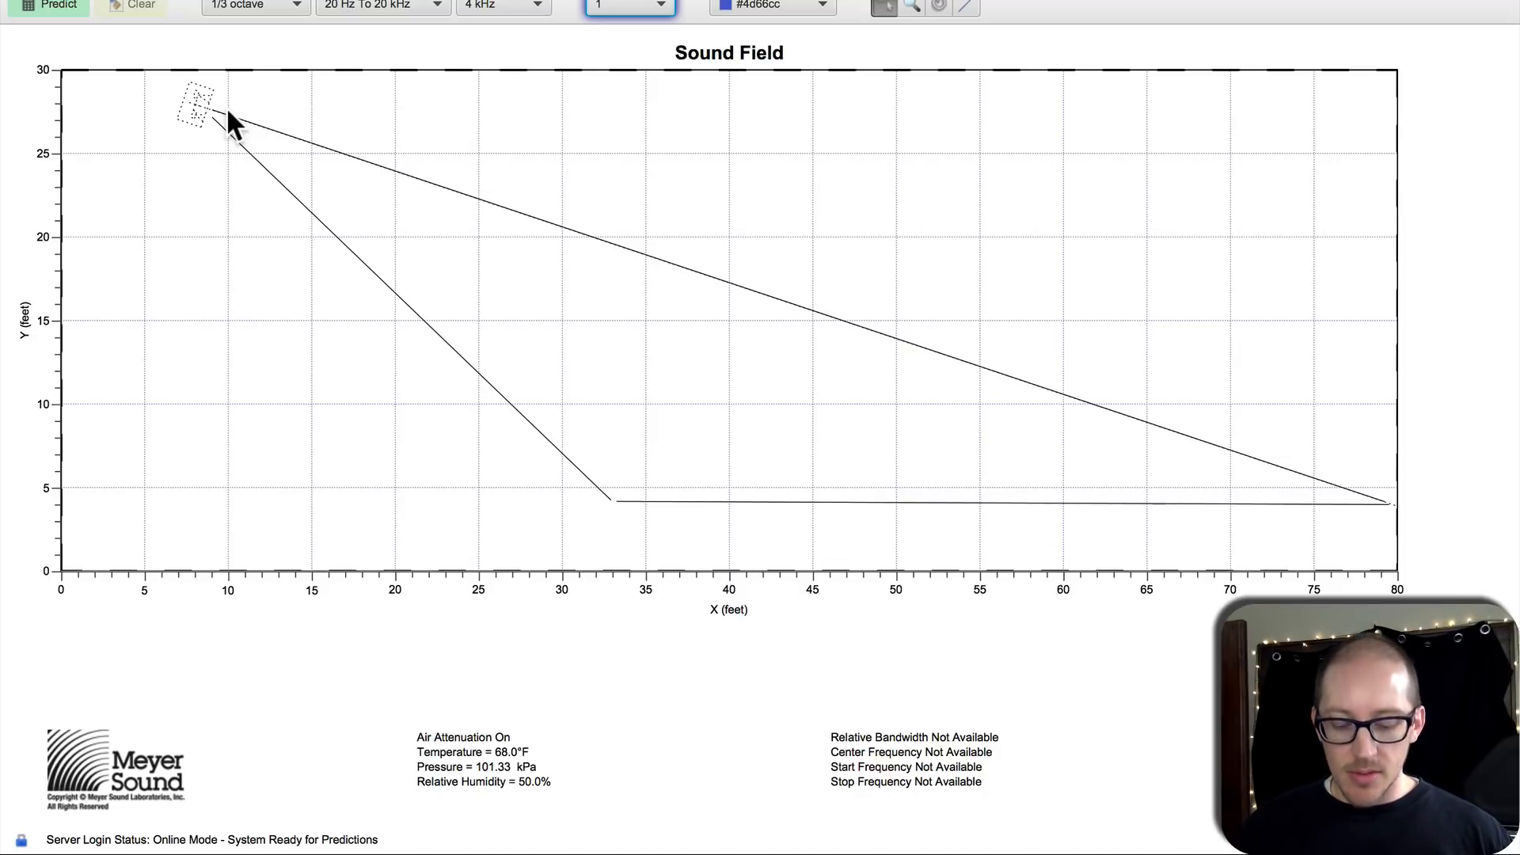
mouse_move(524, 136)
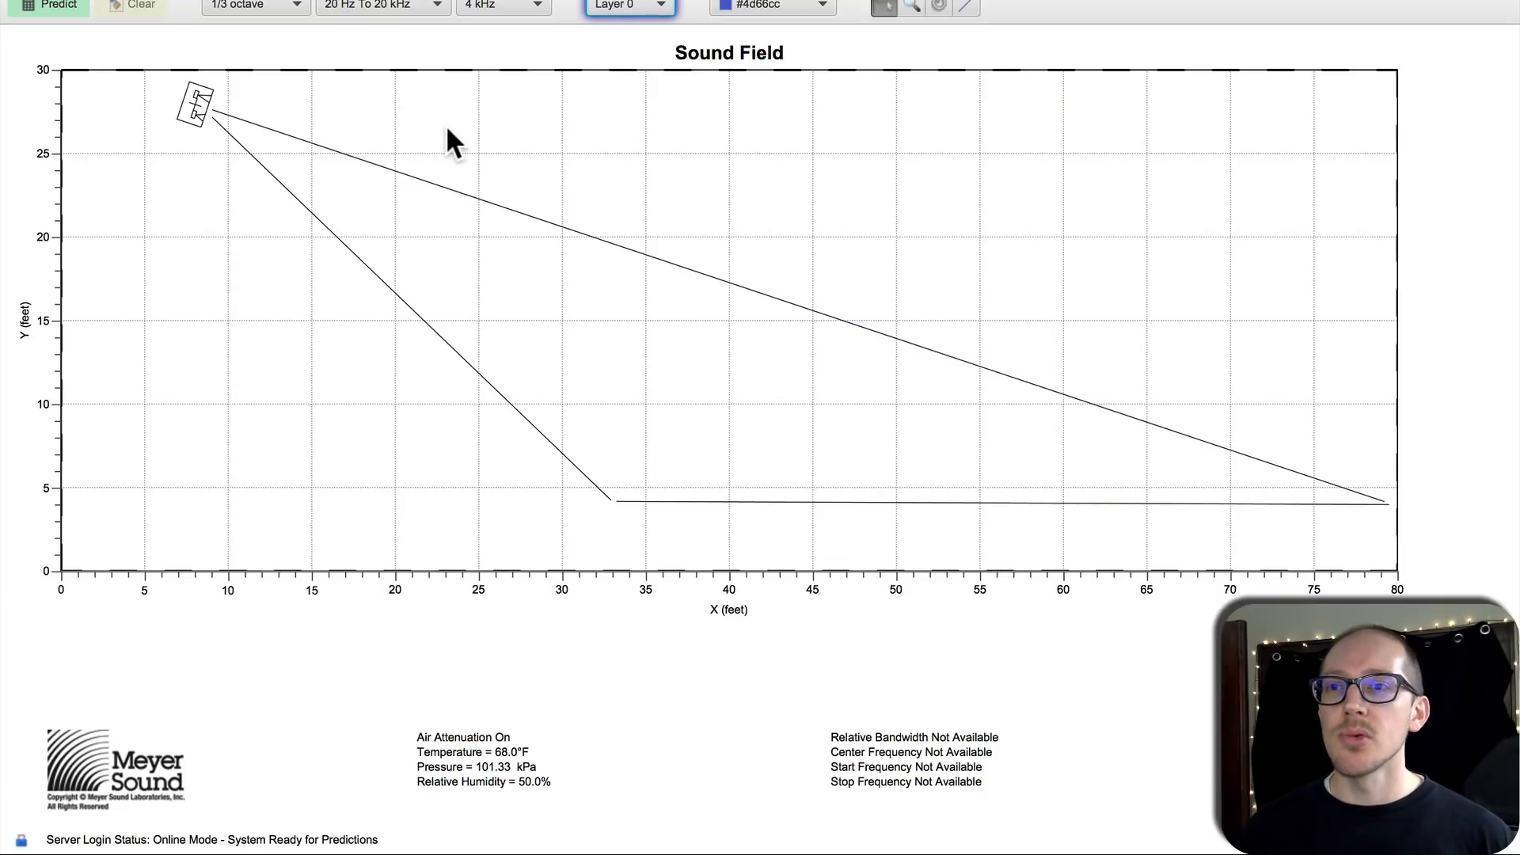
Step: Run the 1/3-octave 4 kHz SPL prediction across the section view
left_click(46, 7)
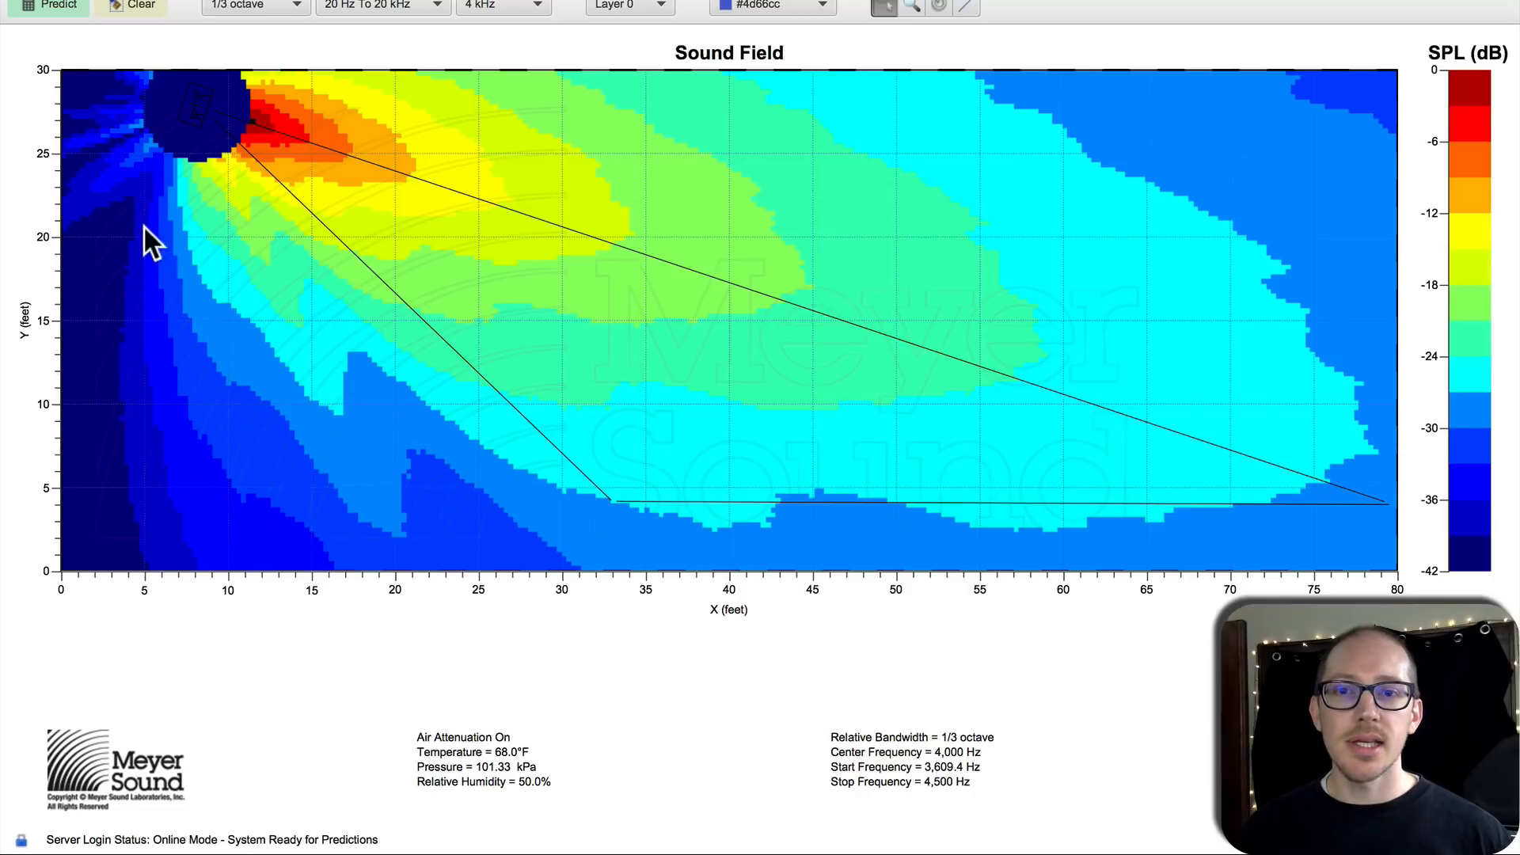
mouse_move(646, 456)
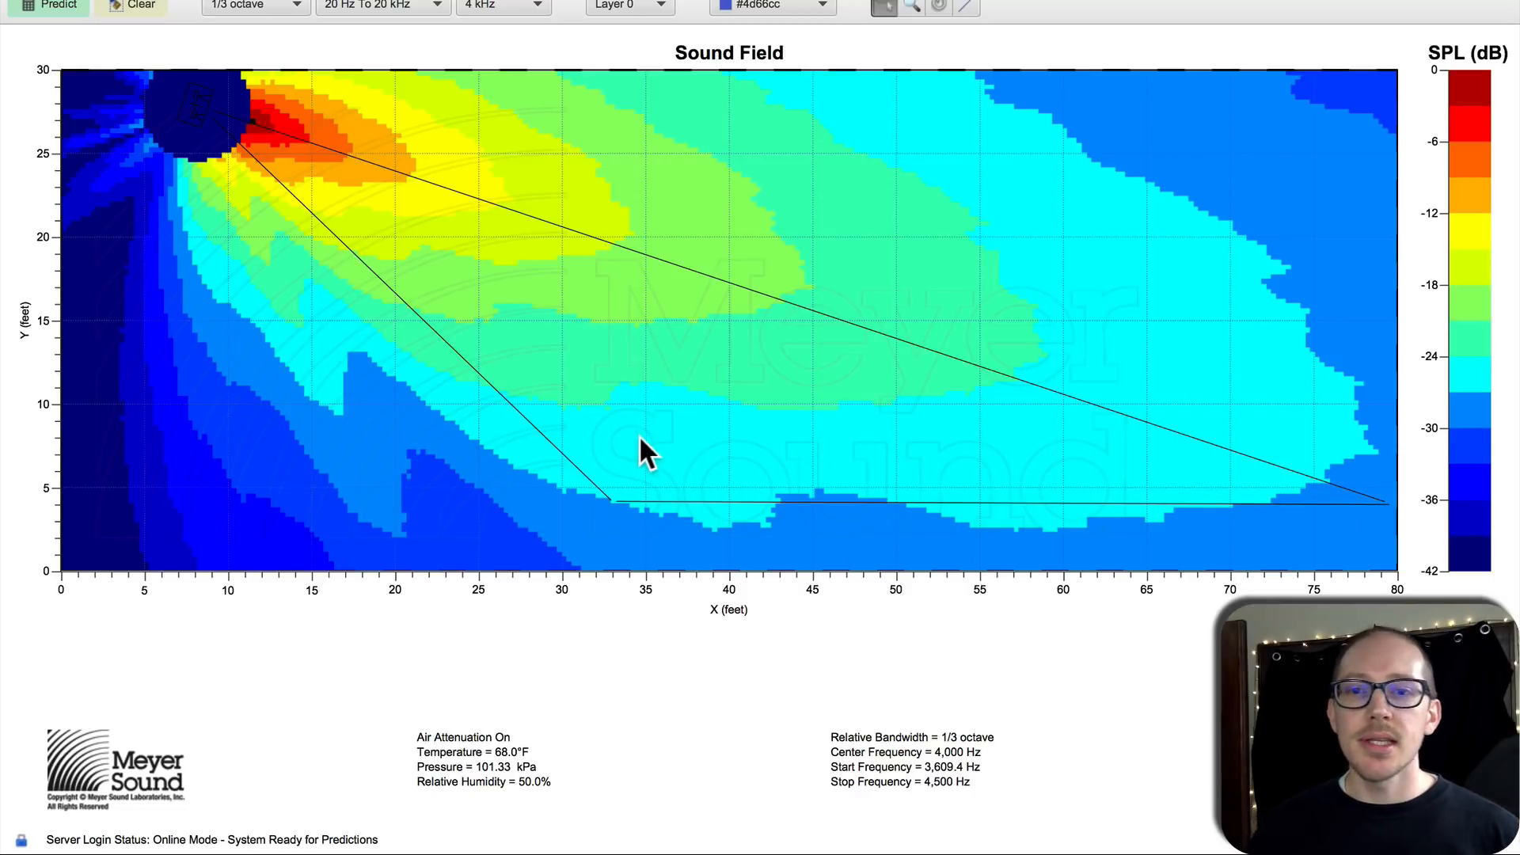
mouse_move(608, 511)
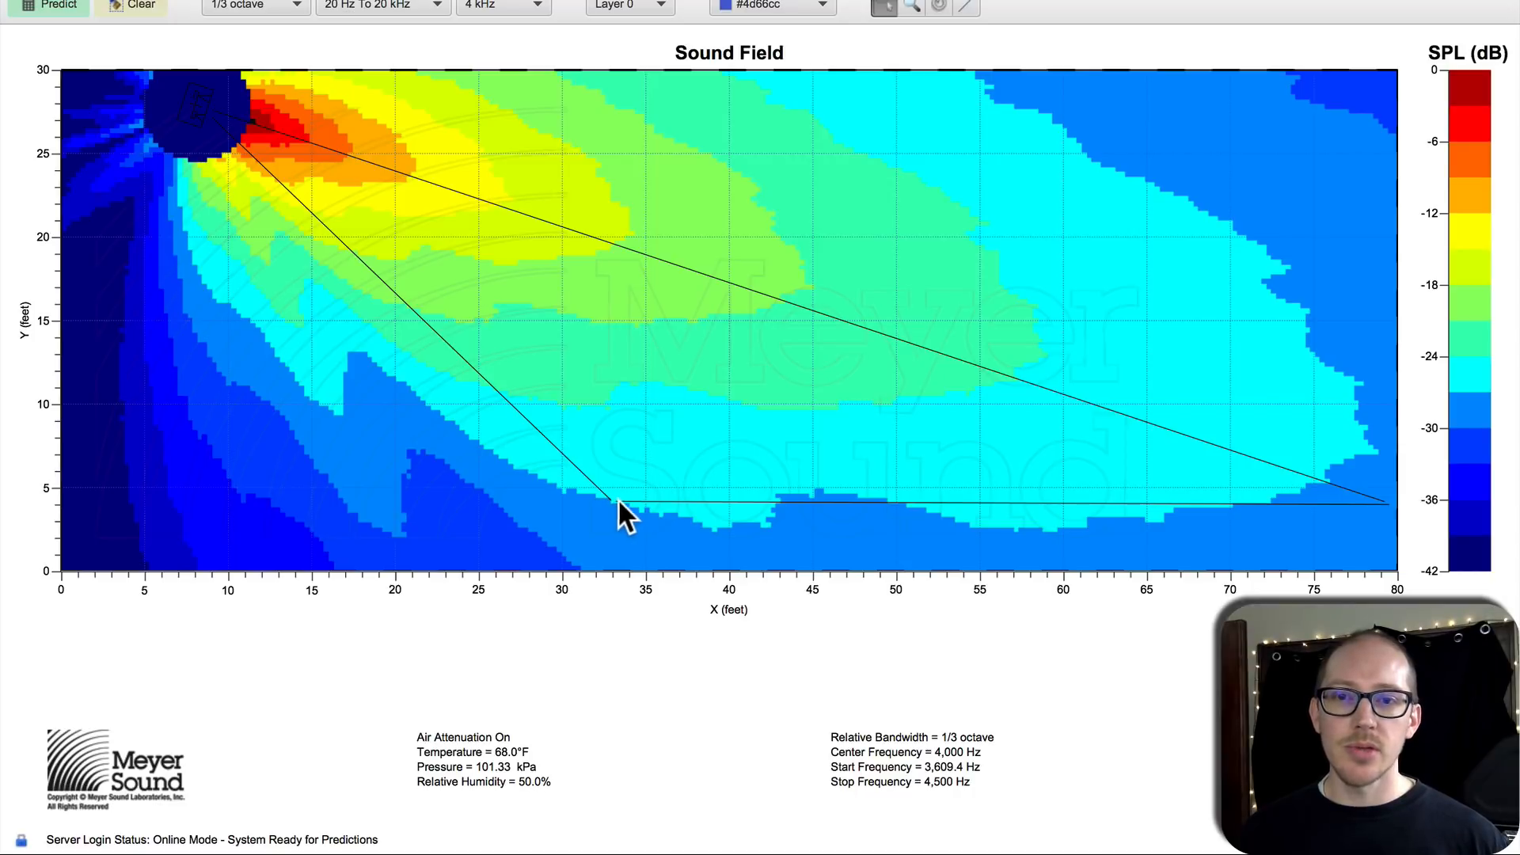
mouse_move(814, 520)
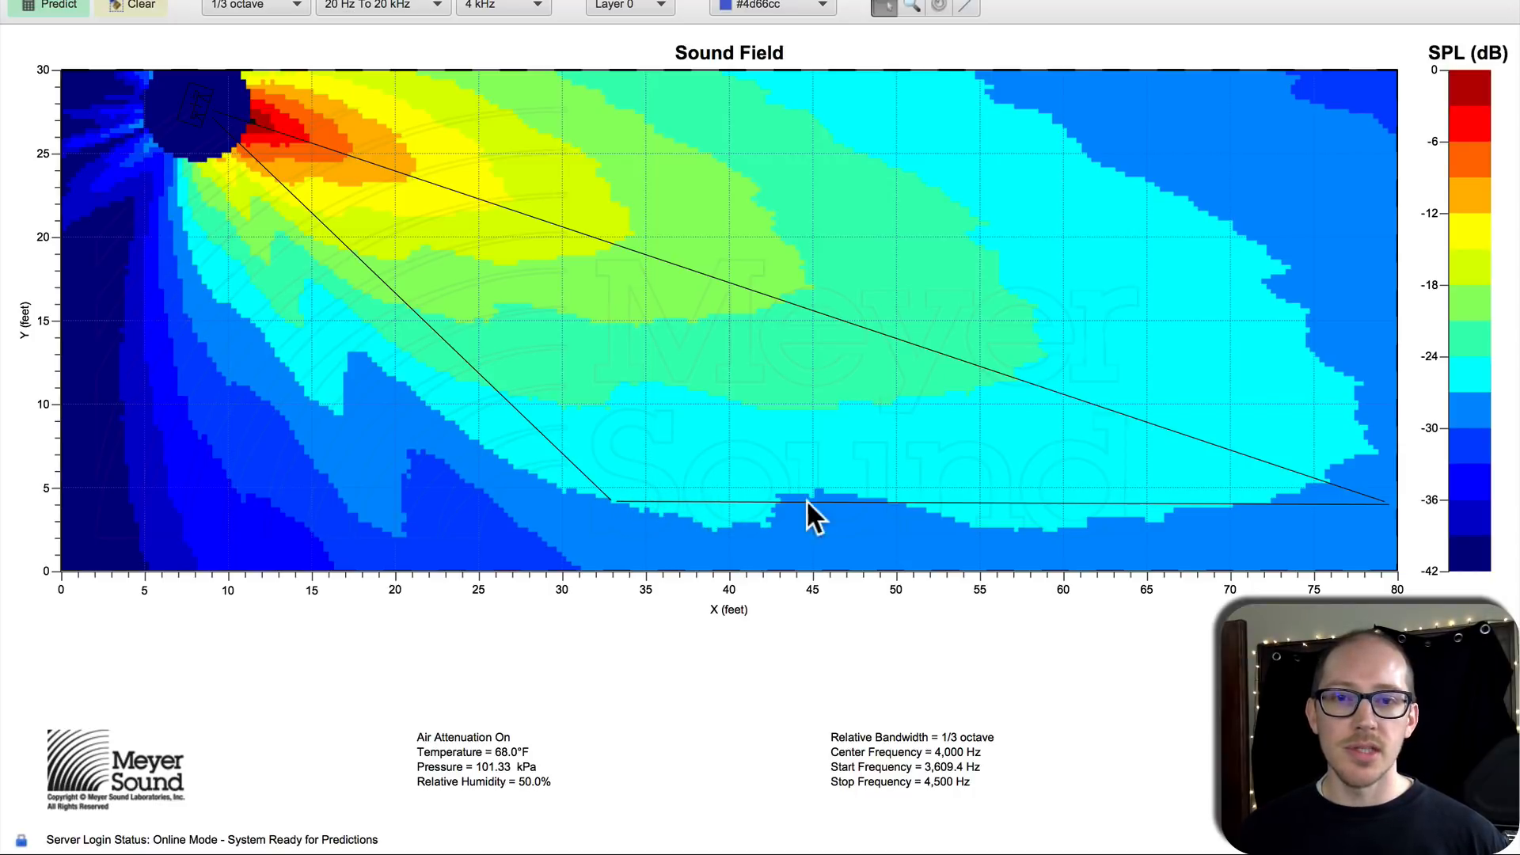
mouse_move(1342, 519)
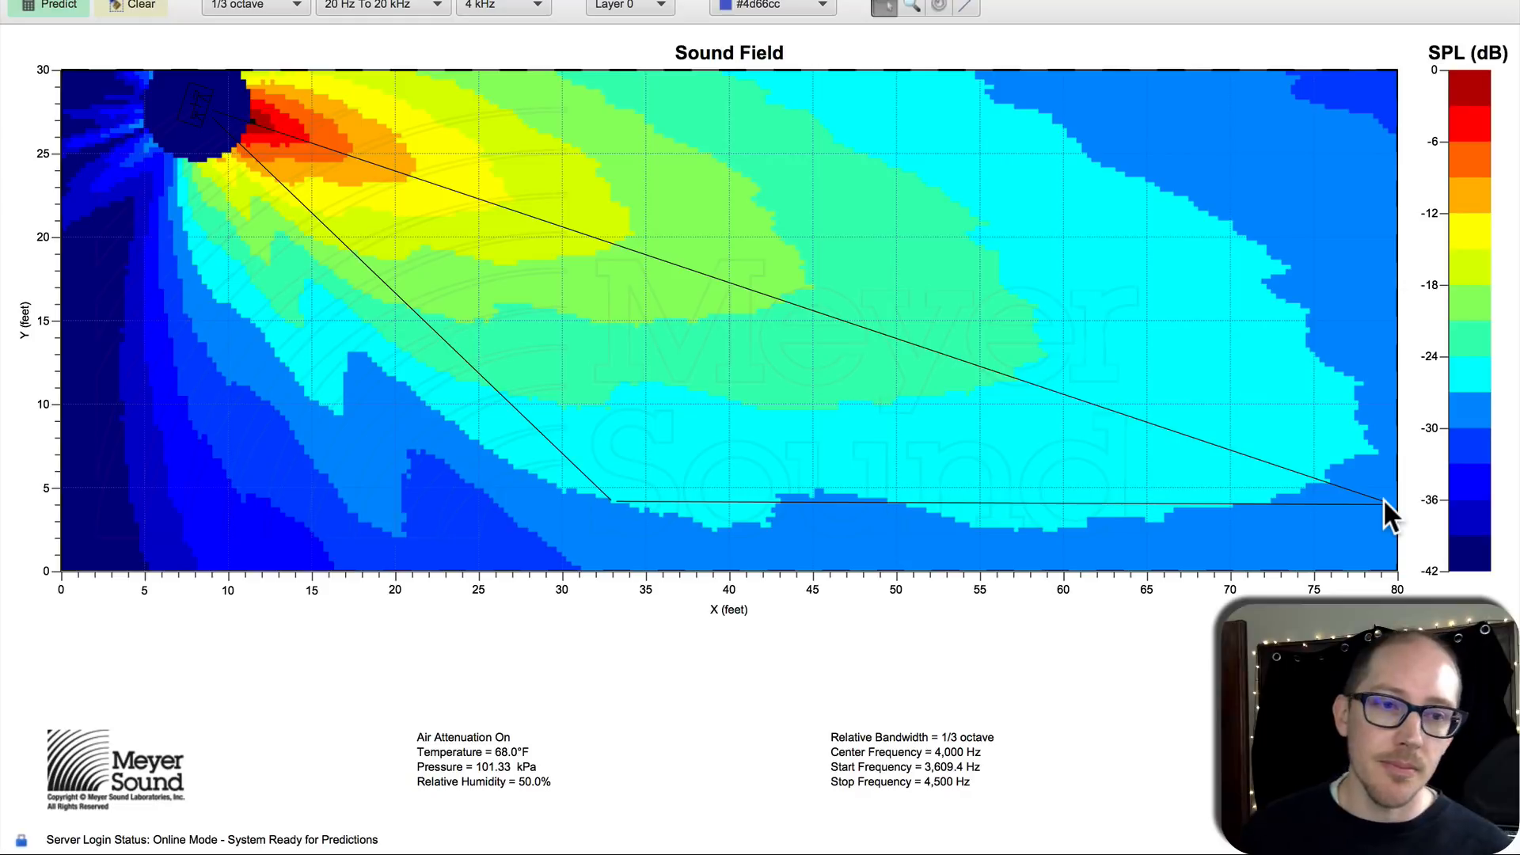
mouse_move(1115, 533)
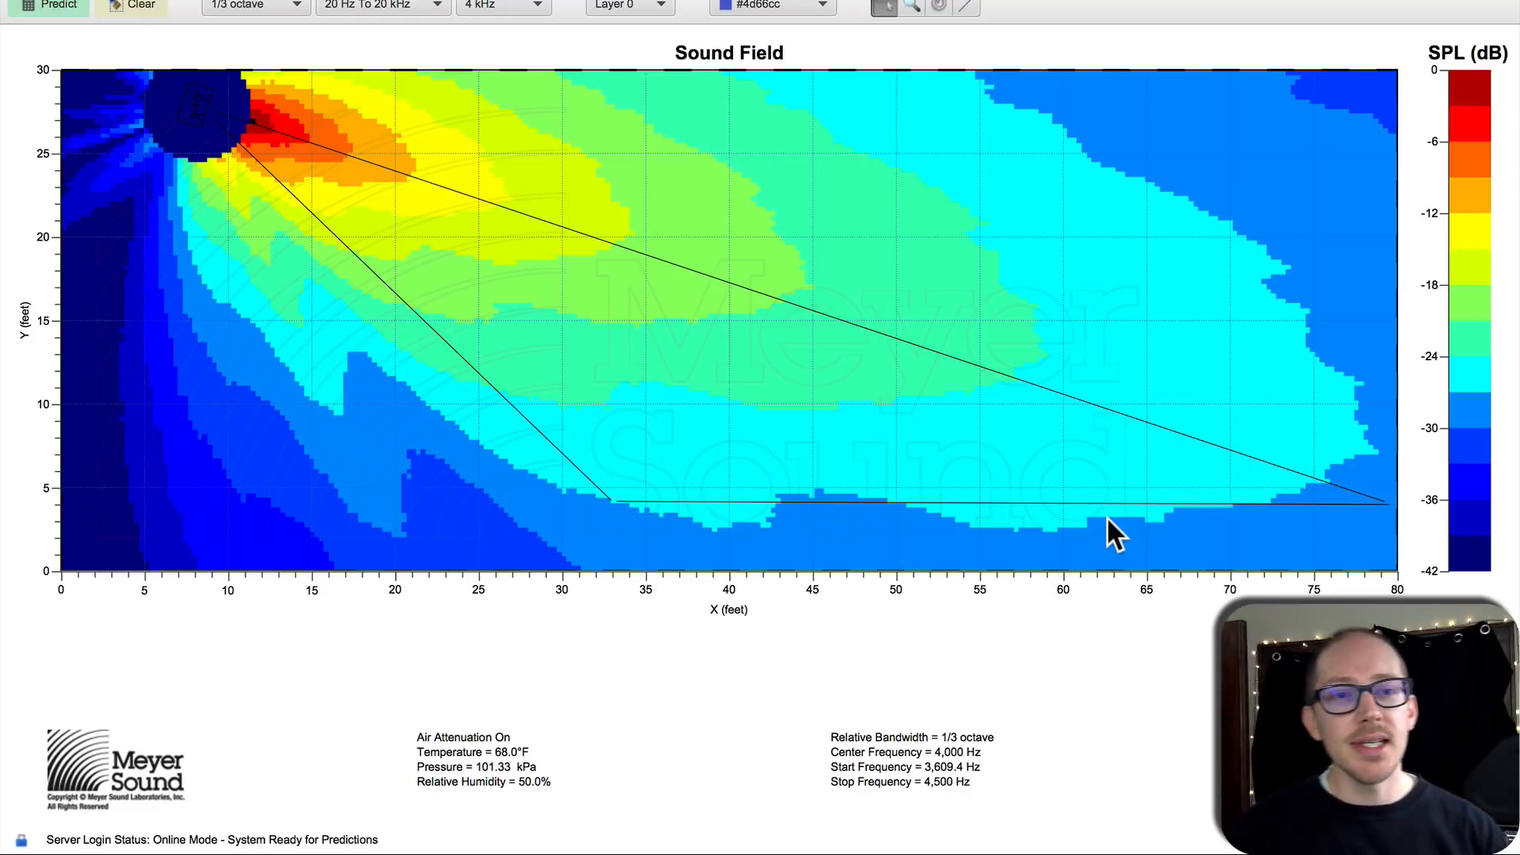
mouse_move(1104, 543)
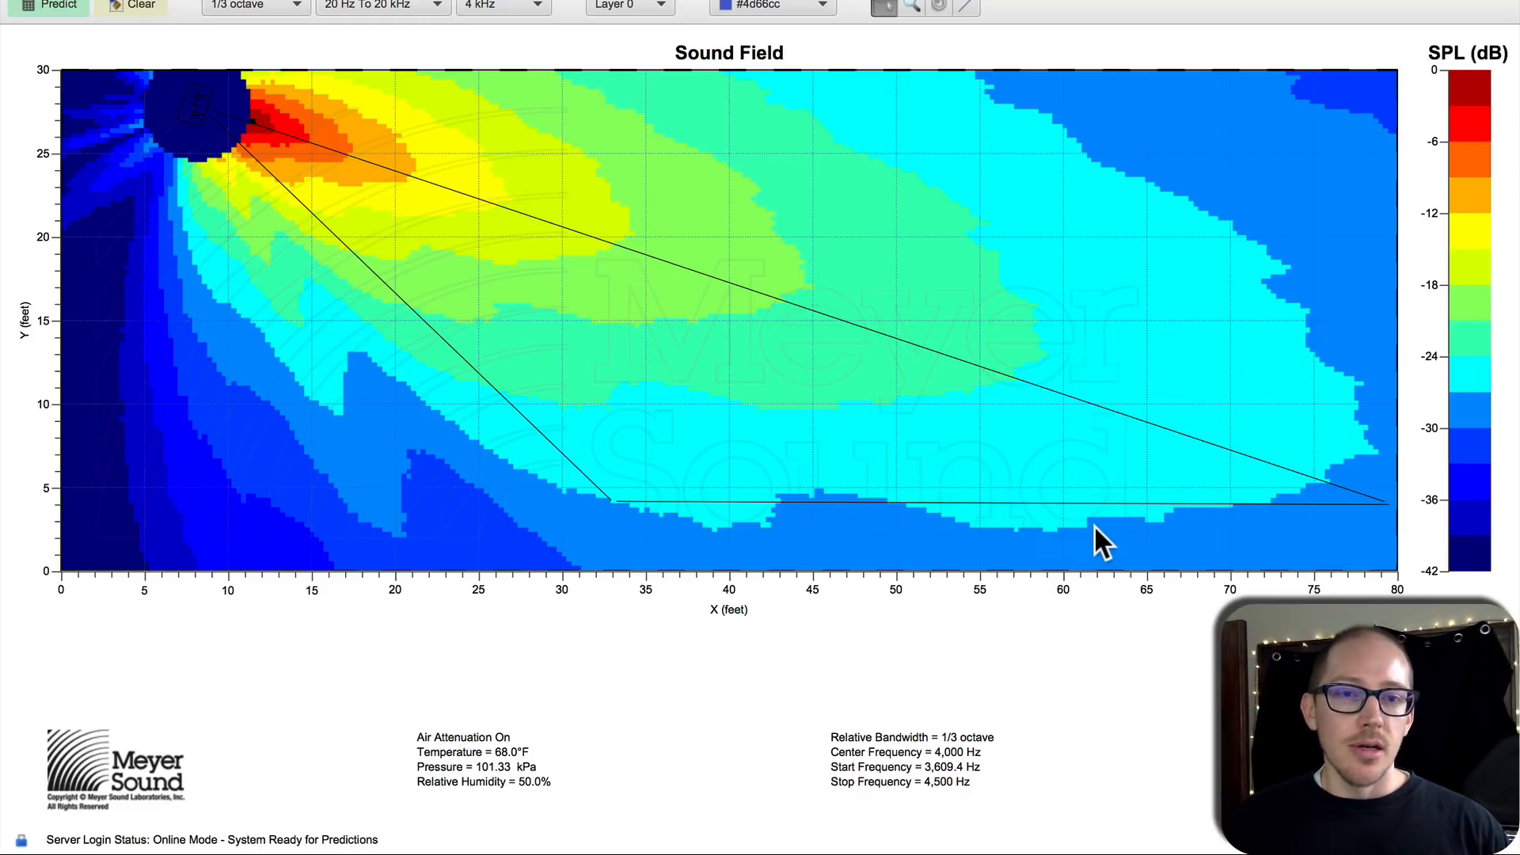
mouse_move(1269, 529)
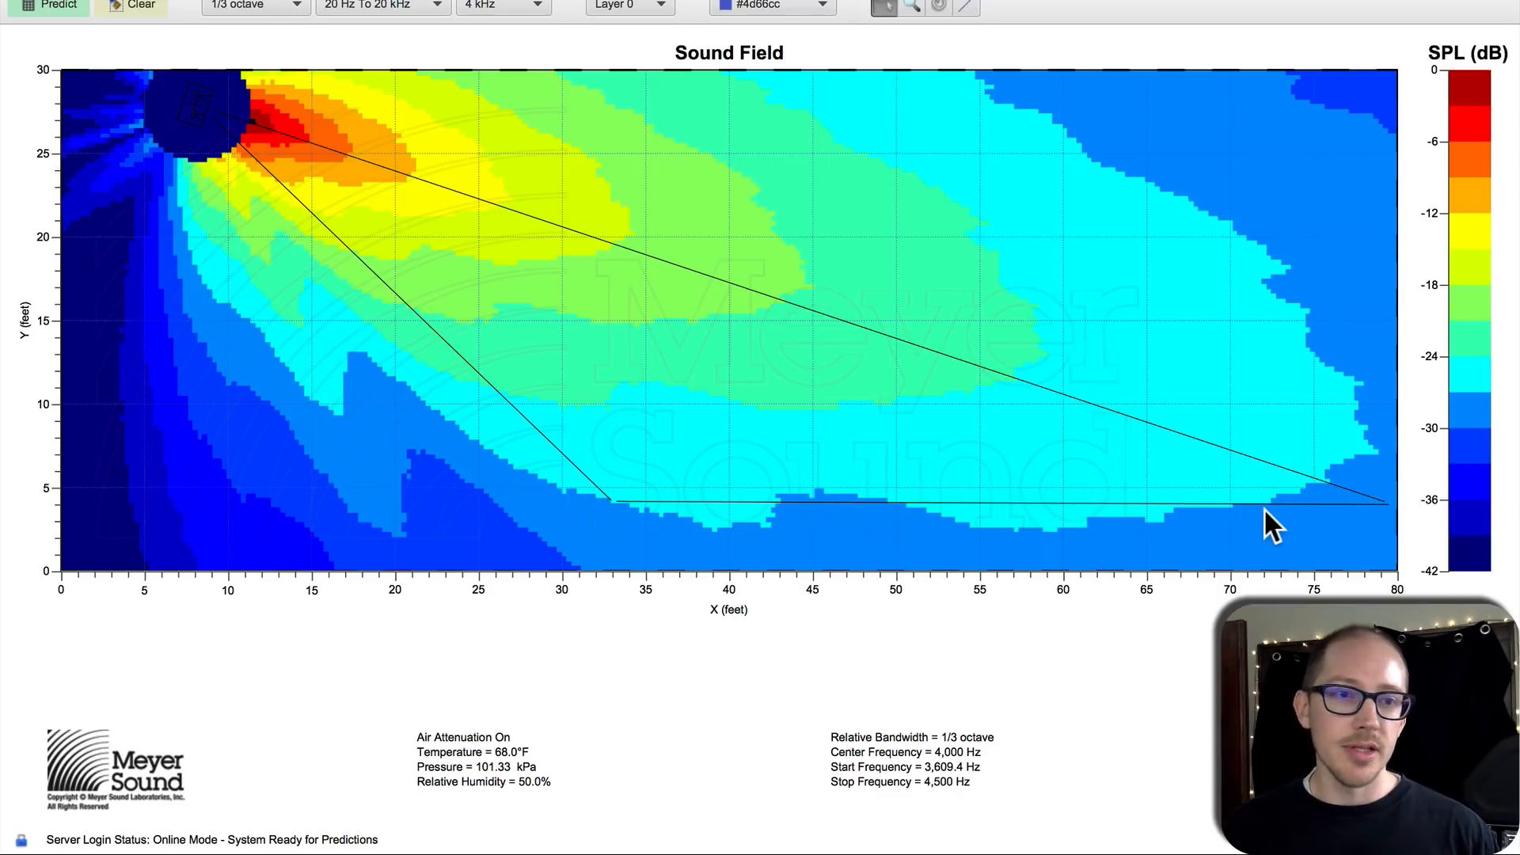
mouse_move(1469, 78)
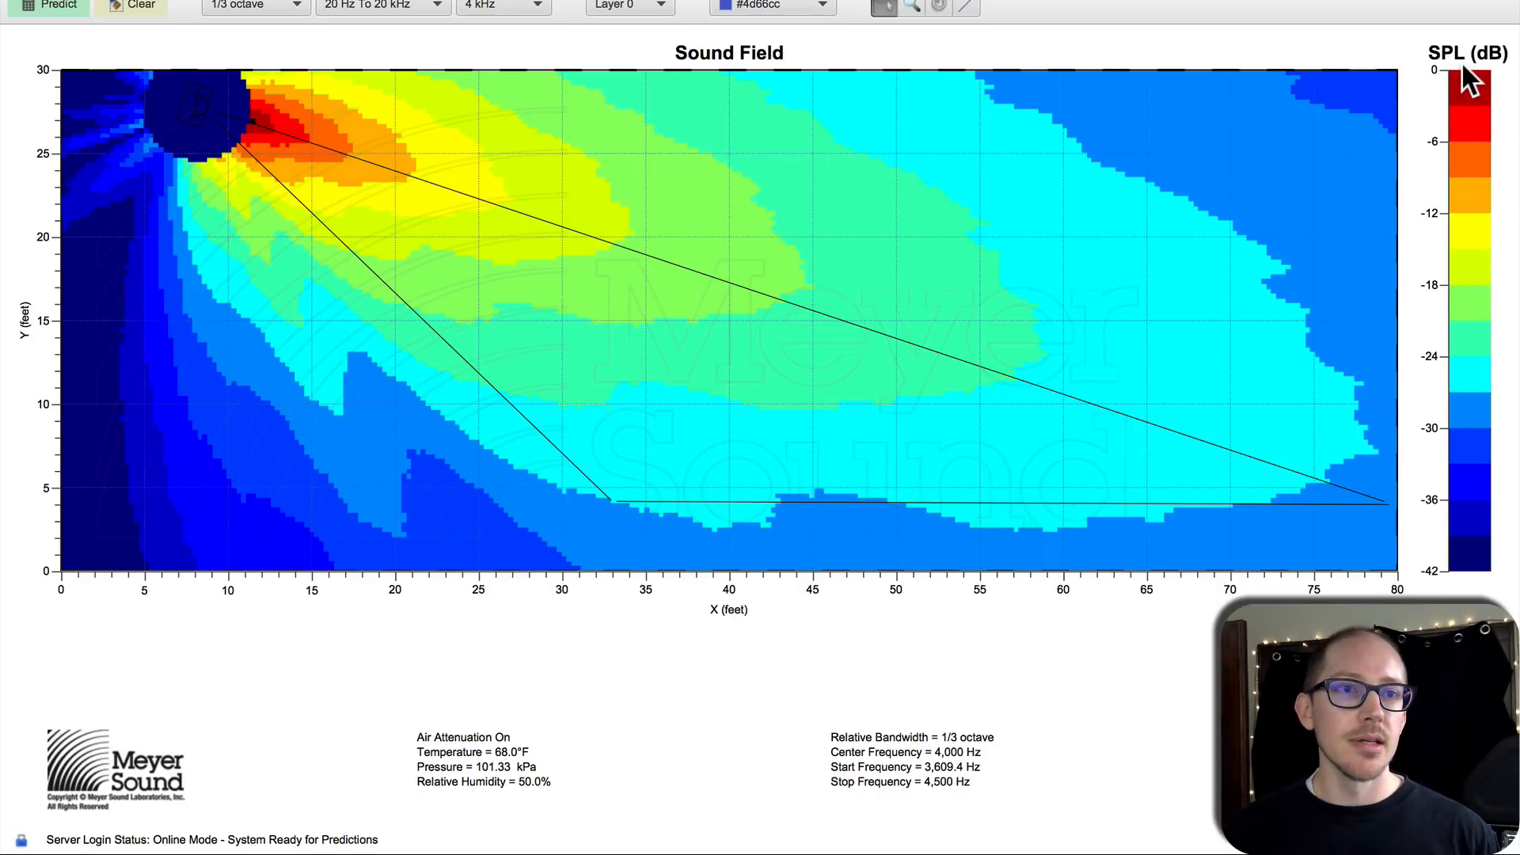
mouse_move(1296, 412)
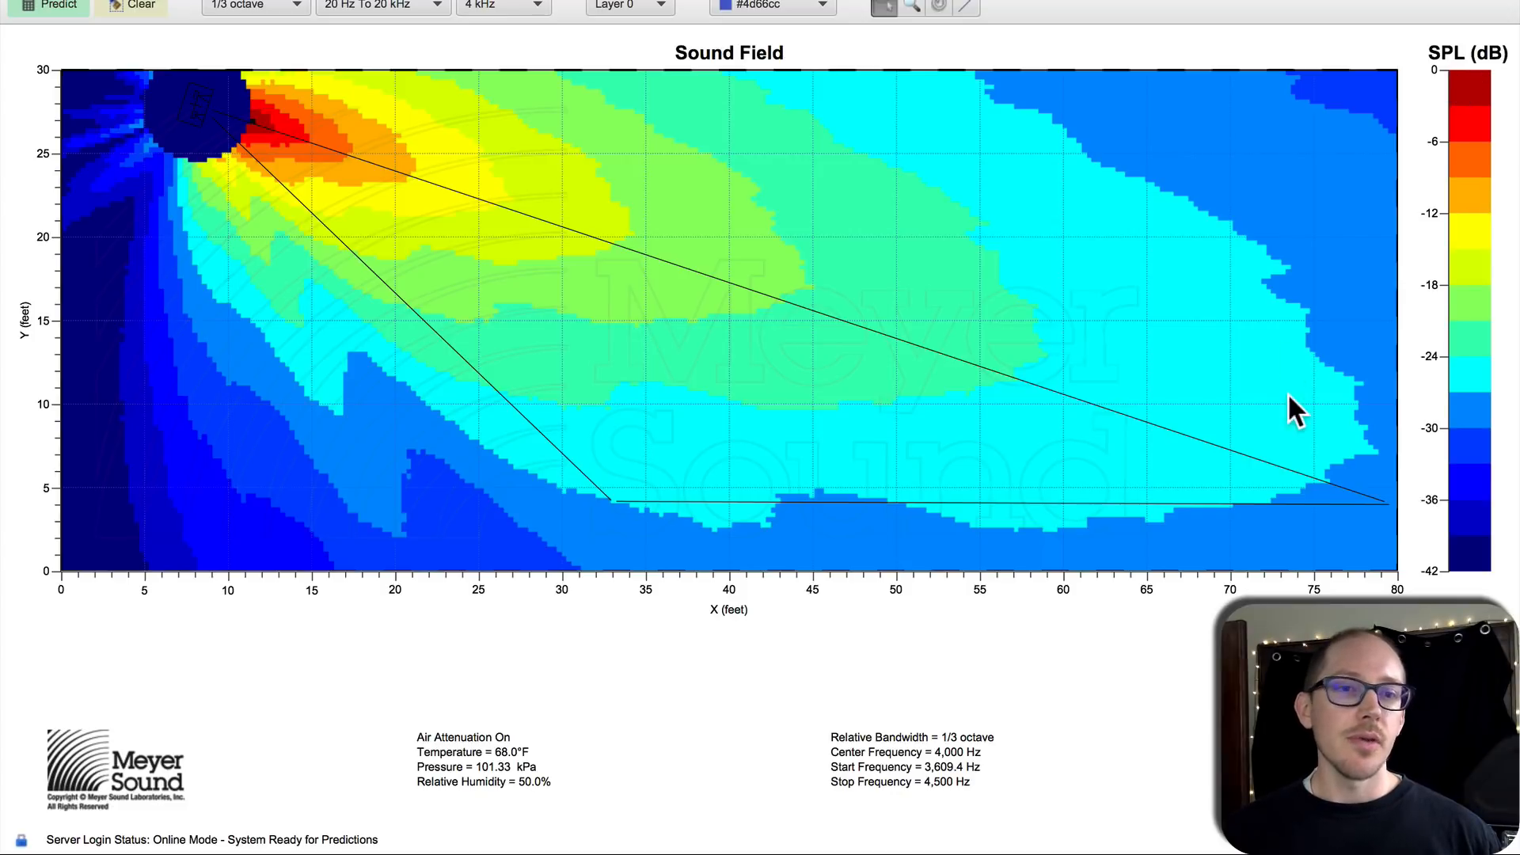
mouse_move(1246, 504)
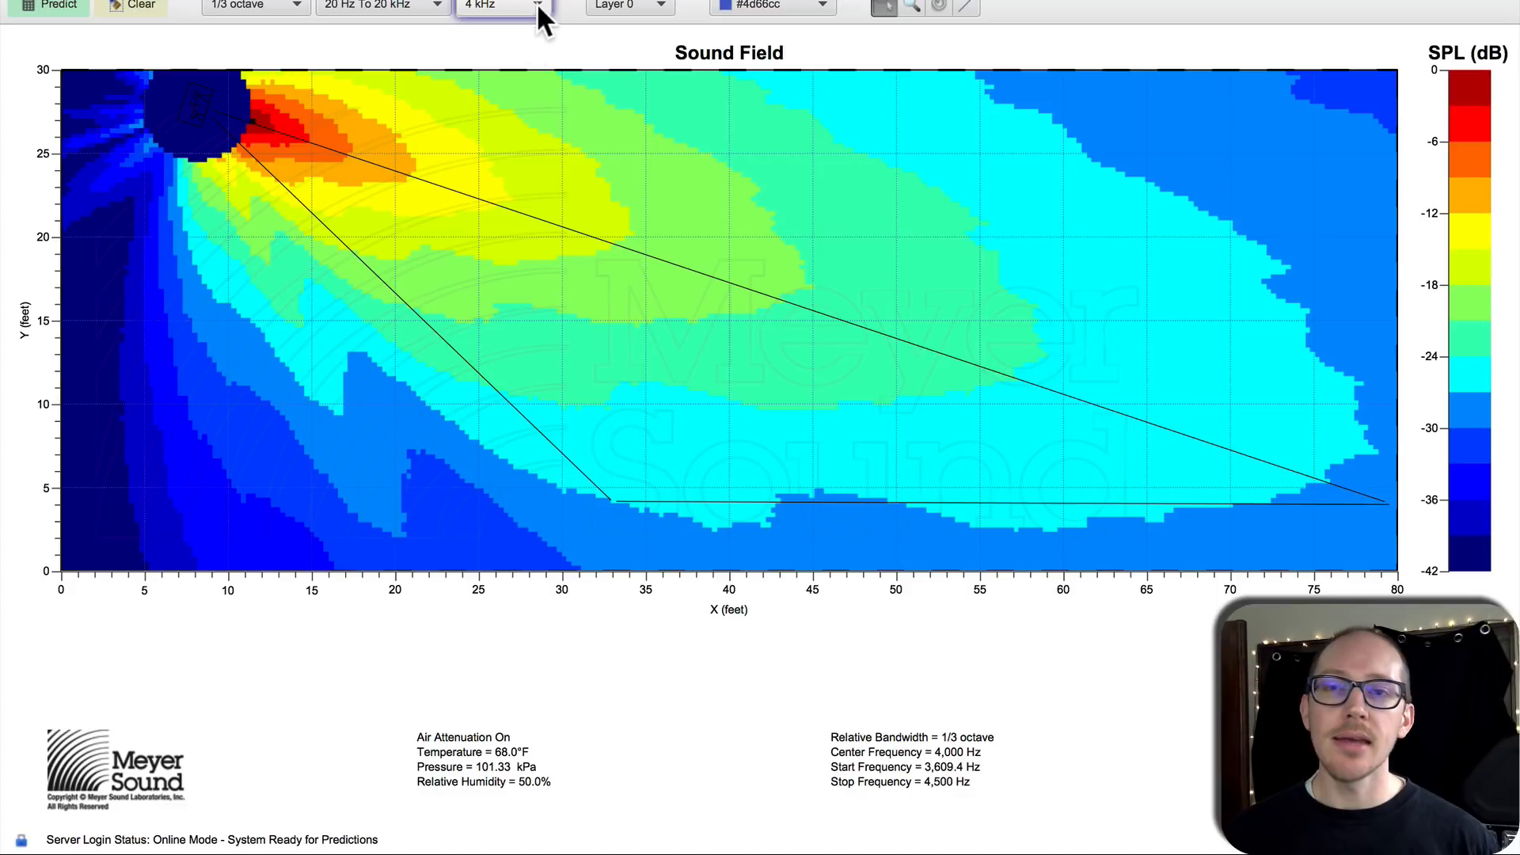
mouse_move(922, 513)
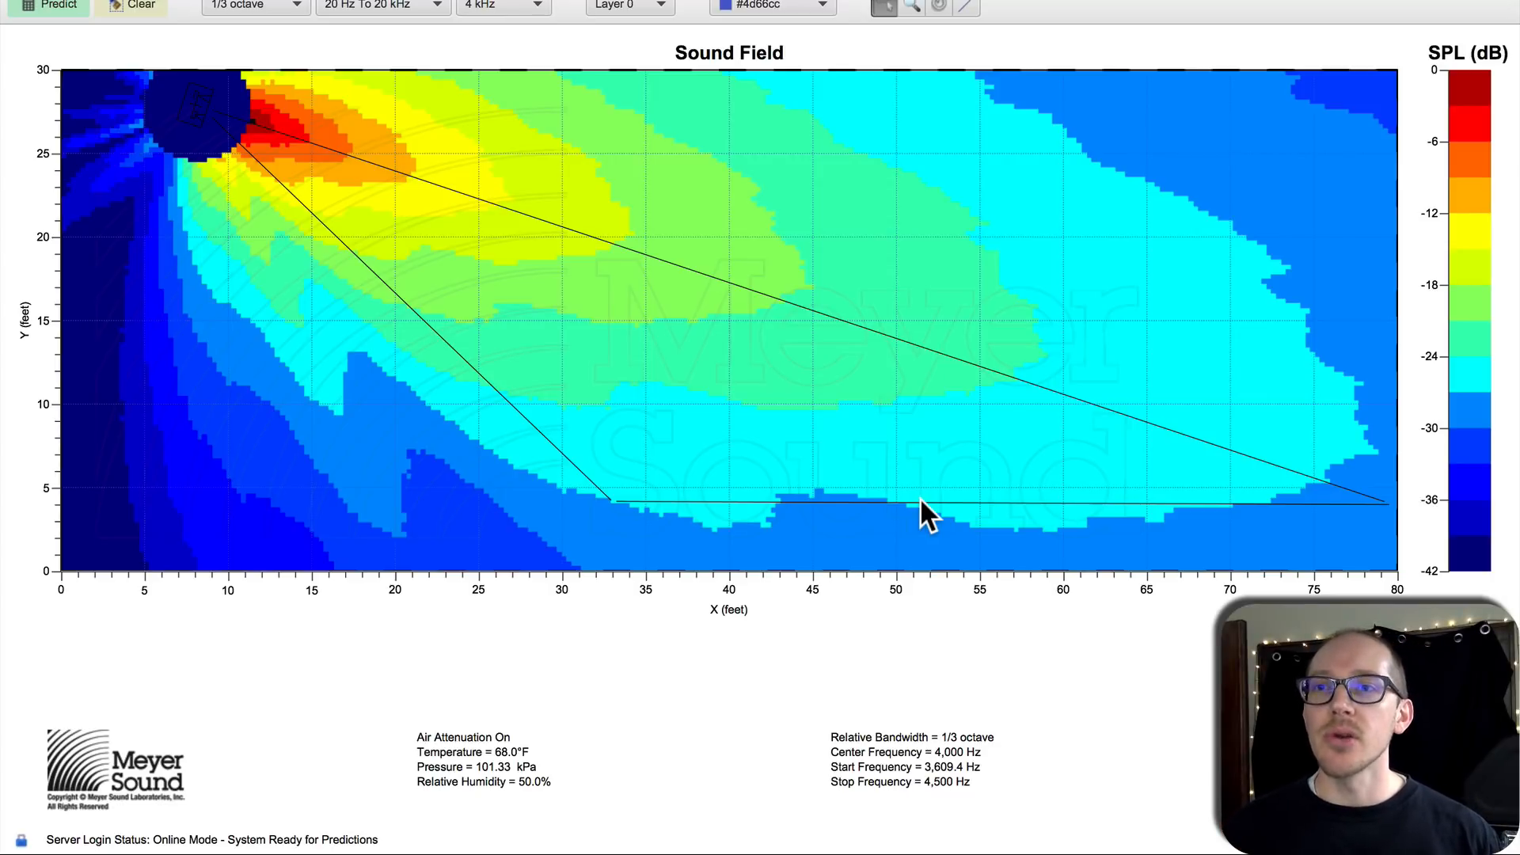
mouse_move(174, 68)
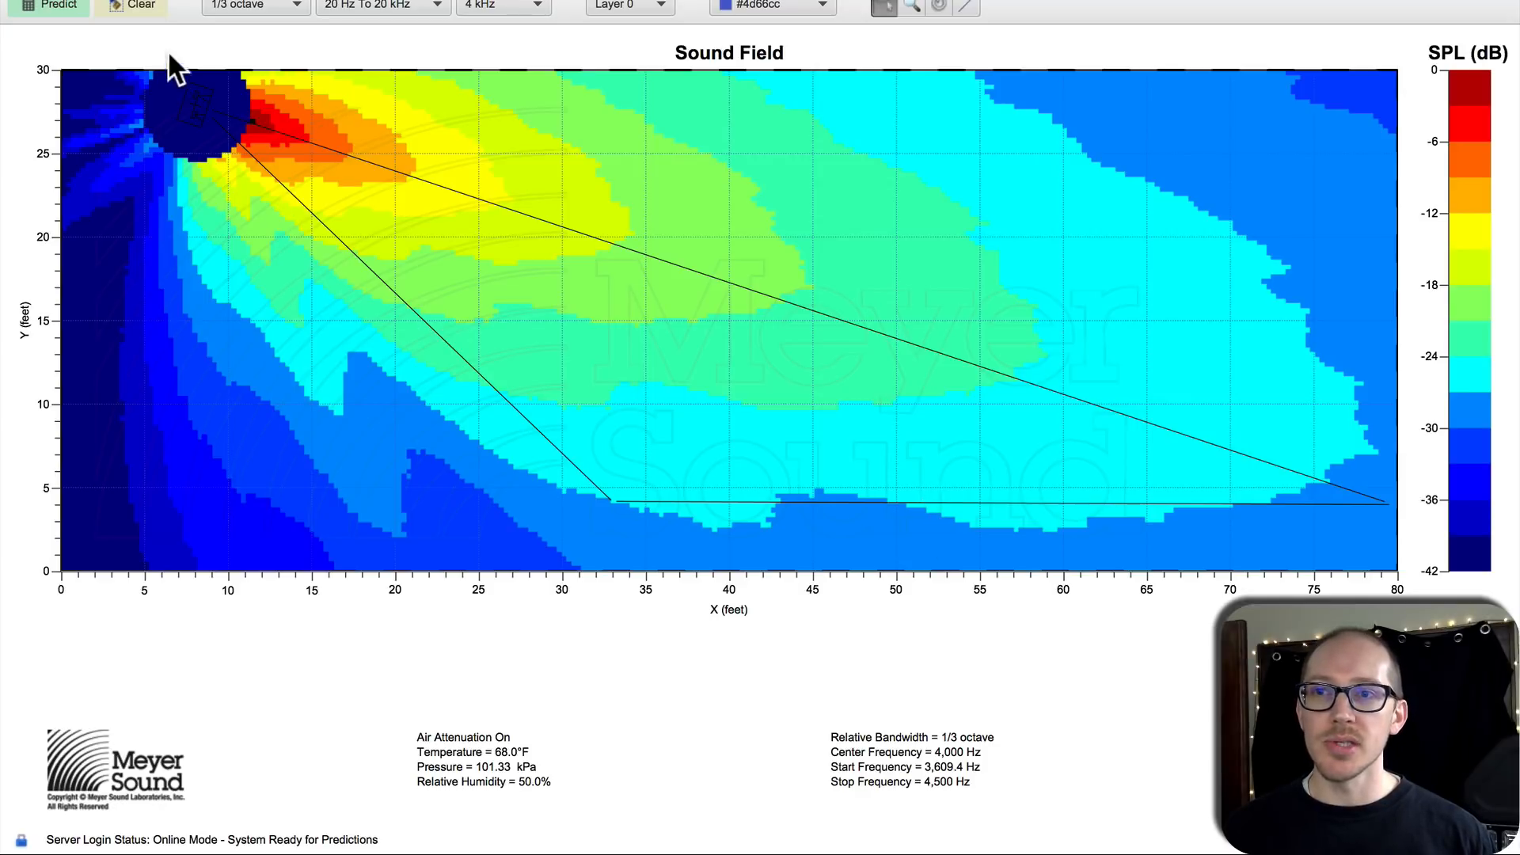
left_click(140, 6)
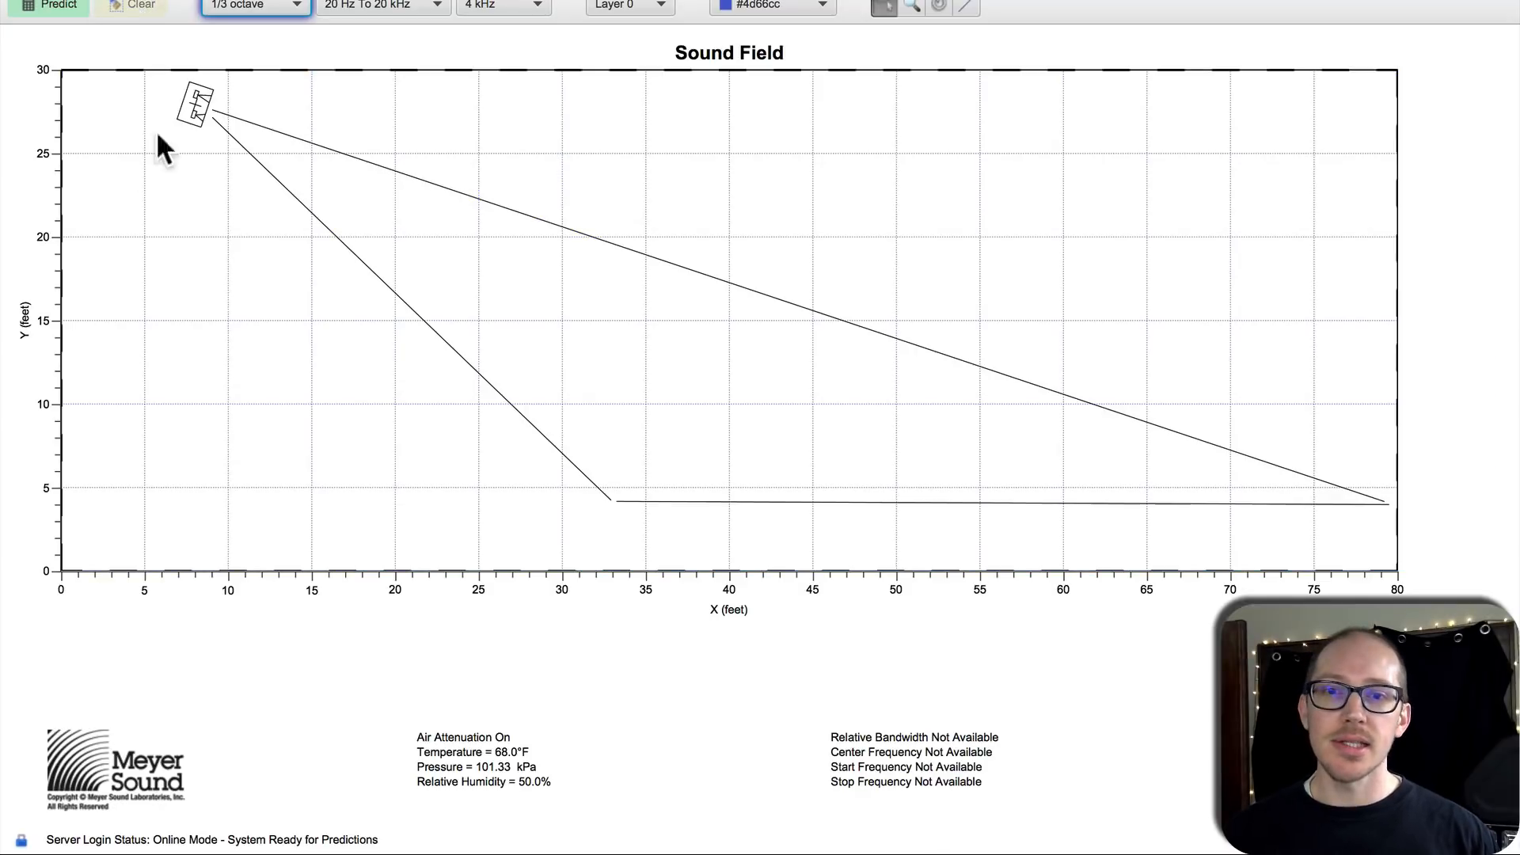
mouse_move(174, 205)
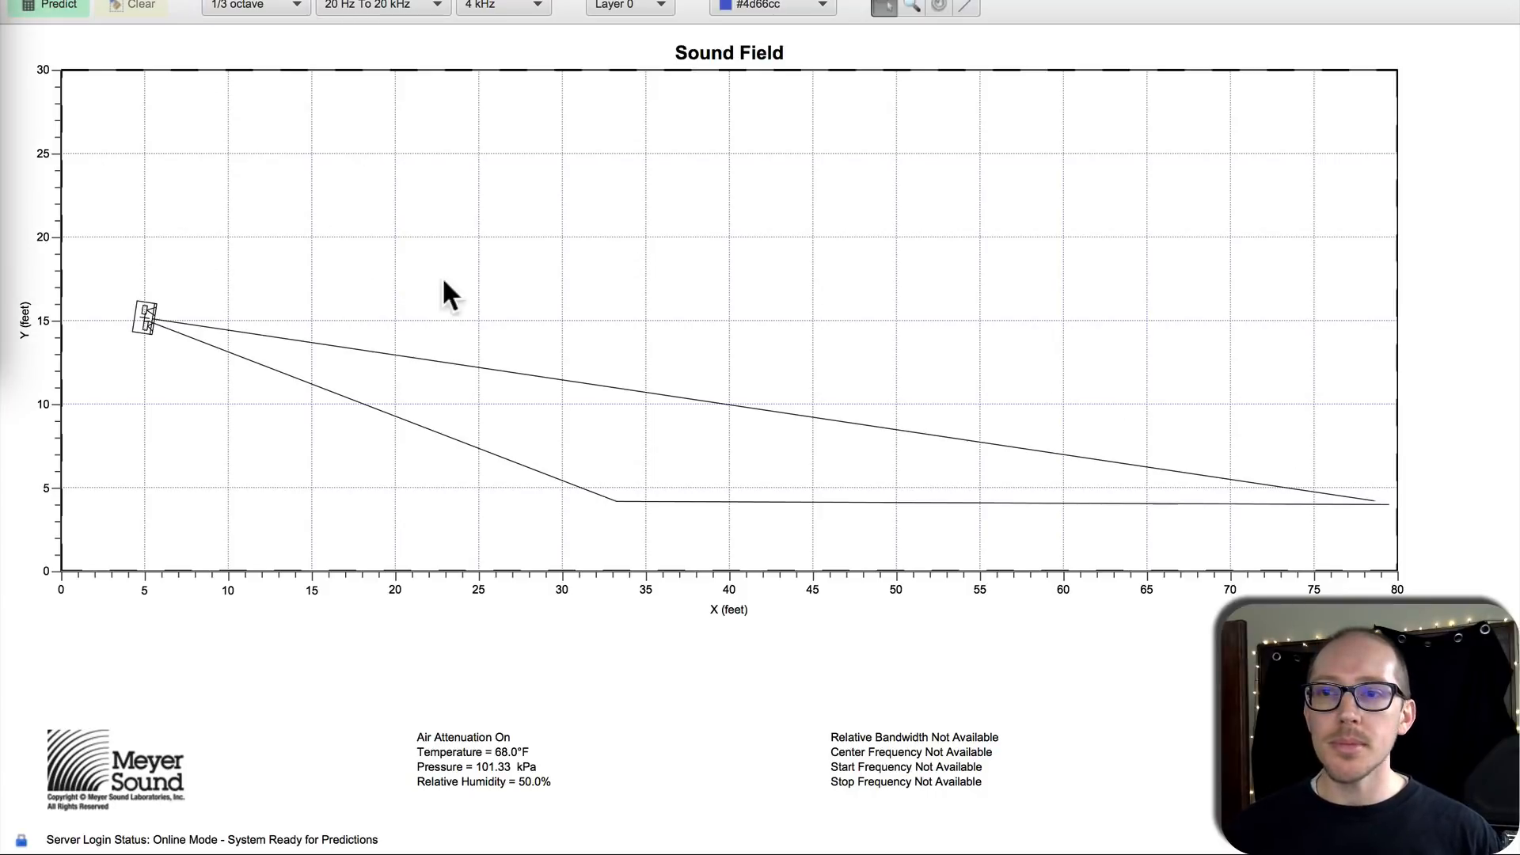
mouse_move(323, 270)
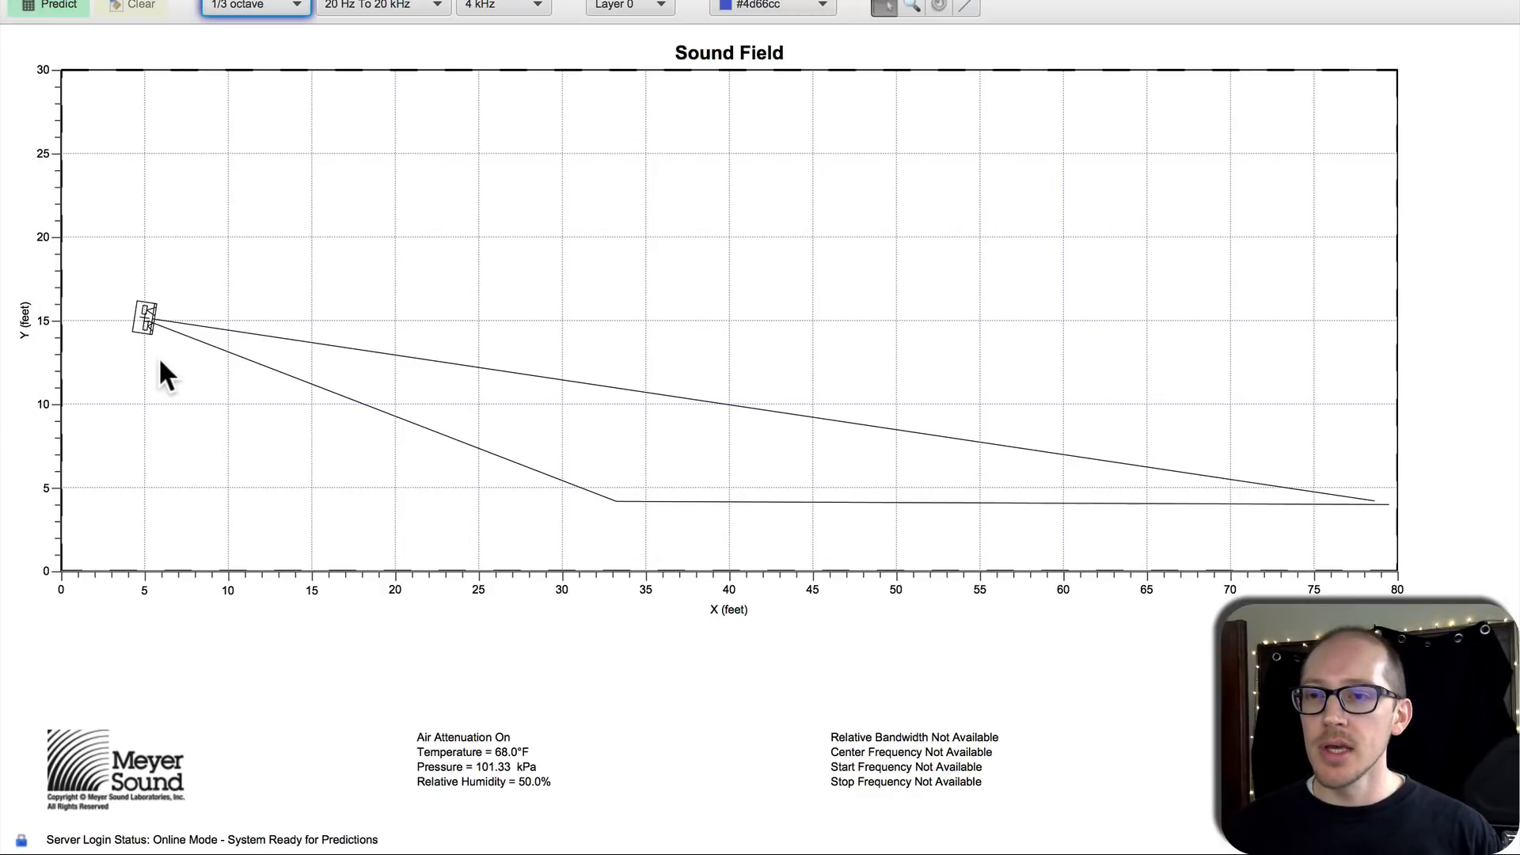
mouse_move(155, 334)
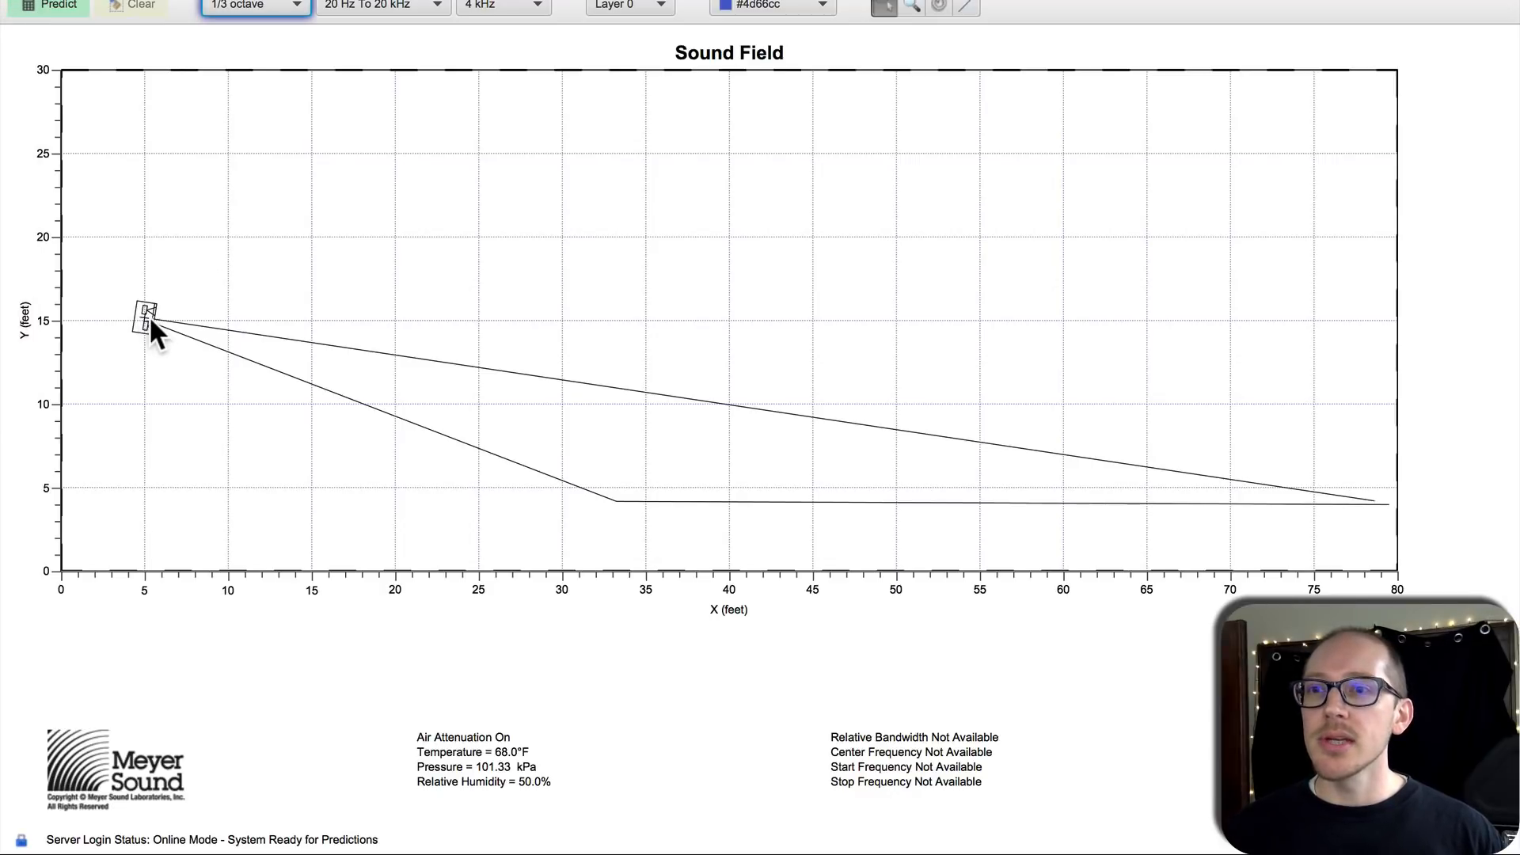
mouse_move(151, 111)
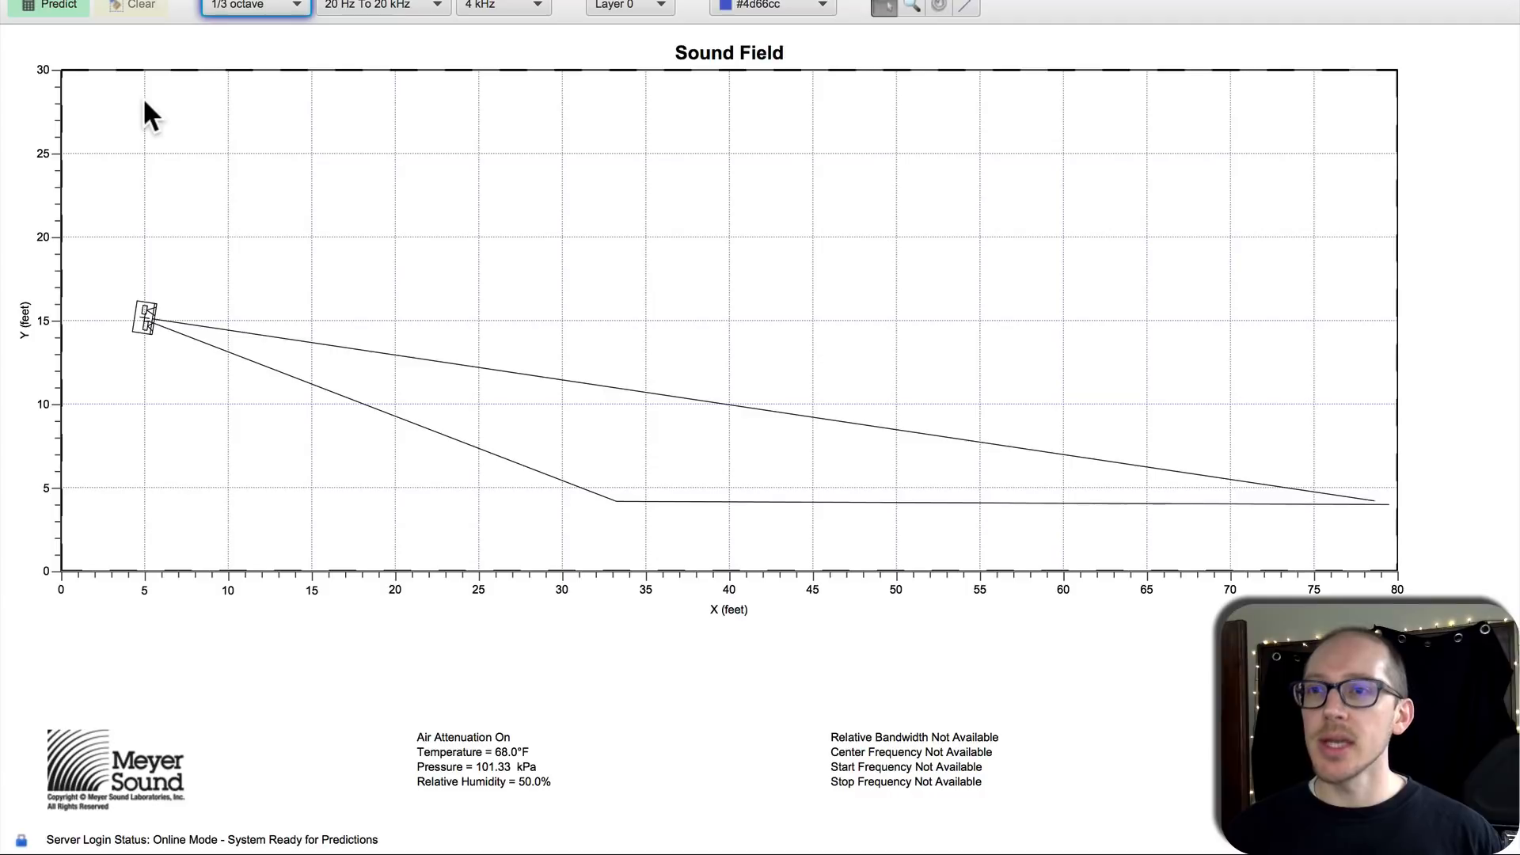
mouse_move(146, 346)
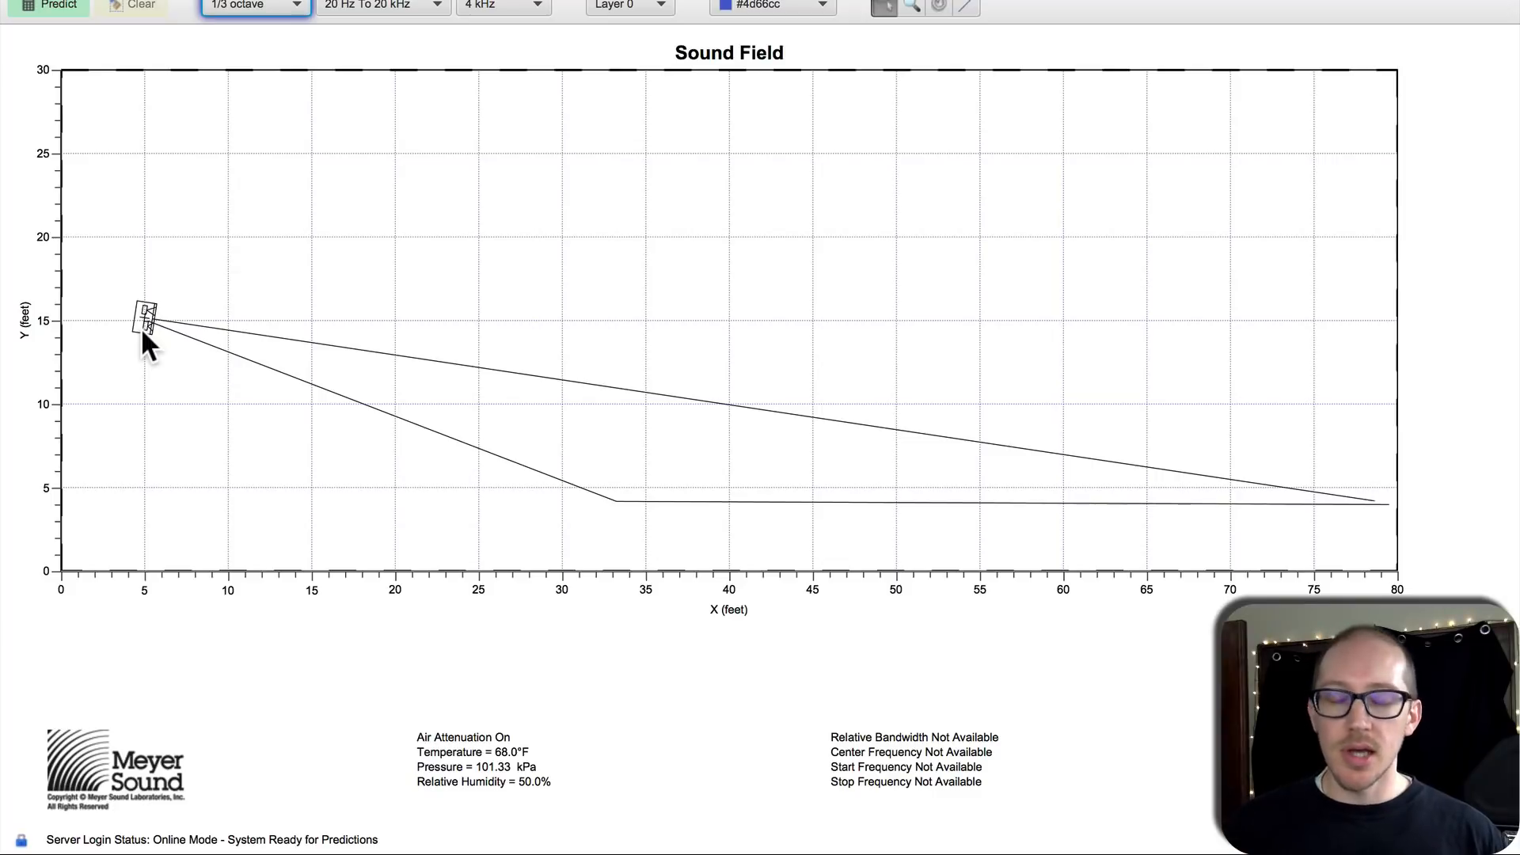
mouse_move(146, 339)
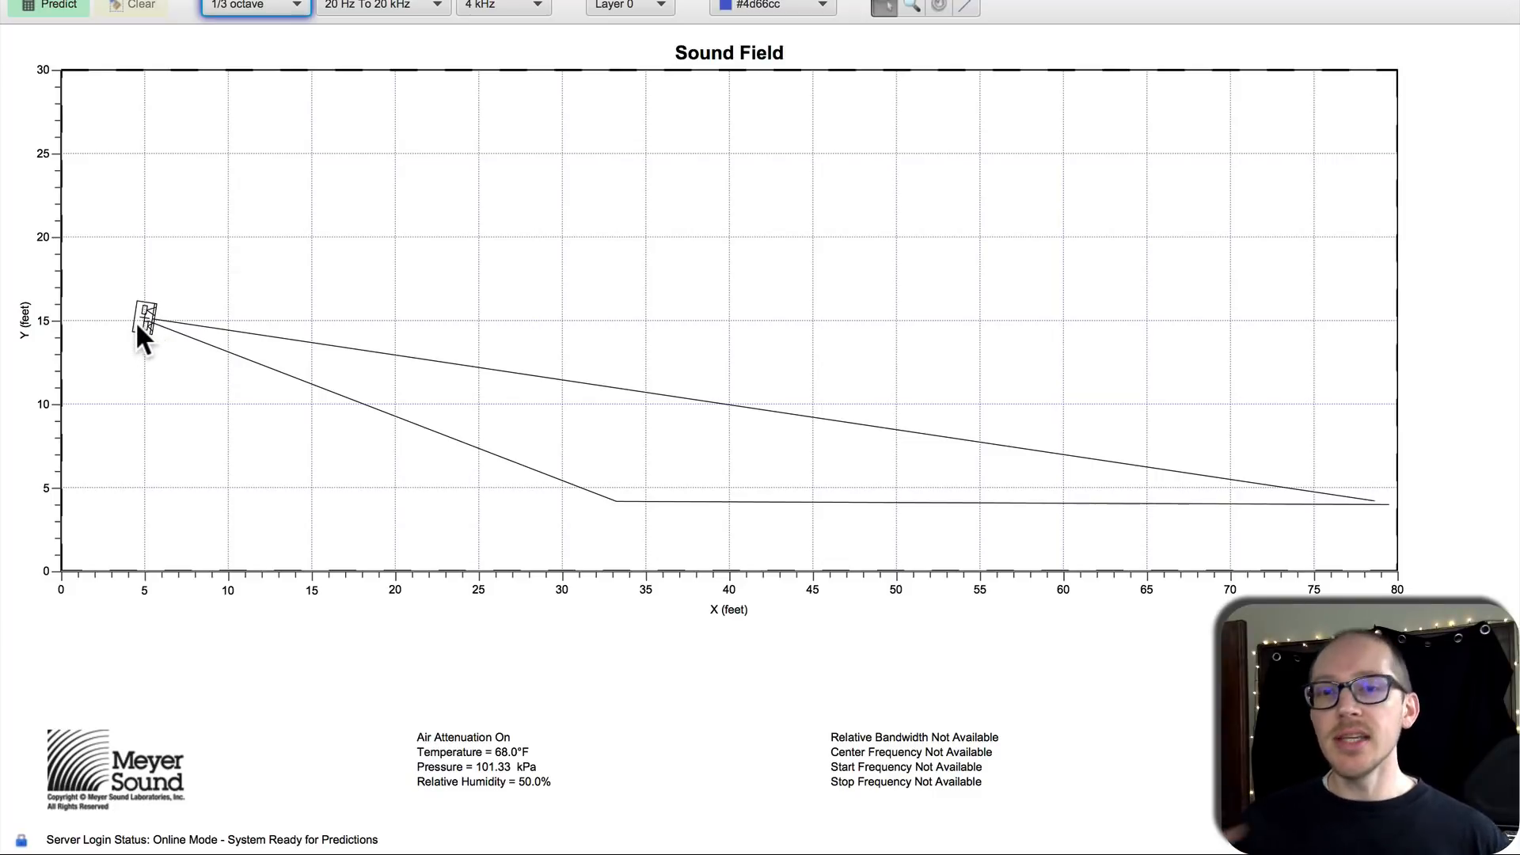
mouse_move(431, 437)
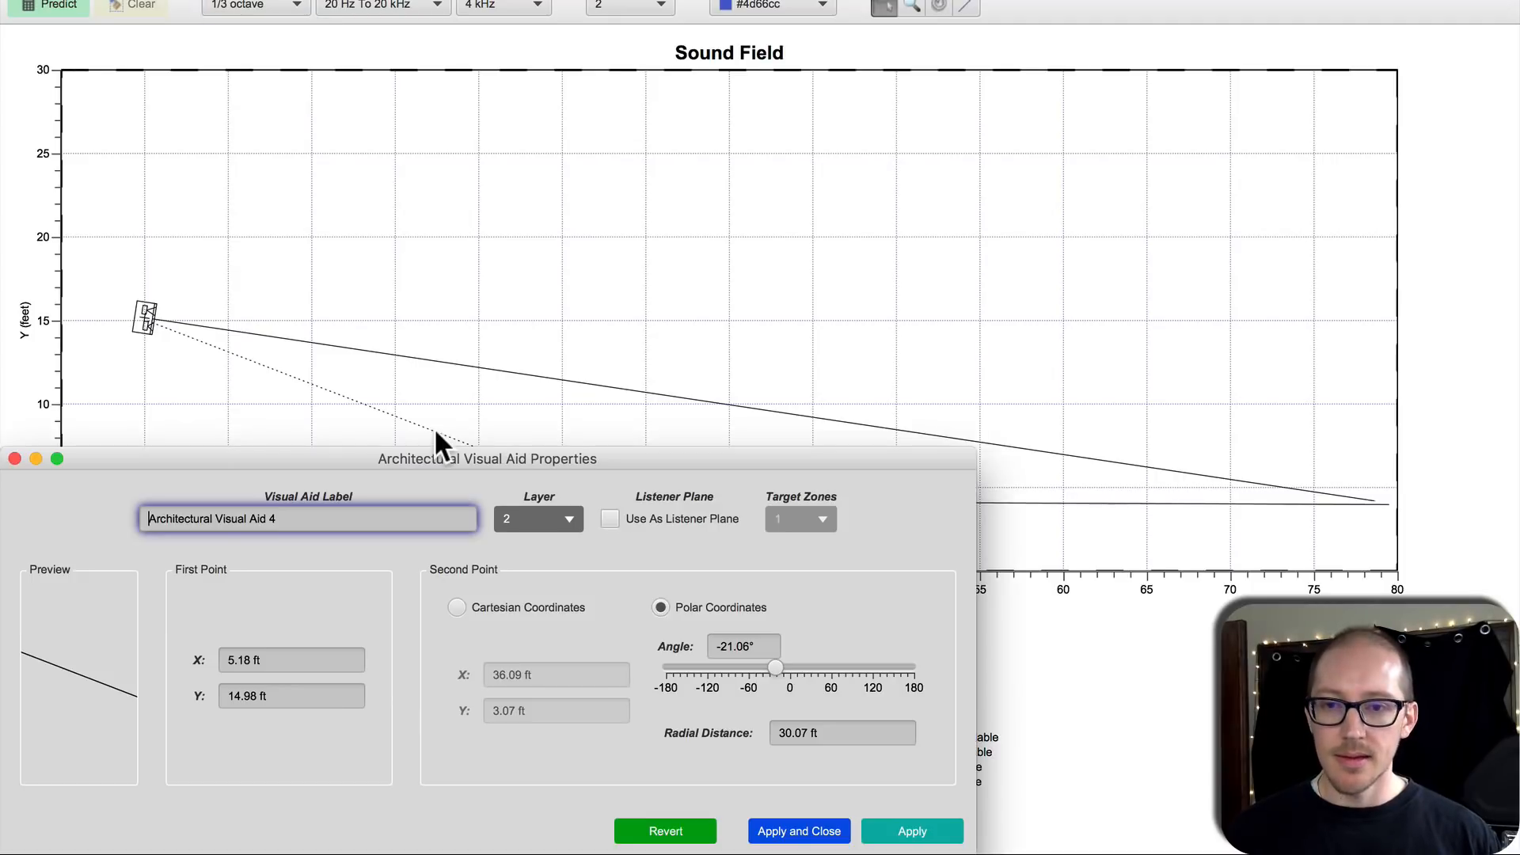
mouse_move(200, 352)
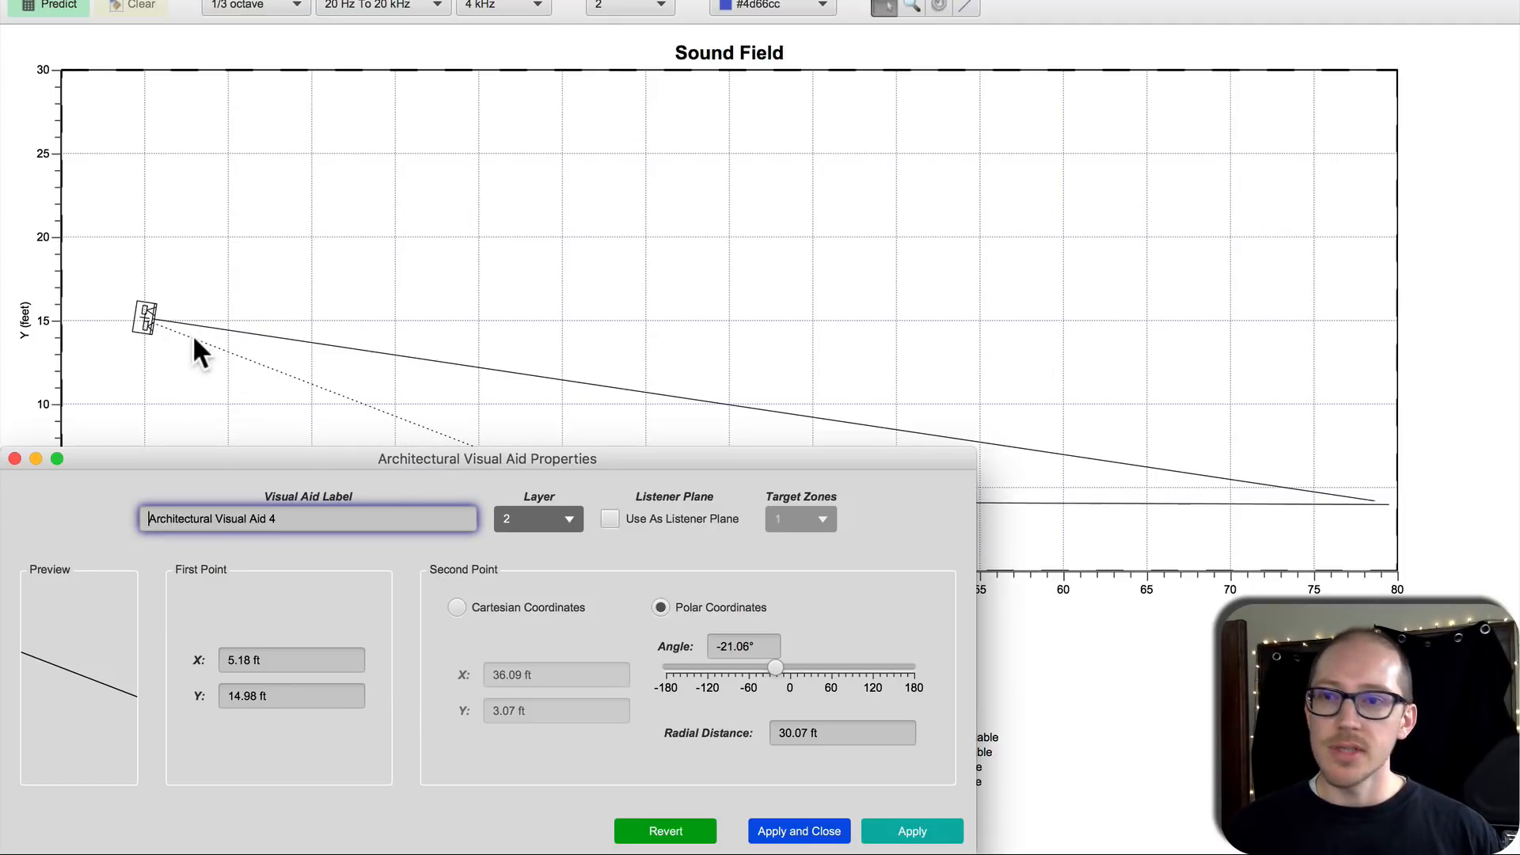
mouse_move(519, 374)
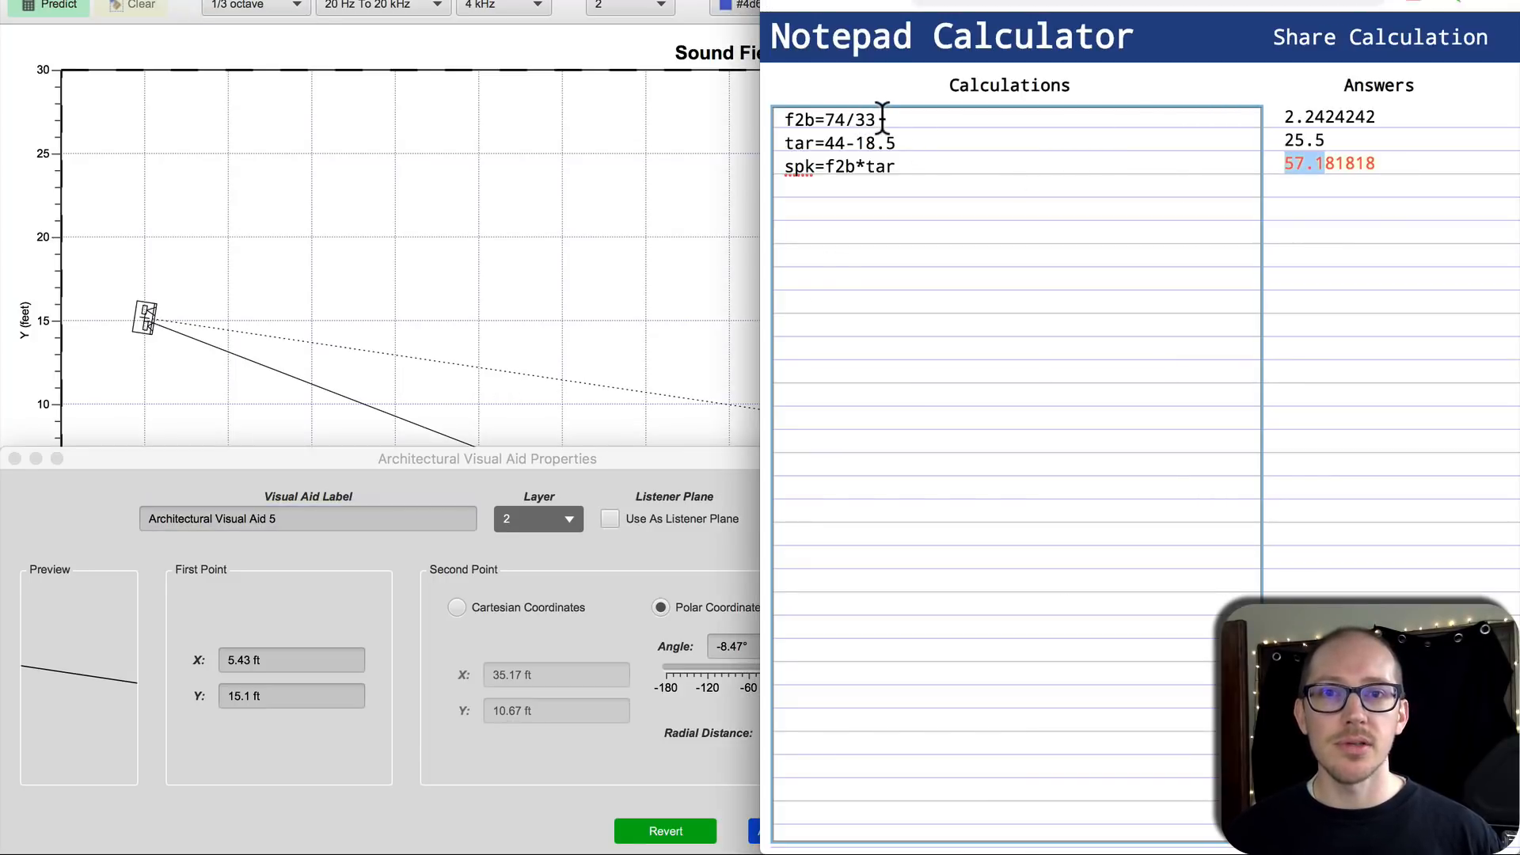
Step: Change the f2b divisor to 30, giving 2.4666667 and spk 62.9
type("30")
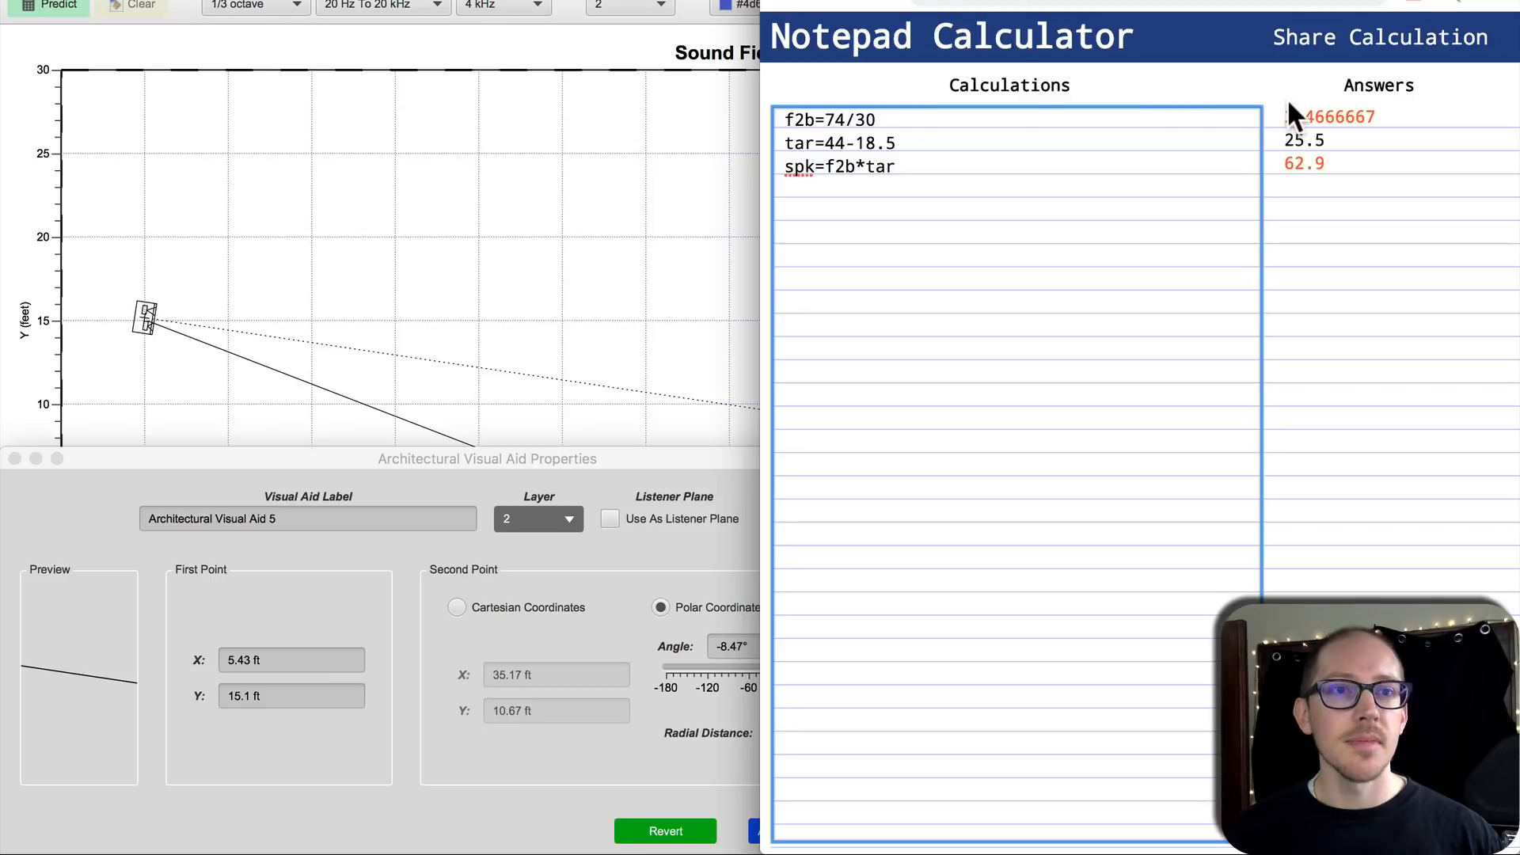
mouse_move(1362, 179)
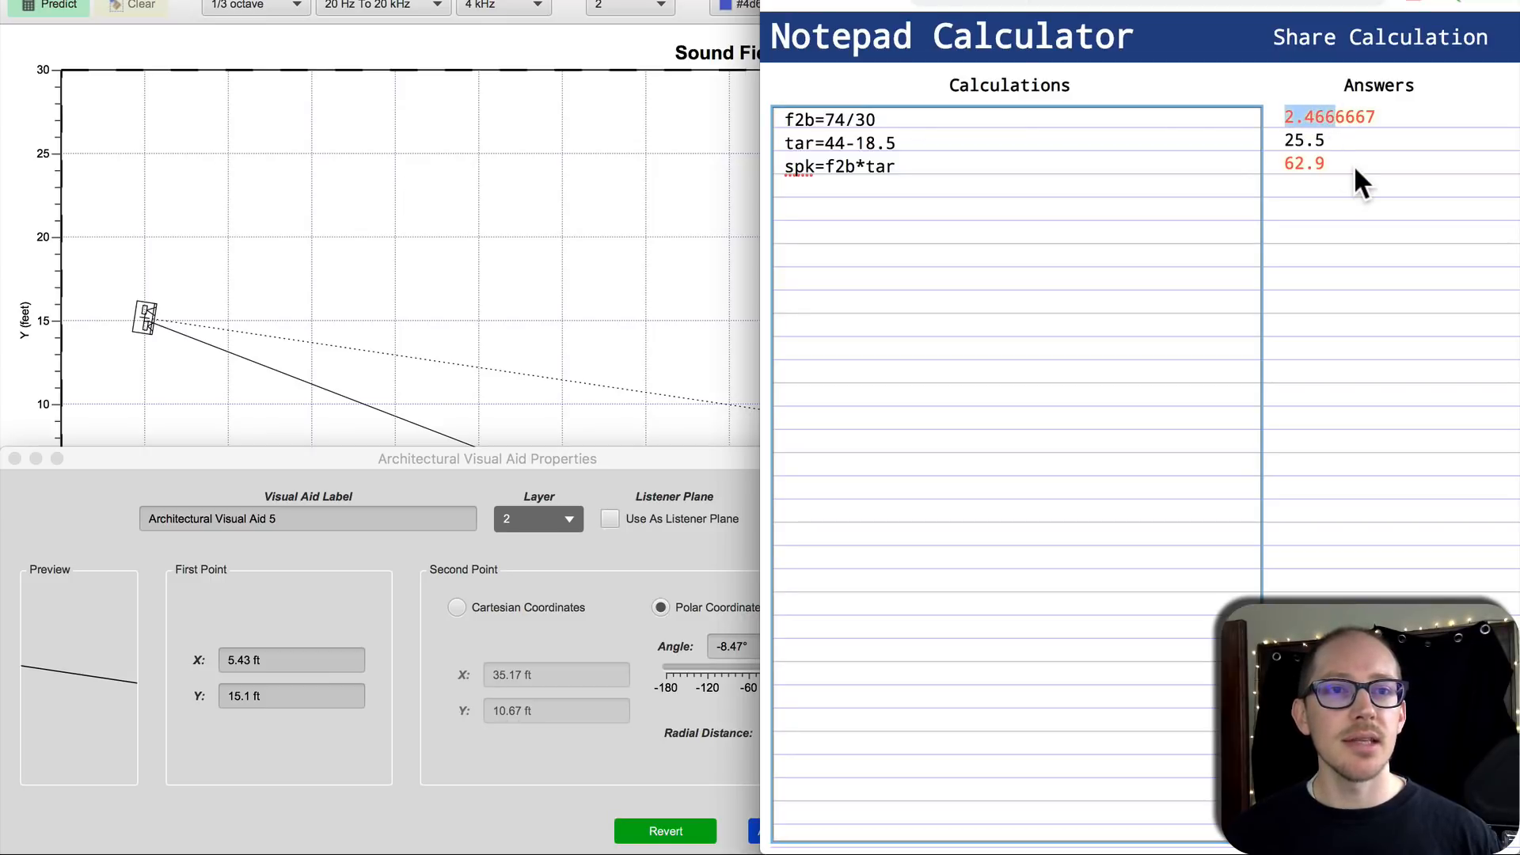
mouse_move(1112, 127)
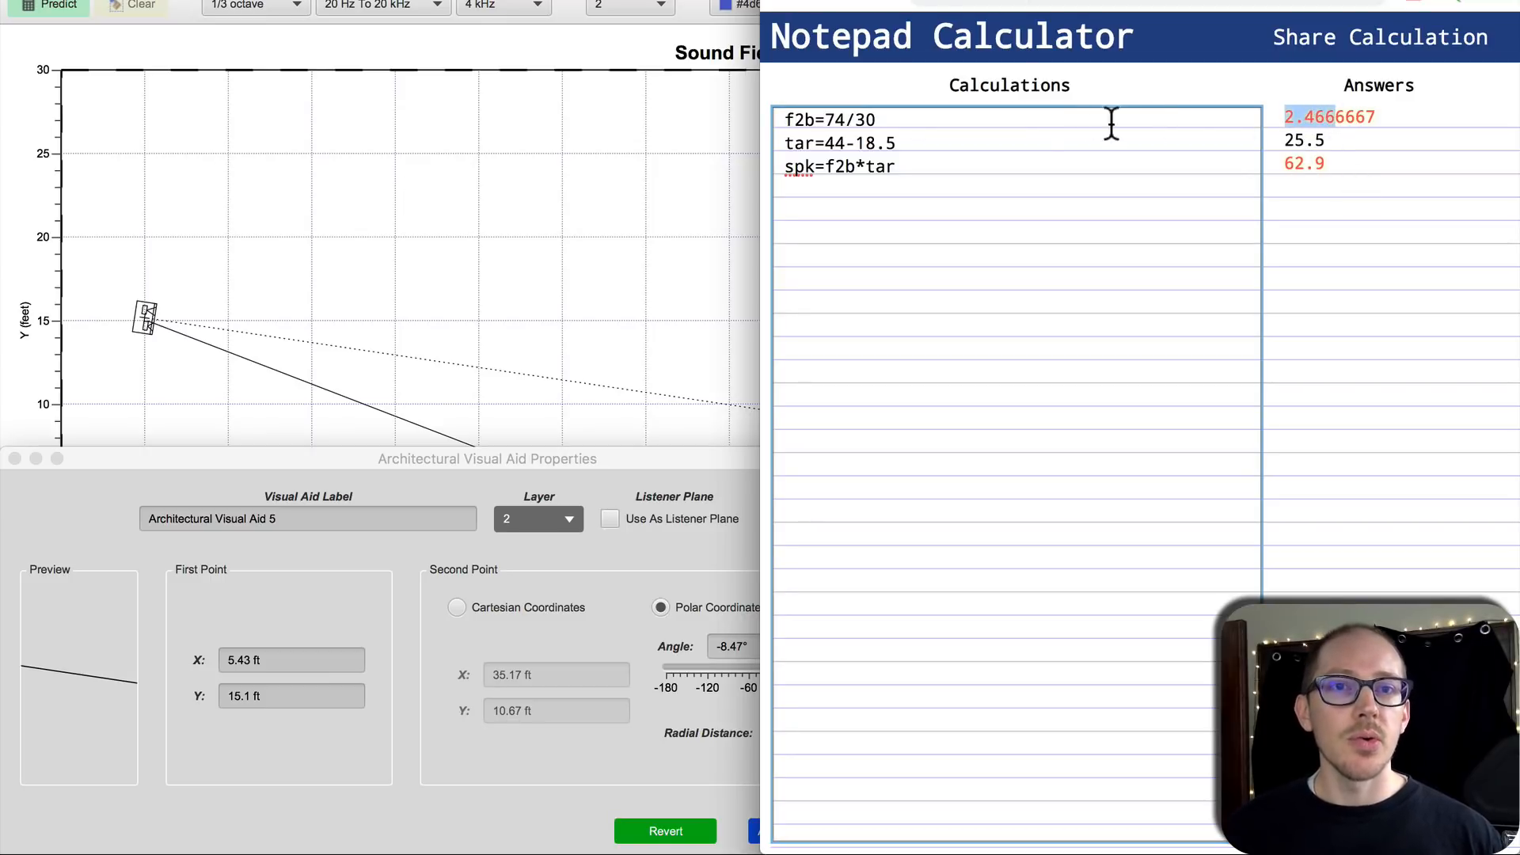
mouse_move(405, 412)
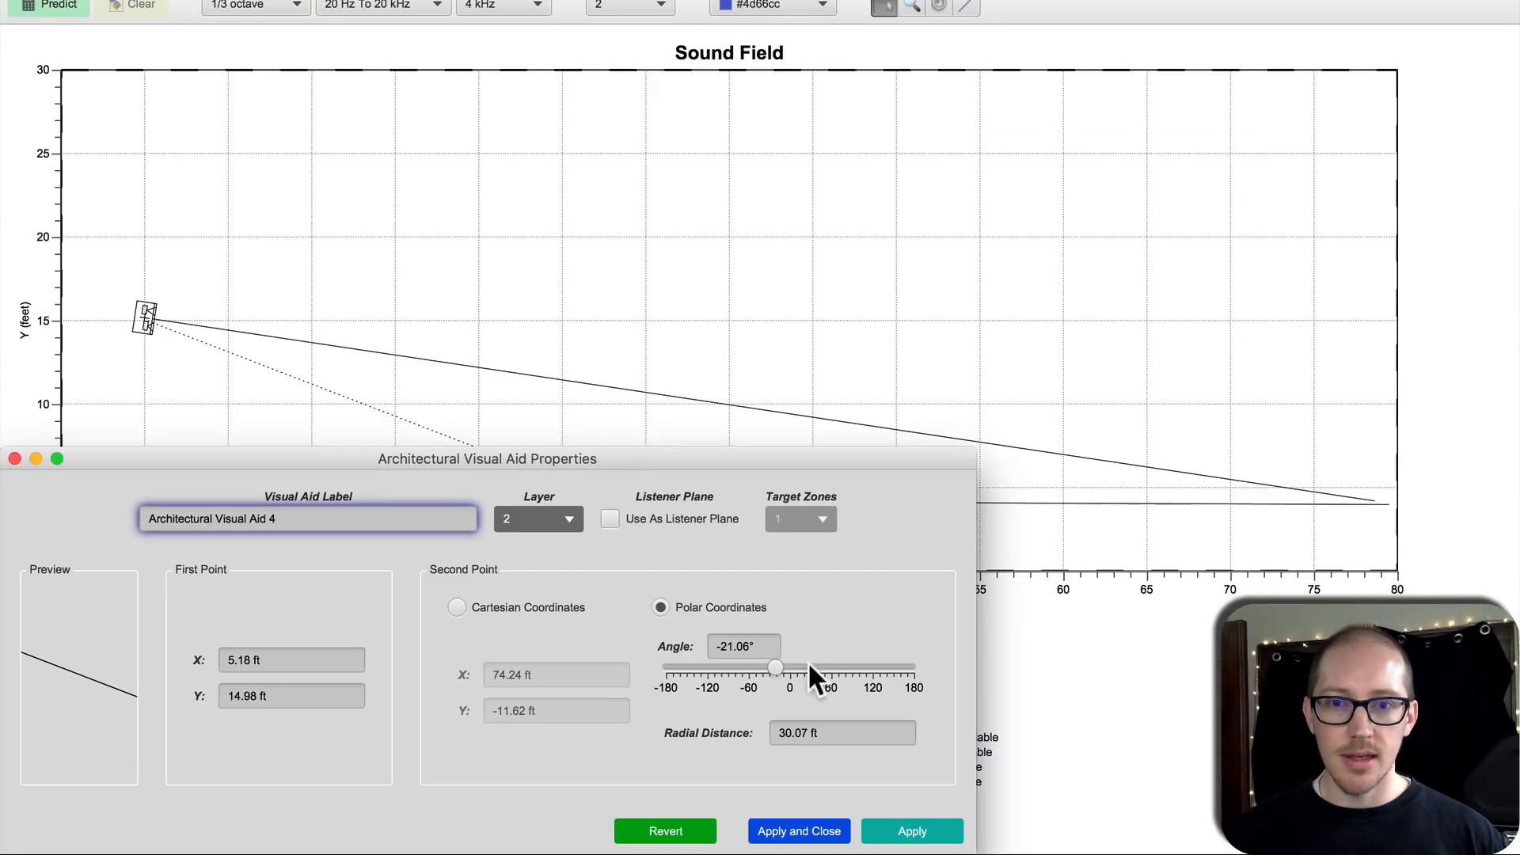
Step: Close and reopen the coverage line's properties, then set tar to 21 so spk becomes 51.8
left_click(798, 831)
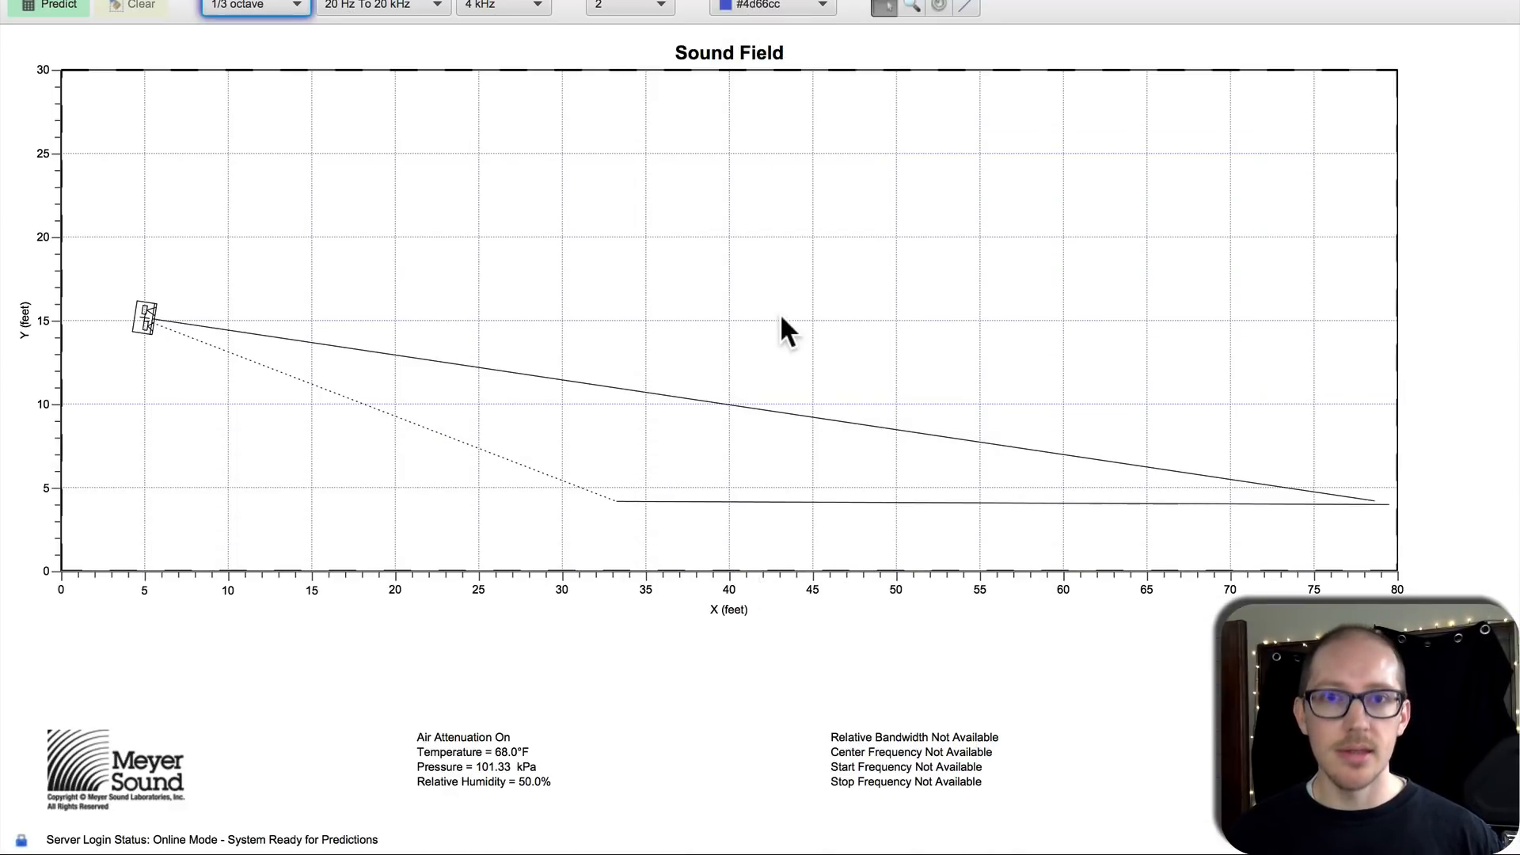
double_click(146, 320)
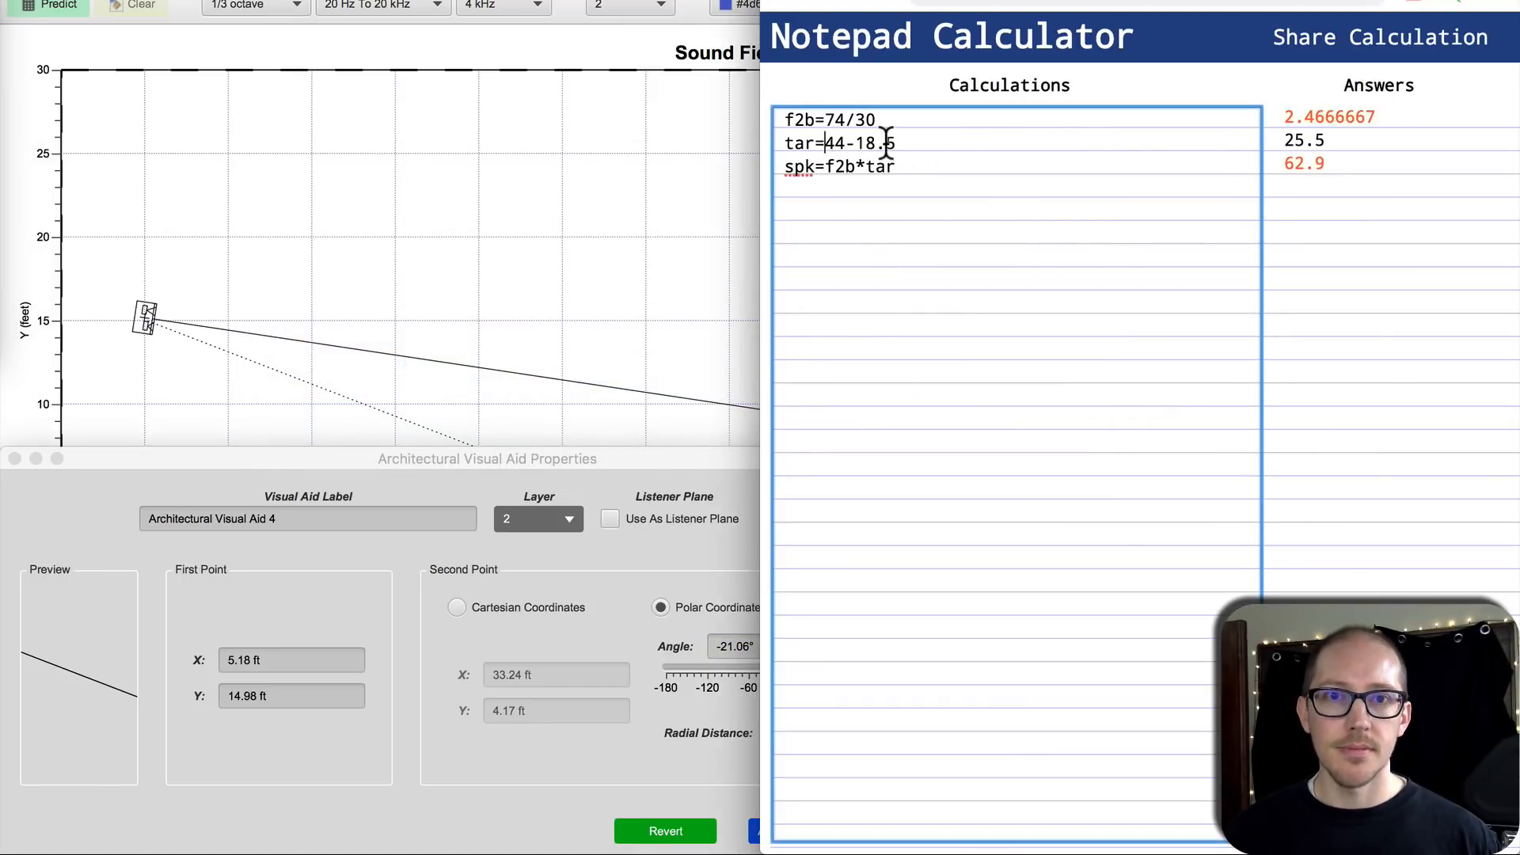
type("21")
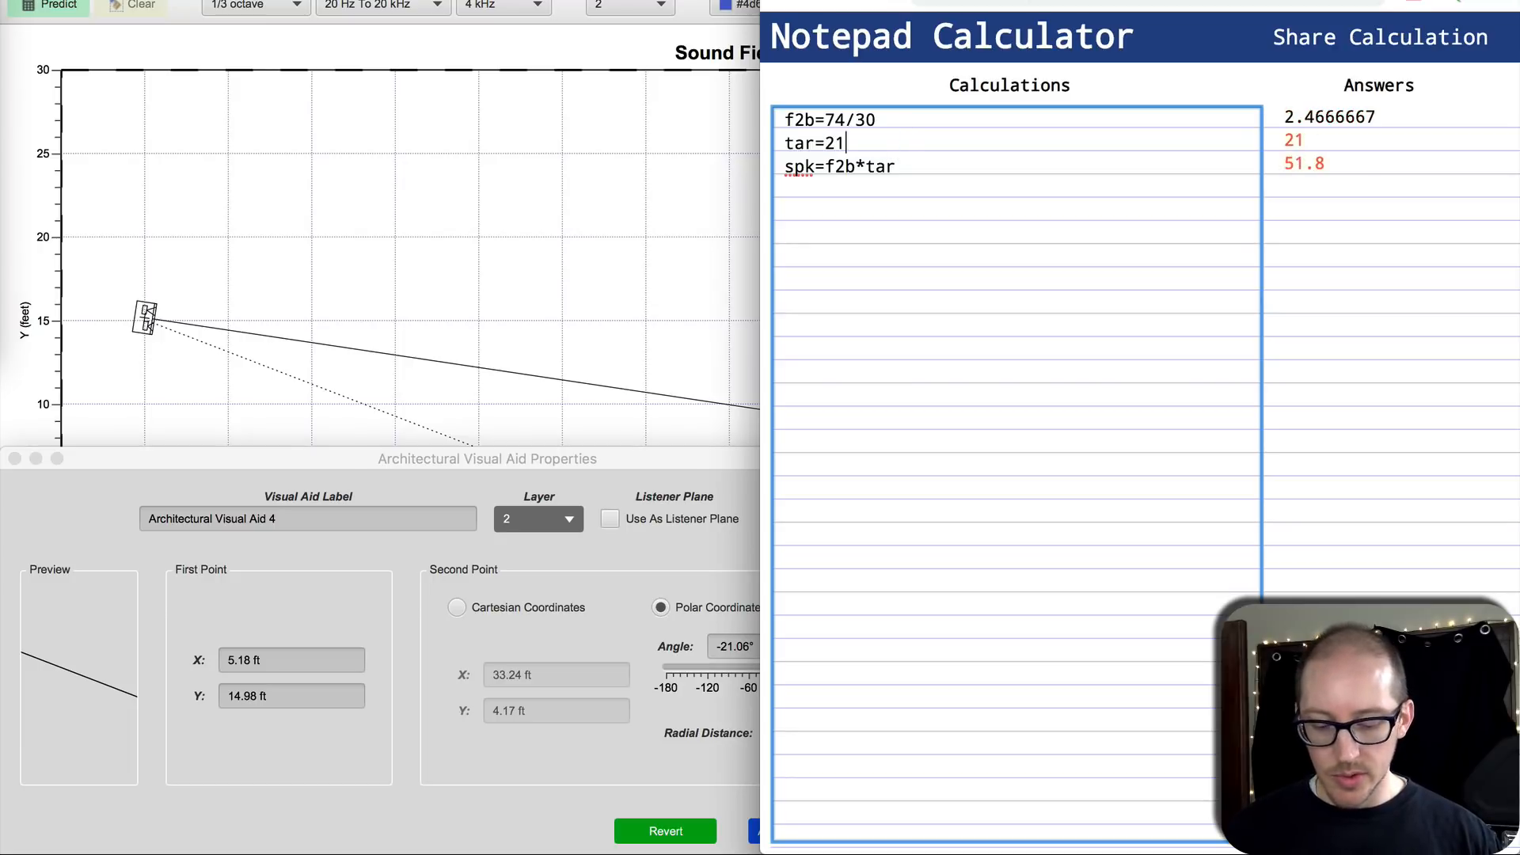
type("-8.5")
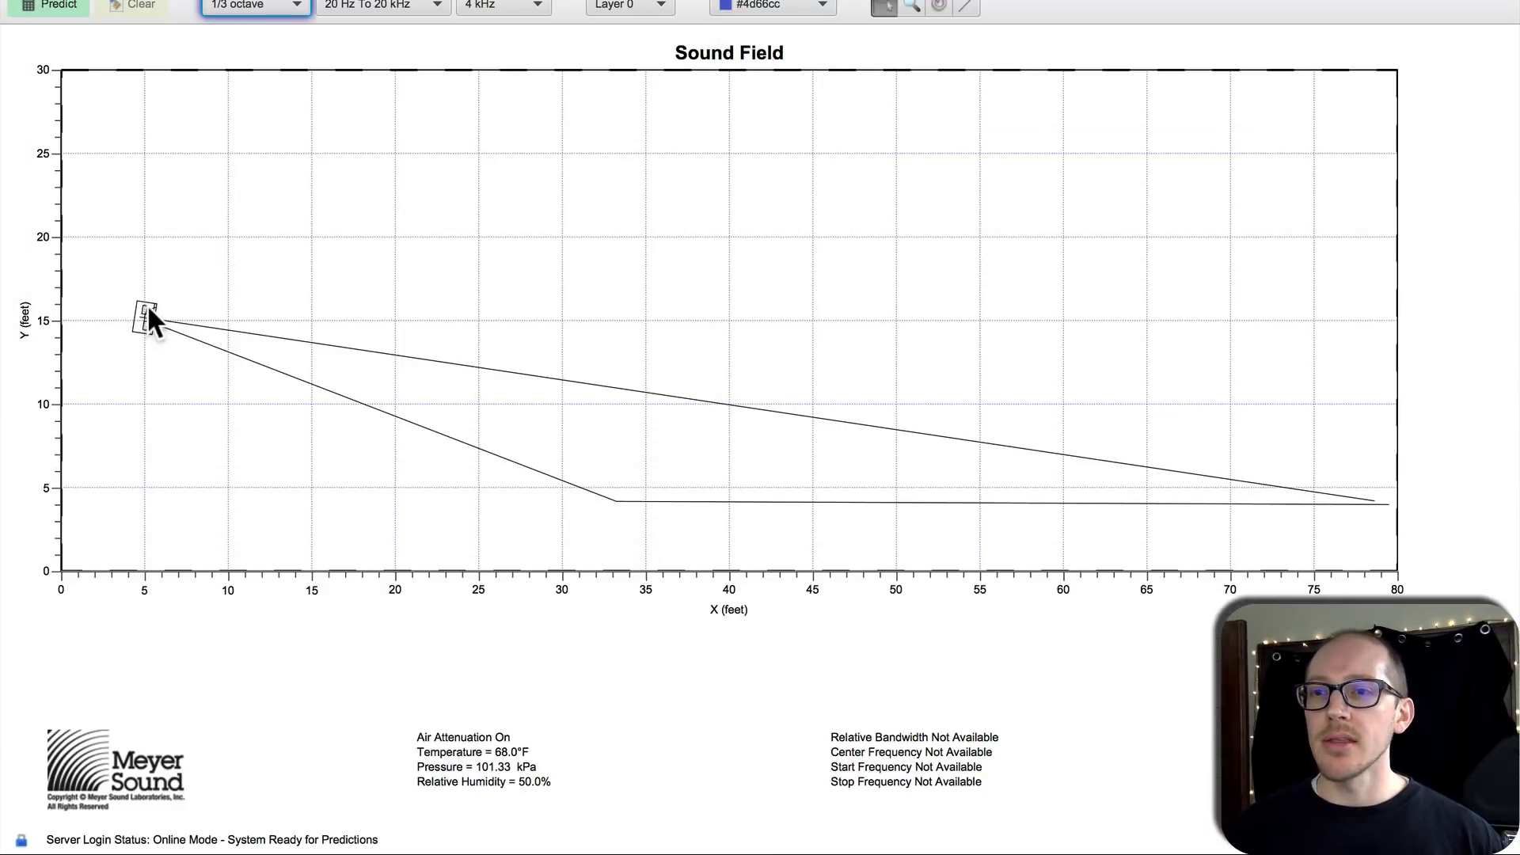
Step: Confirm the UPA-1P loudspeaker at −8.6° and run a fresh 4 kHz SPL prediction
double_click(146, 315)
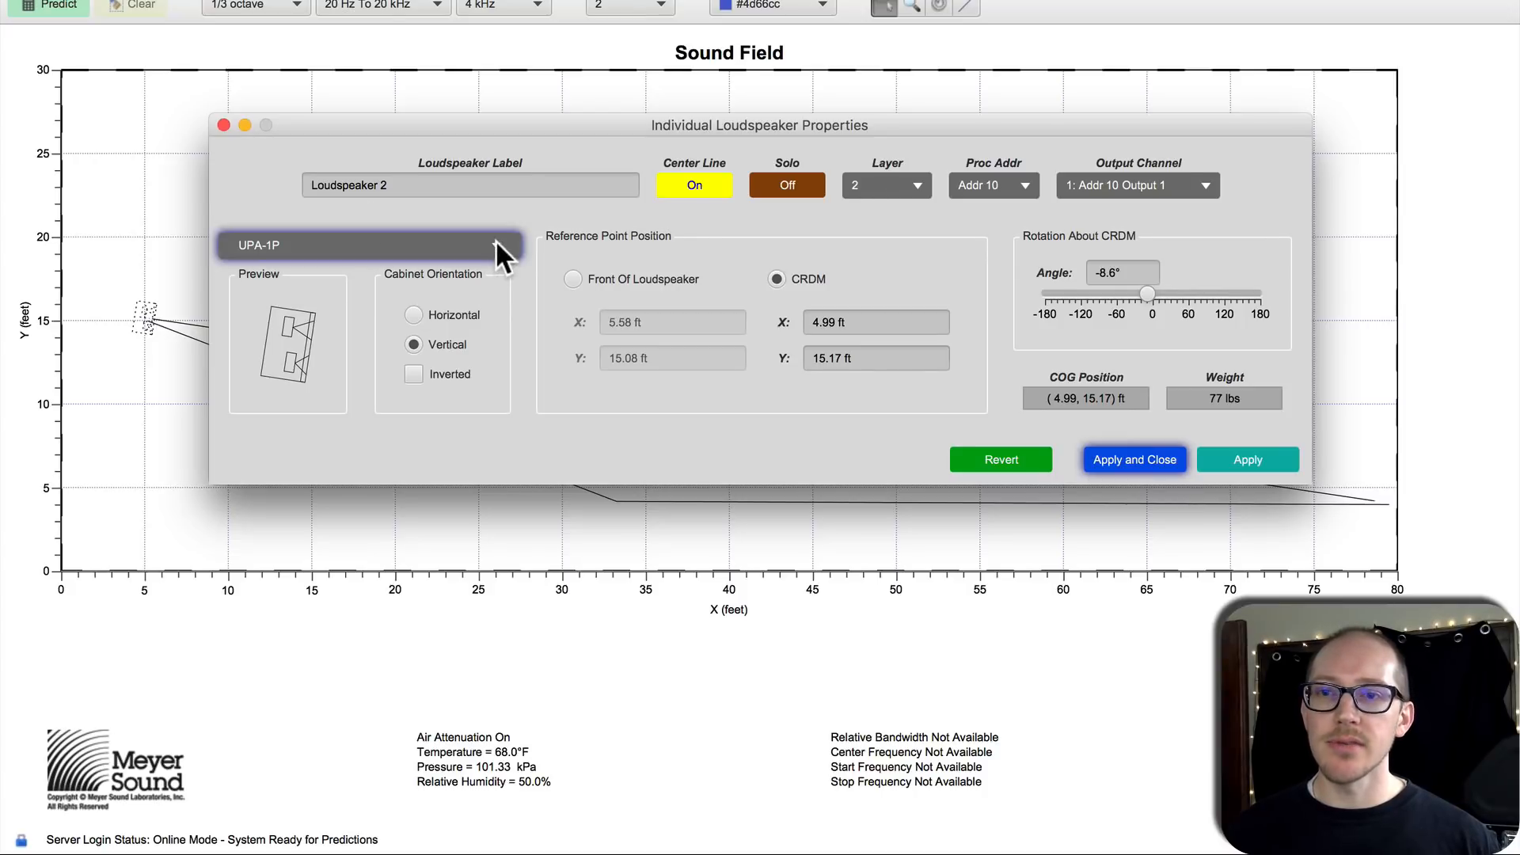
left_click(874, 358)
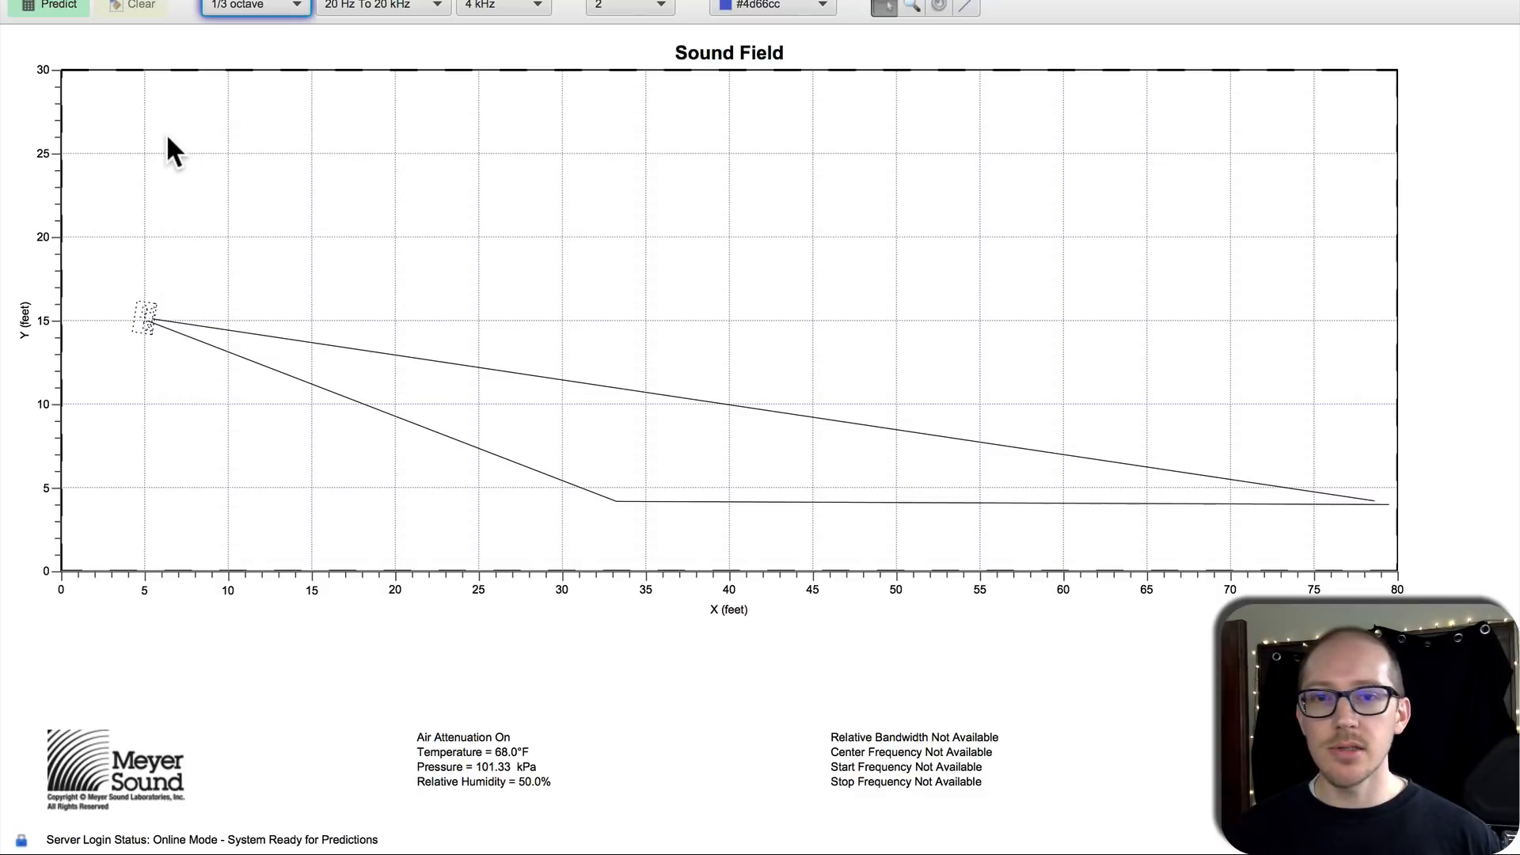
left_click(47, 7)
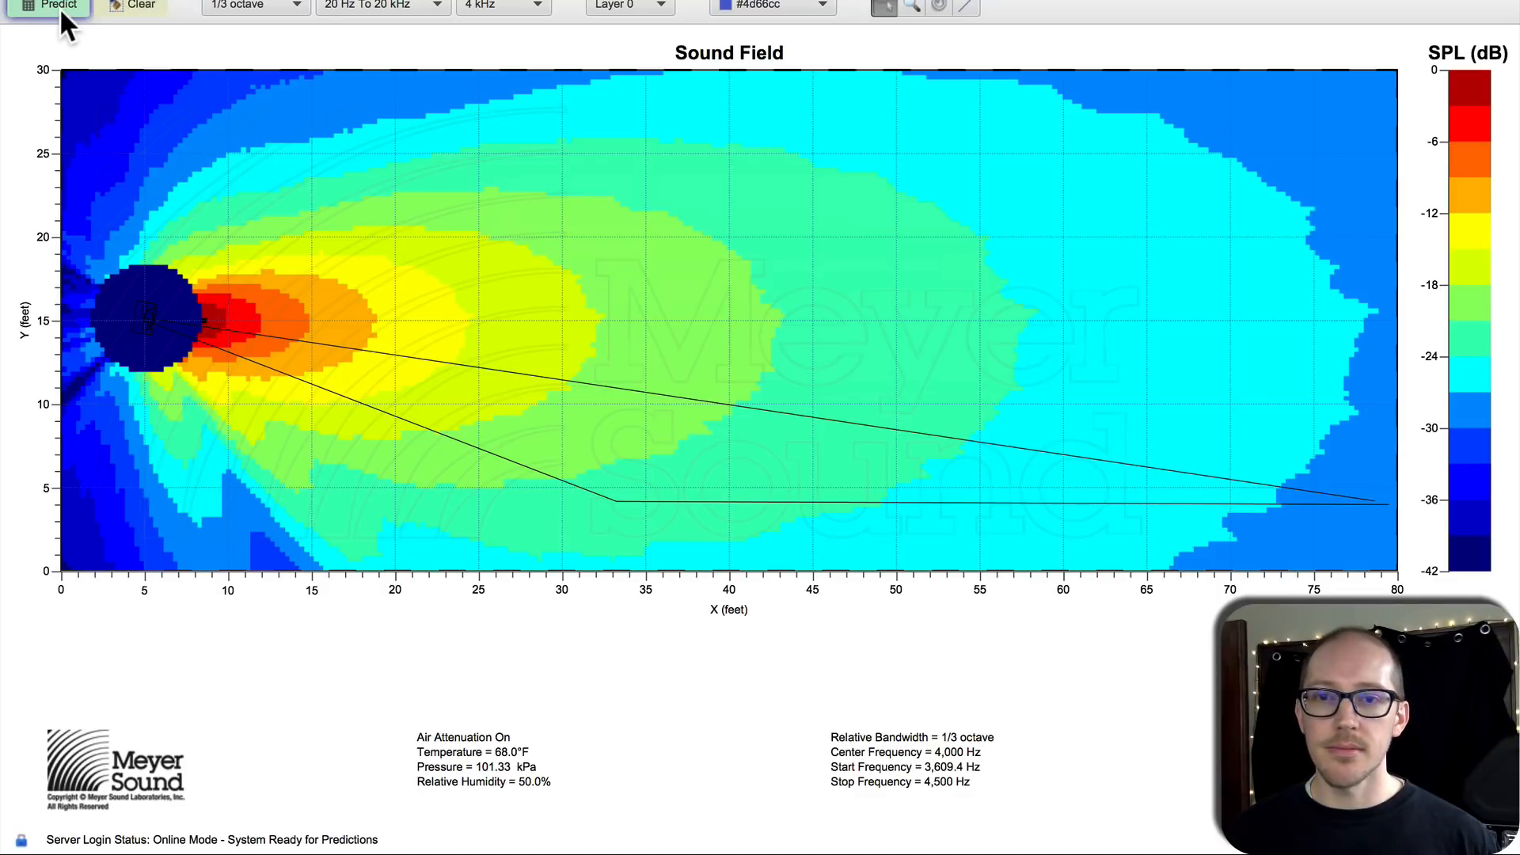
mouse_move(906, 379)
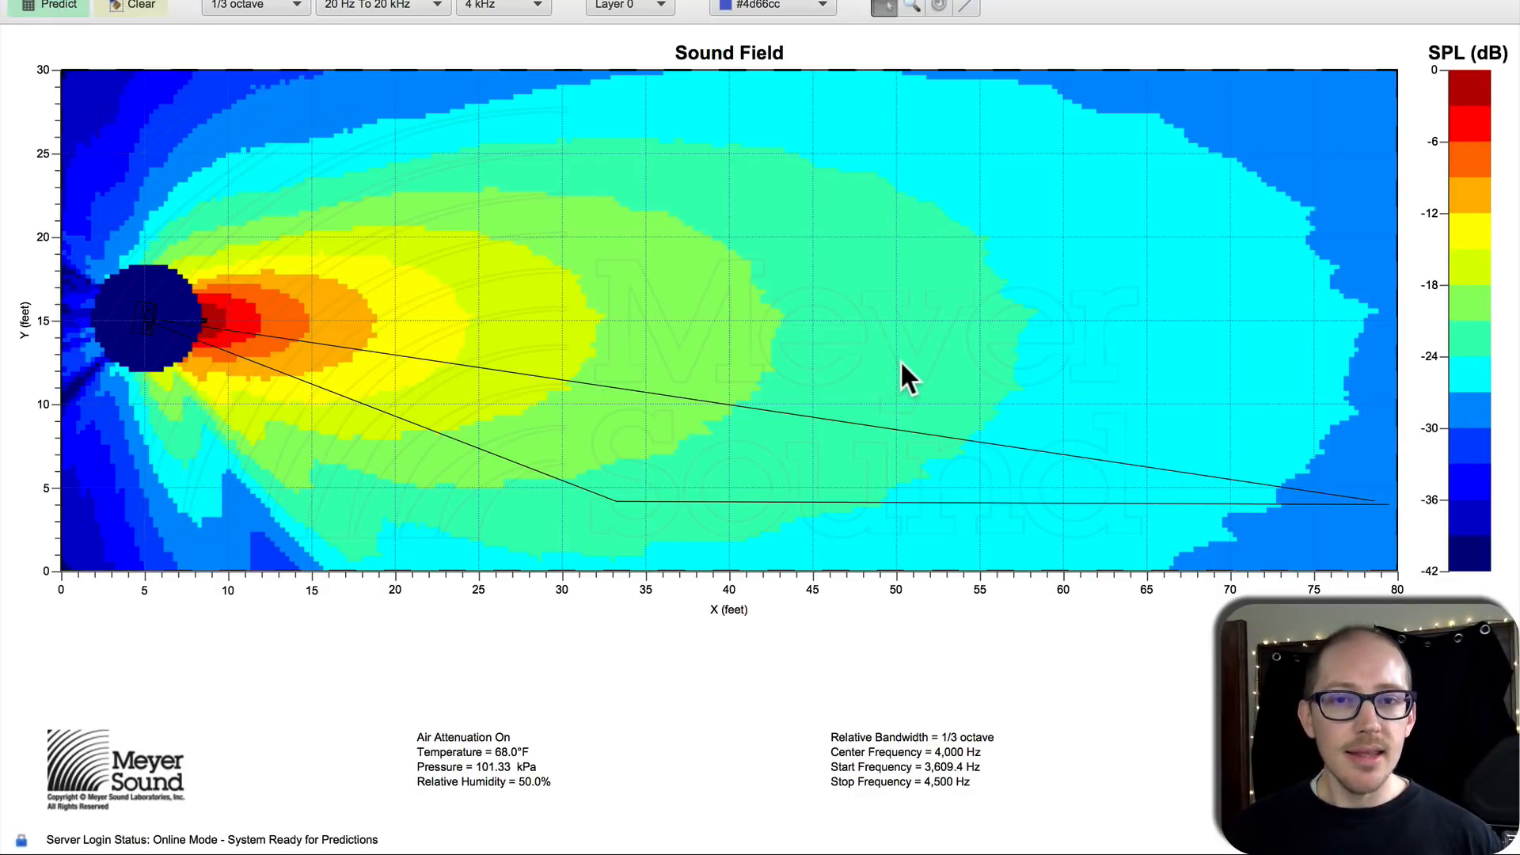
mouse_move(620, 513)
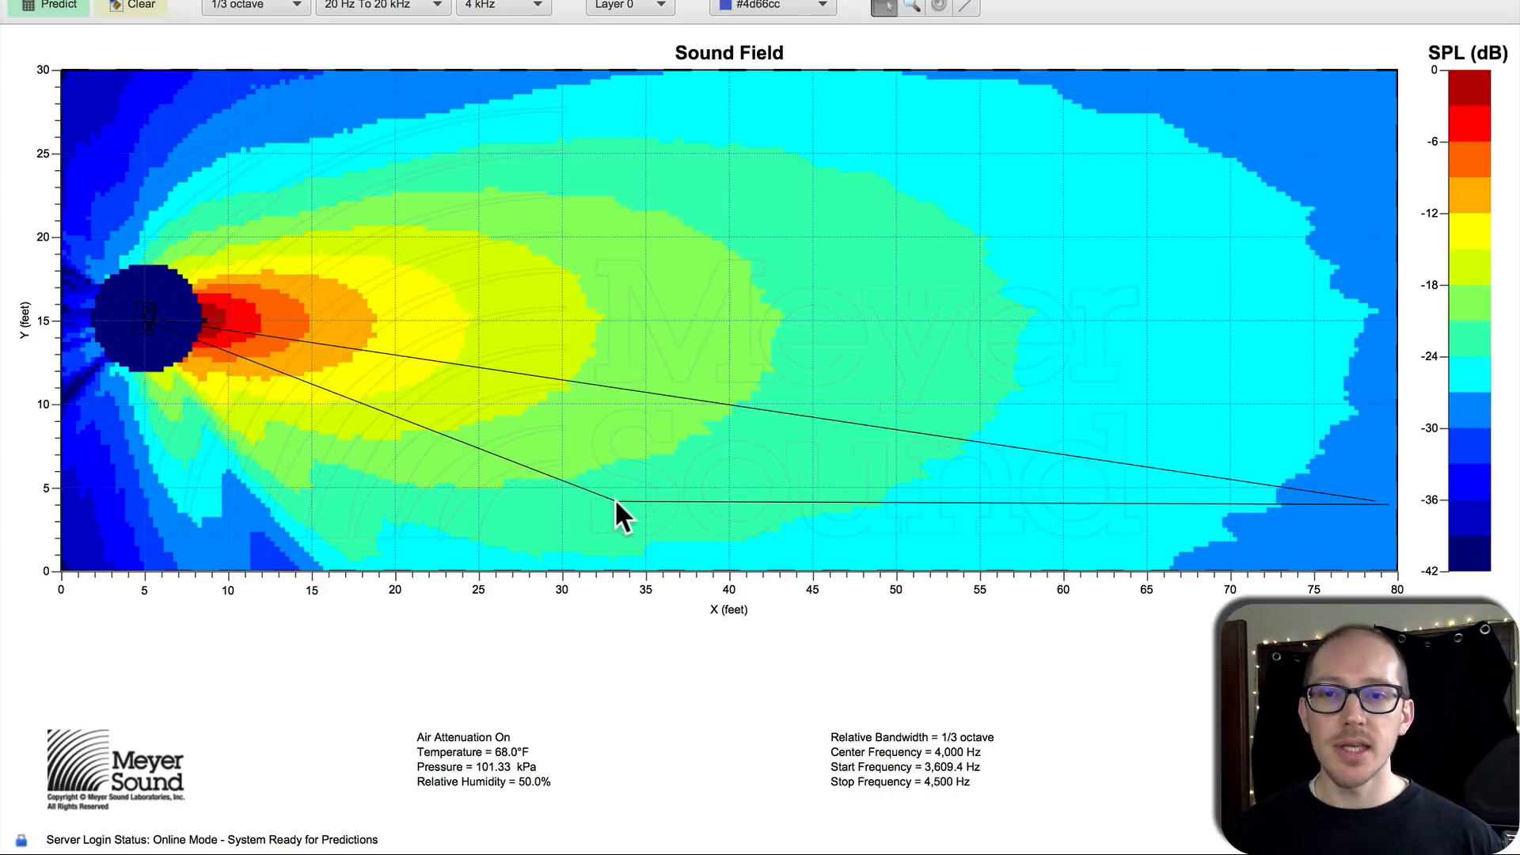
mouse_move(608, 502)
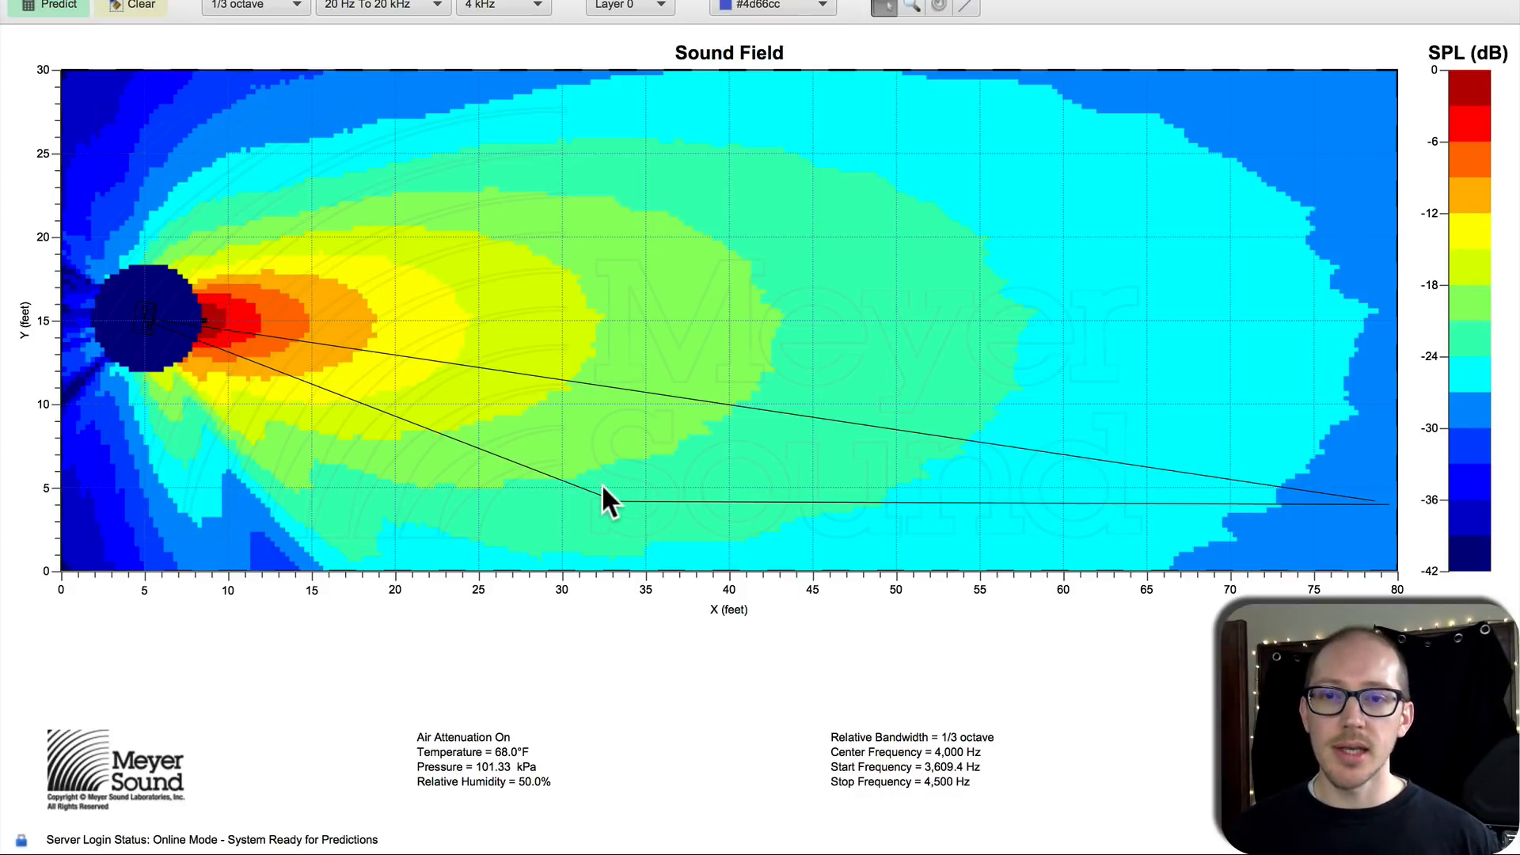
mouse_move(621, 513)
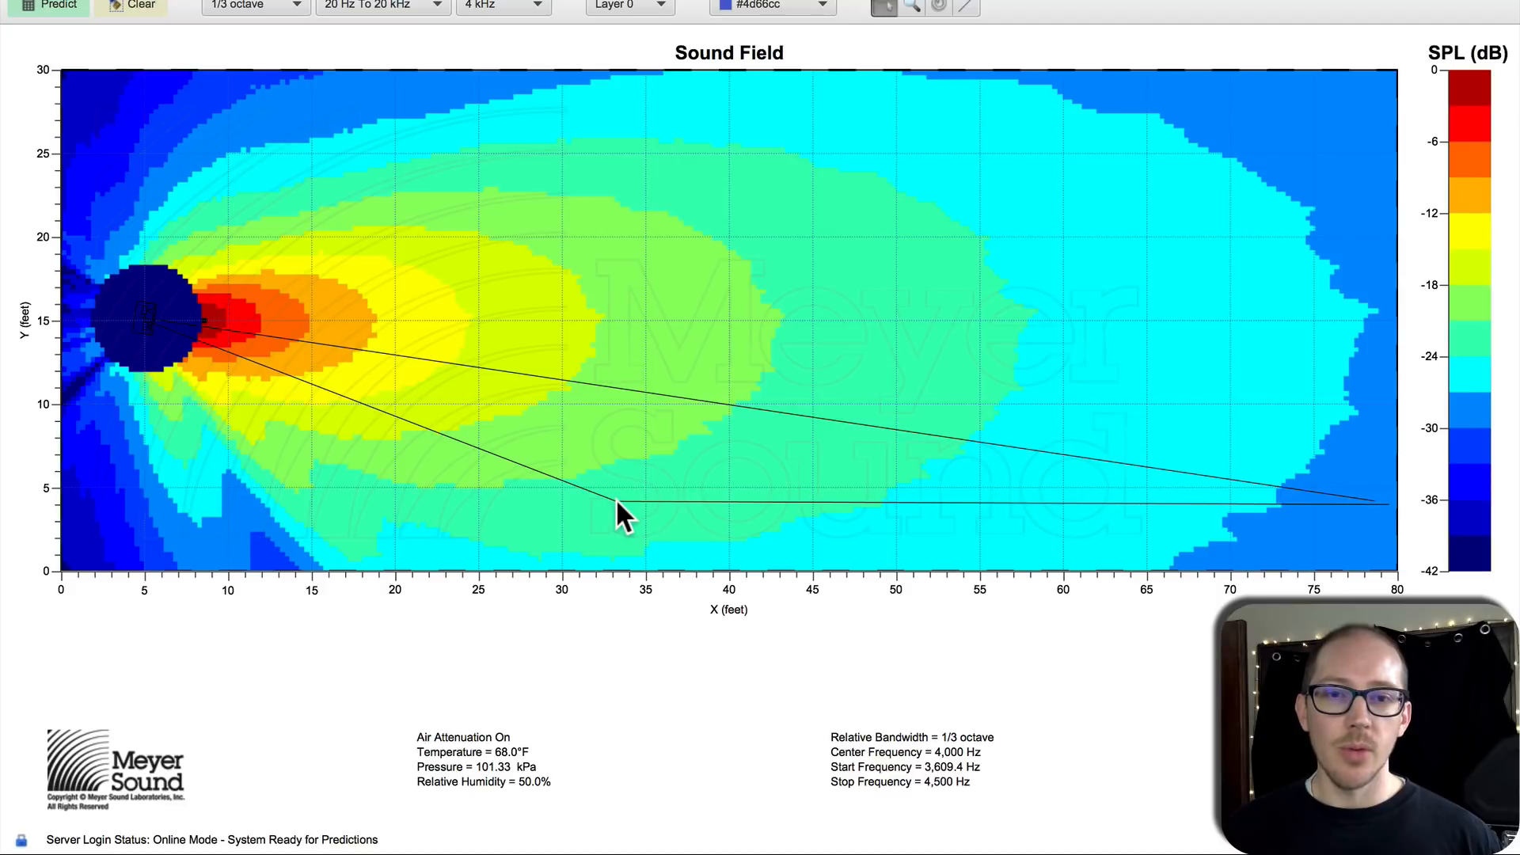
mouse_move(693, 509)
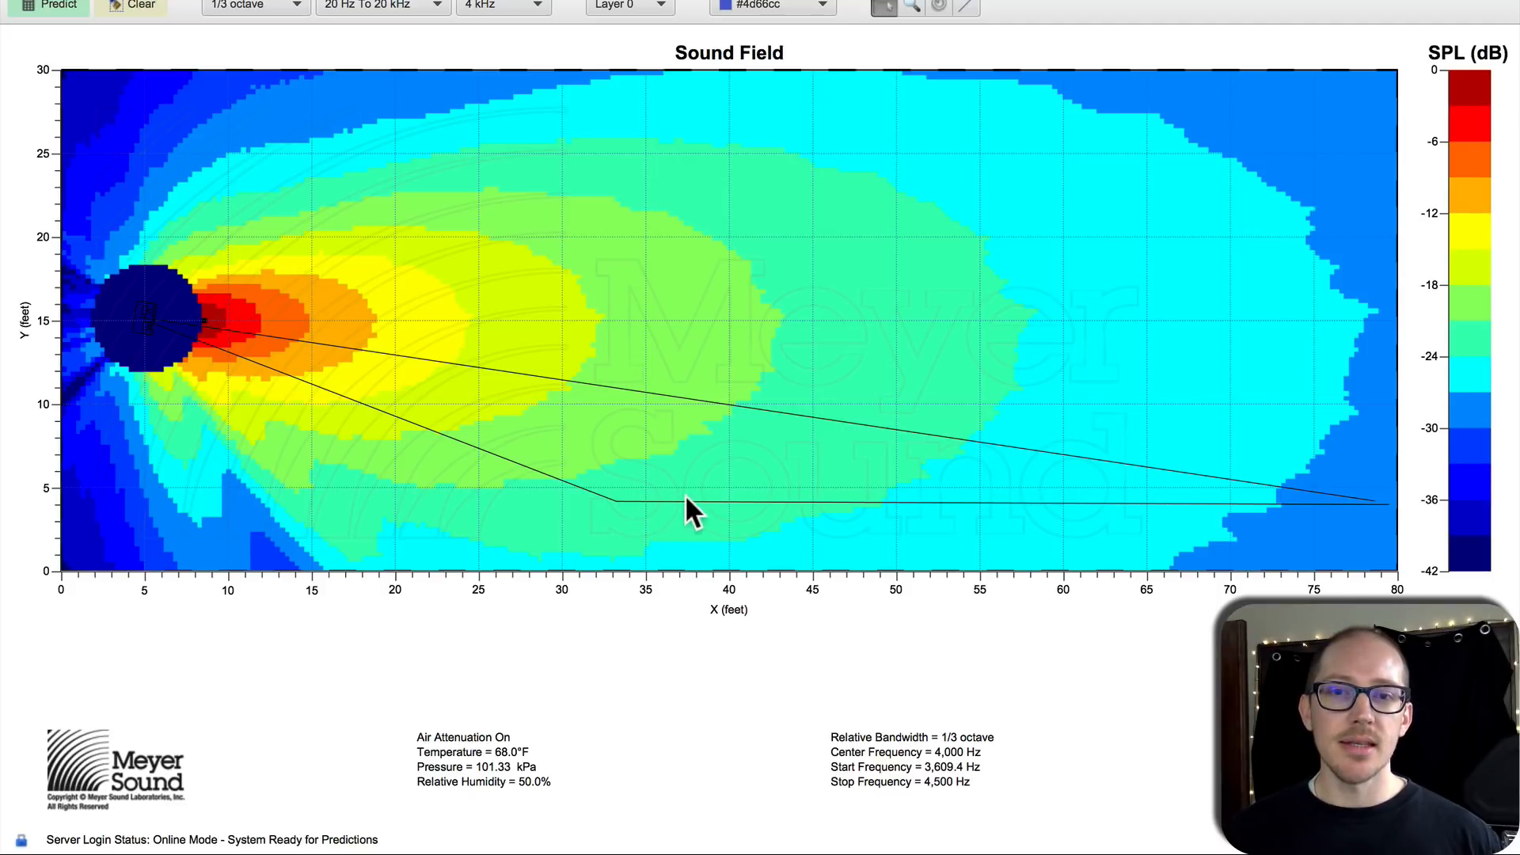
mouse_move(1371, 513)
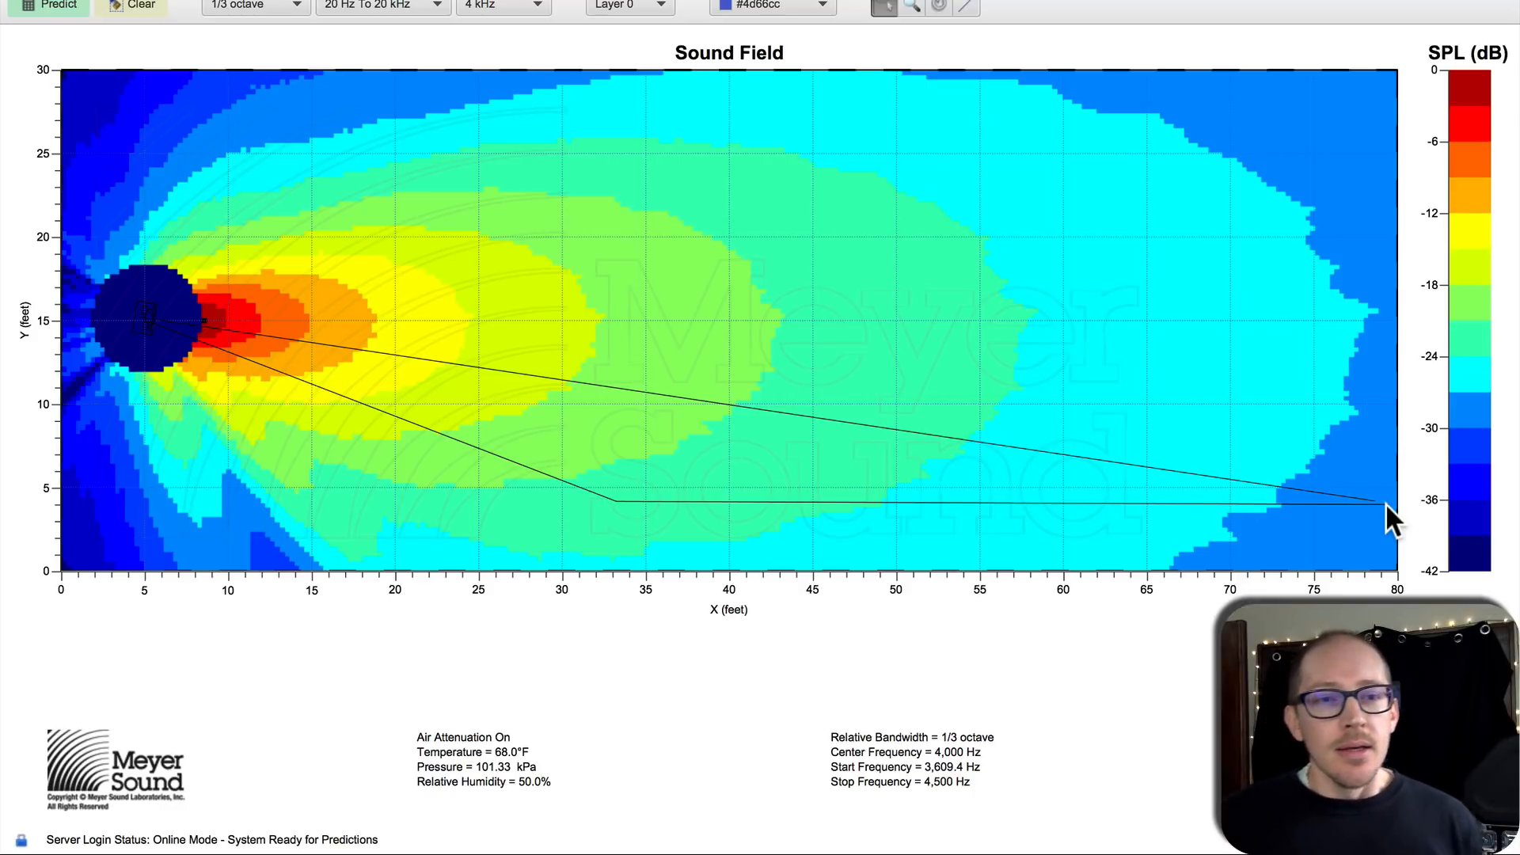
mouse_move(945, 447)
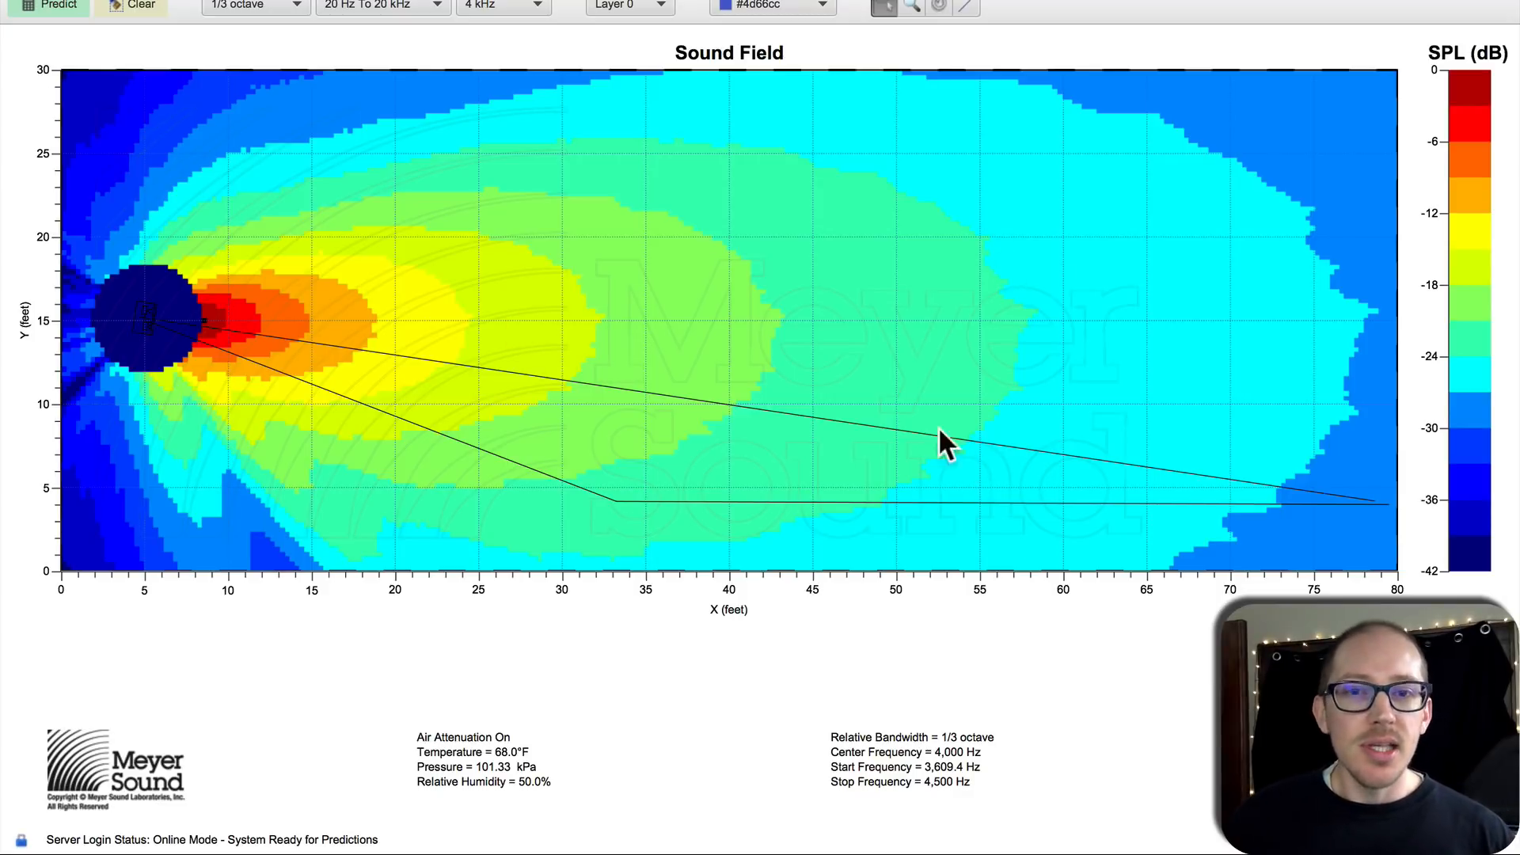
mouse_move(667, 299)
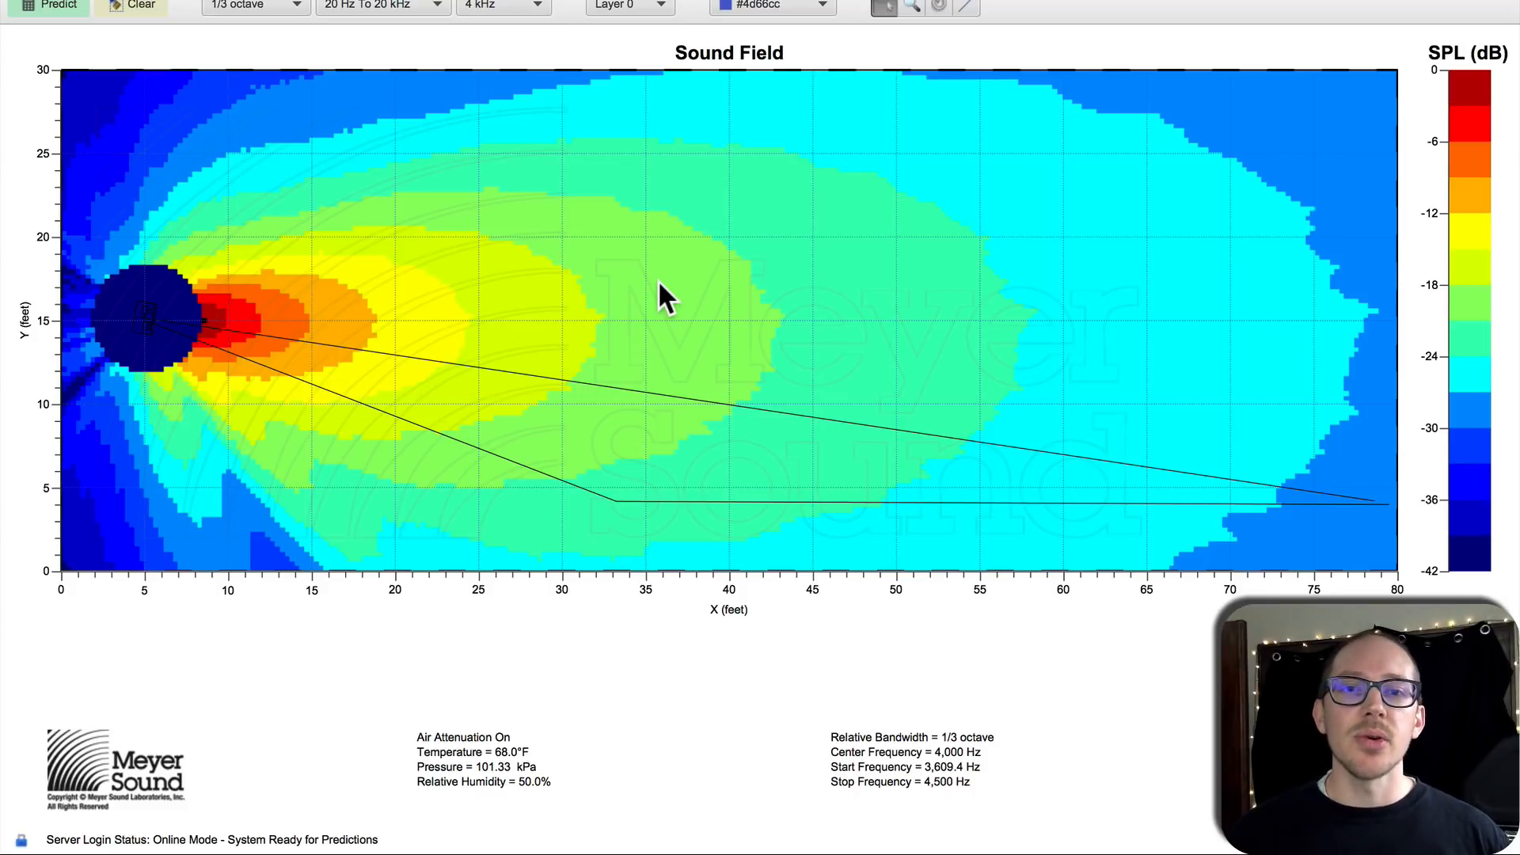
mouse_move(261, 188)
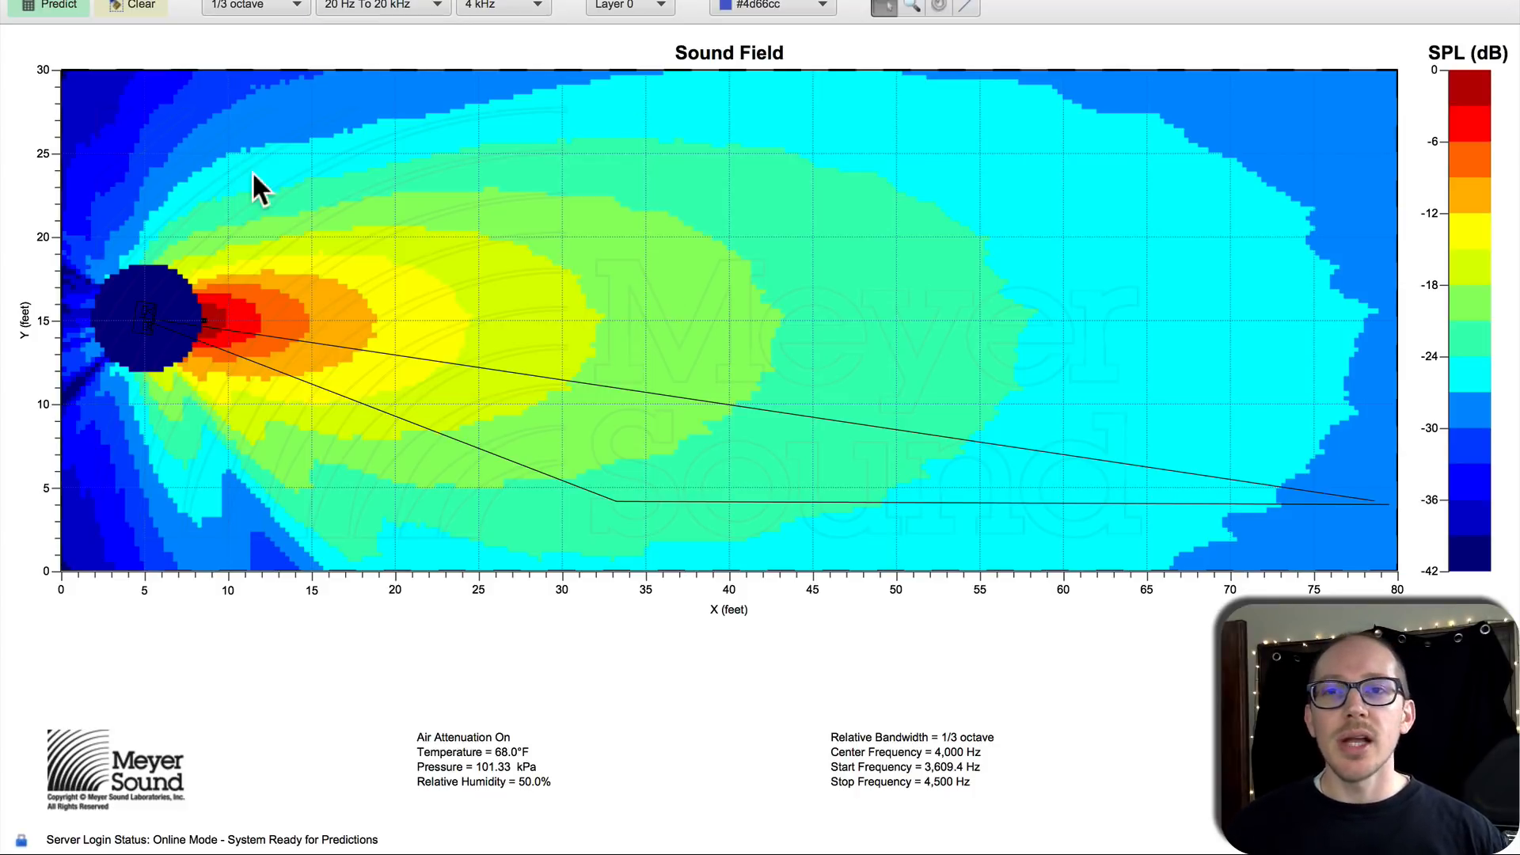
mouse_move(1114, 296)
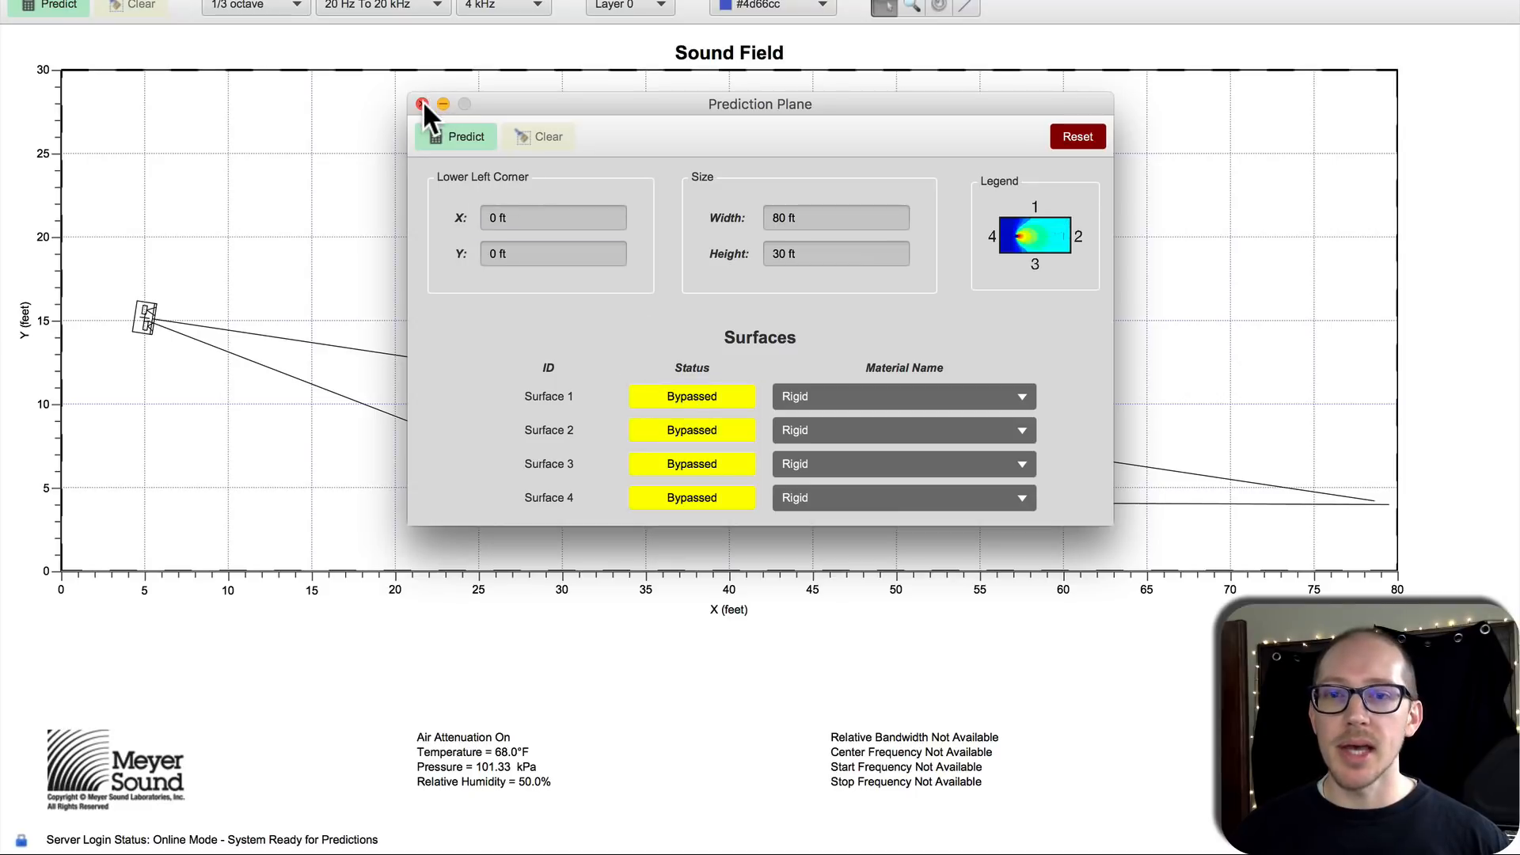
left_click(421, 105)
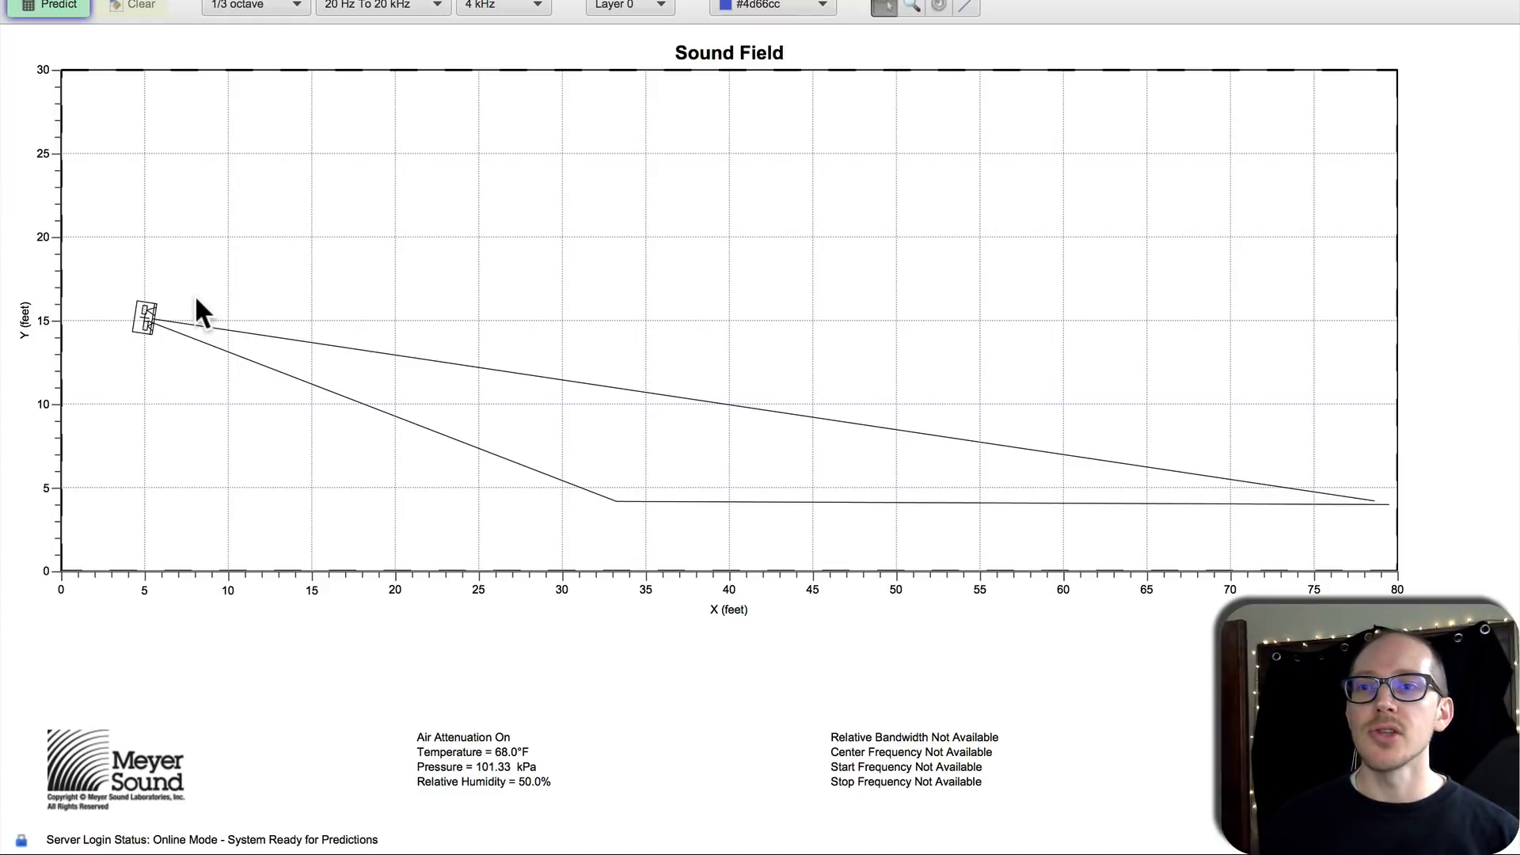
mouse_move(160, 324)
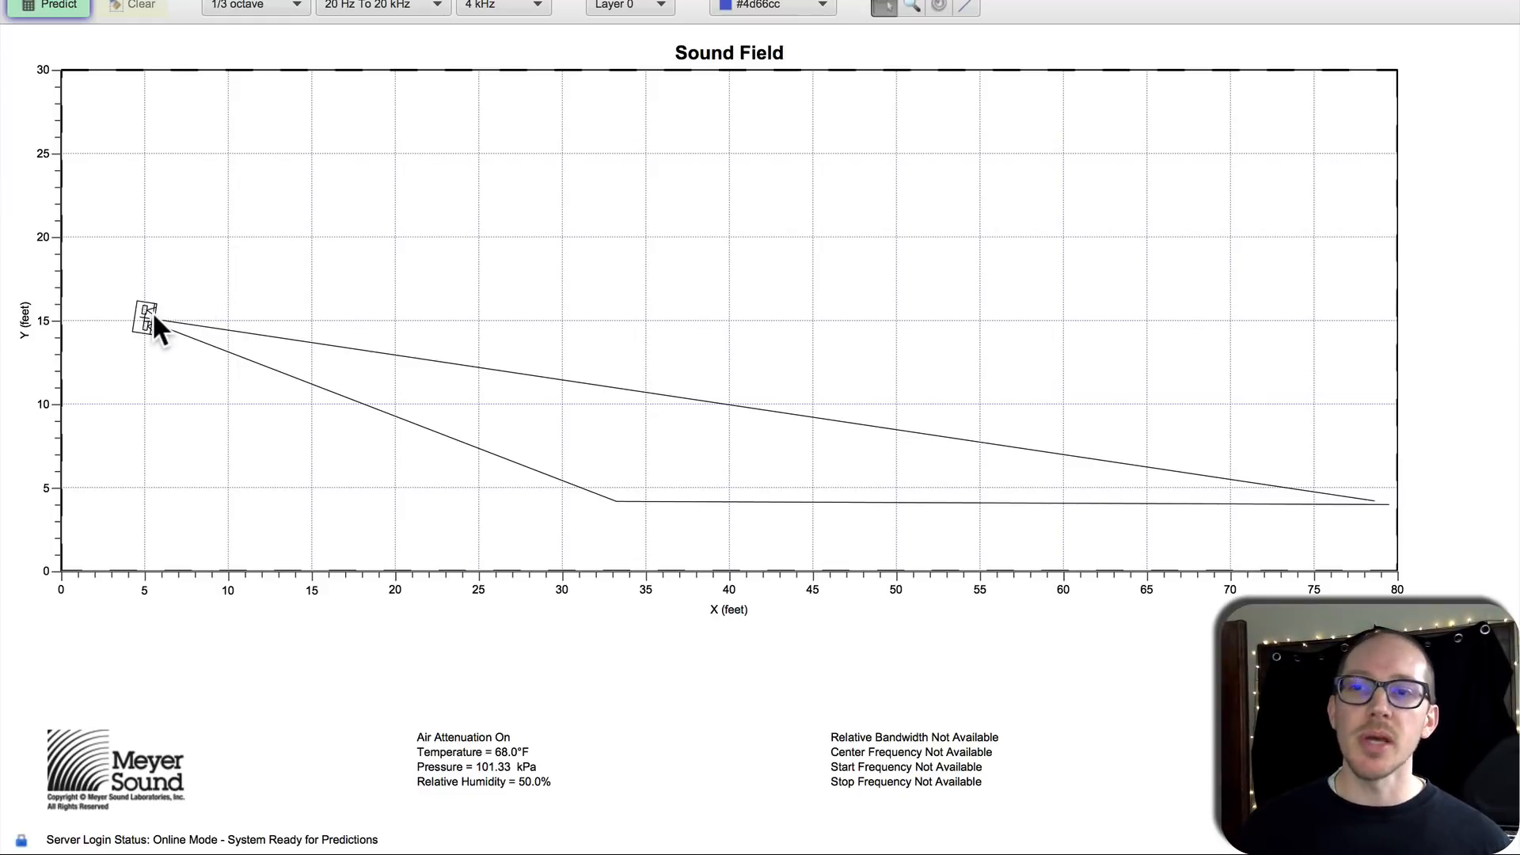
mouse_move(284, 199)
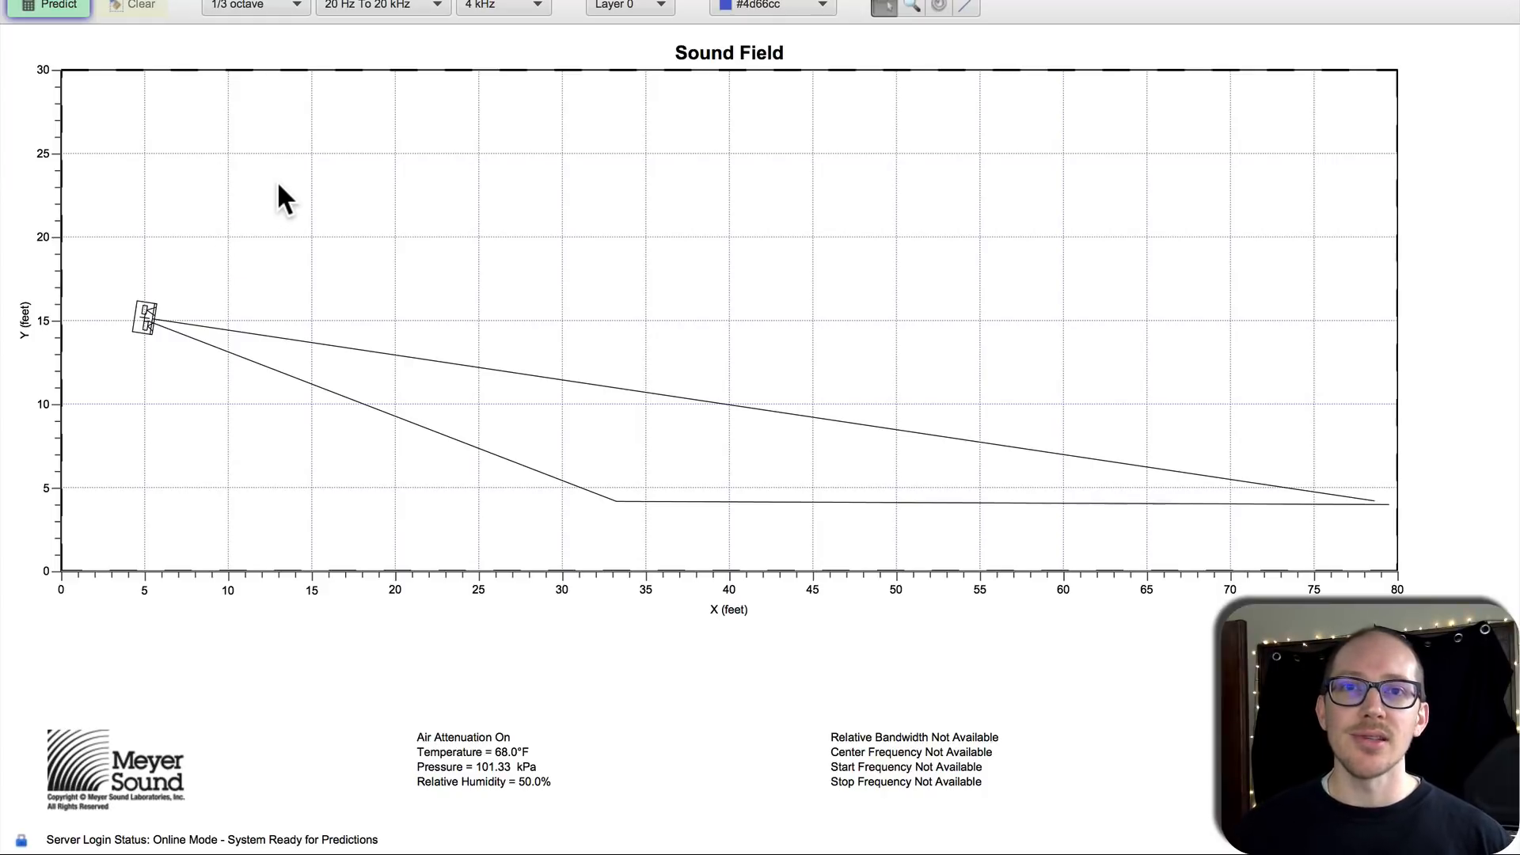
mouse_move(269, 179)
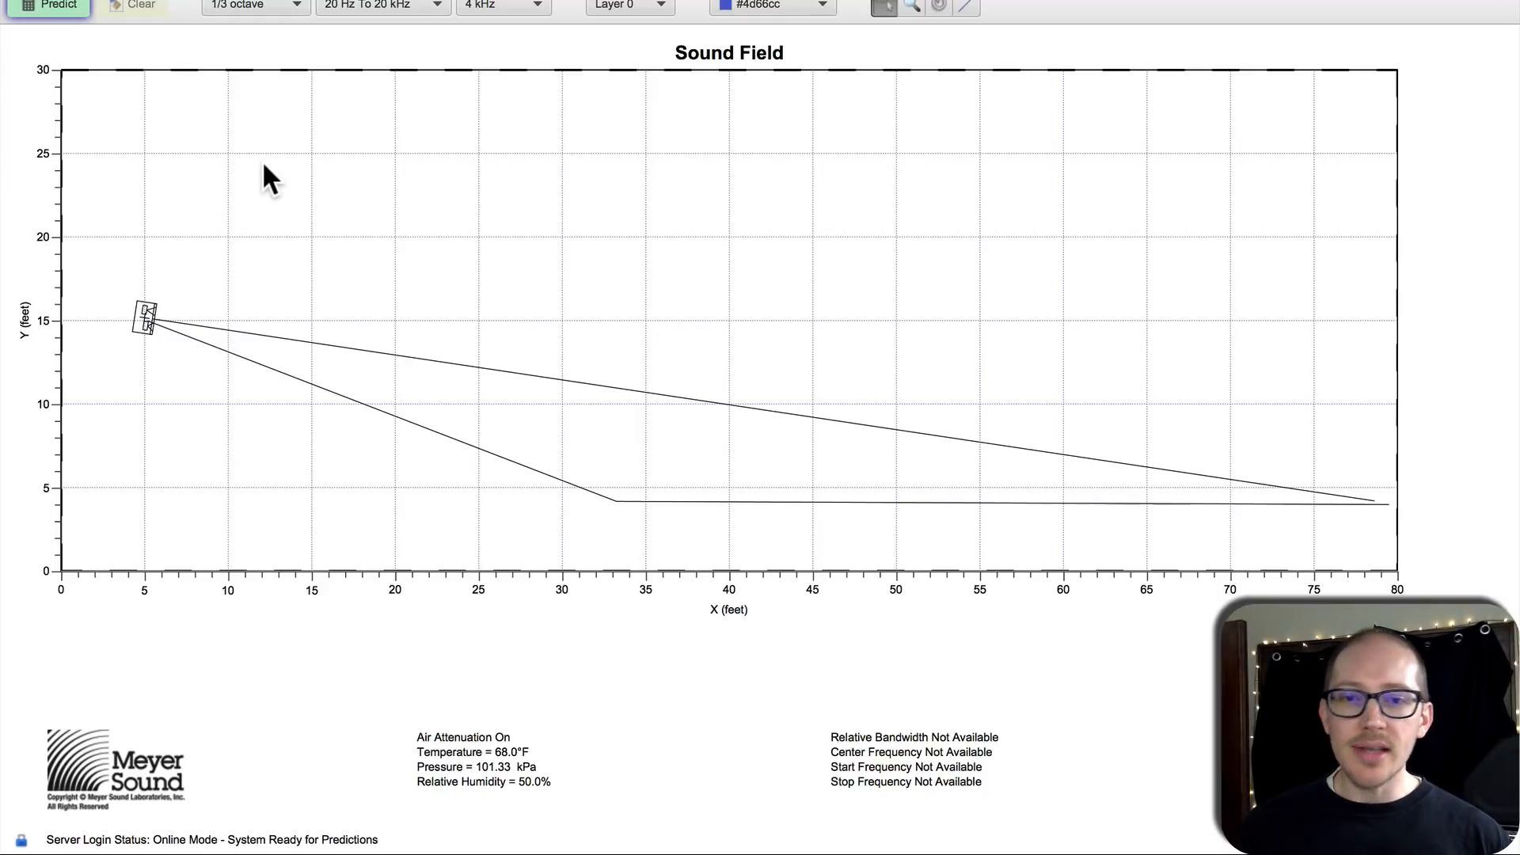
mouse_move(189, 334)
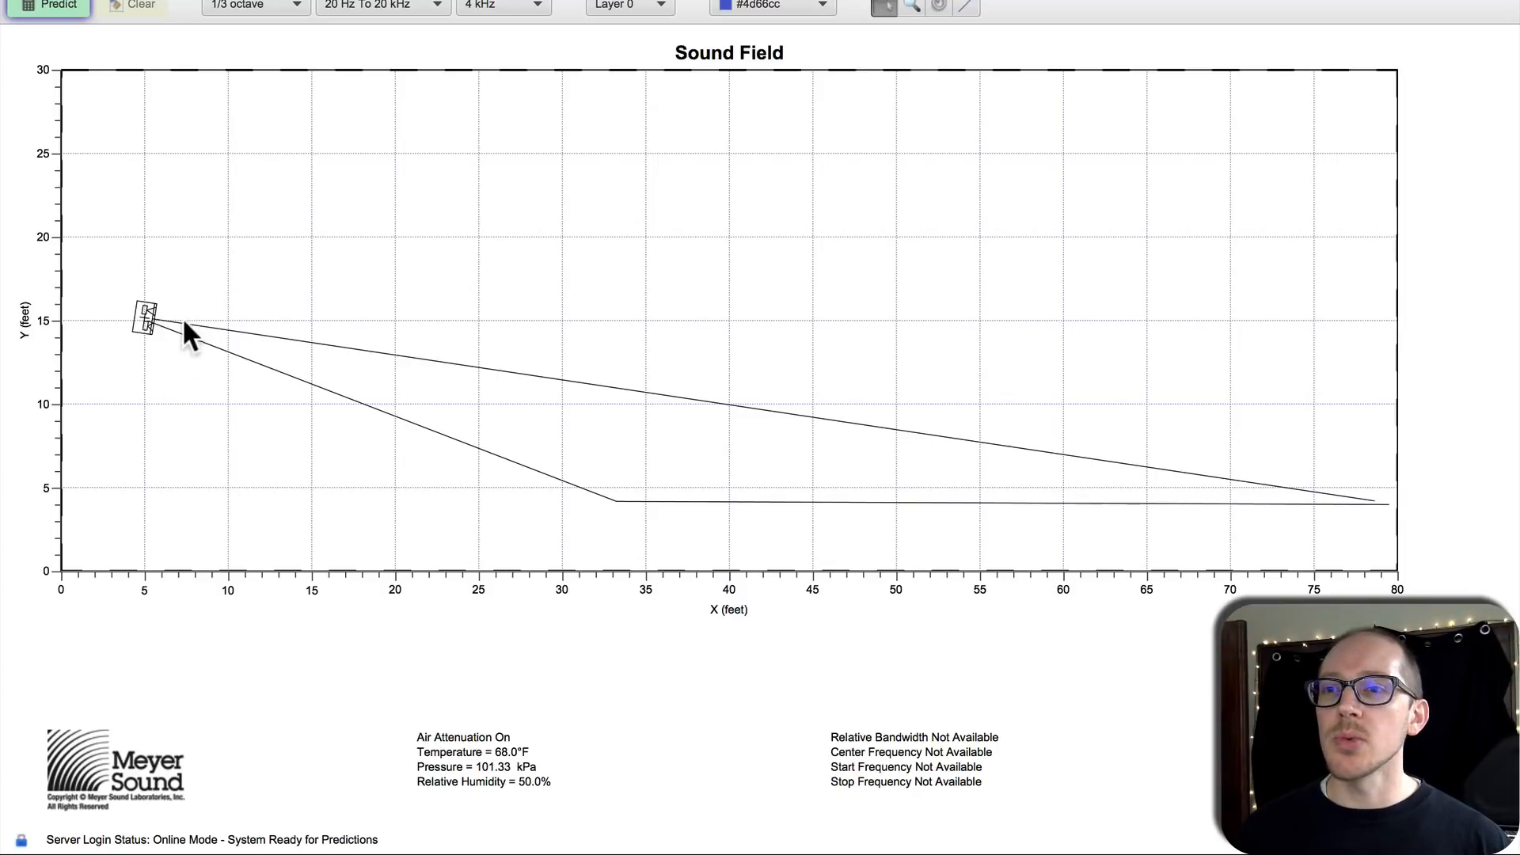
mouse_move(156, 344)
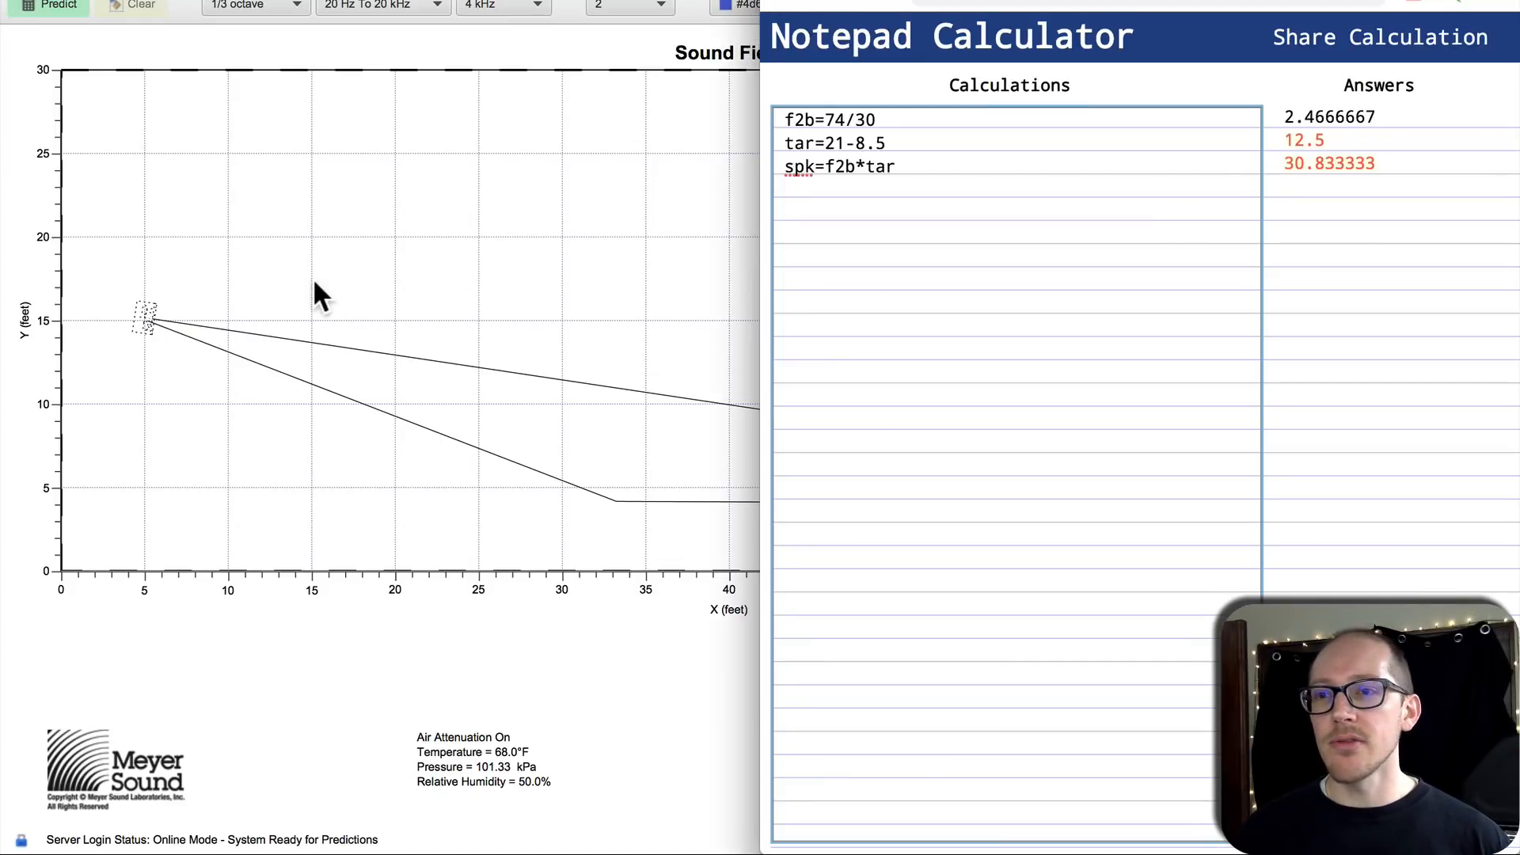
mouse_move(199, 266)
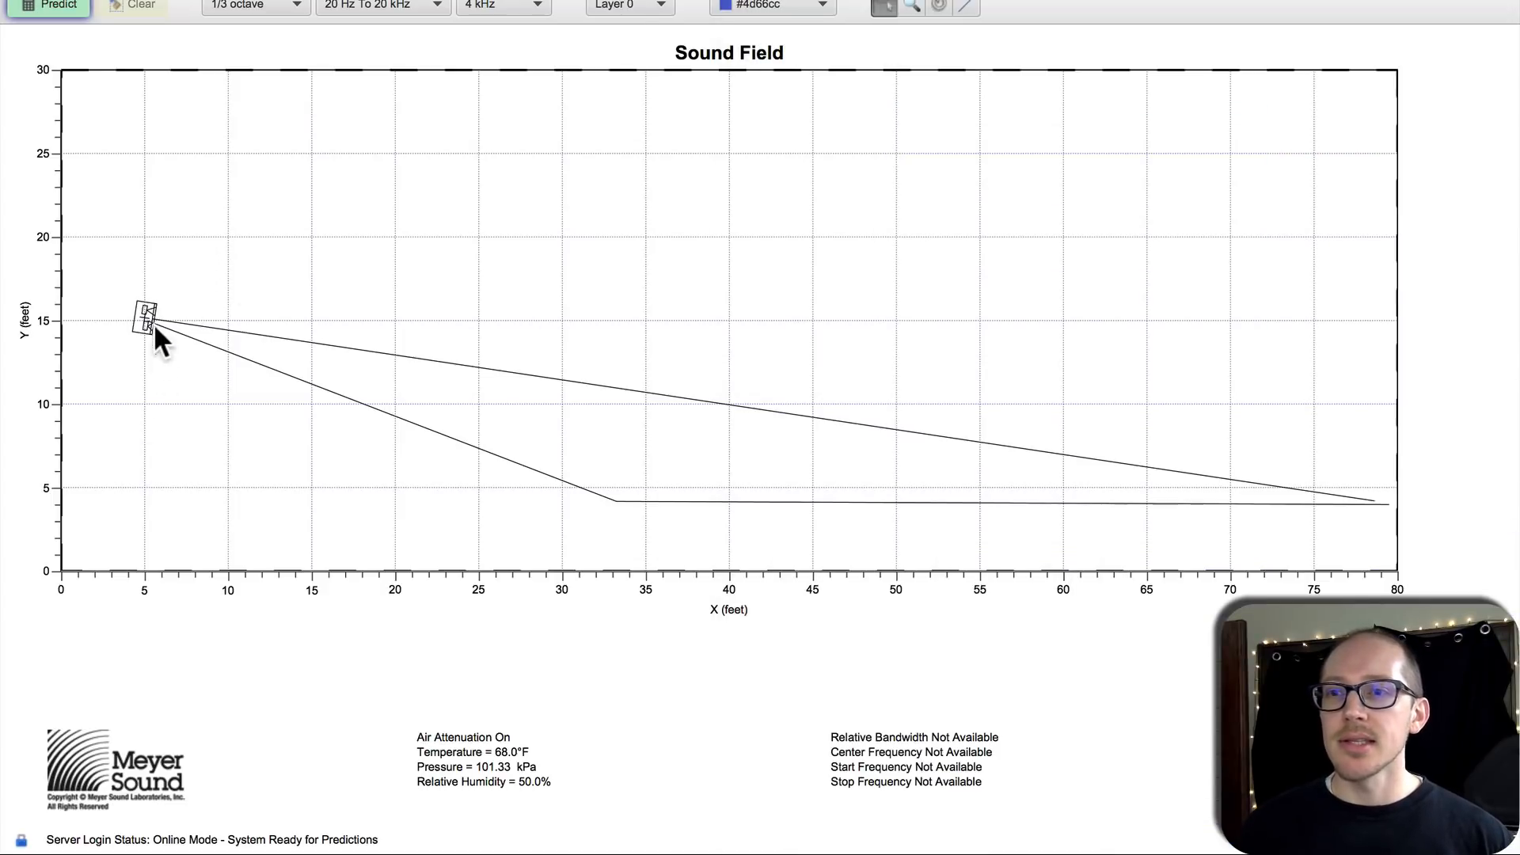
mouse_move(941, 509)
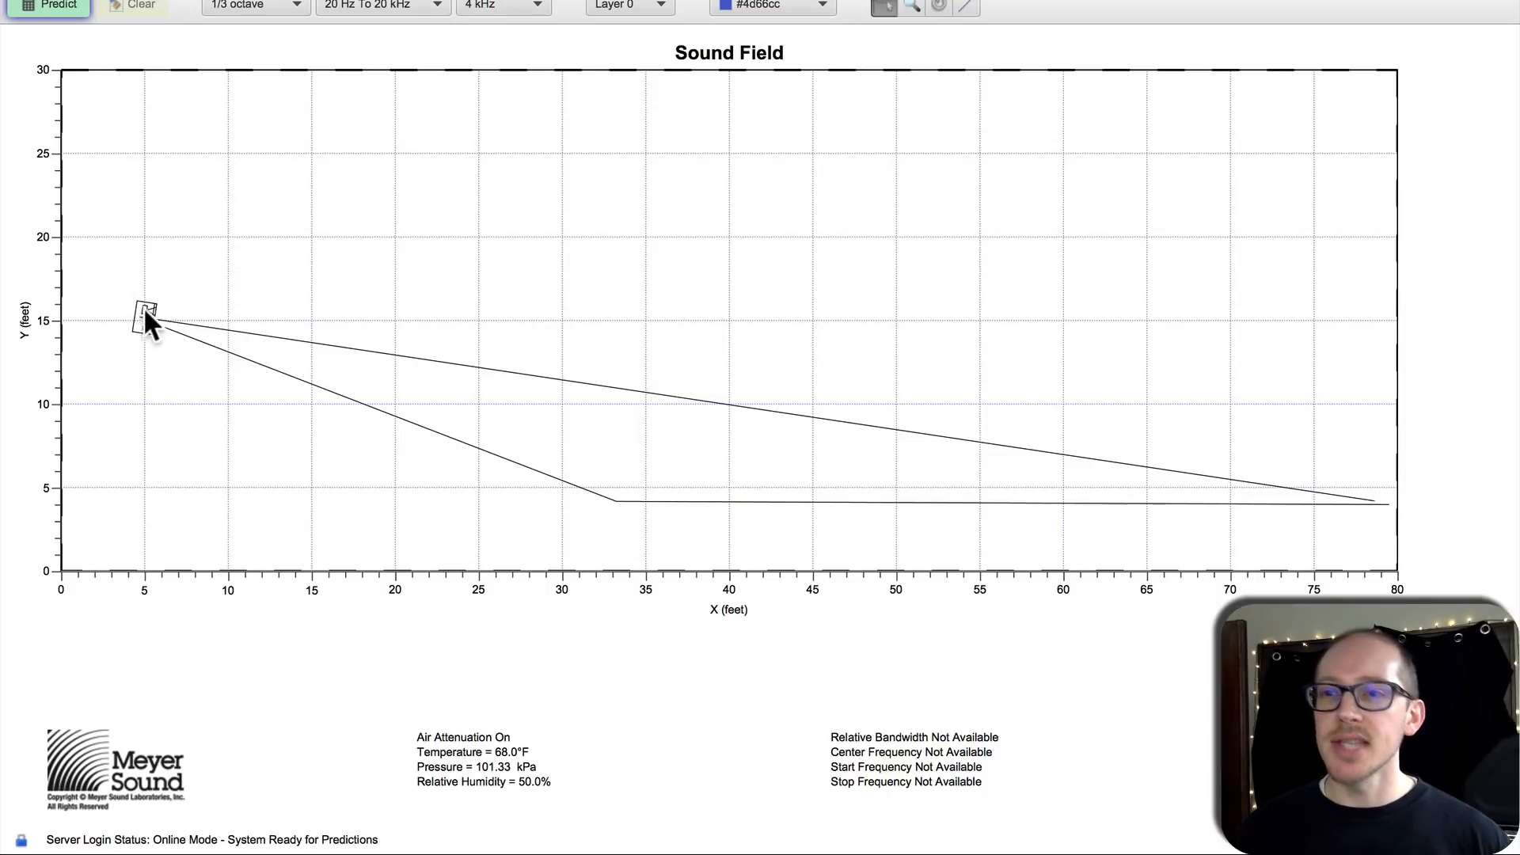
mouse_move(167, 353)
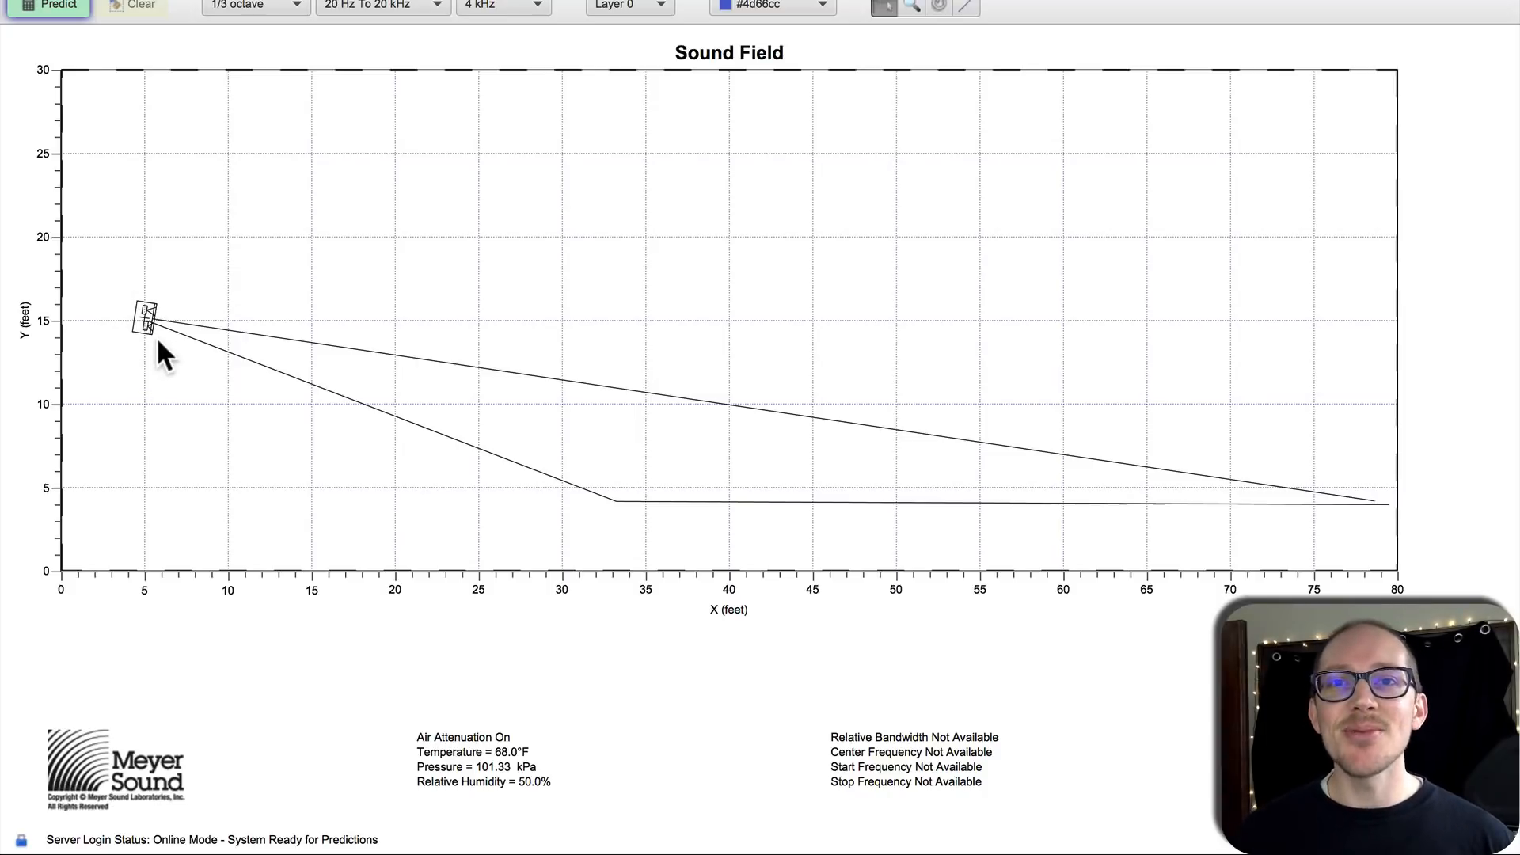
Step: Lower the loudspeaker in the section view to roughly 7 ft on the Y axis
left_click(141, 7)
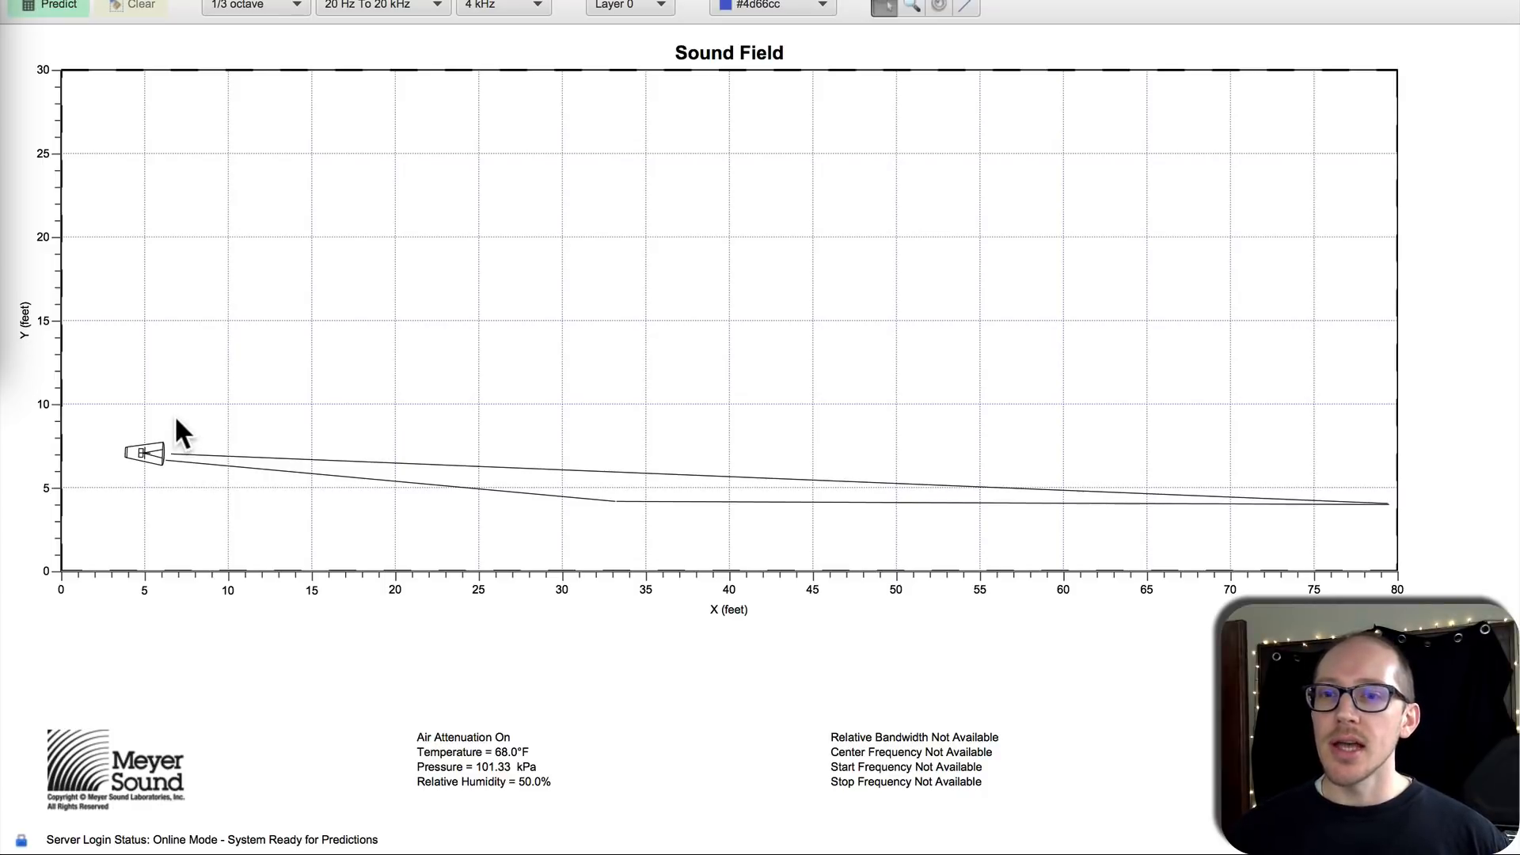
mouse_move(160, 475)
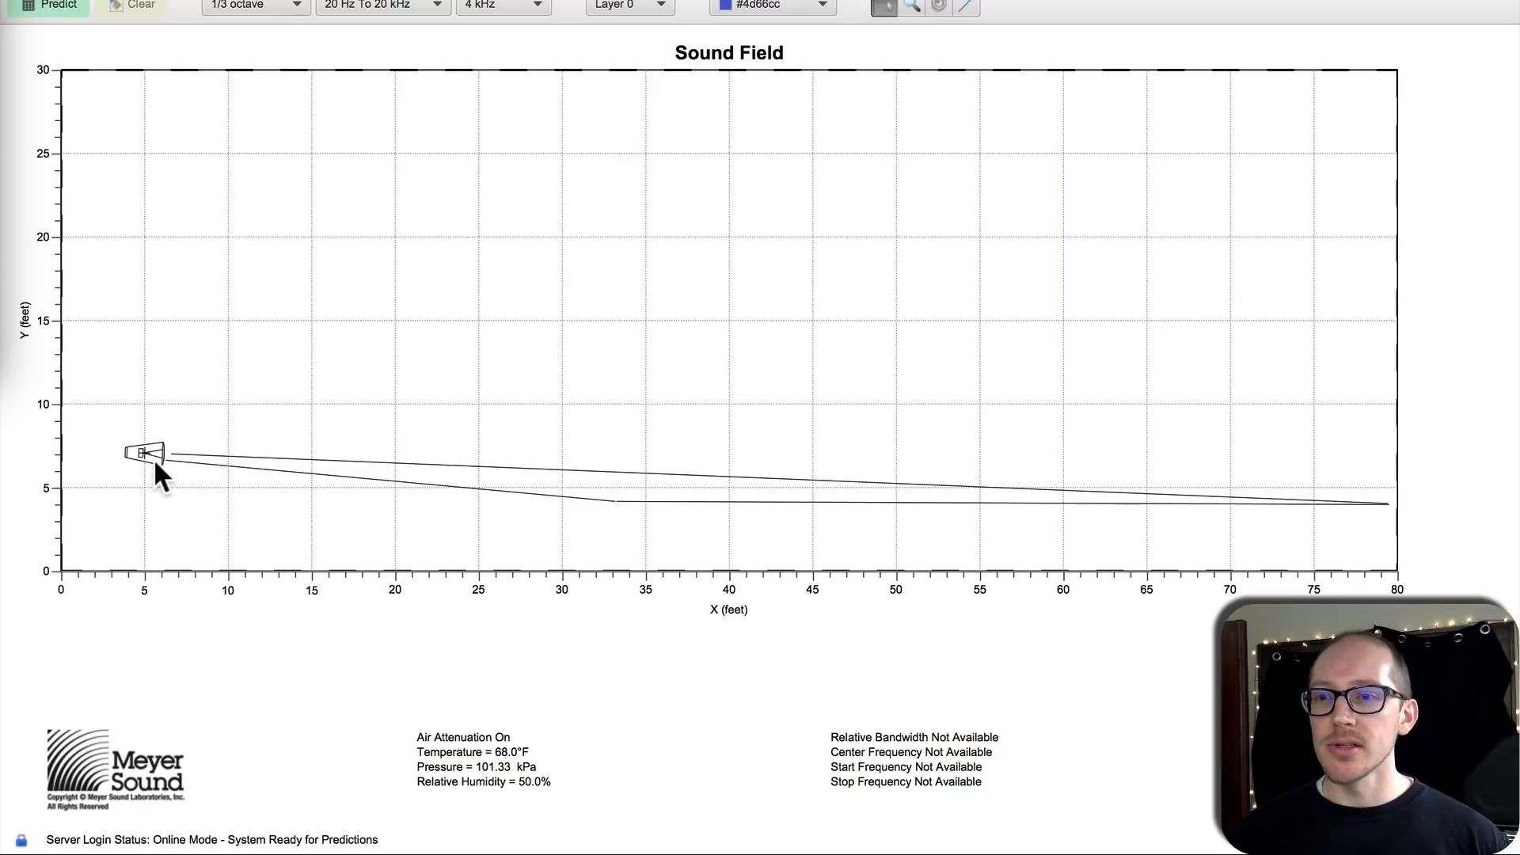
mouse_move(157, 492)
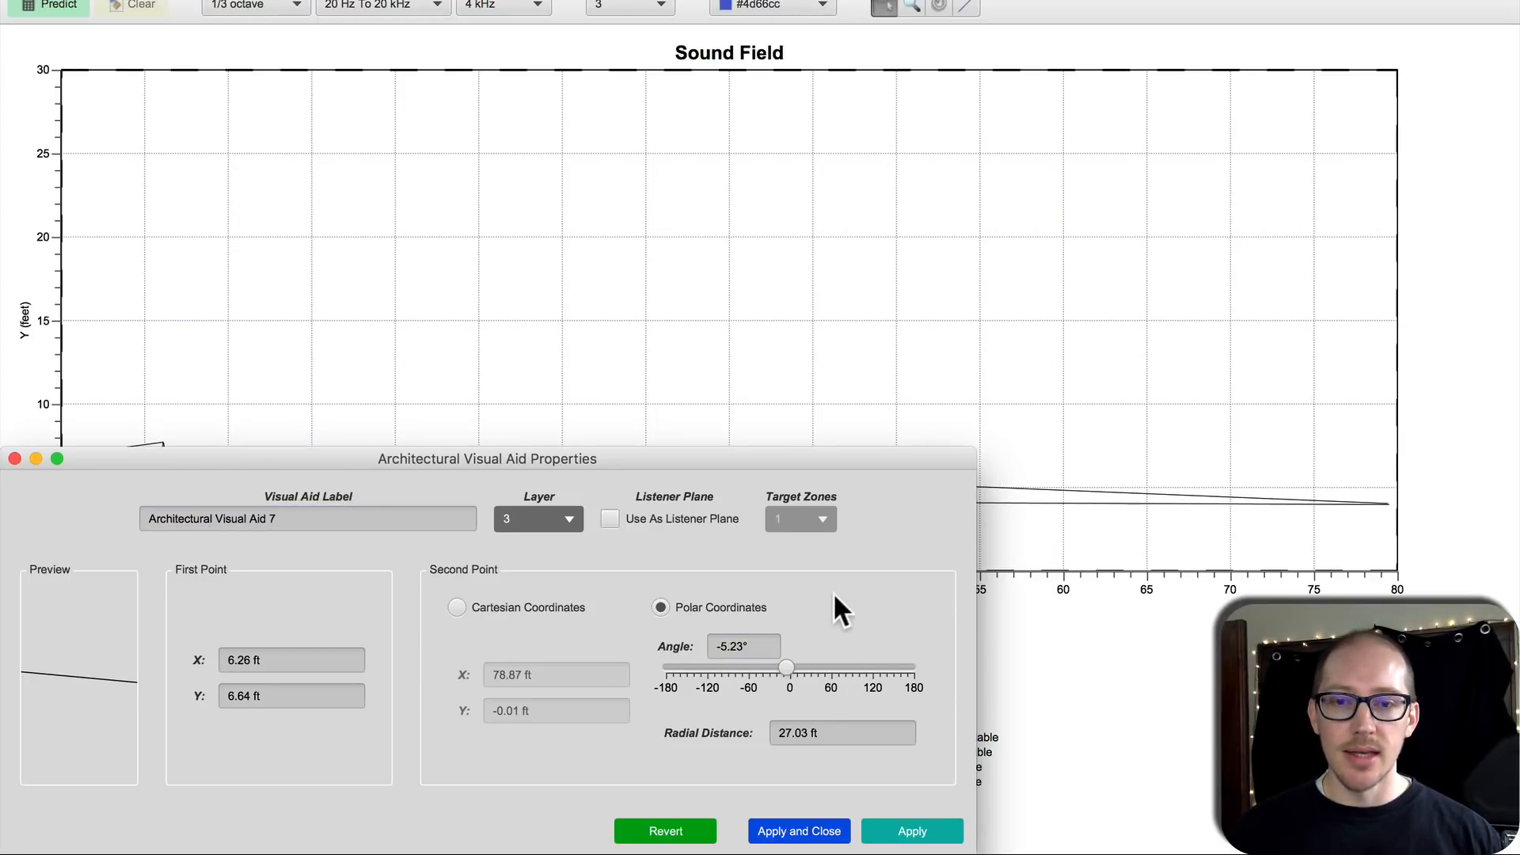
mouse_move(999, 499)
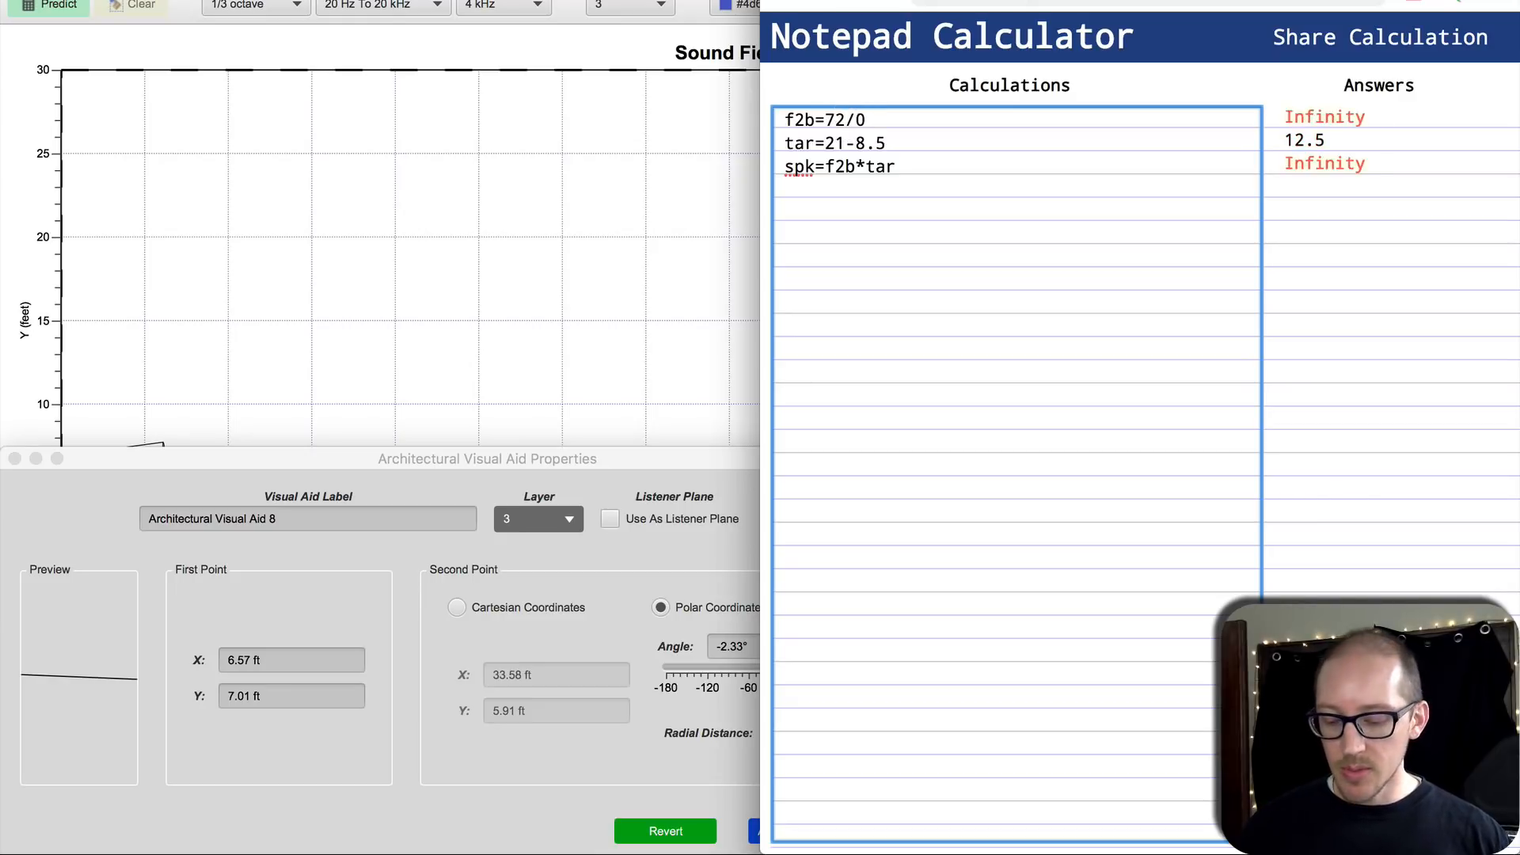
Step: Rework the f2b line to 72/27 and the tar line, giving a speaker distance of 33.333333
type("27")
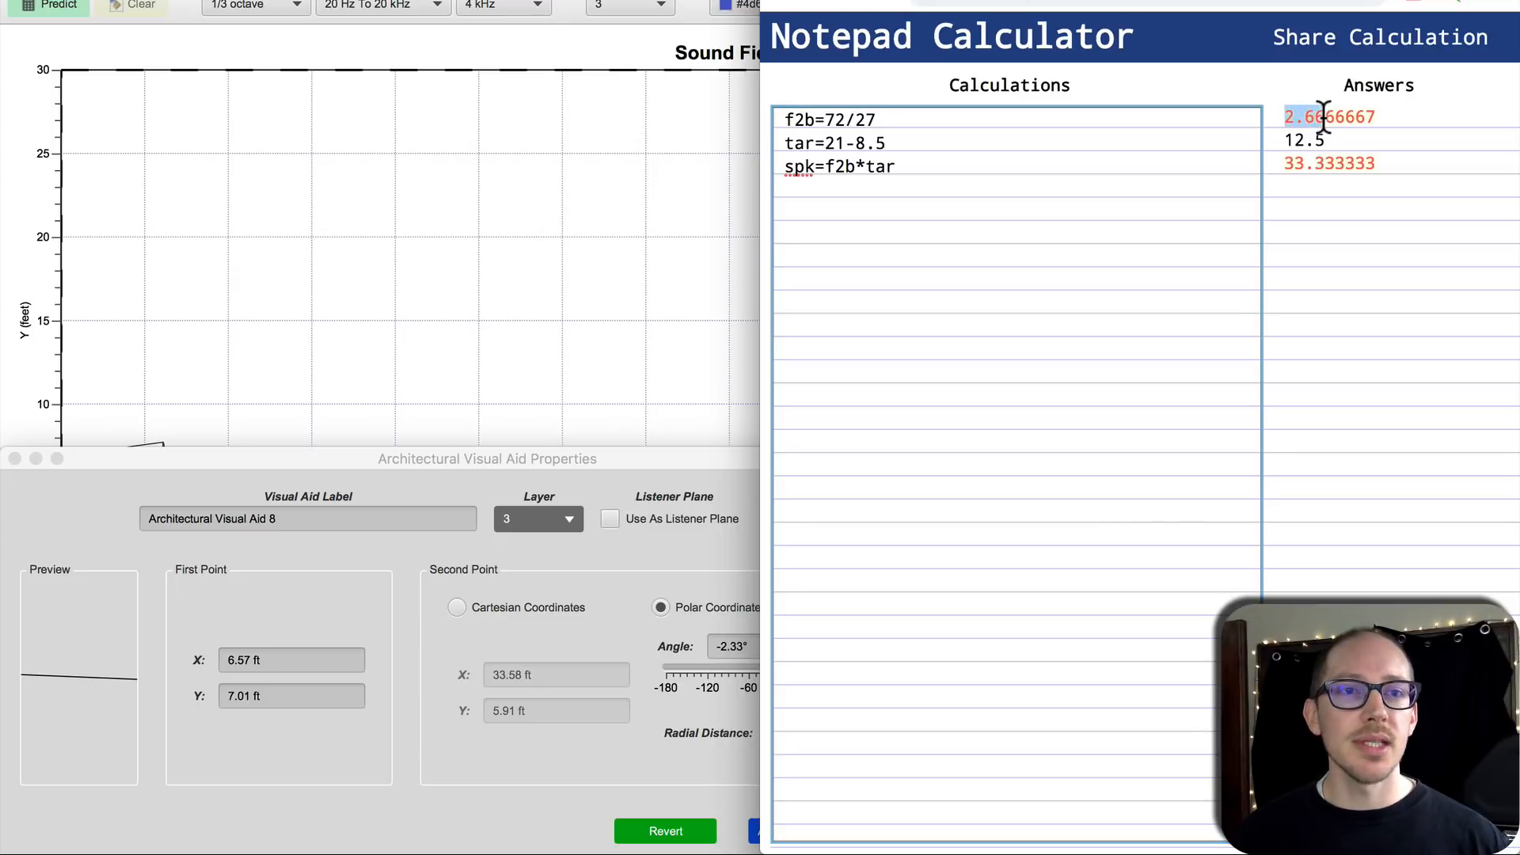
mouse_move(706, 604)
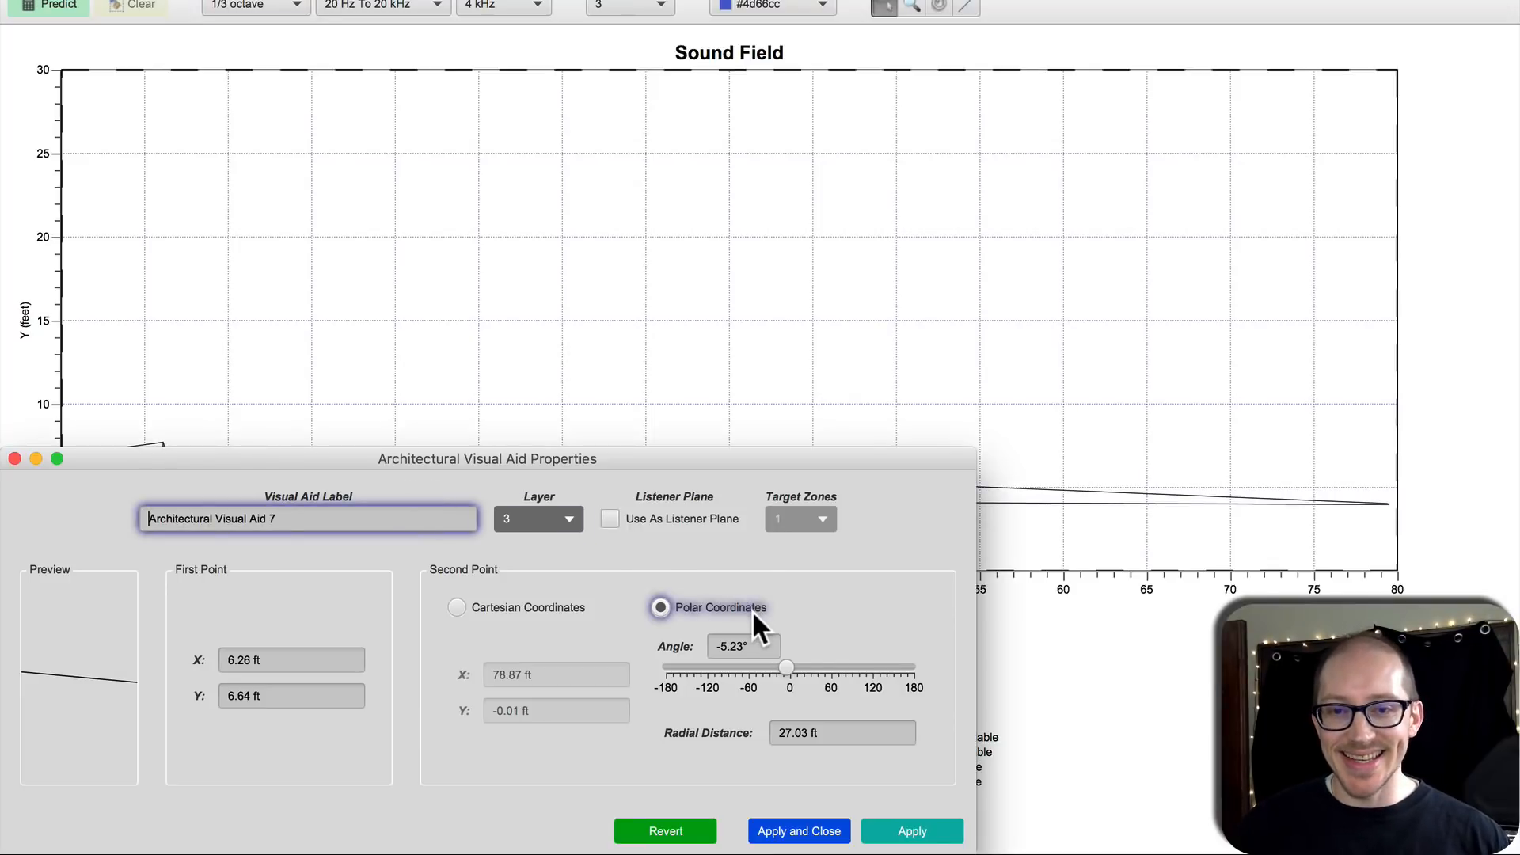
mouse_move(892, 597)
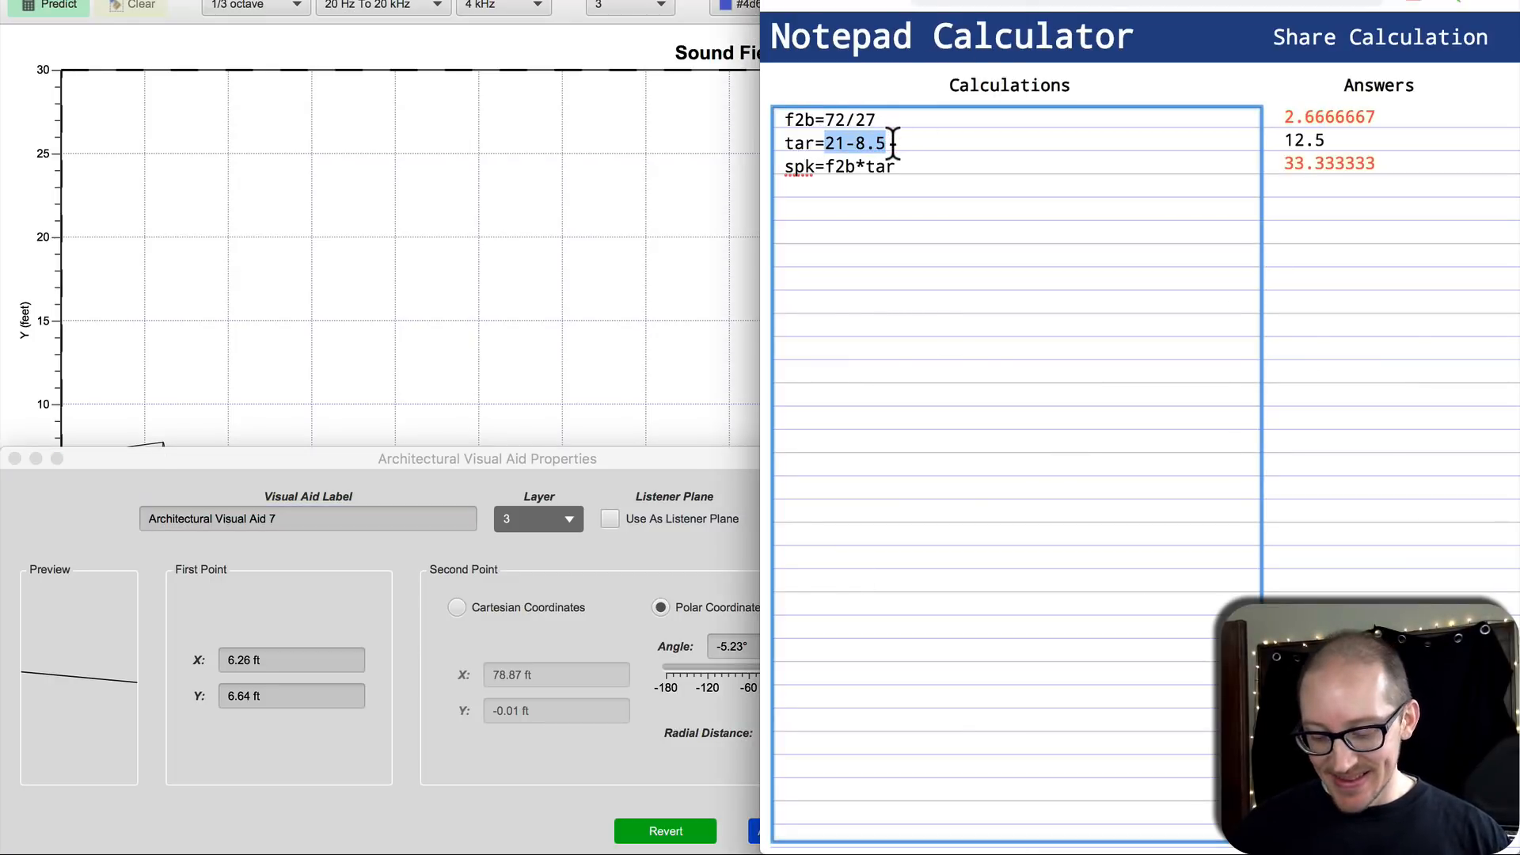
type("5-2")
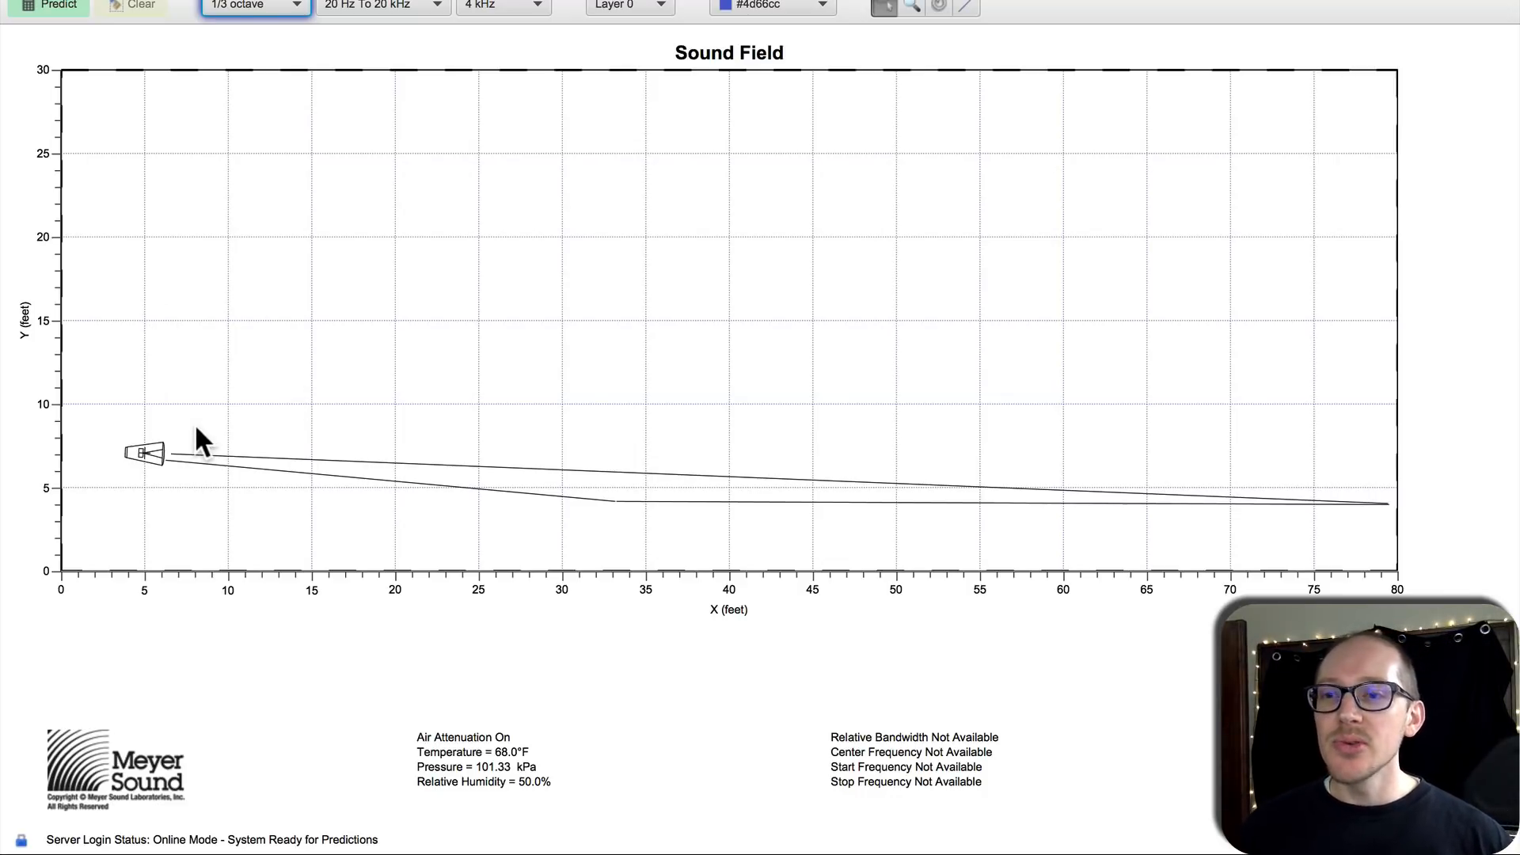
double_click(144, 456)
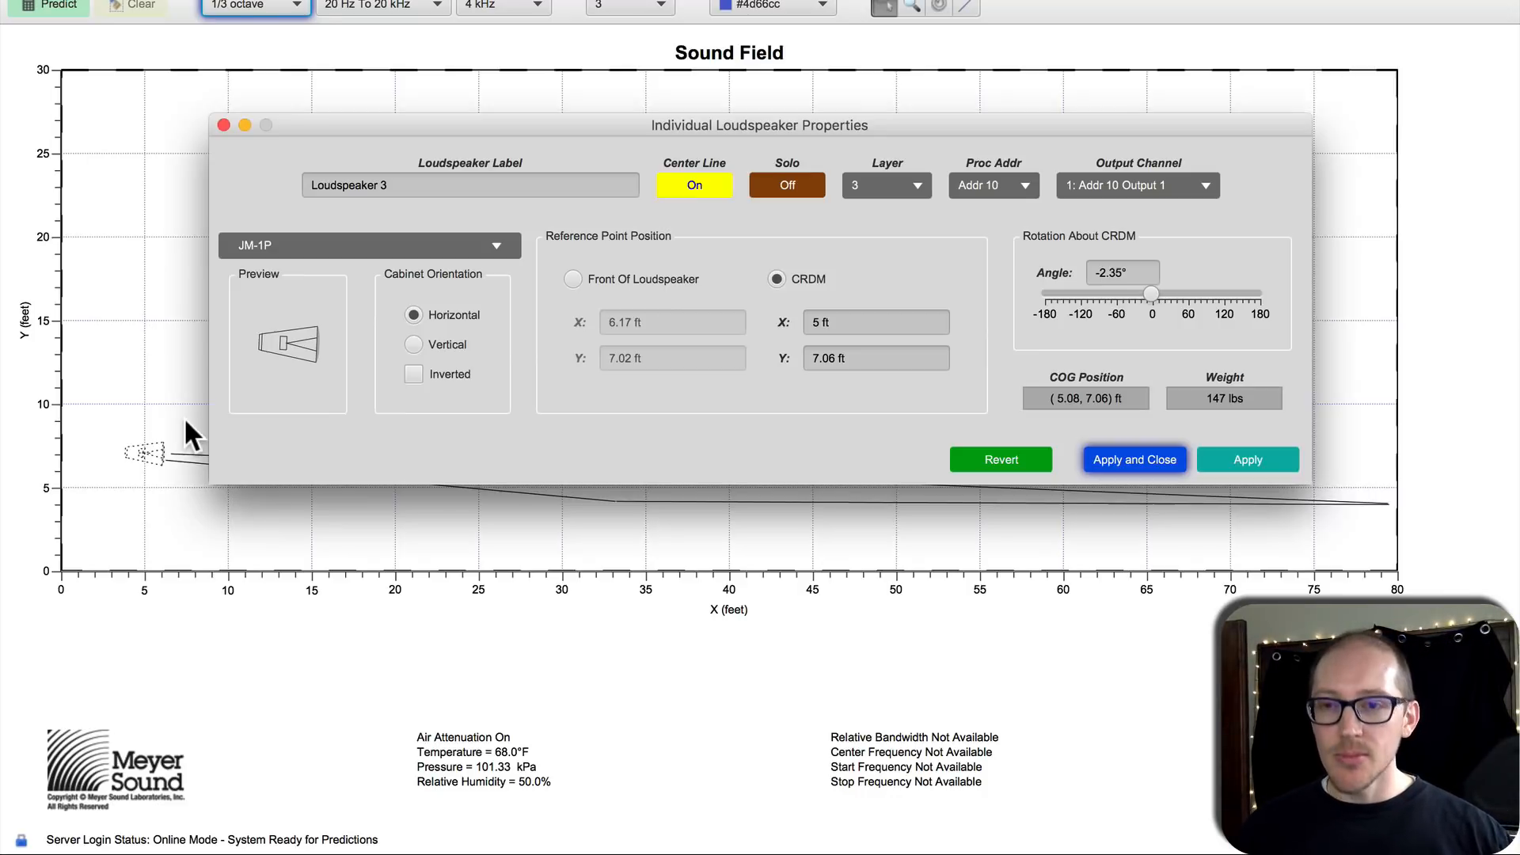
left_click(411, 343)
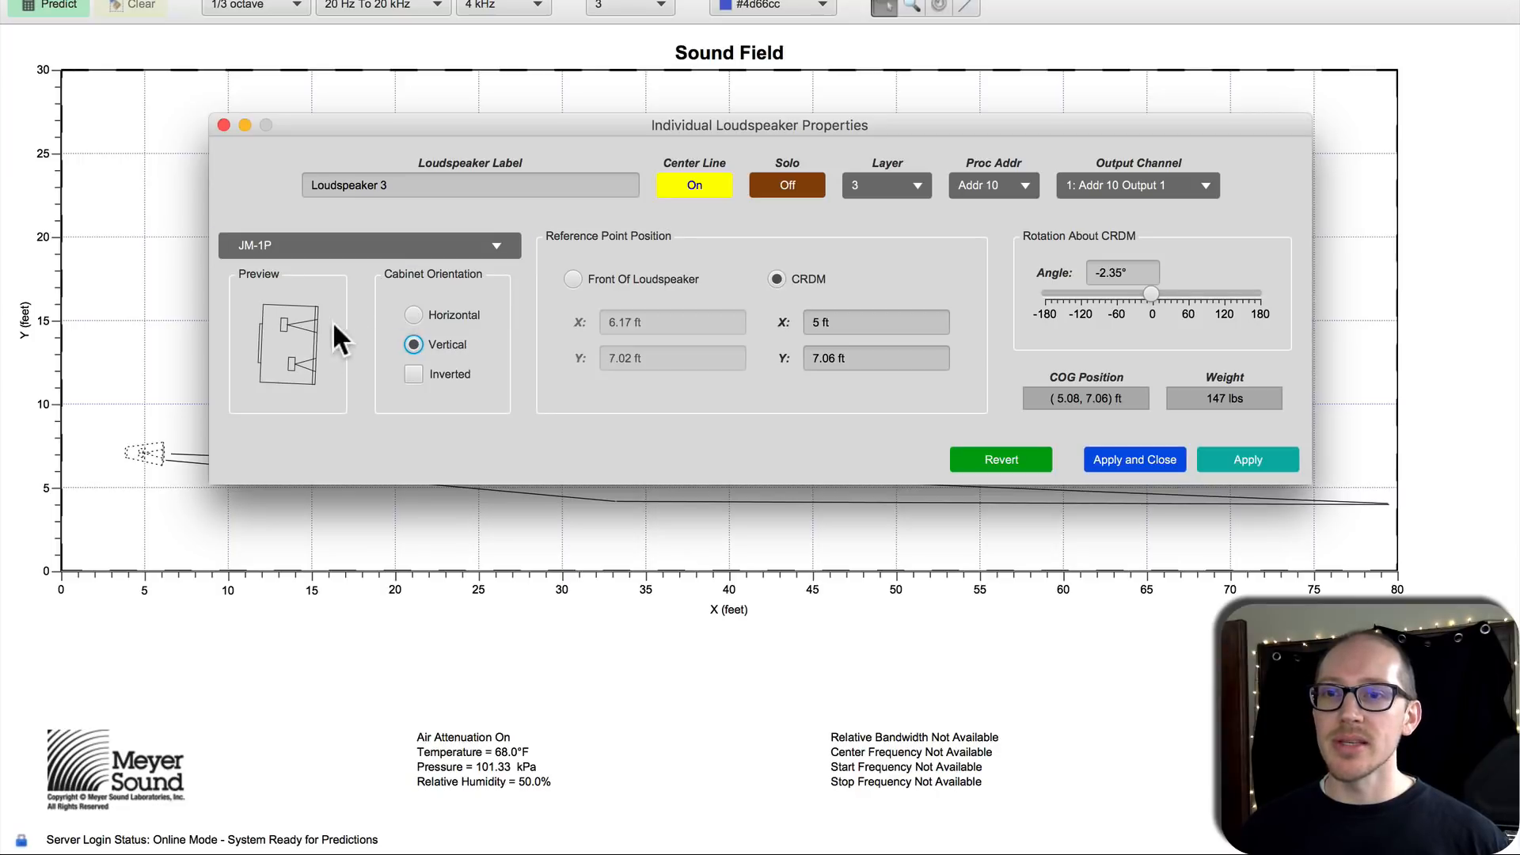
left_click(413, 313)
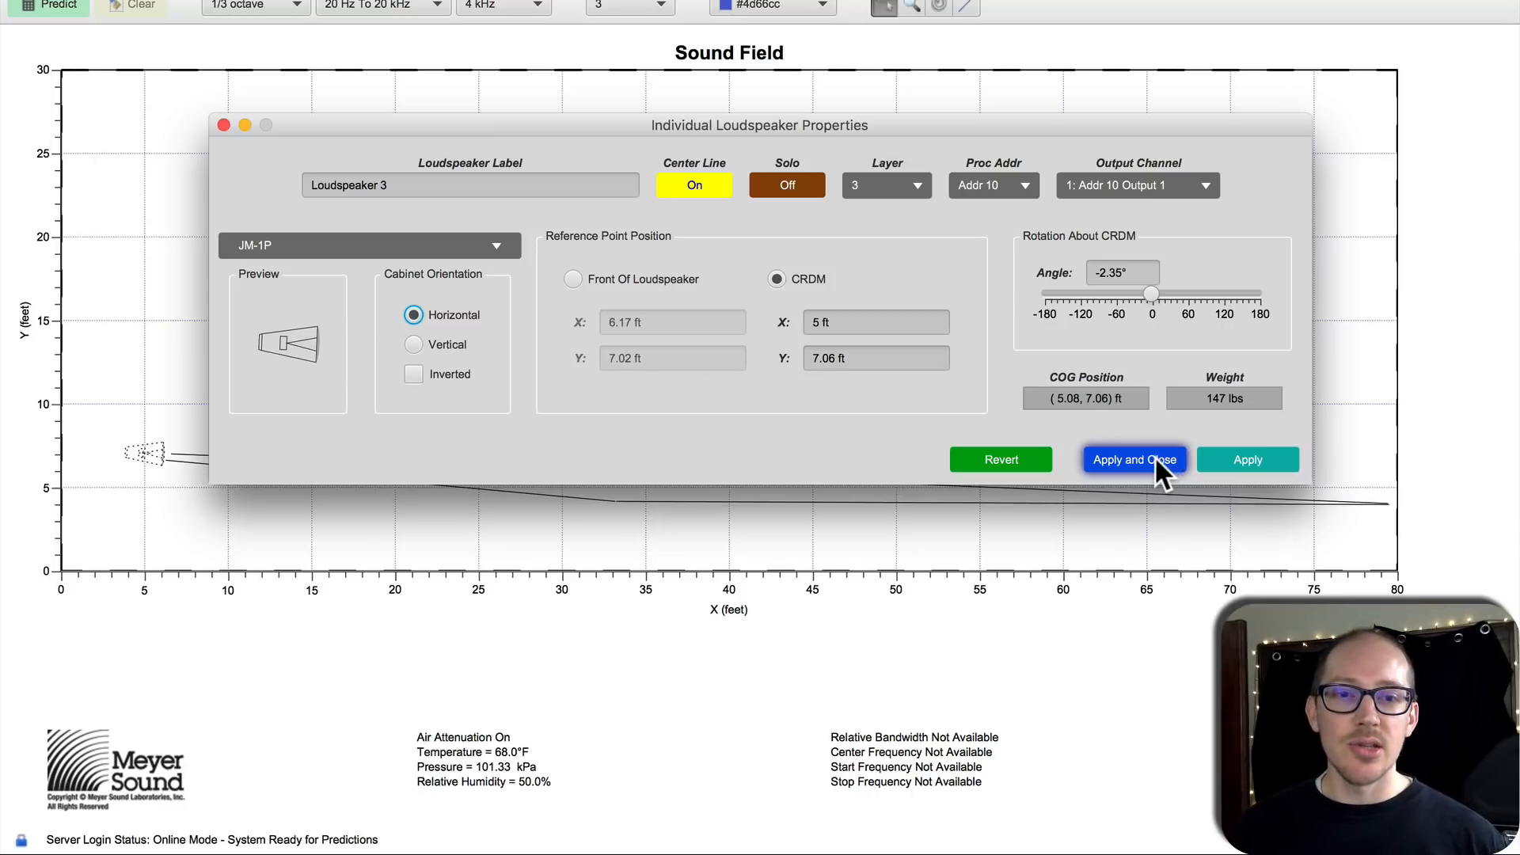
left_click(1132, 459)
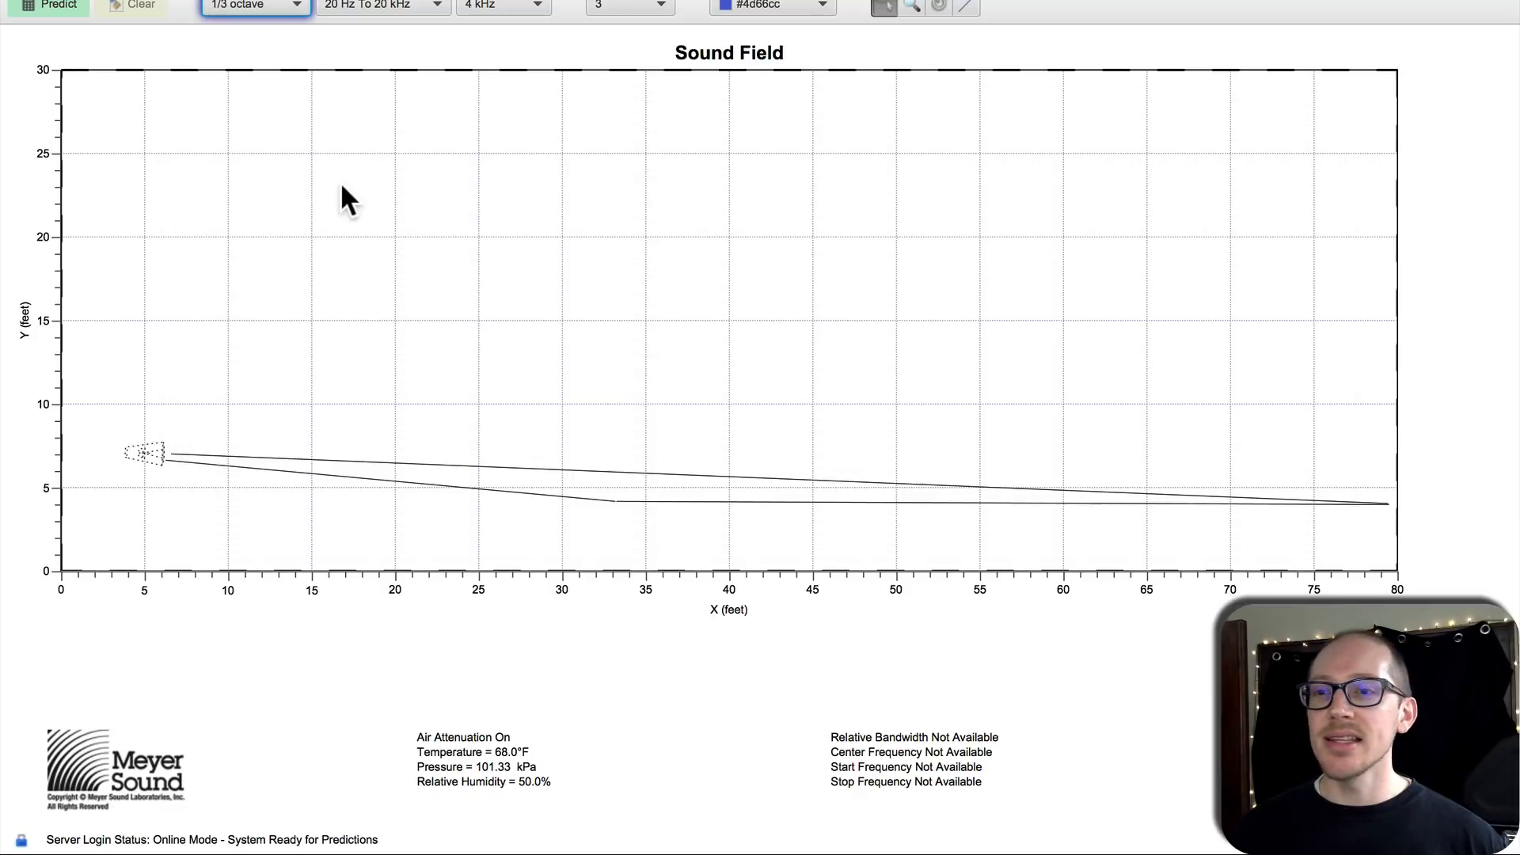
left_click(49, 6)
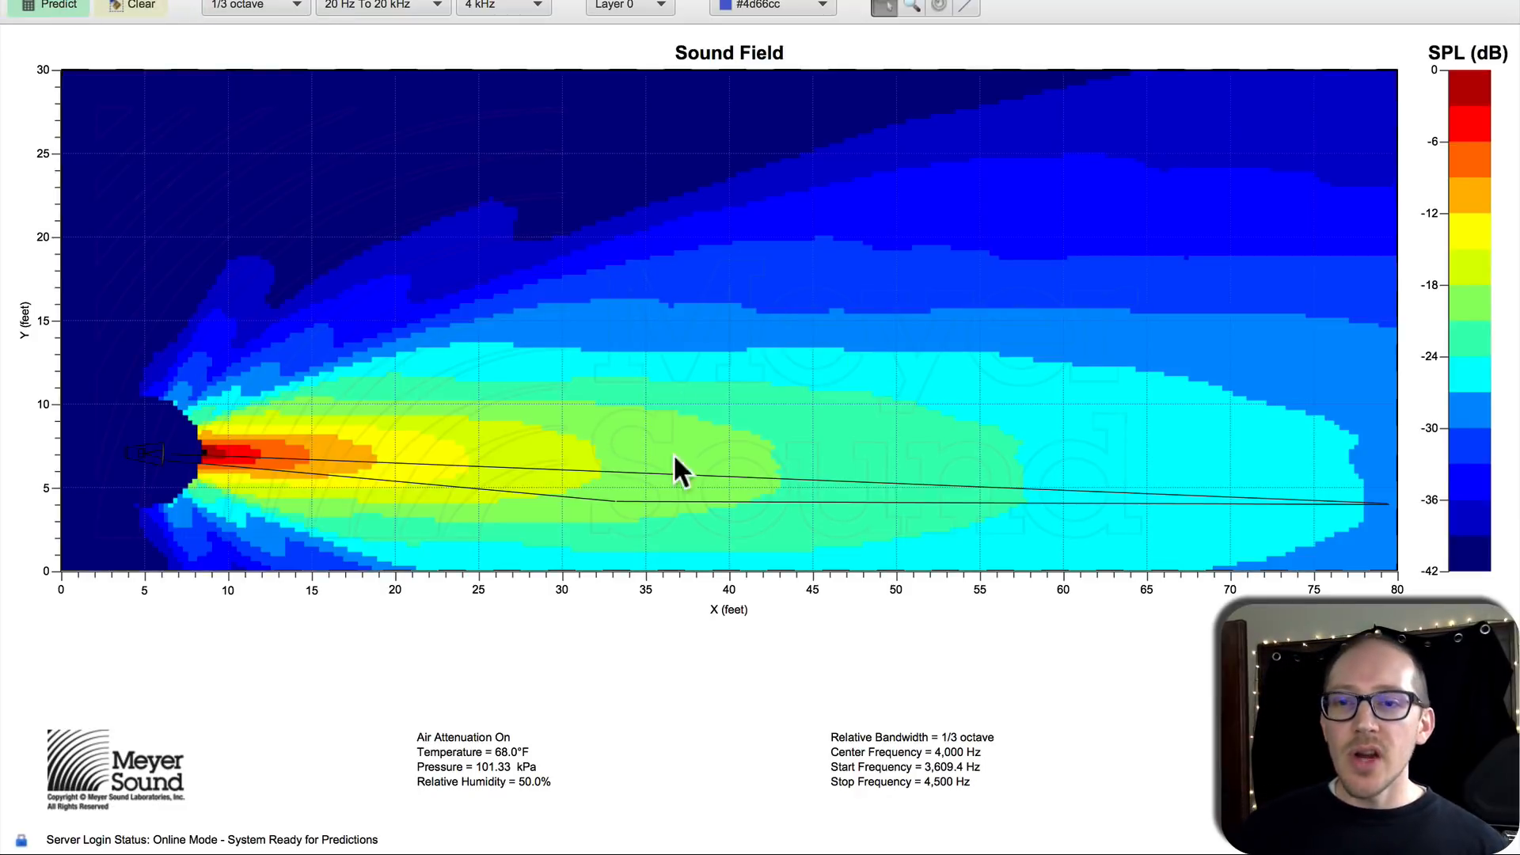
mouse_move(625, 513)
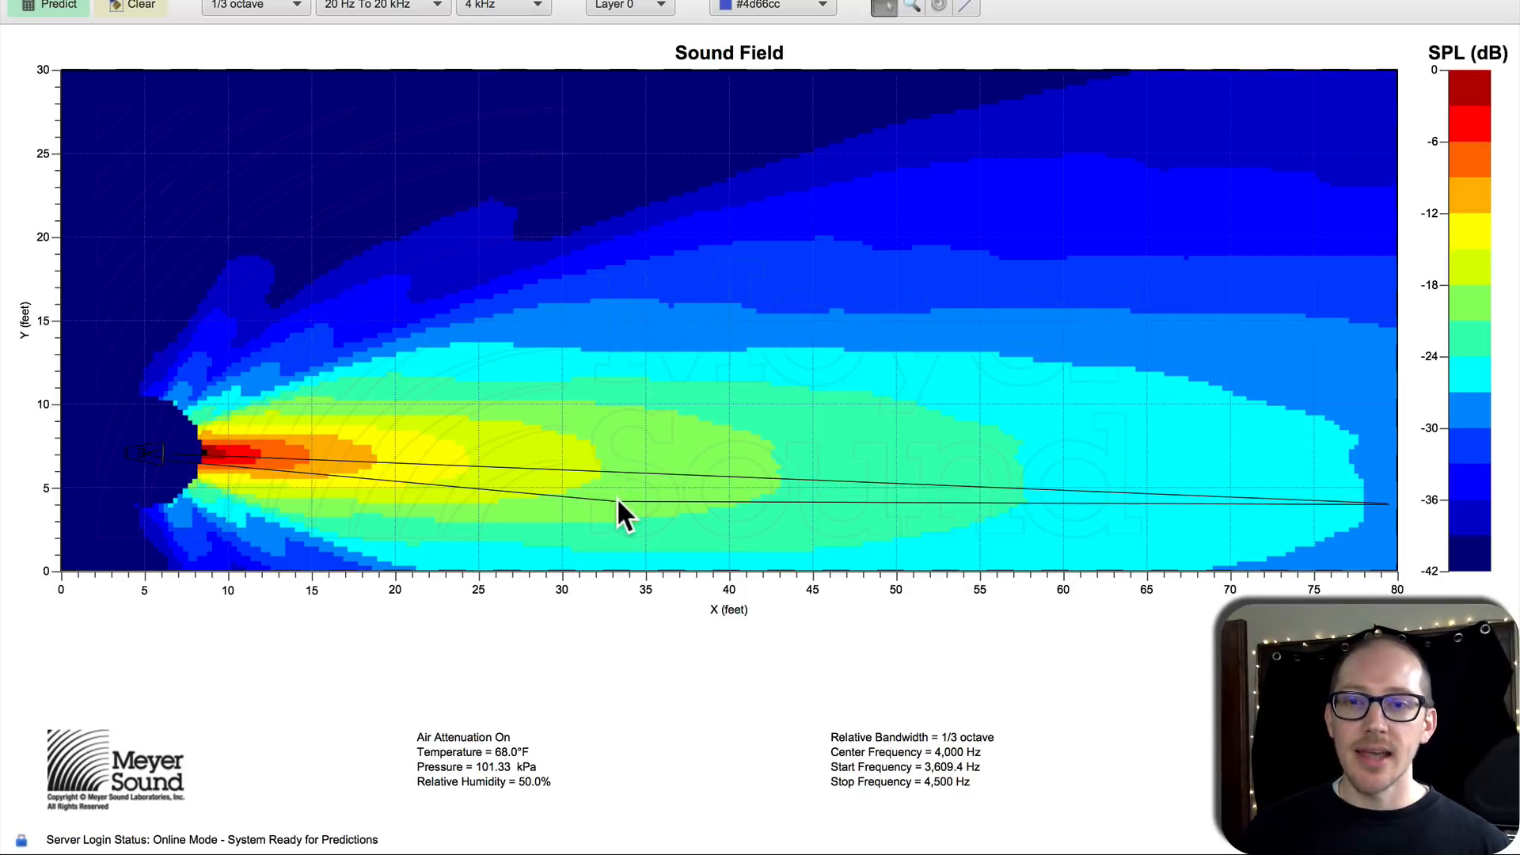
mouse_move(790, 513)
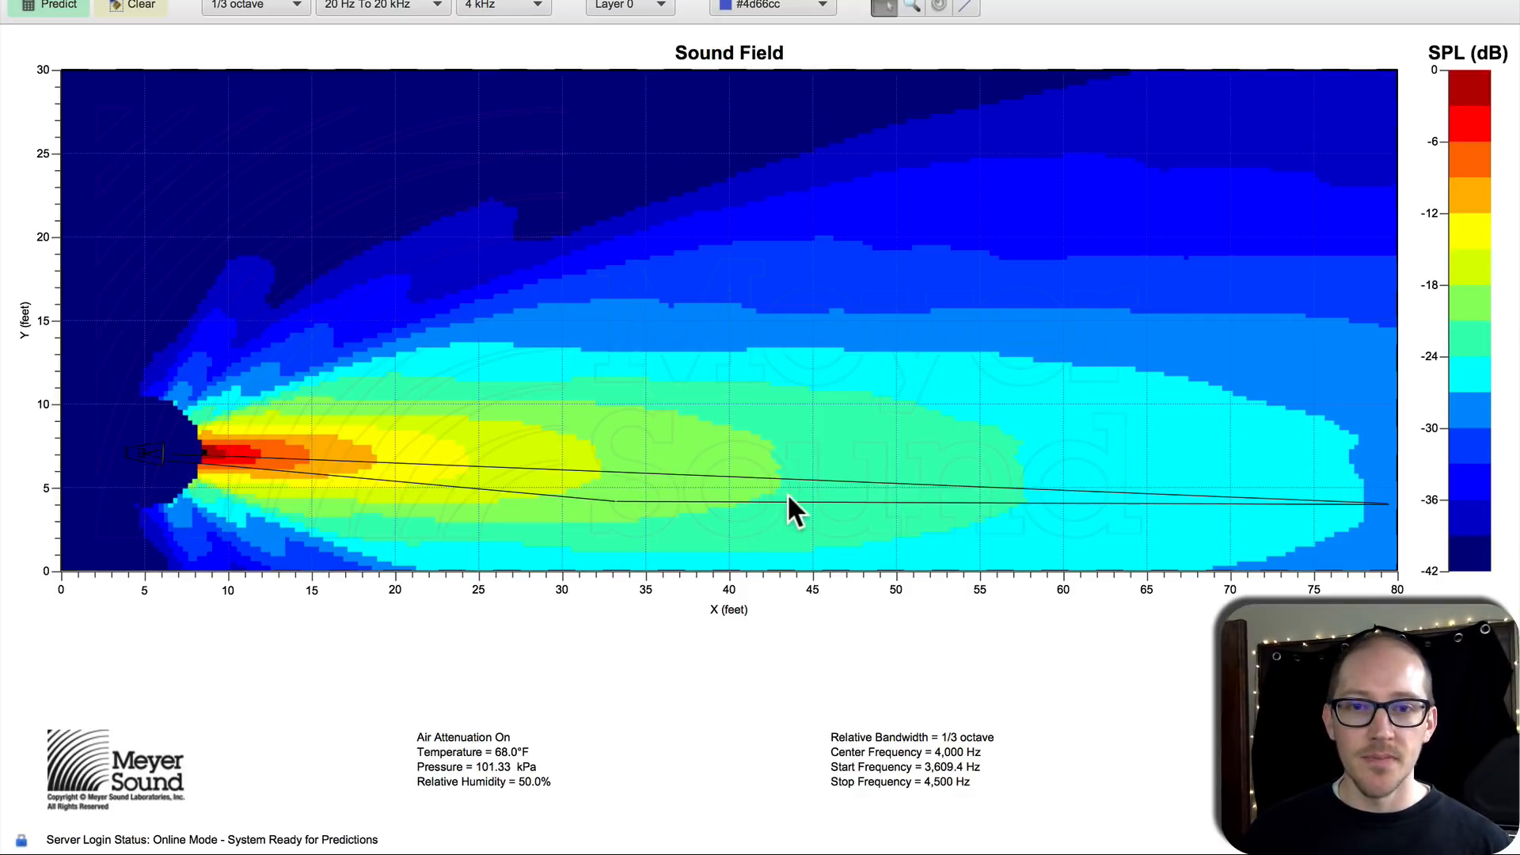
mouse_move(1143, 513)
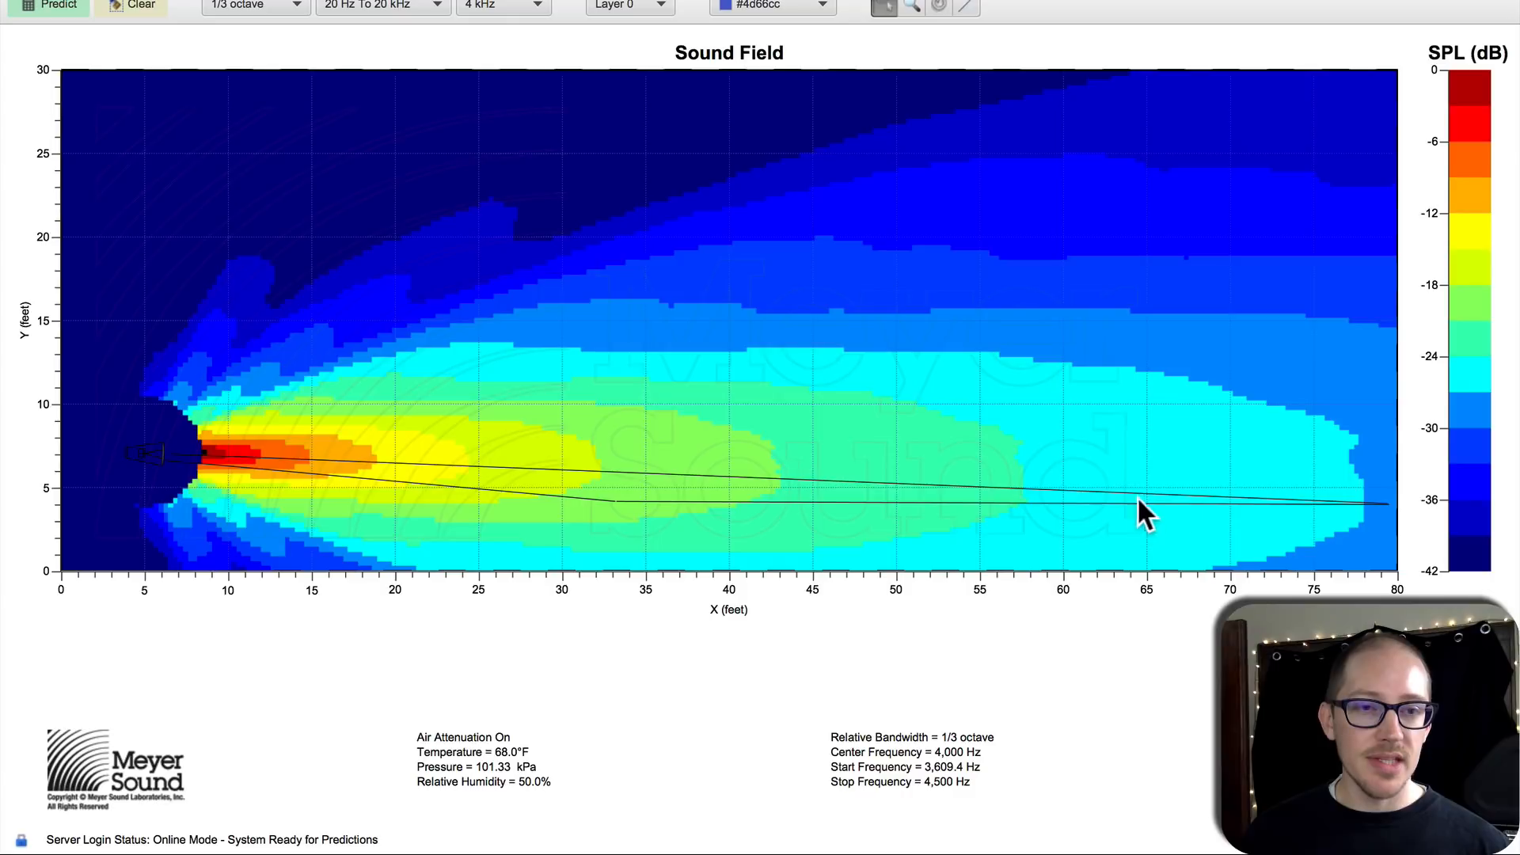
mouse_move(1387, 520)
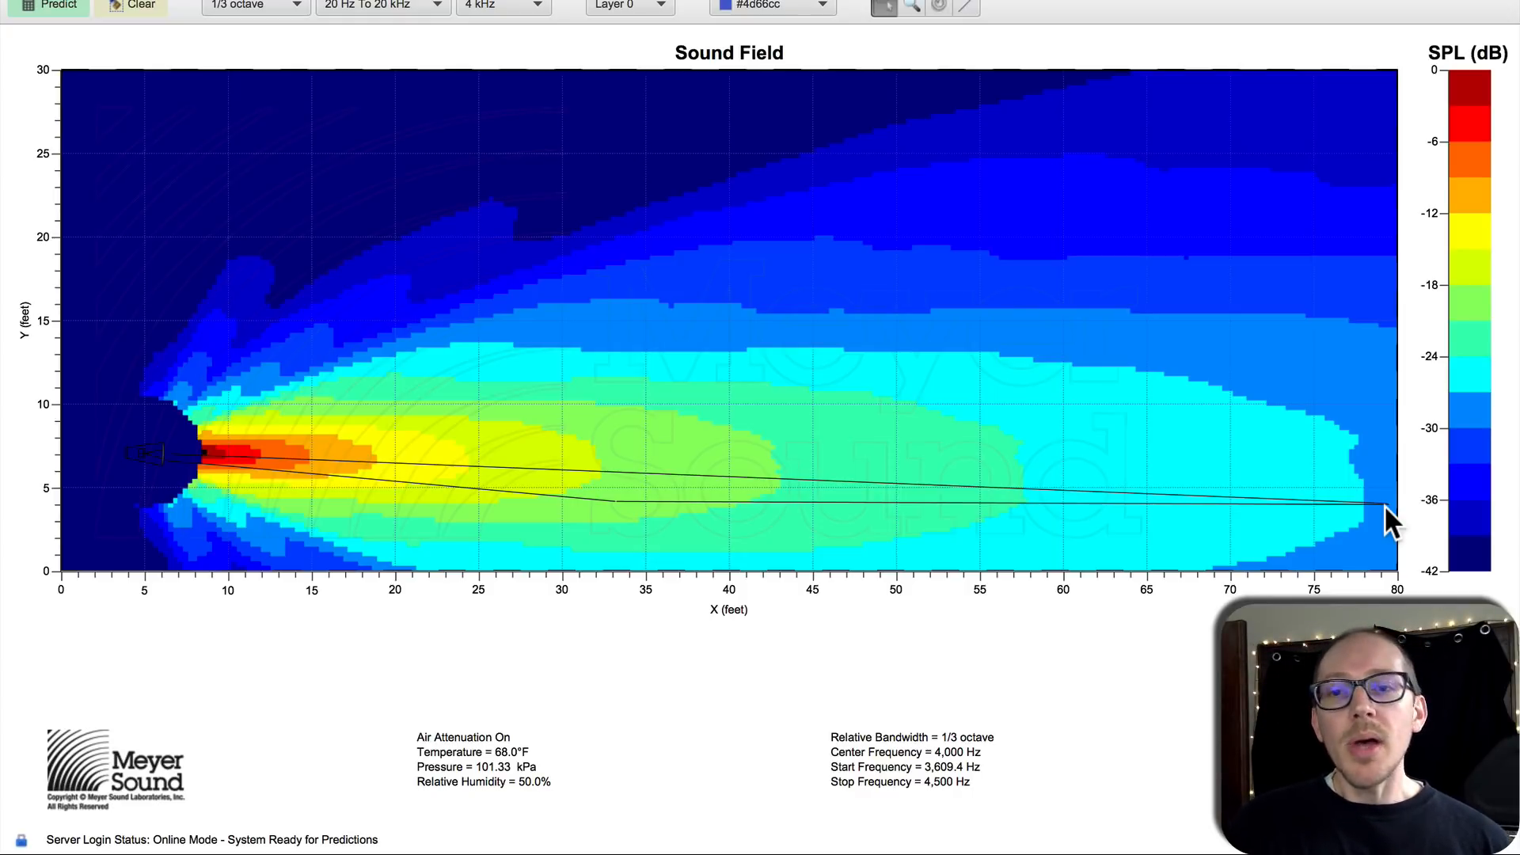
mouse_move(647, 508)
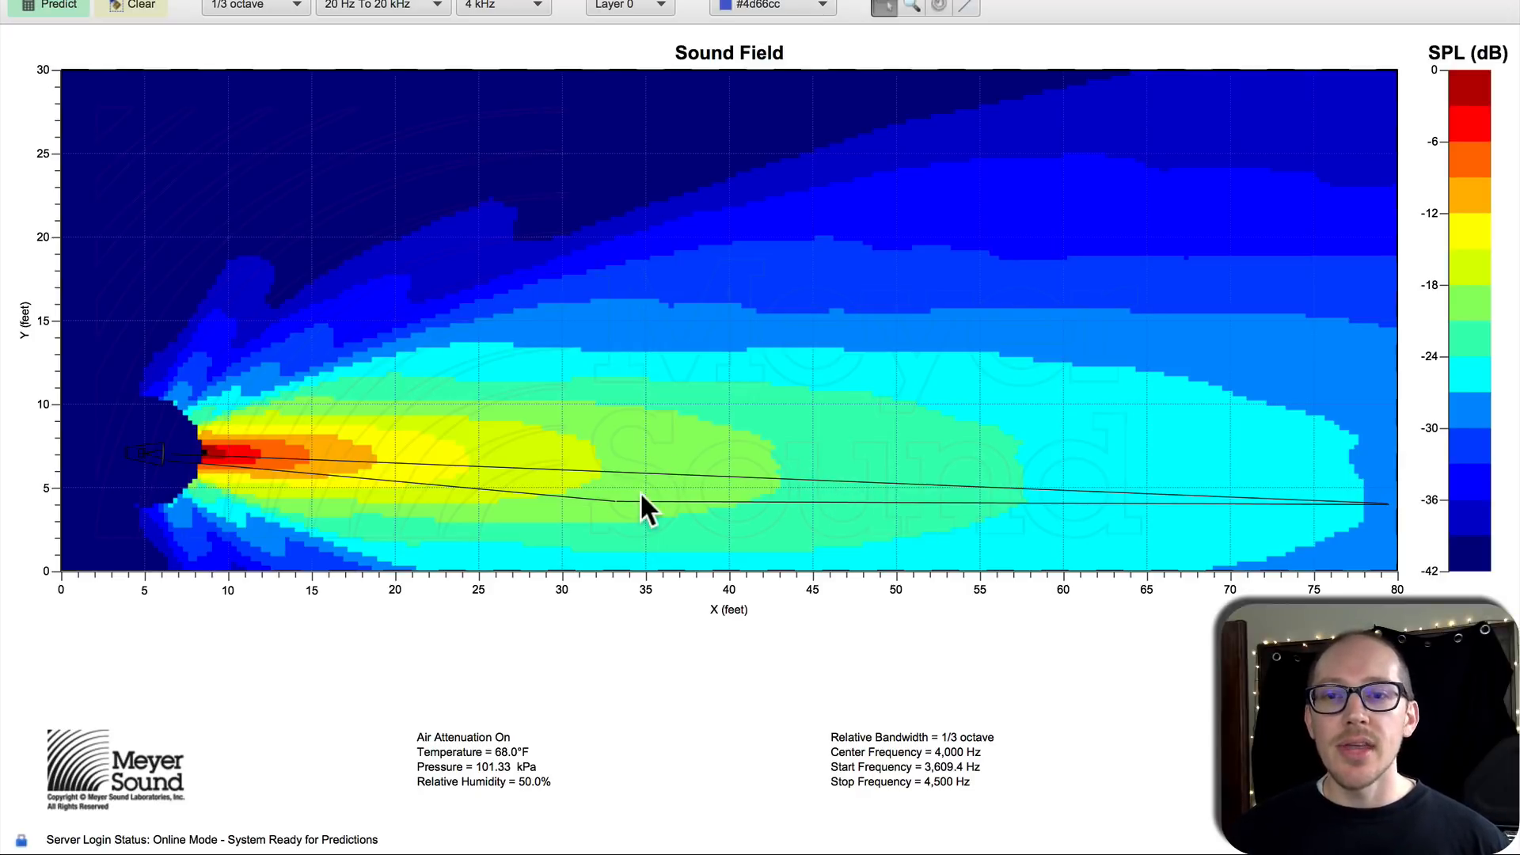
mouse_move(299, 503)
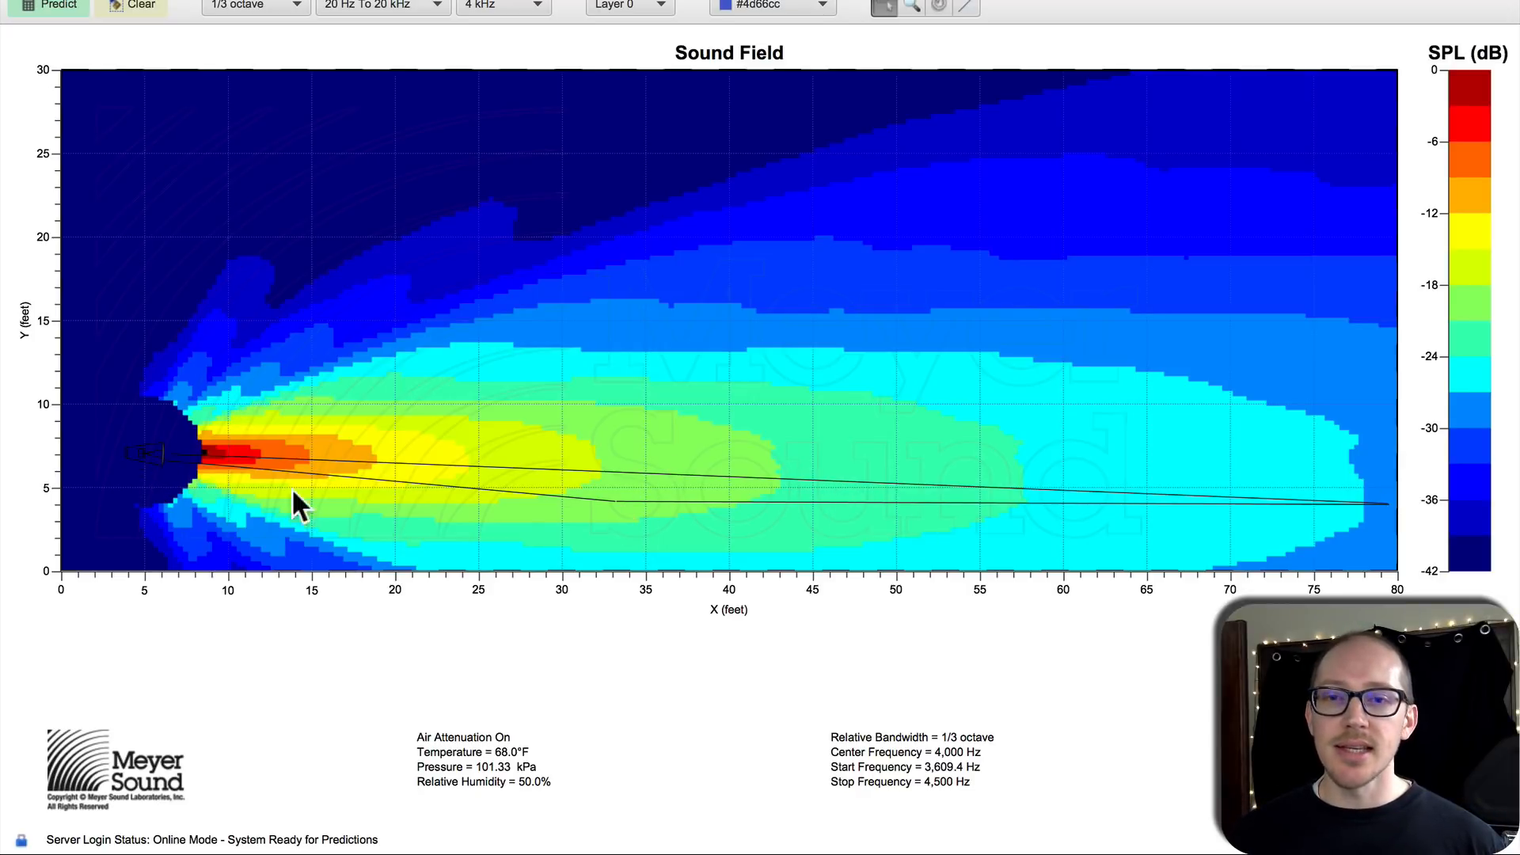
mouse_move(146, 489)
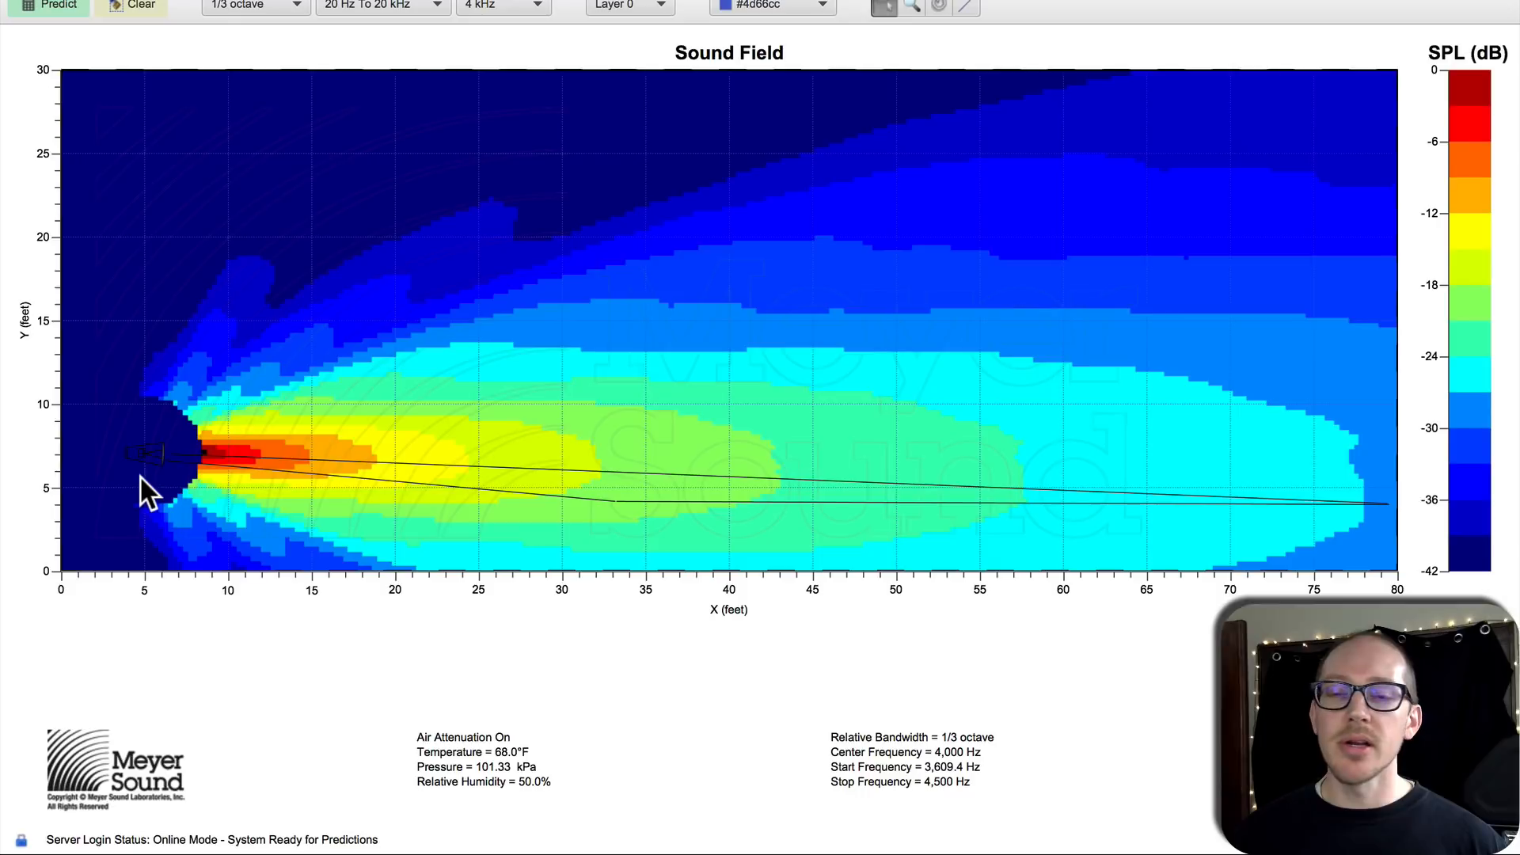
mouse_move(616, 513)
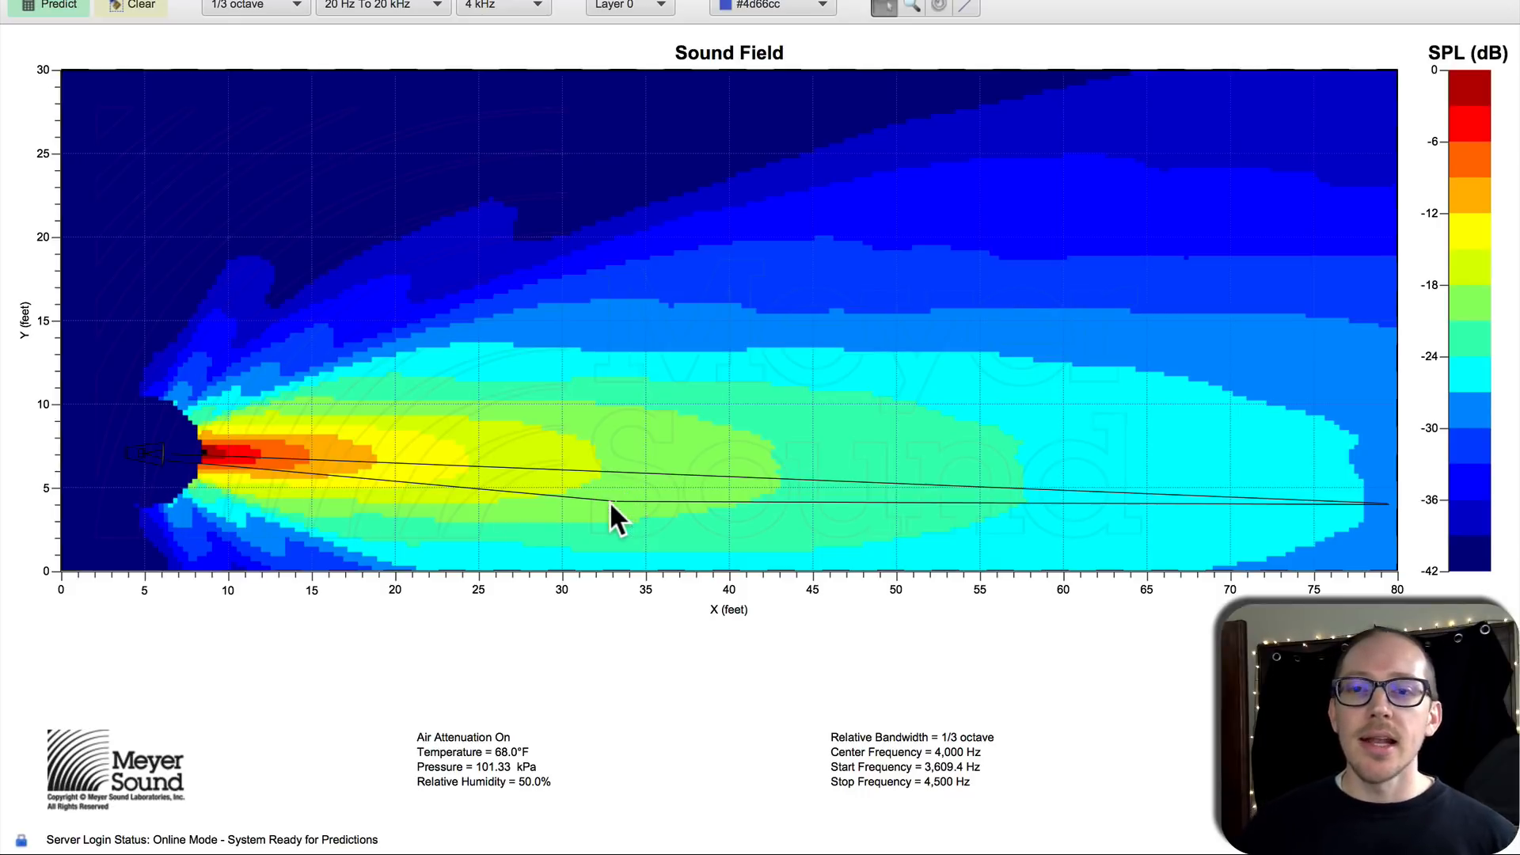
mouse_move(639, 520)
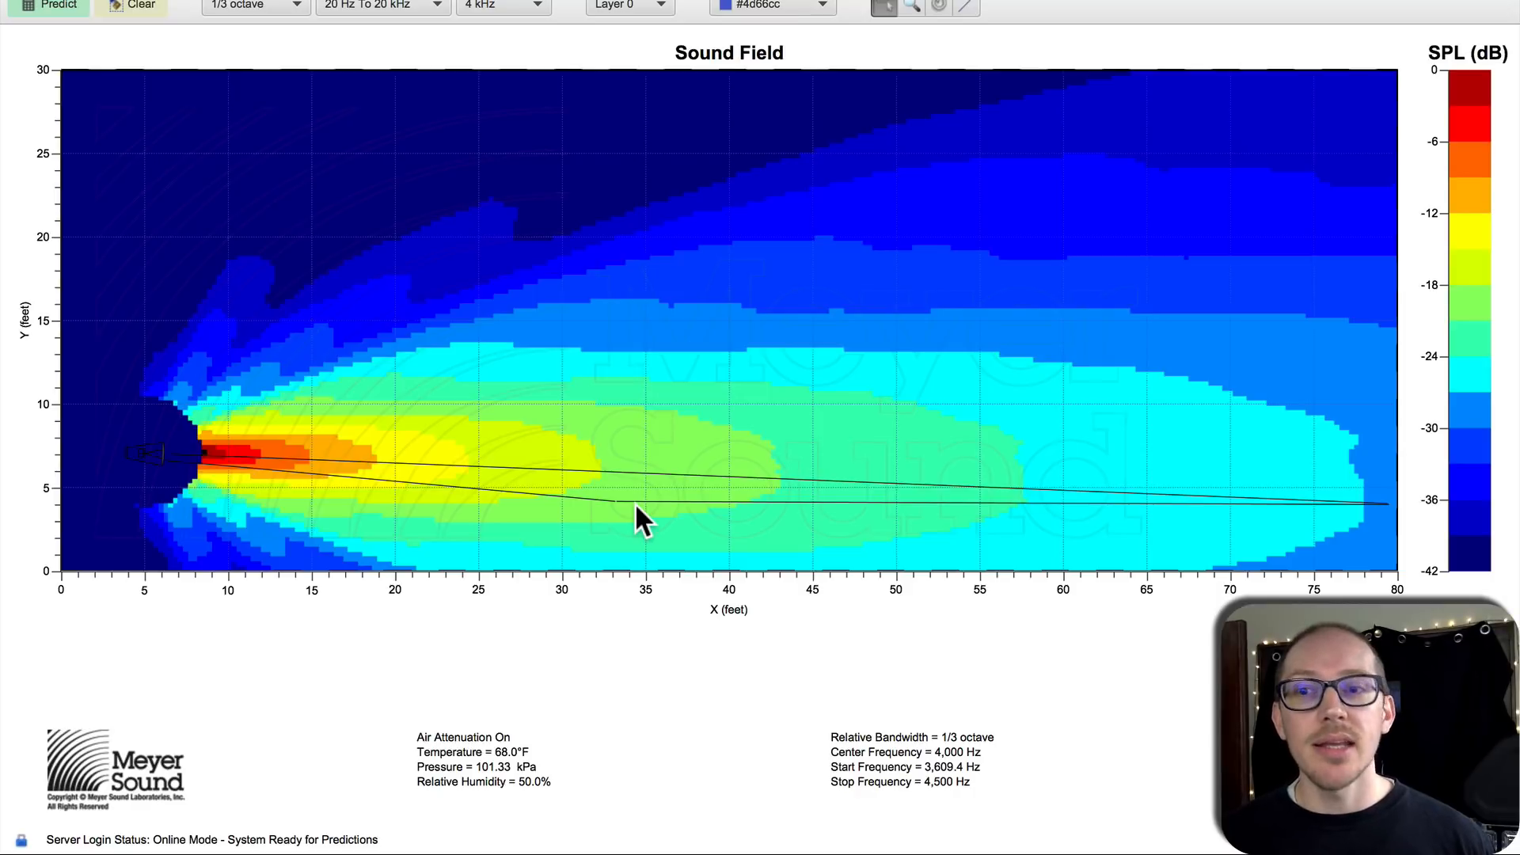
mouse_move(1076, 466)
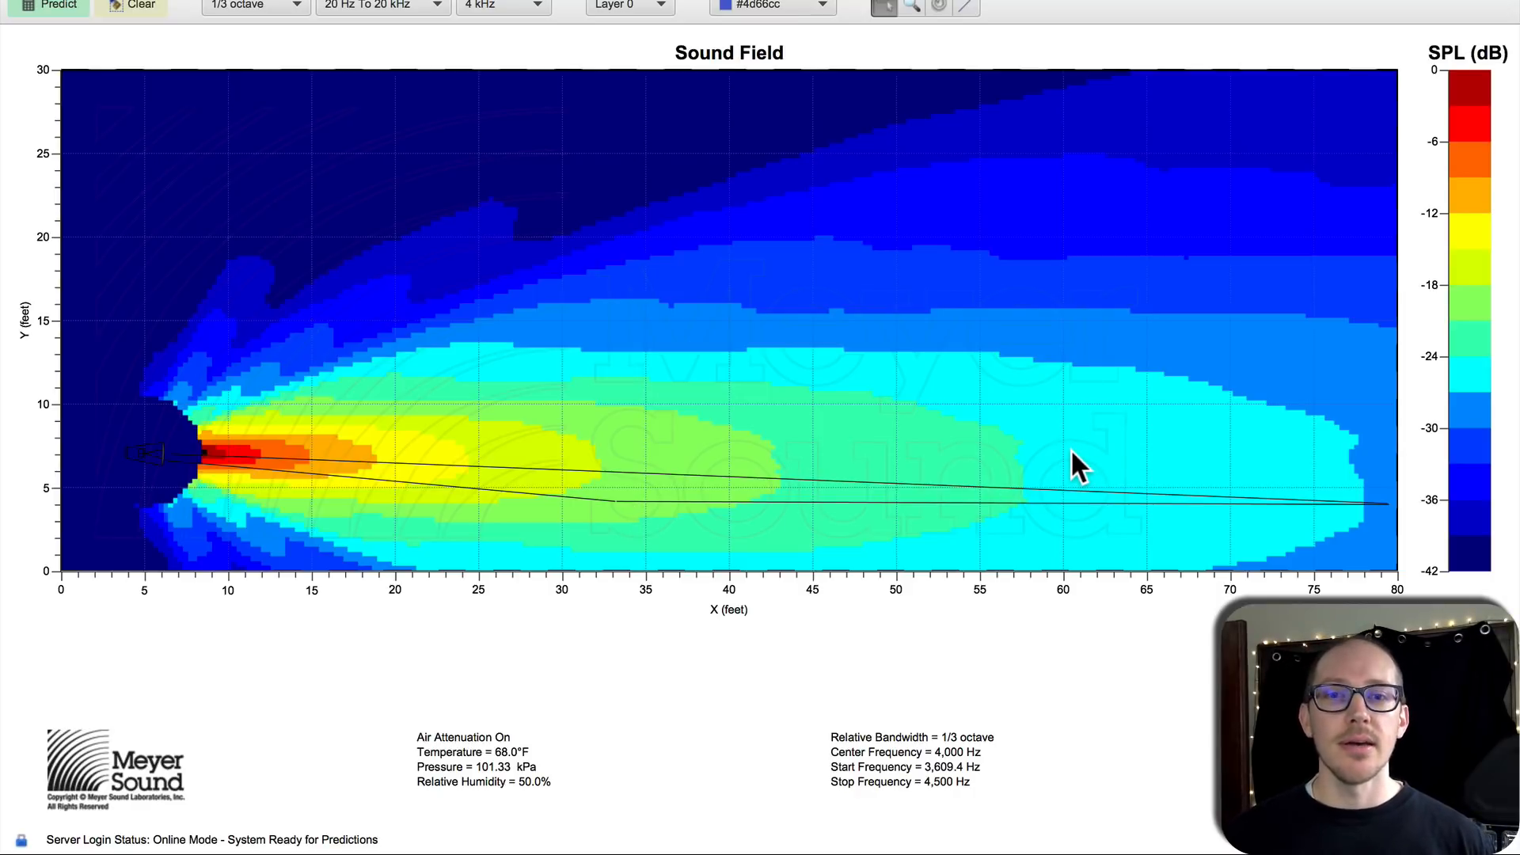
mouse_move(1124, 567)
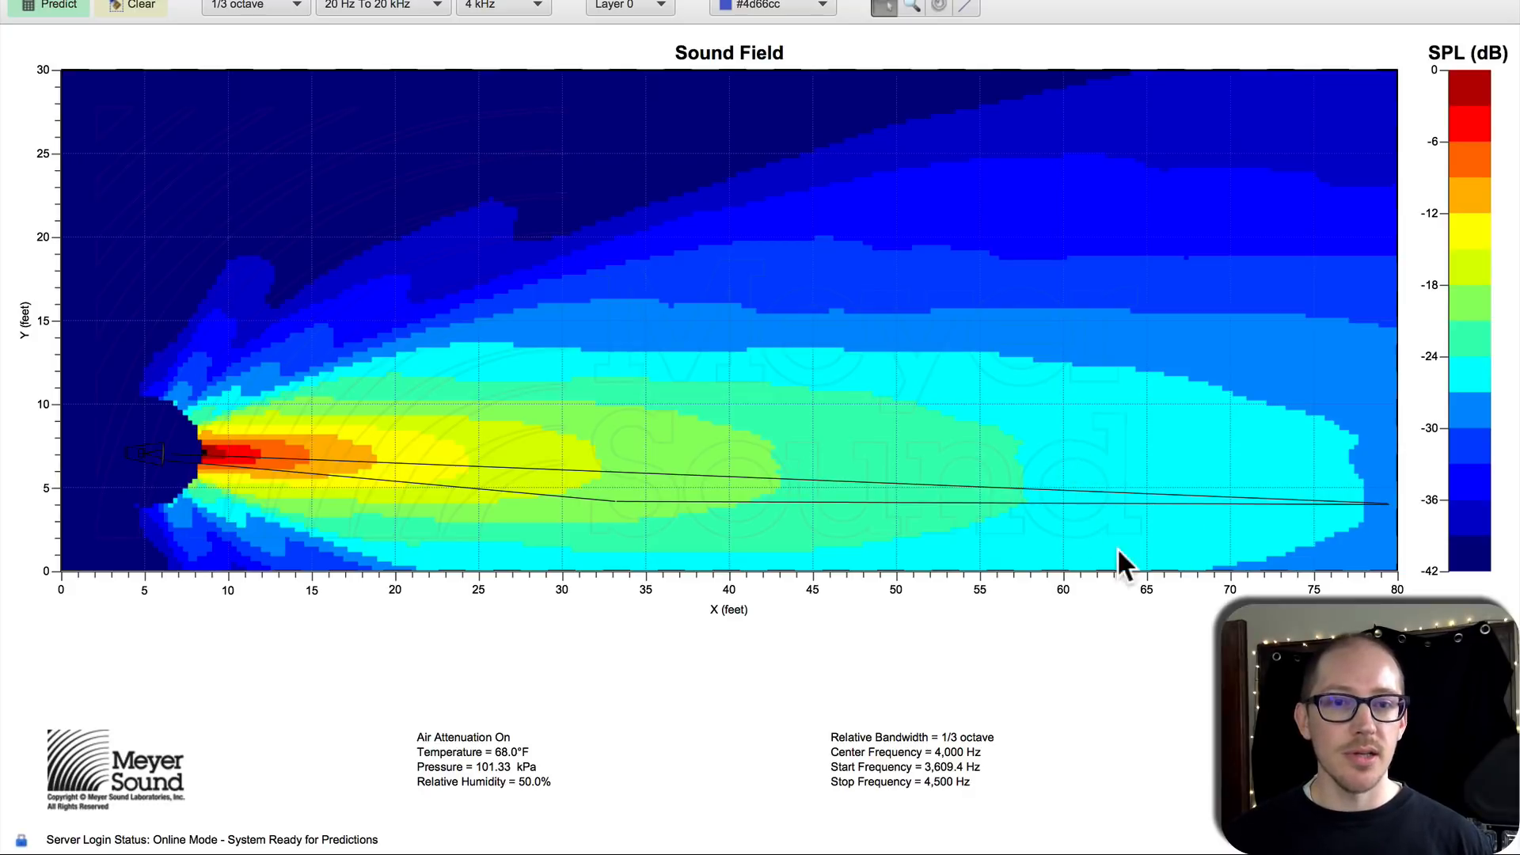
mouse_move(1150, 508)
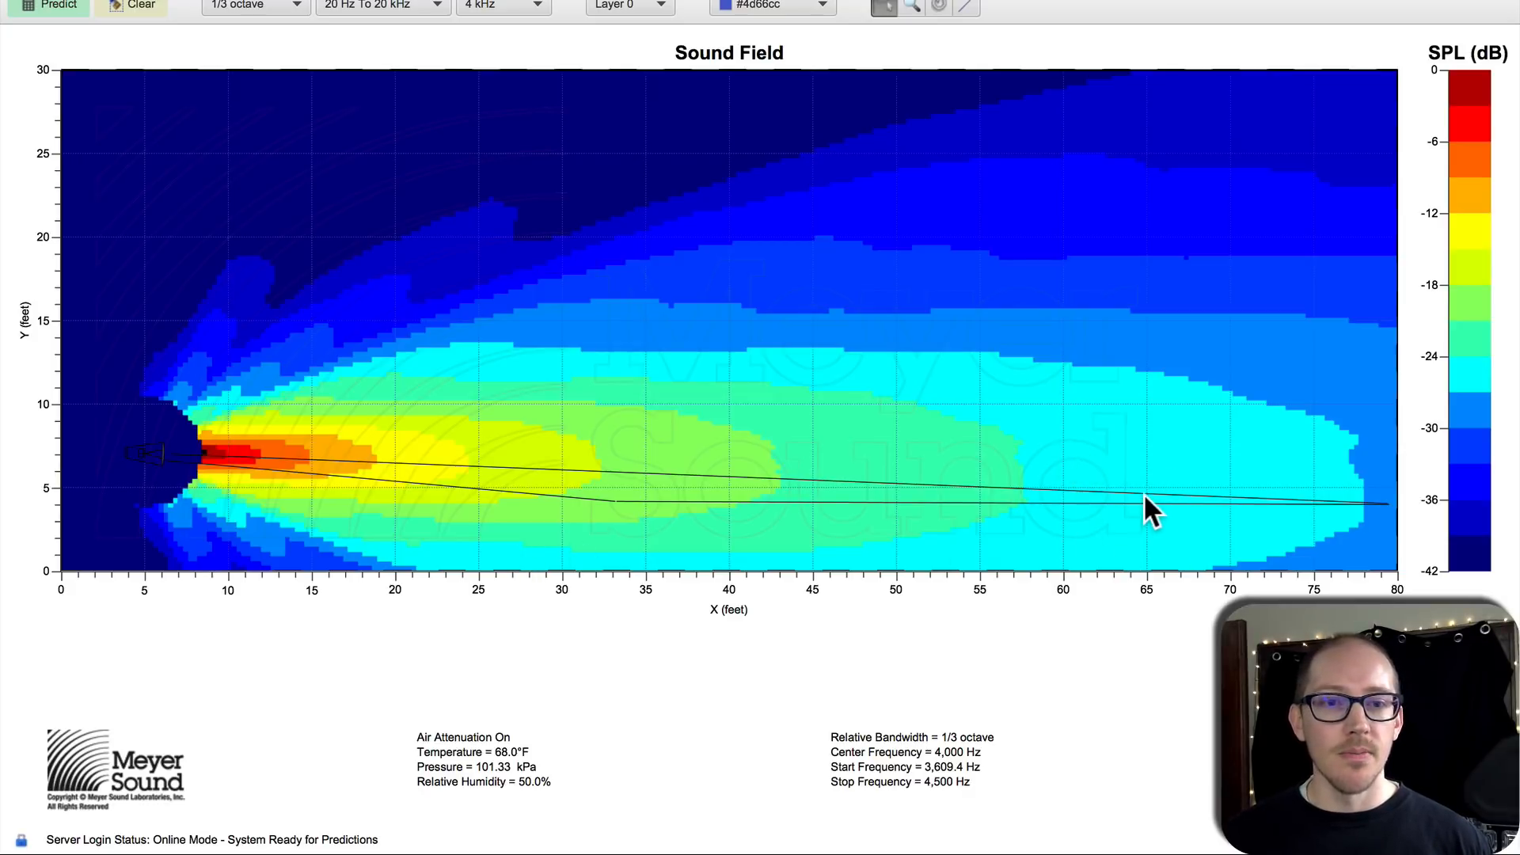
mouse_move(621, 513)
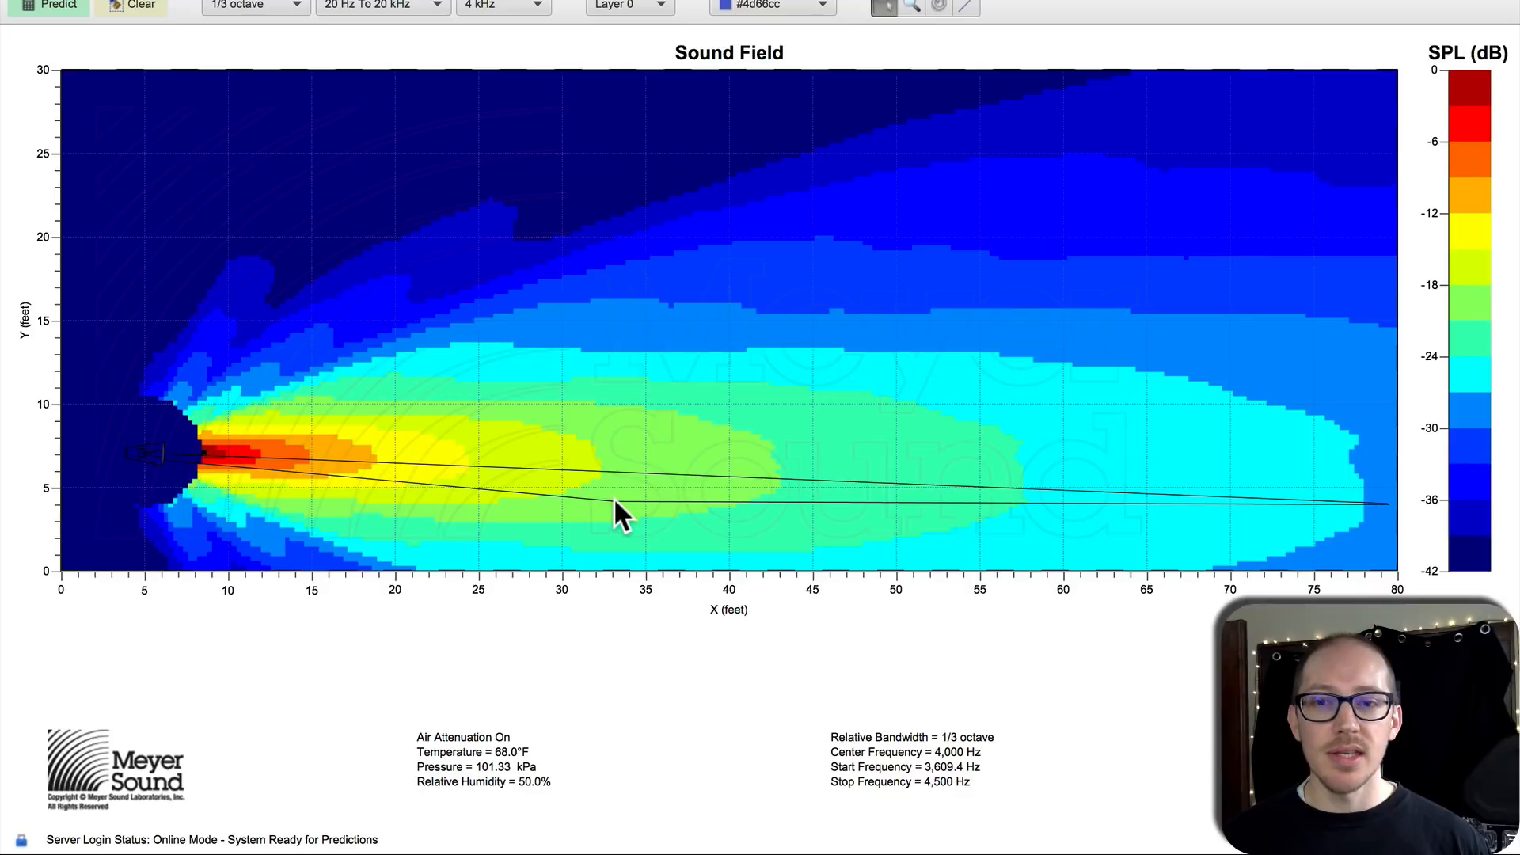
mouse_move(1144, 513)
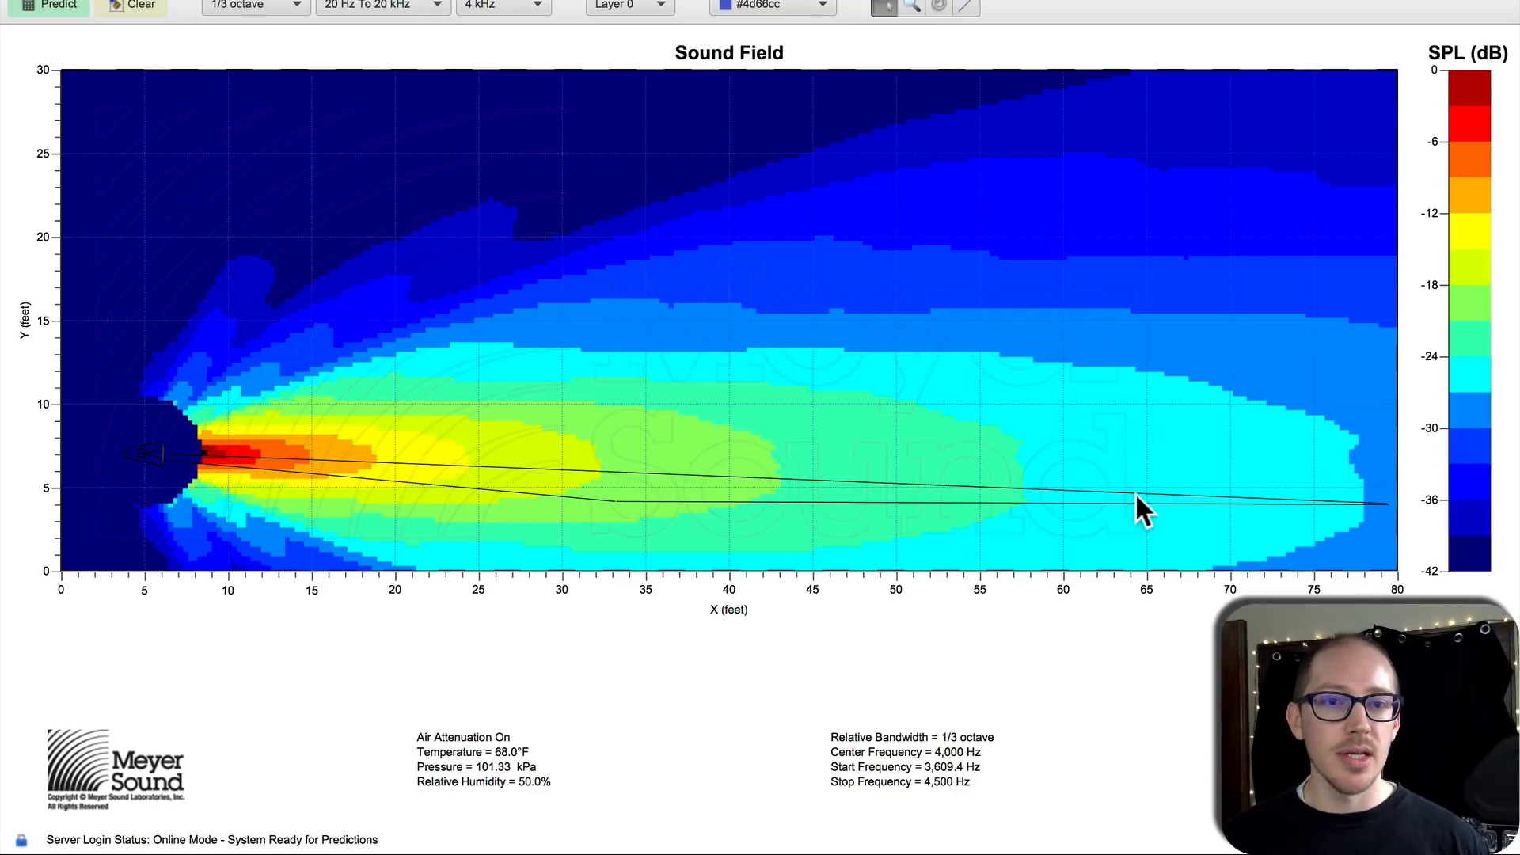
mouse_move(1159, 513)
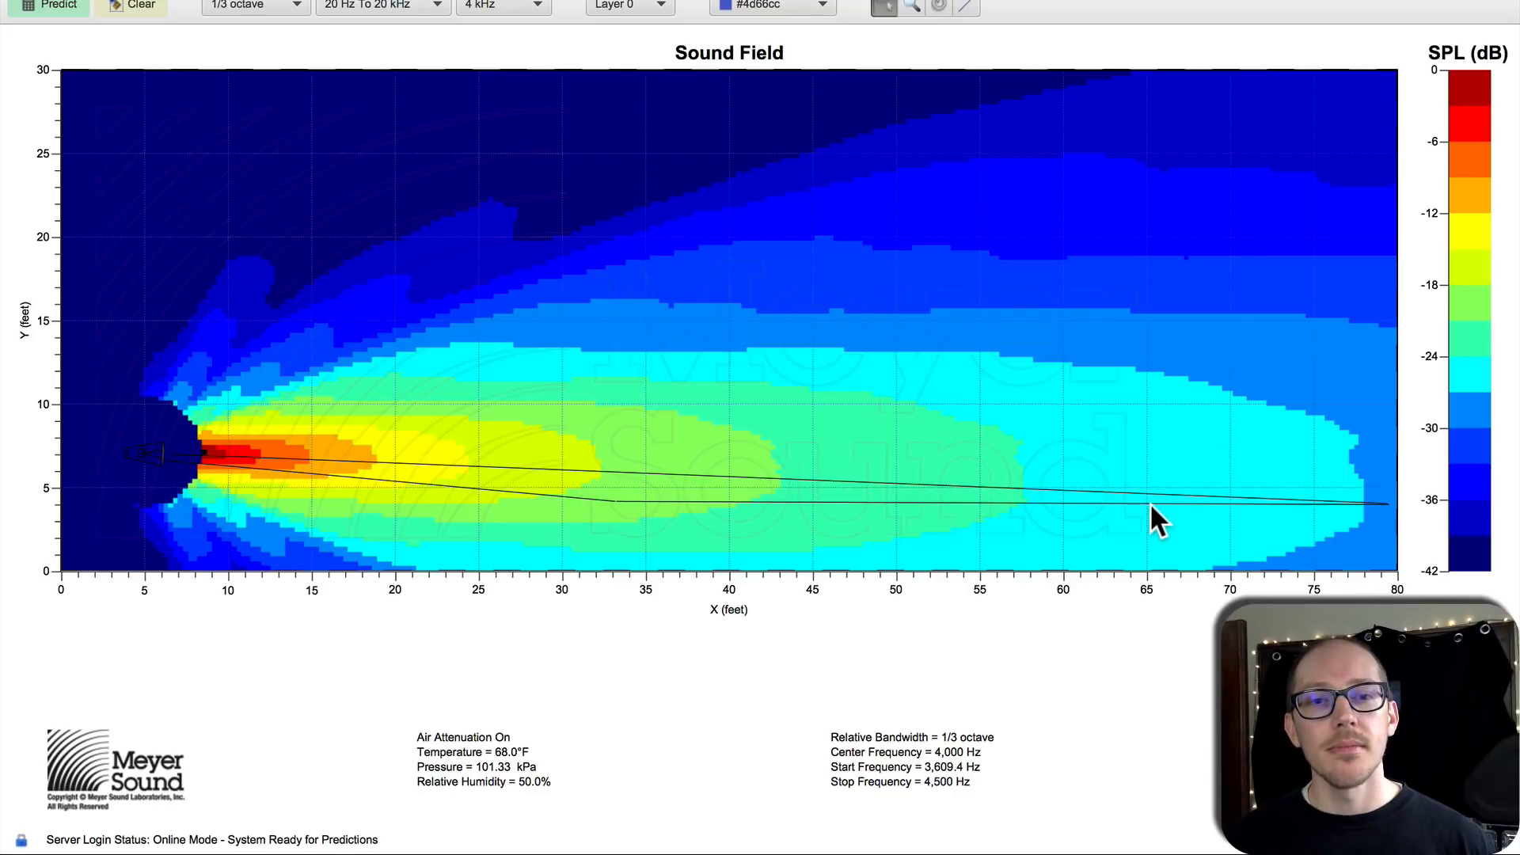
mouse_move(1152, 524)
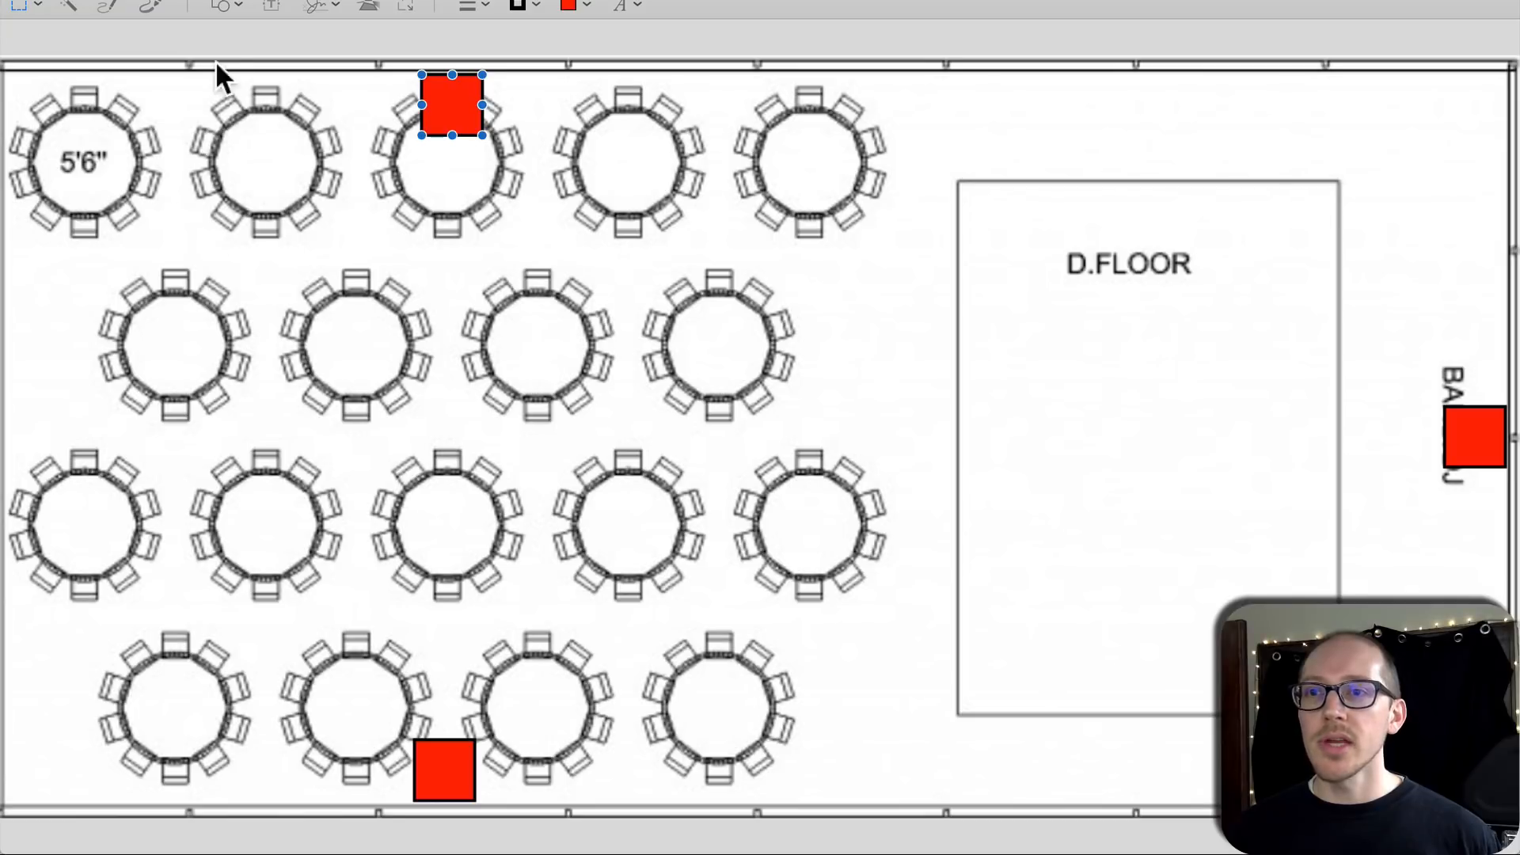
mouse_move(122, 243)
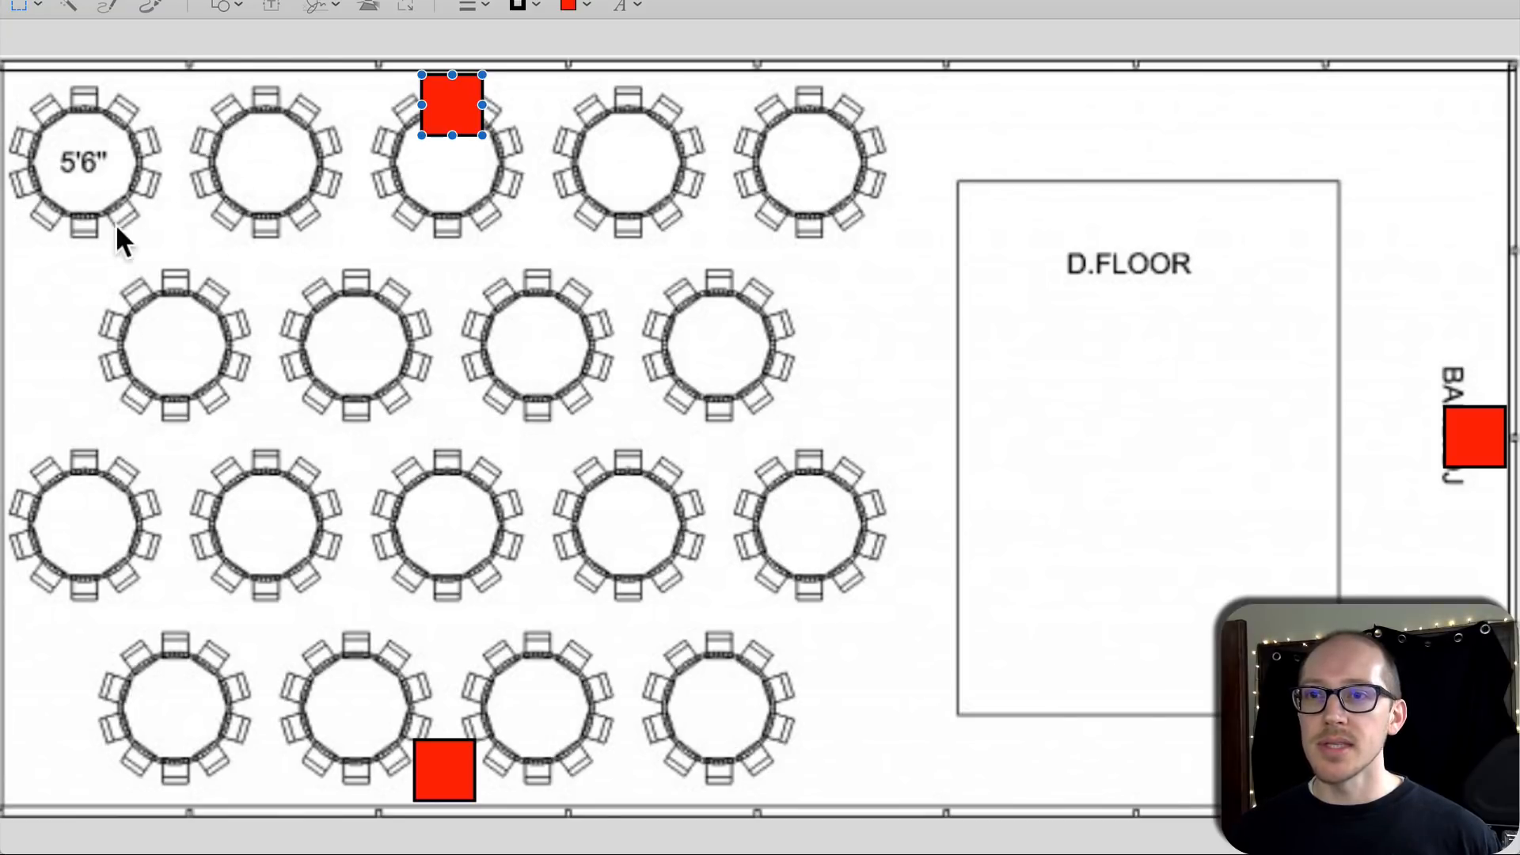
mouse_move(291, 679)
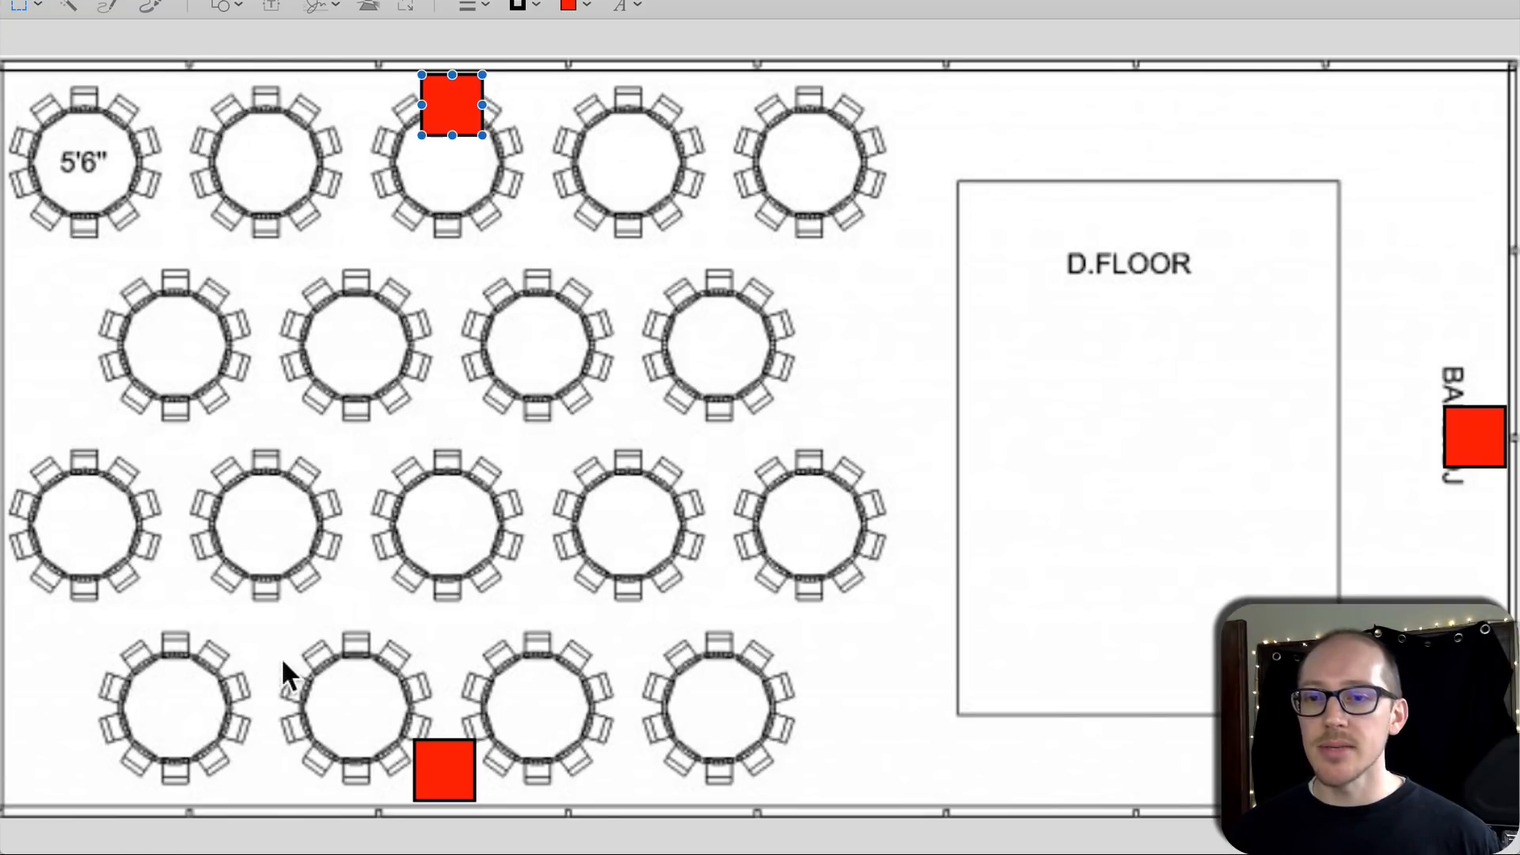
Step: Select the red speaker marker on the bottom wall of the floor plan
left_click(444, 771)
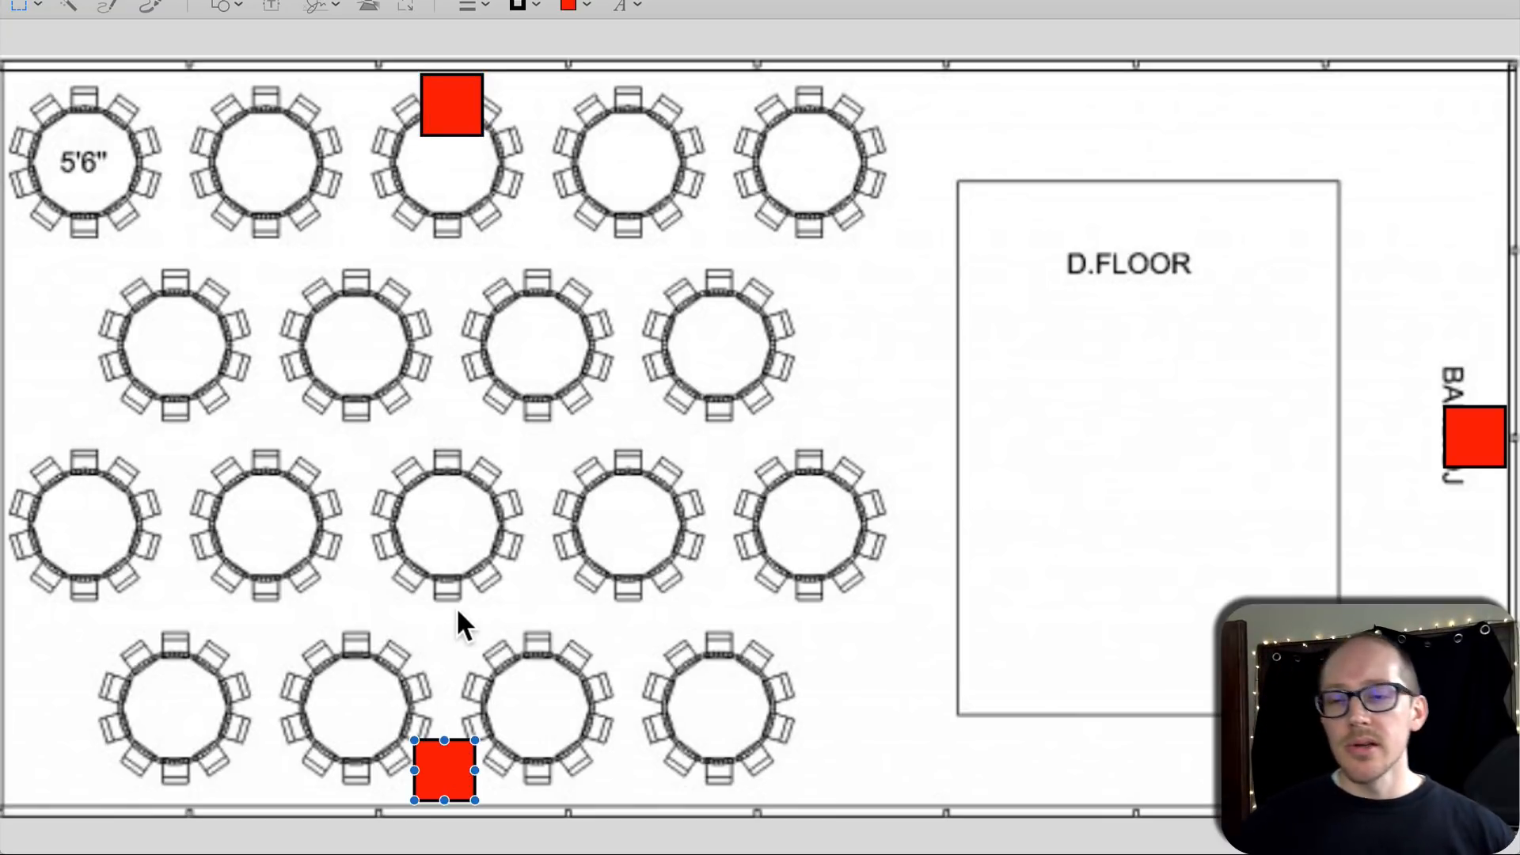
mouse_move(447, 766)
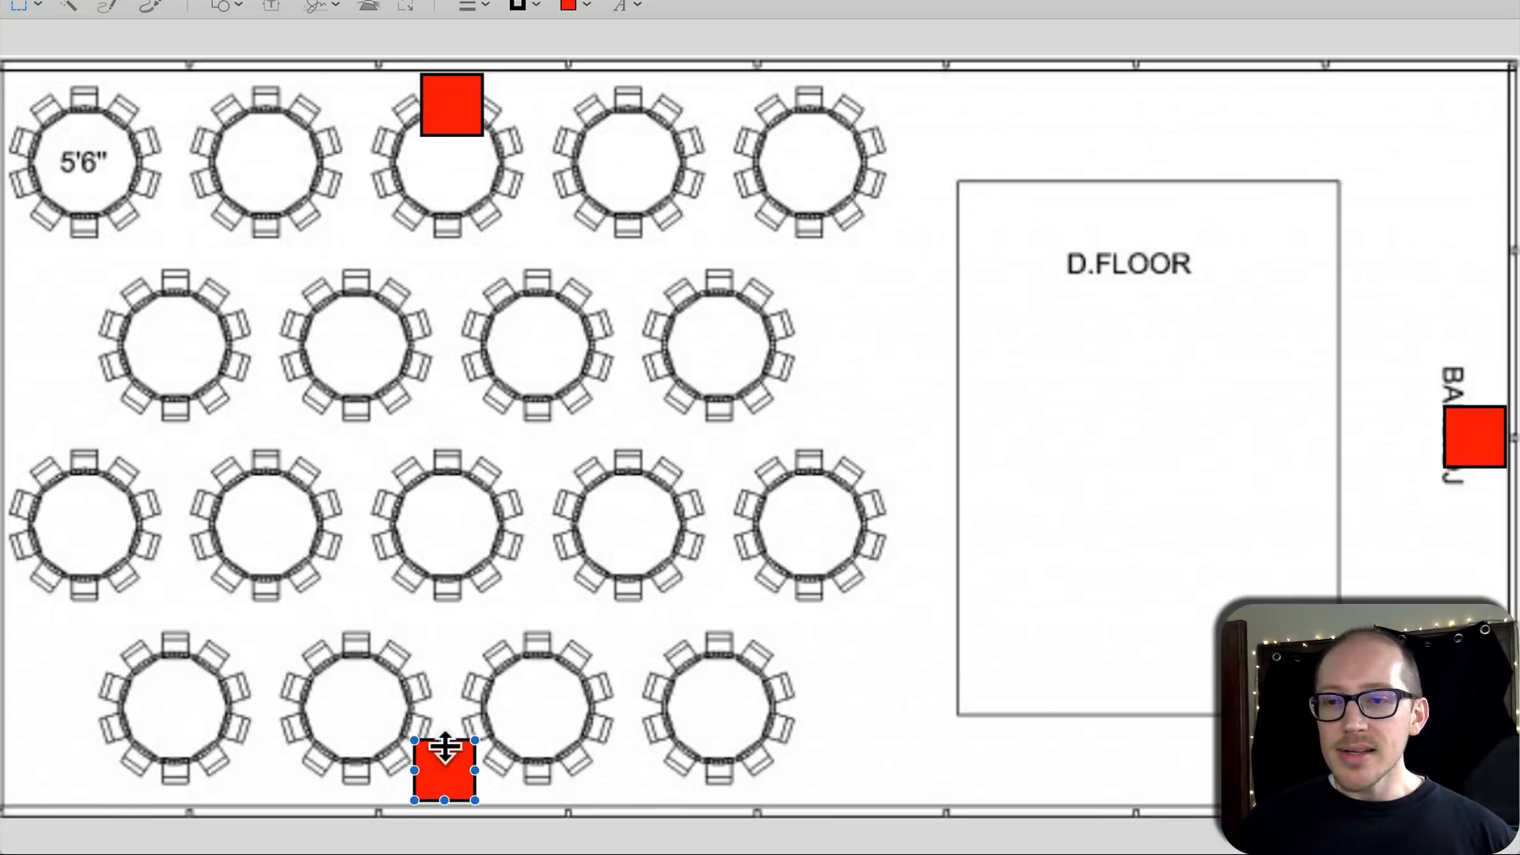
mouse_move(348, 761)
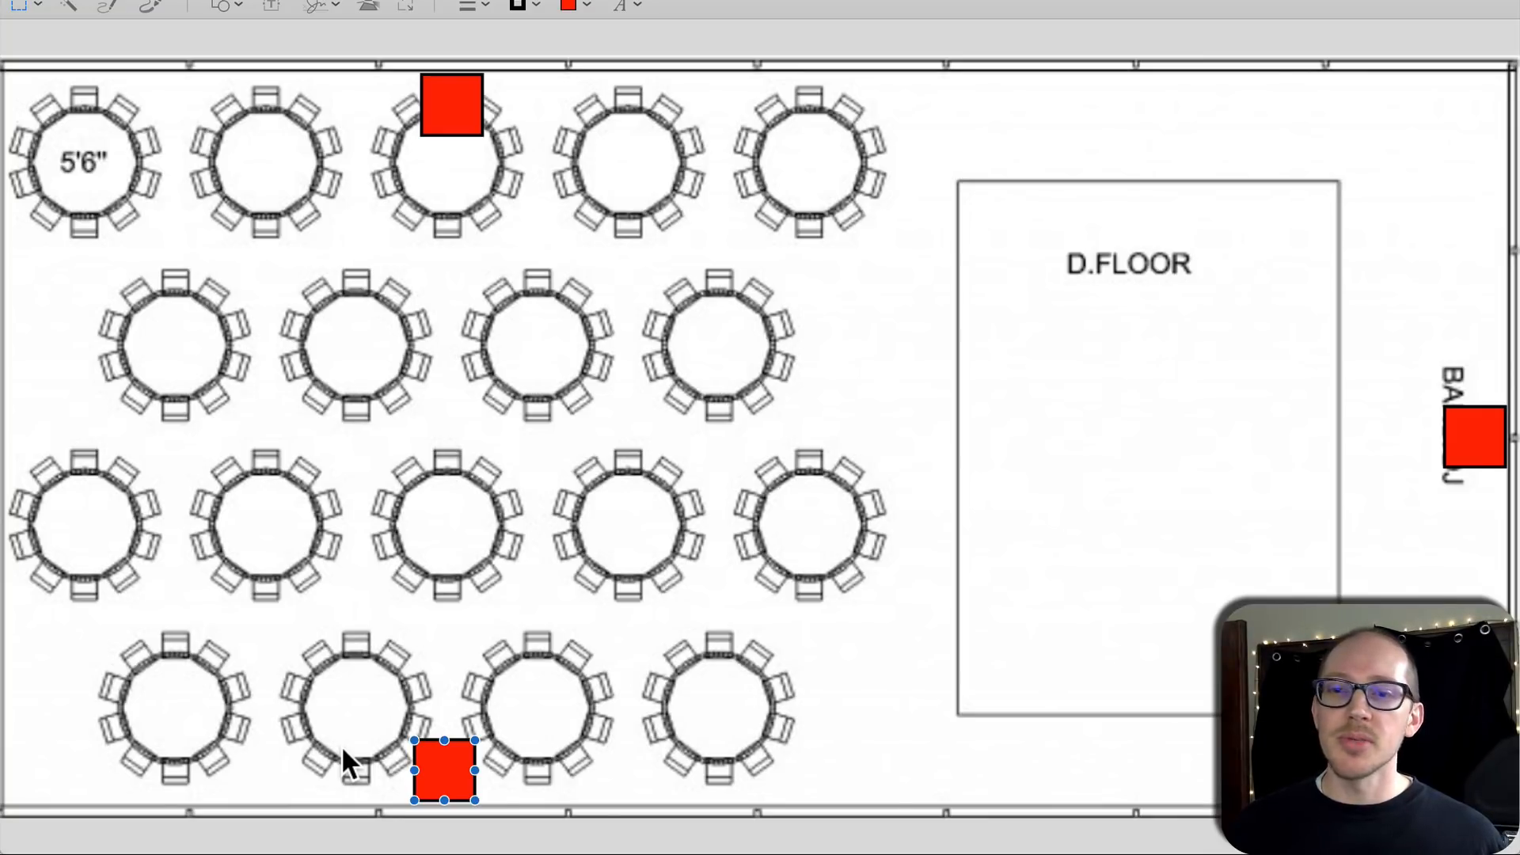
mouse_move(442, 771)
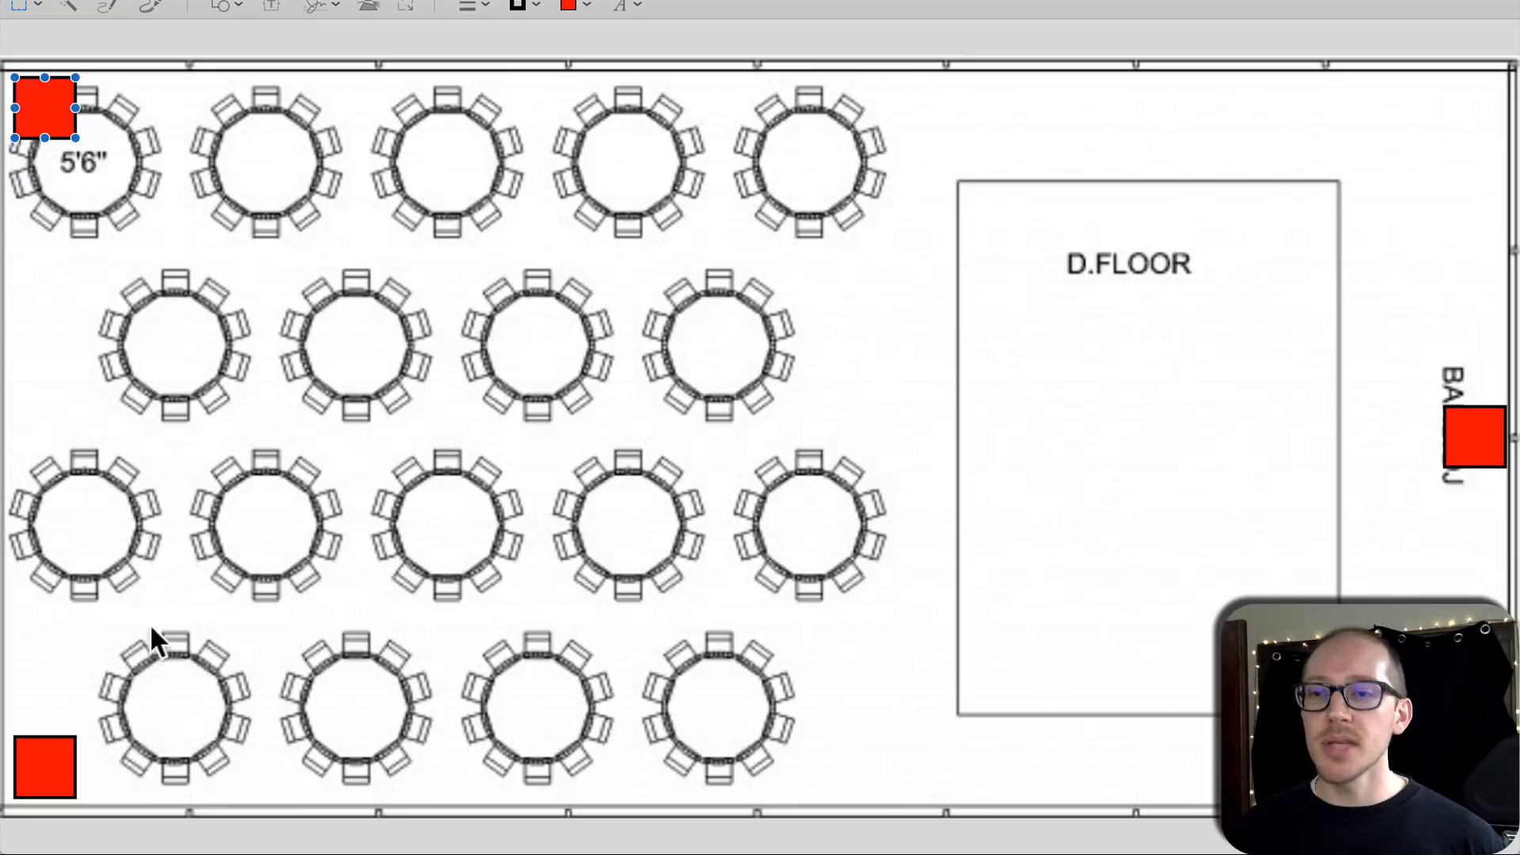
mouse_move(136, 717)
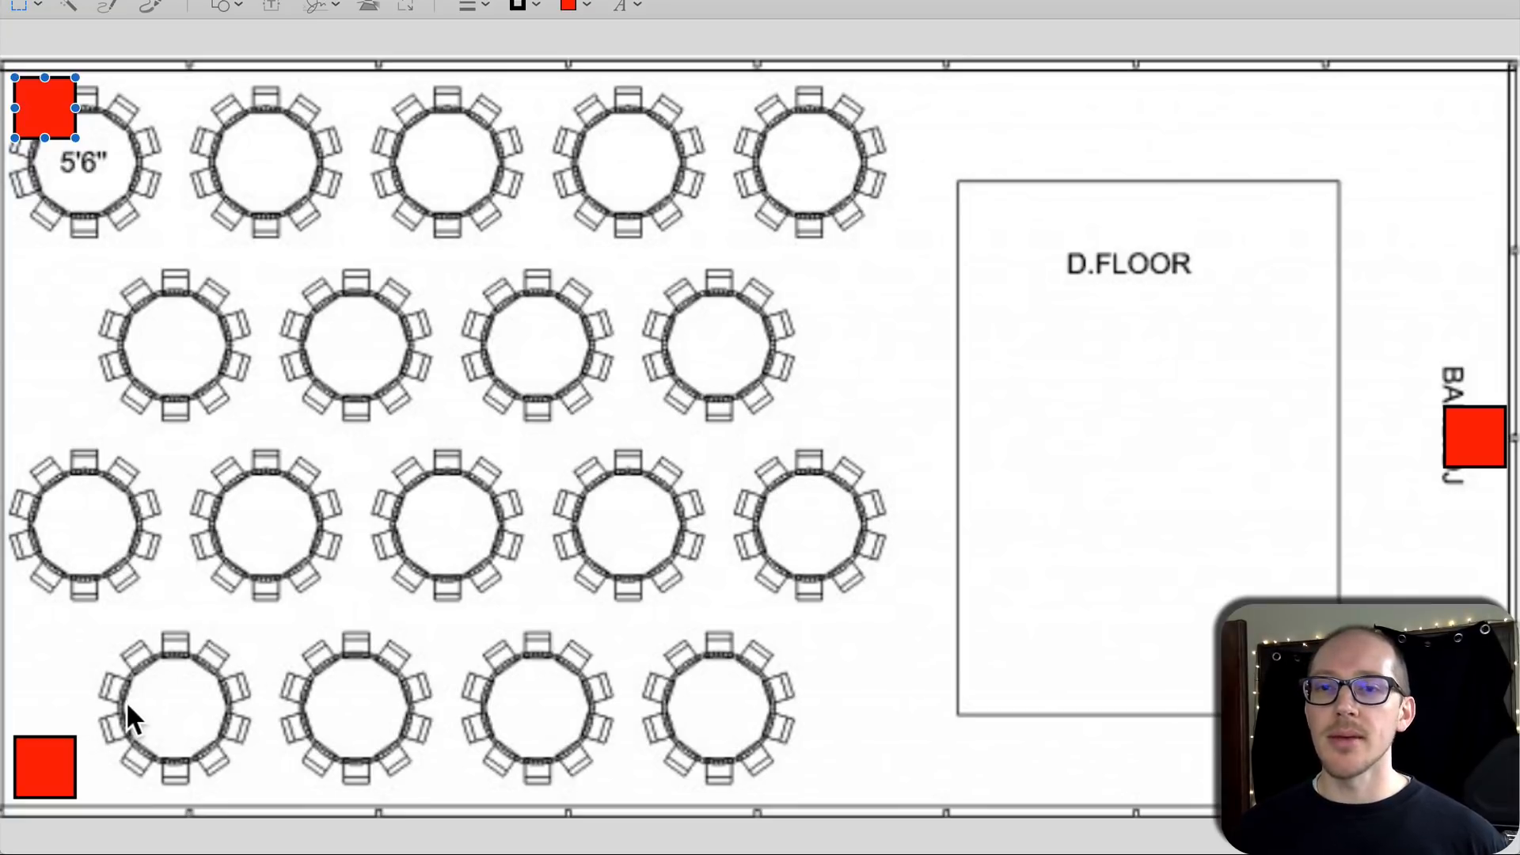
mouse_move(209, 676)
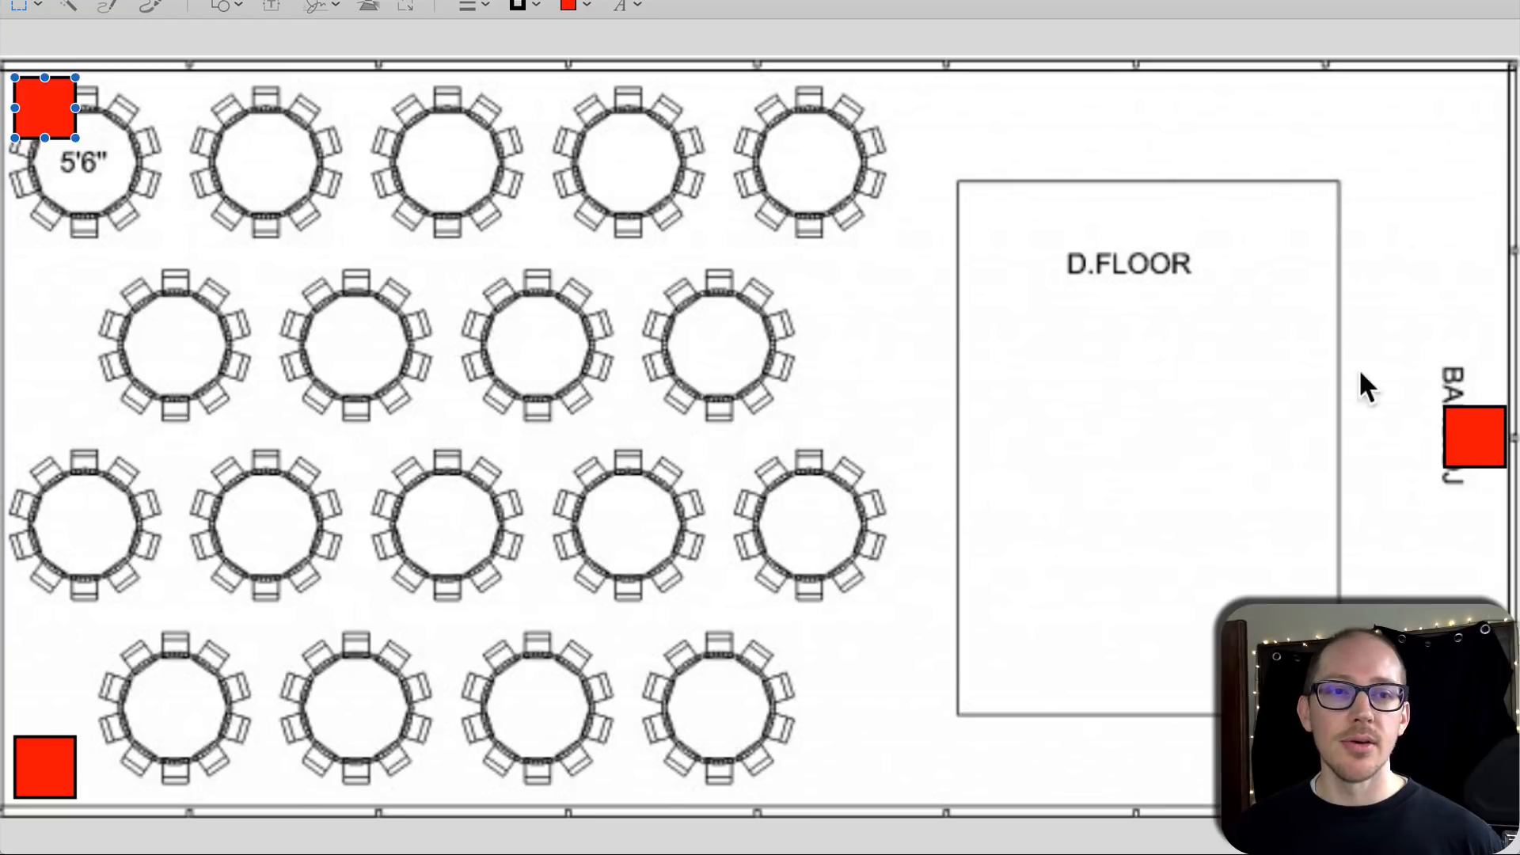
mouse_move(384, 581)
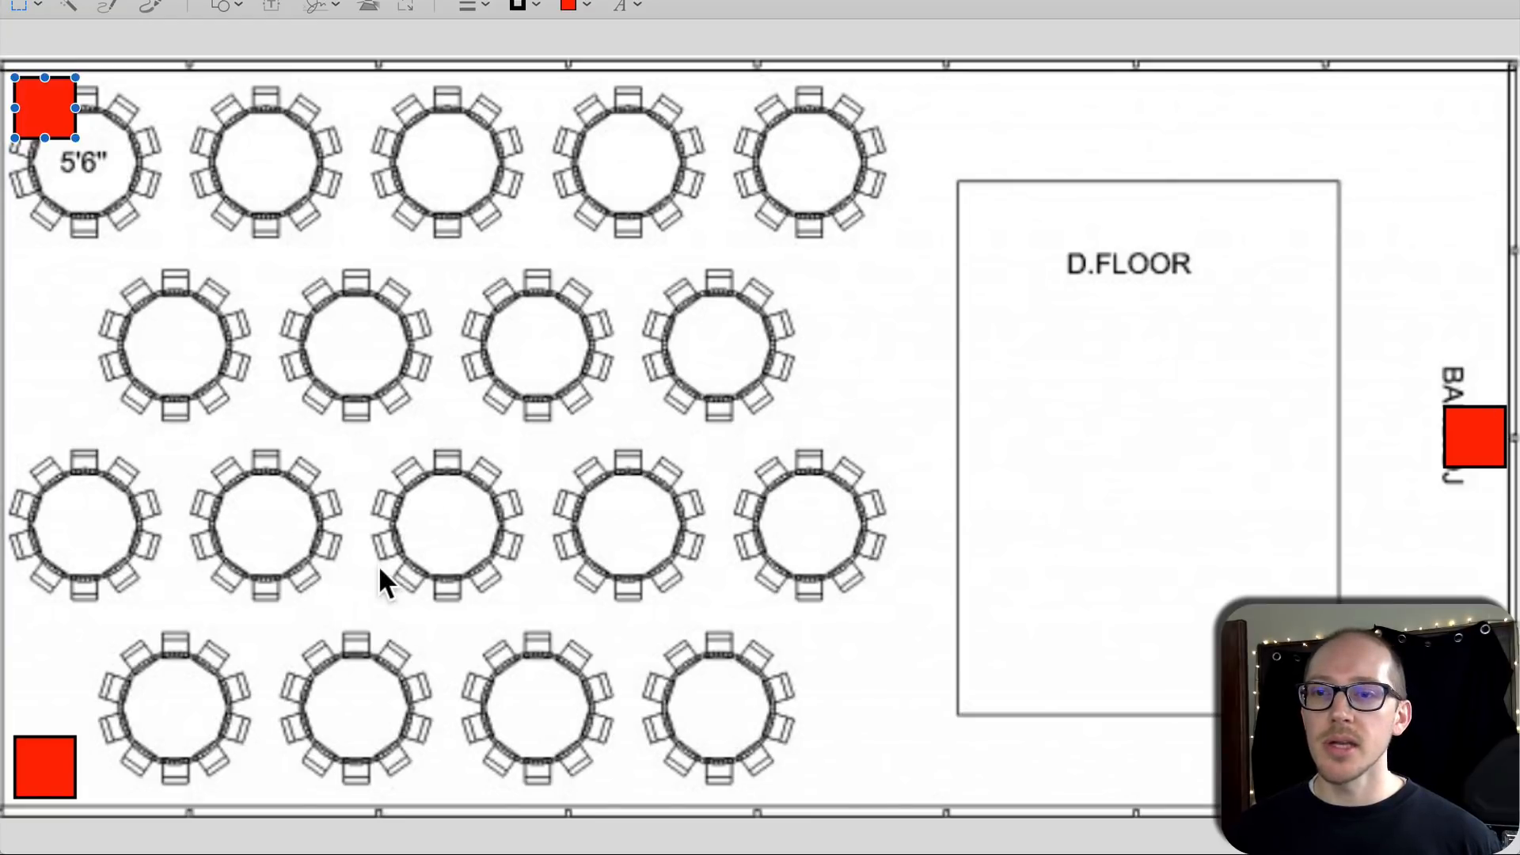
mouse_move(594, 542)
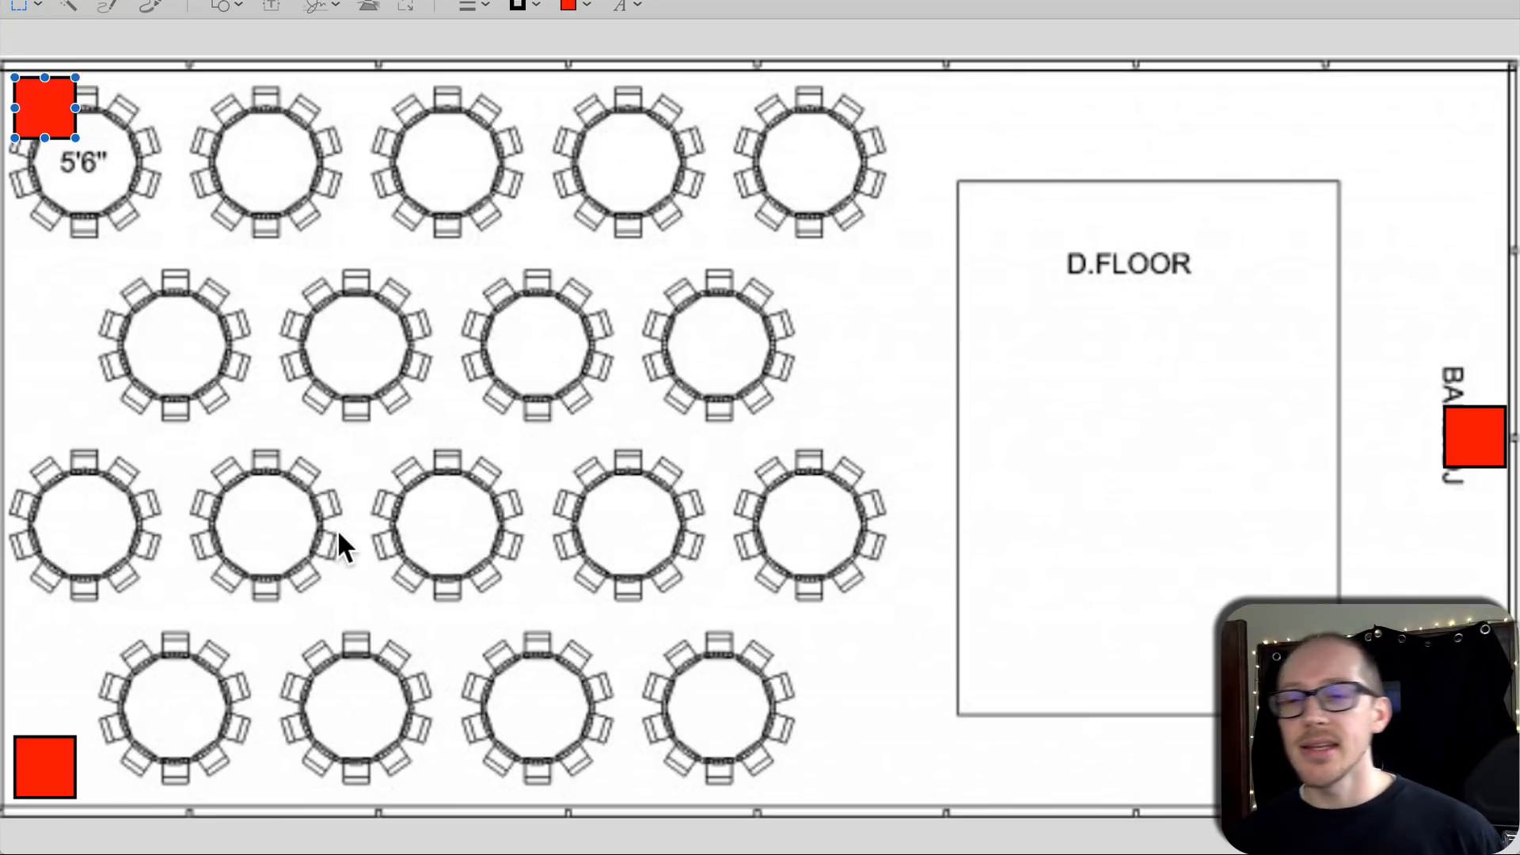
mouse_move(105, 753)
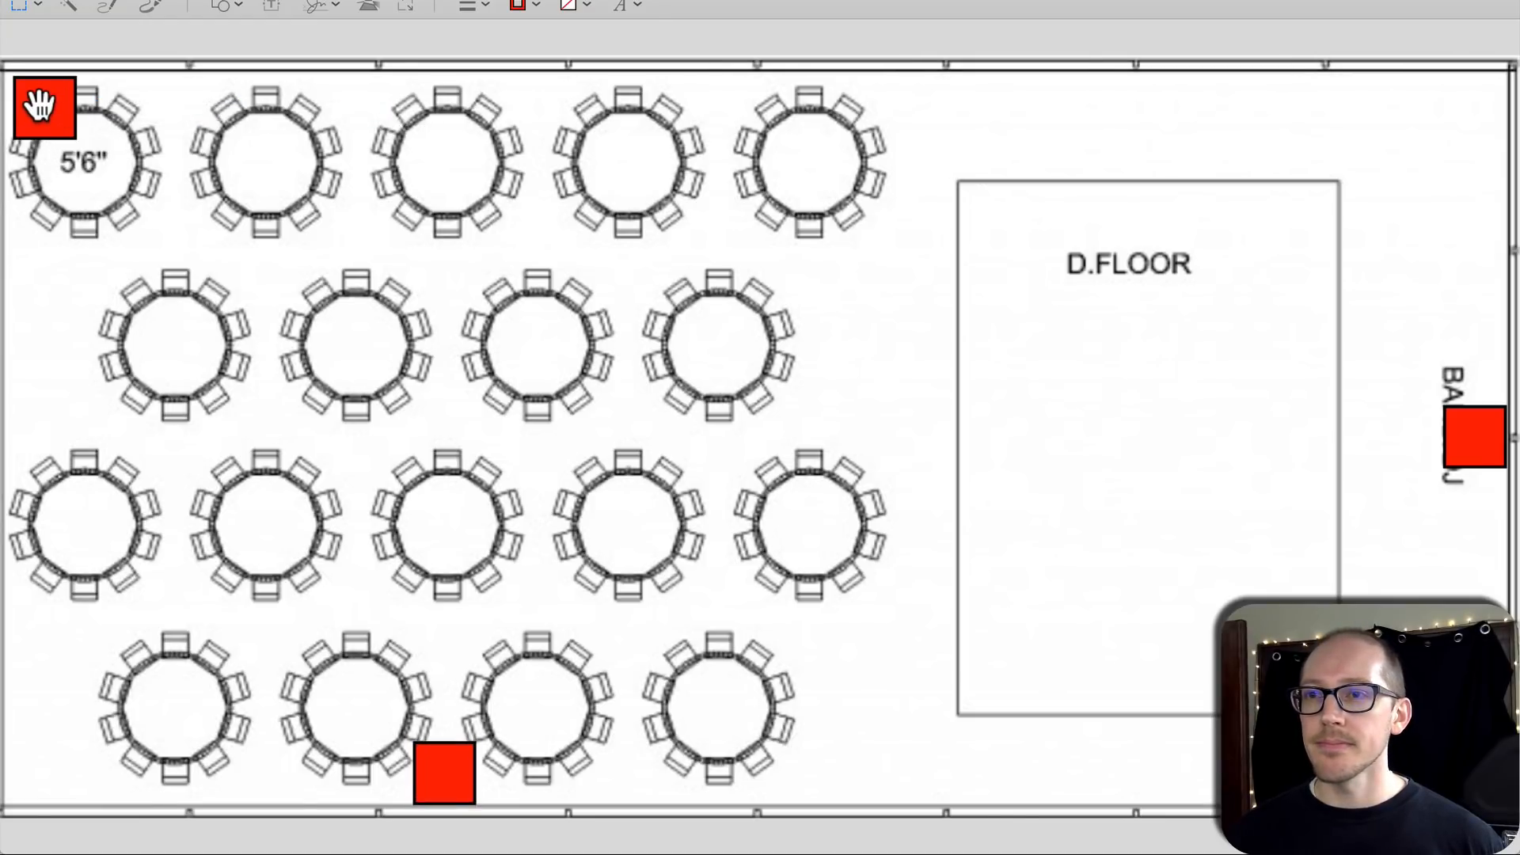
left_click_drag(44, 104, 446, 109)
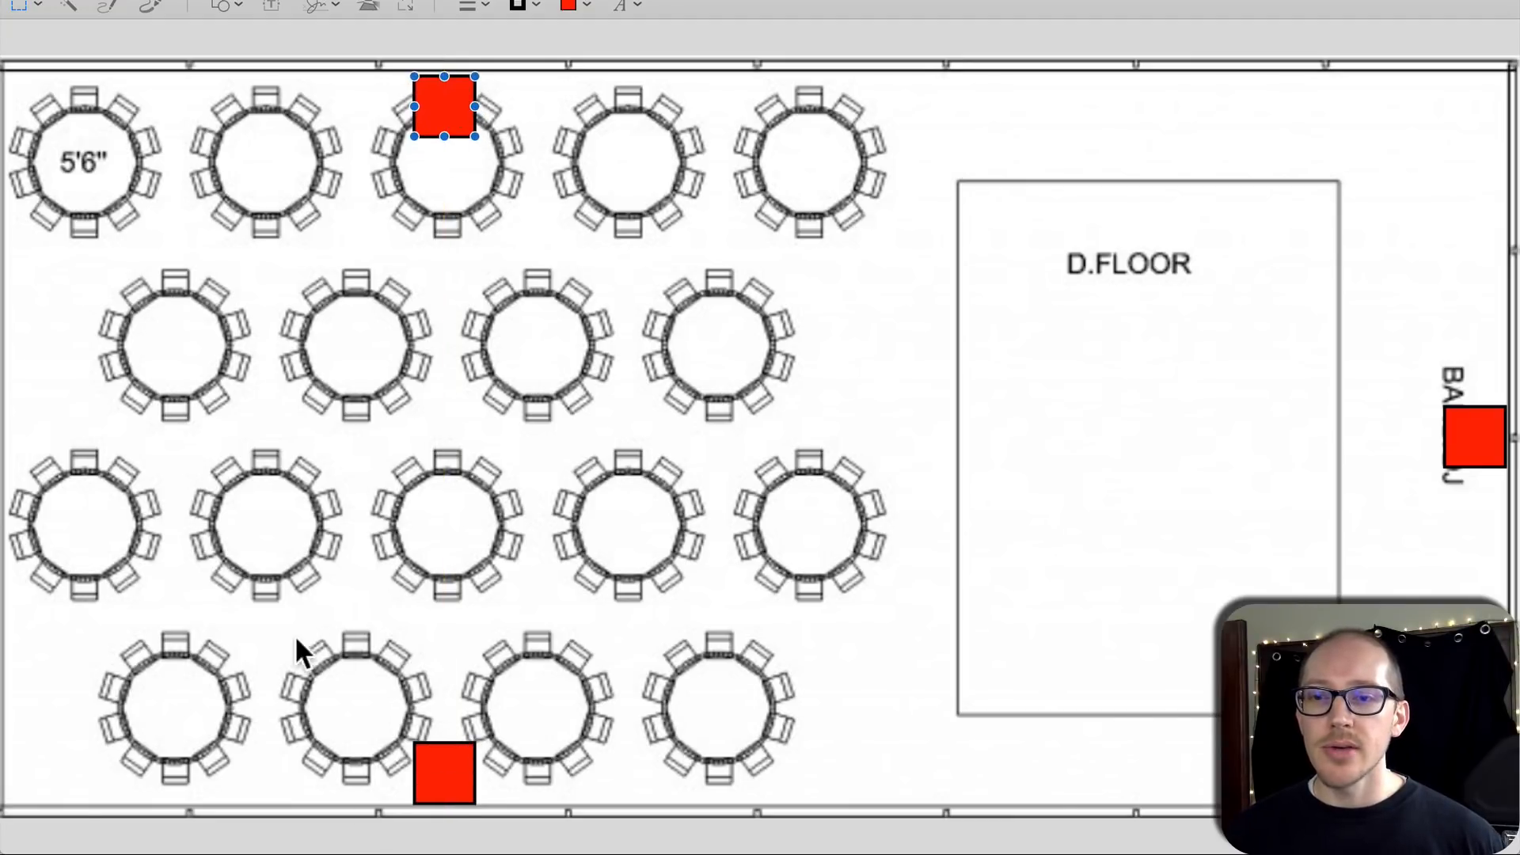
mouse_move(257, 576)
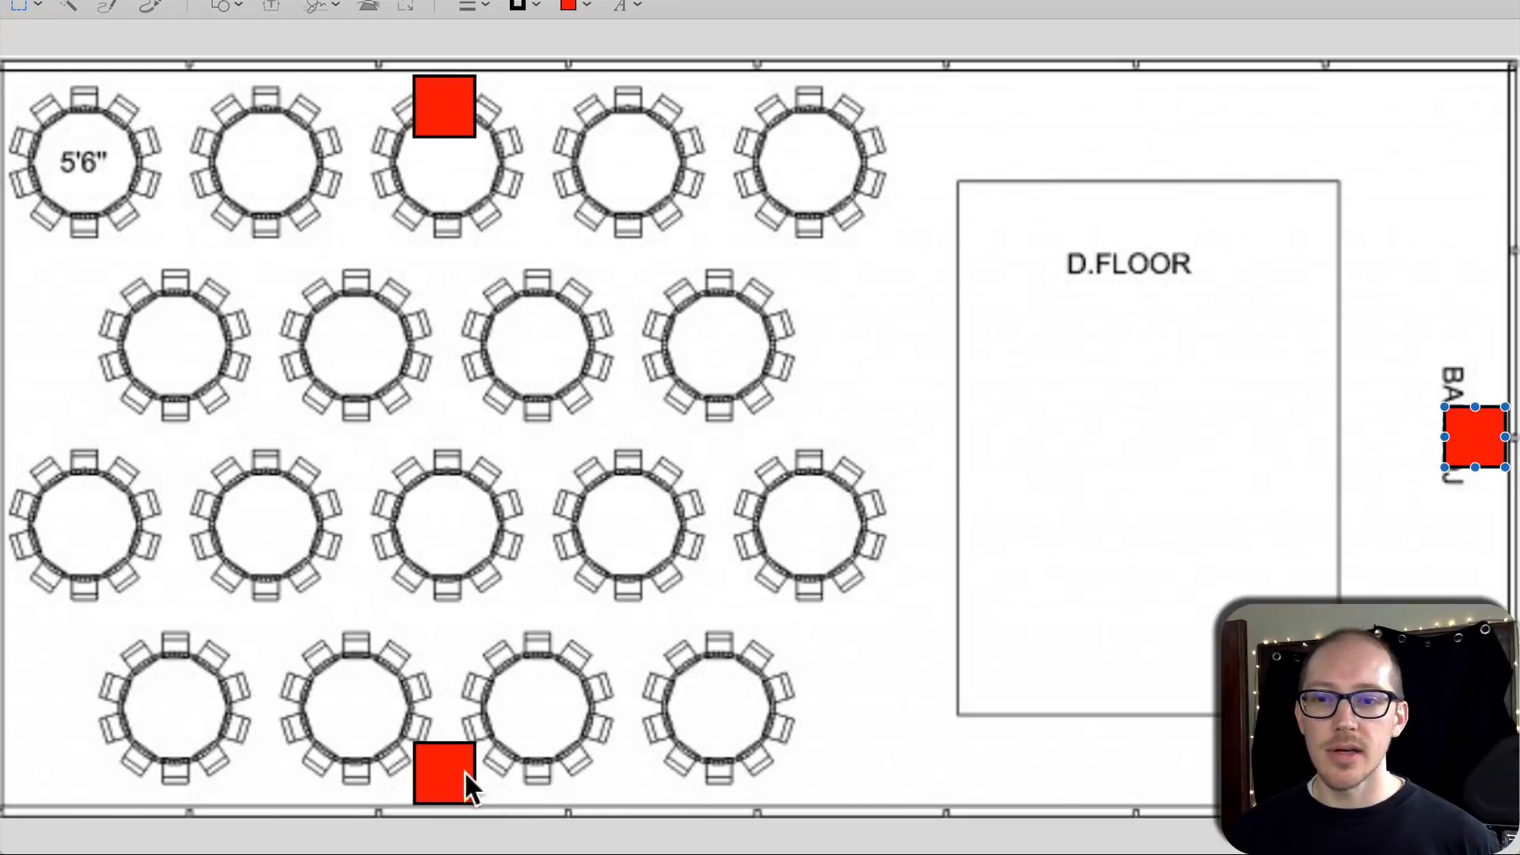
left_click(443, 776)
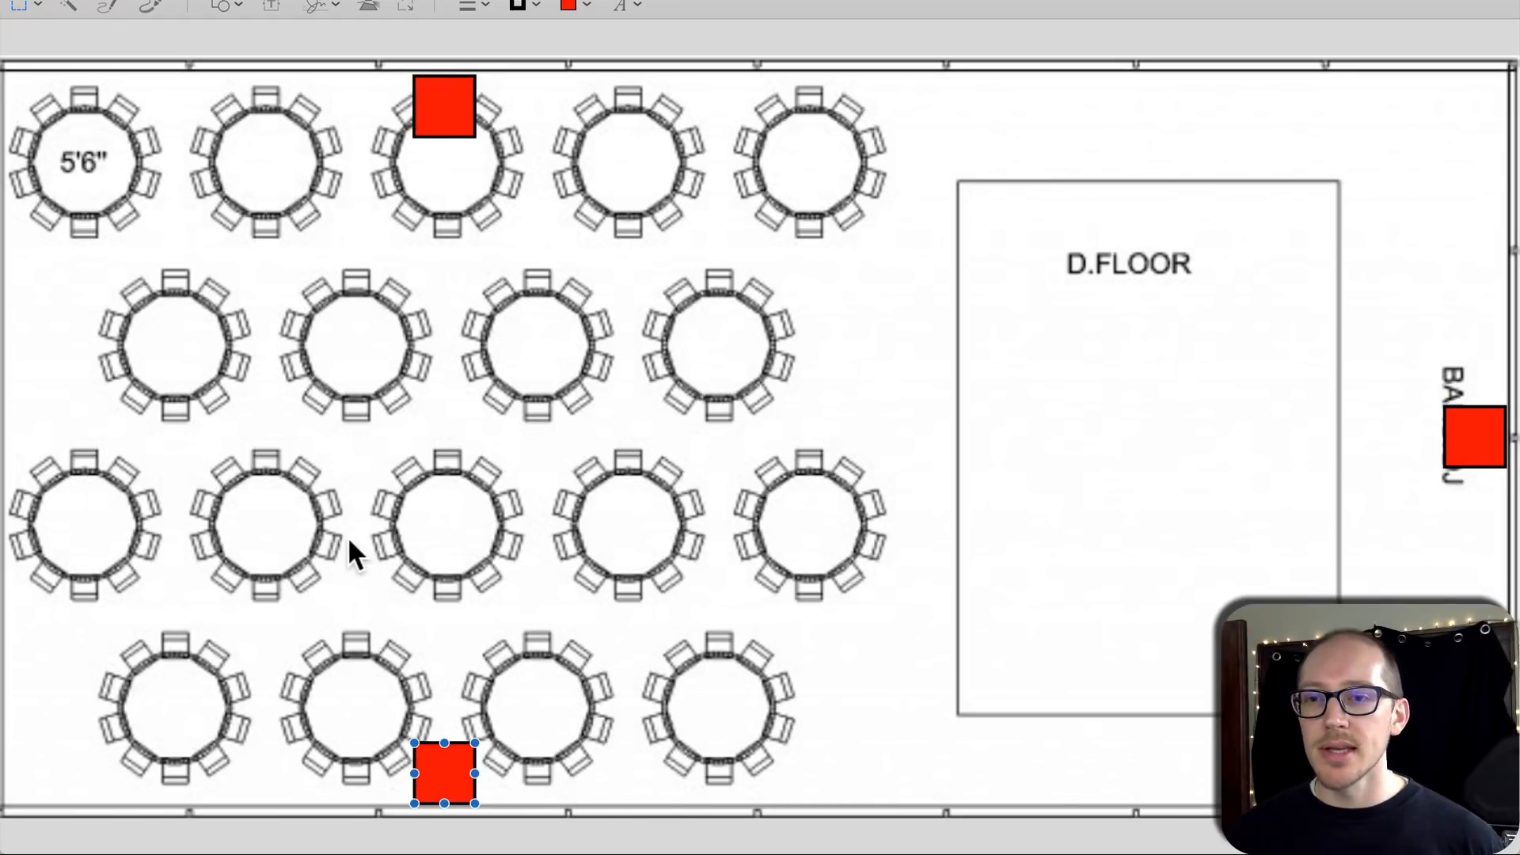
mouse_move(325, 533)
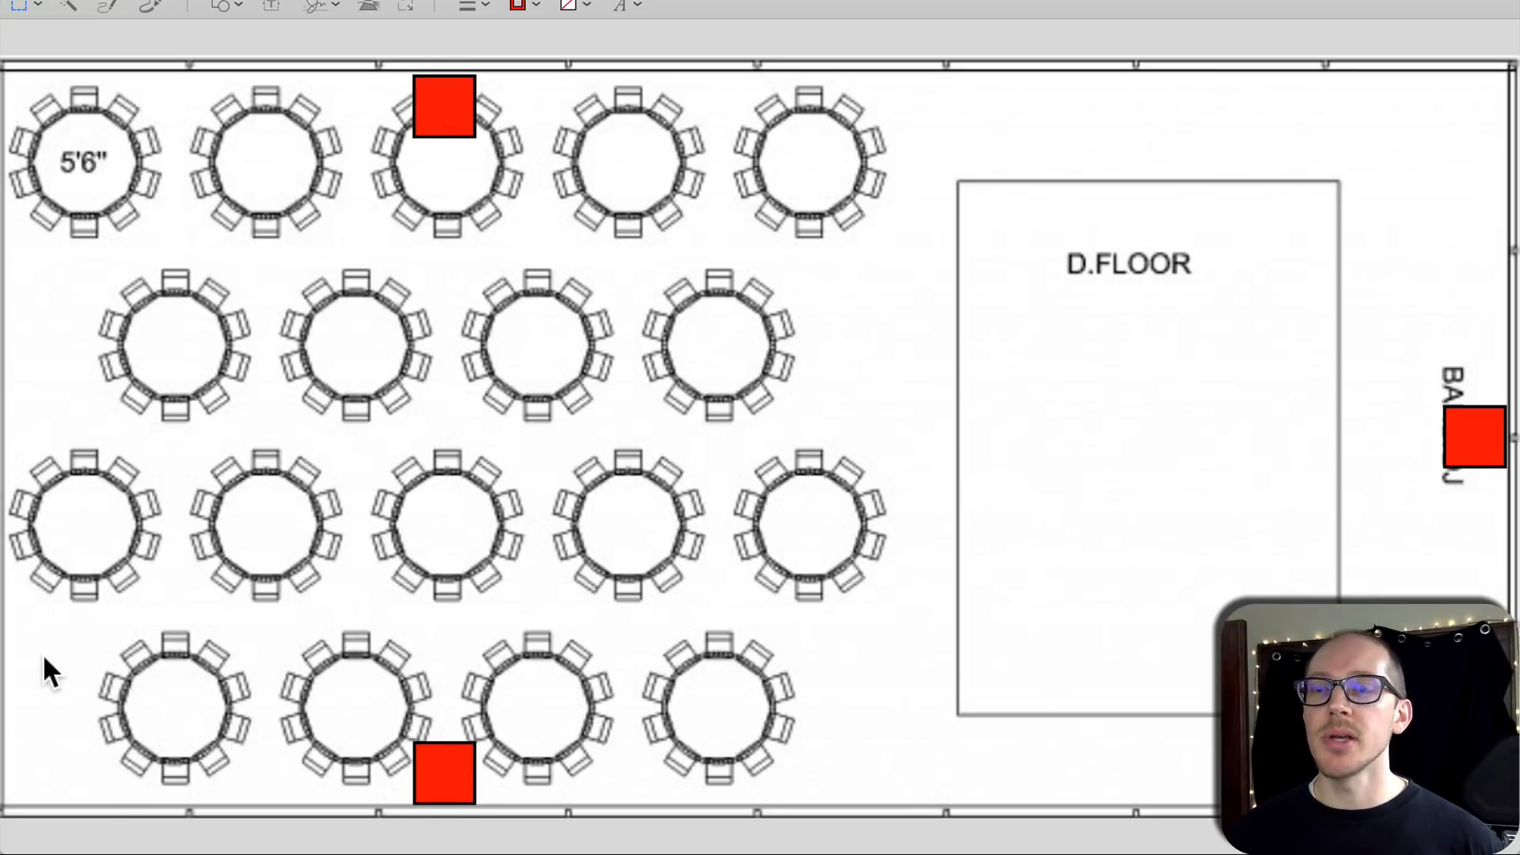
mouse_move(38, 746)
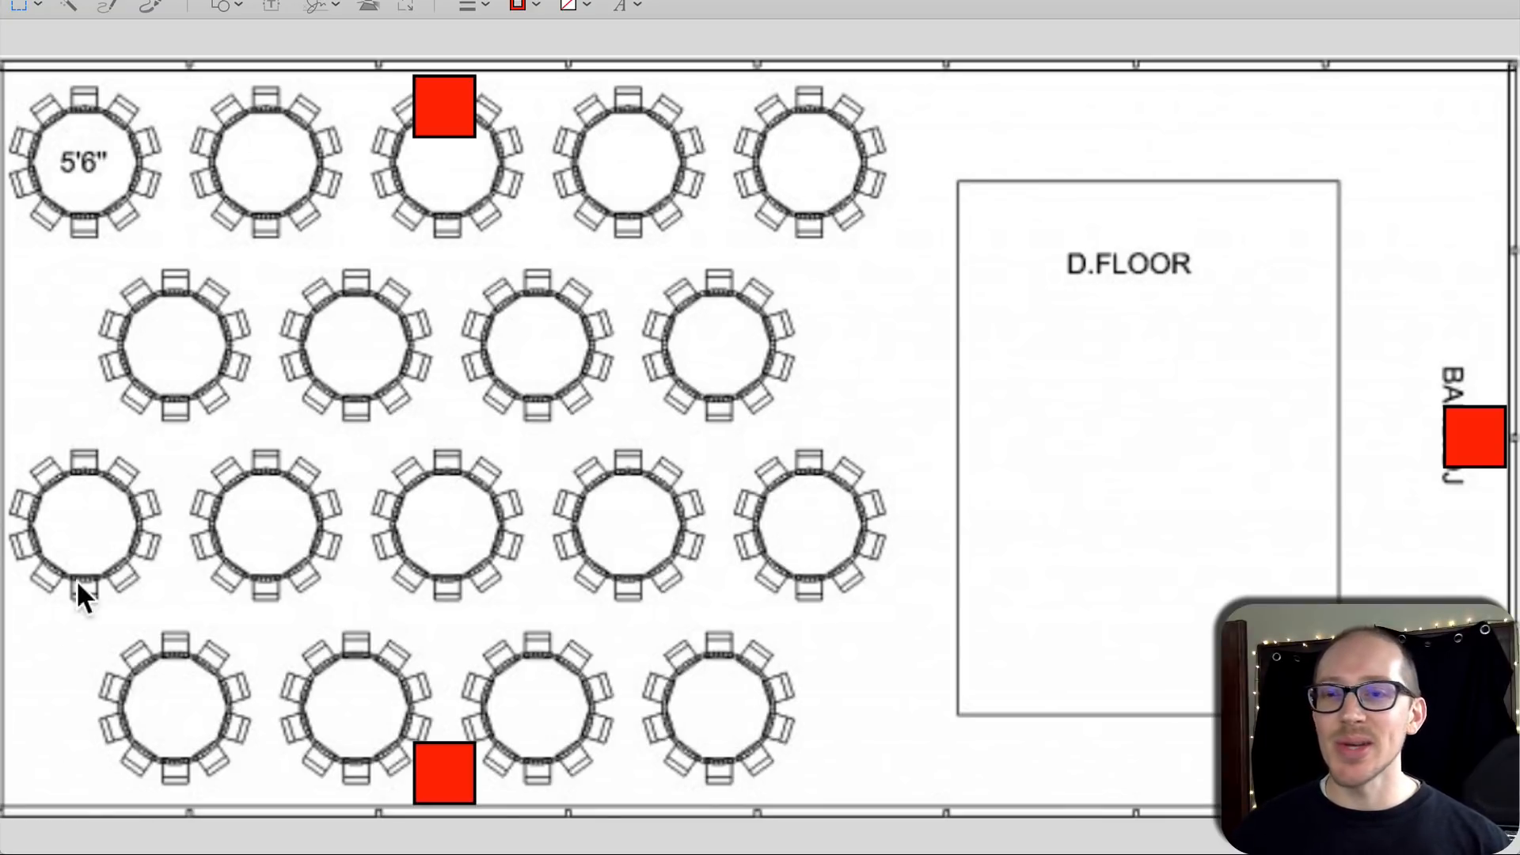
left_click(443, 105)
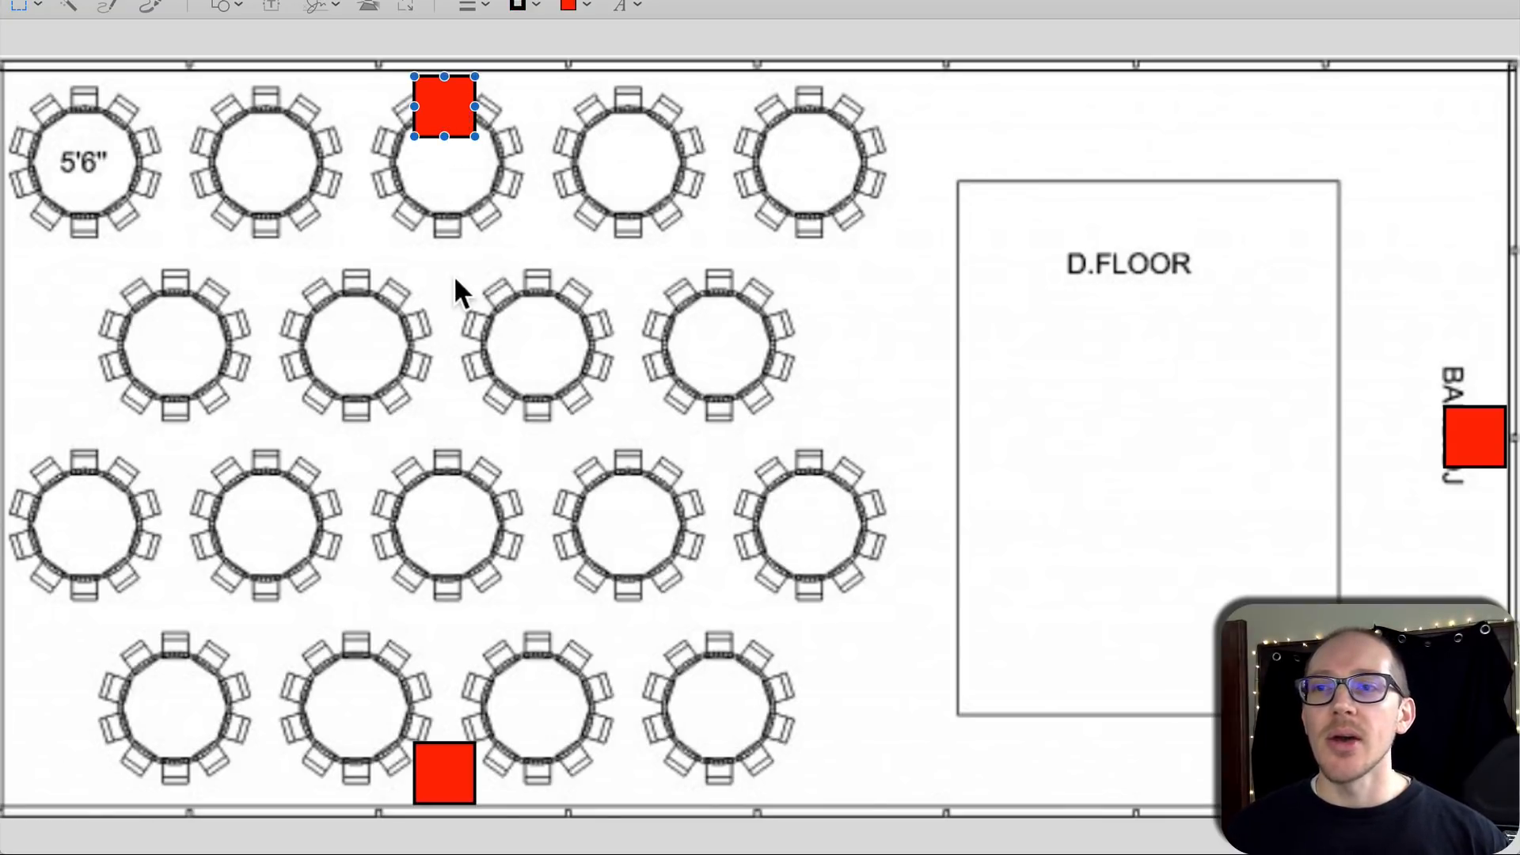
mouse_move(444, 83)
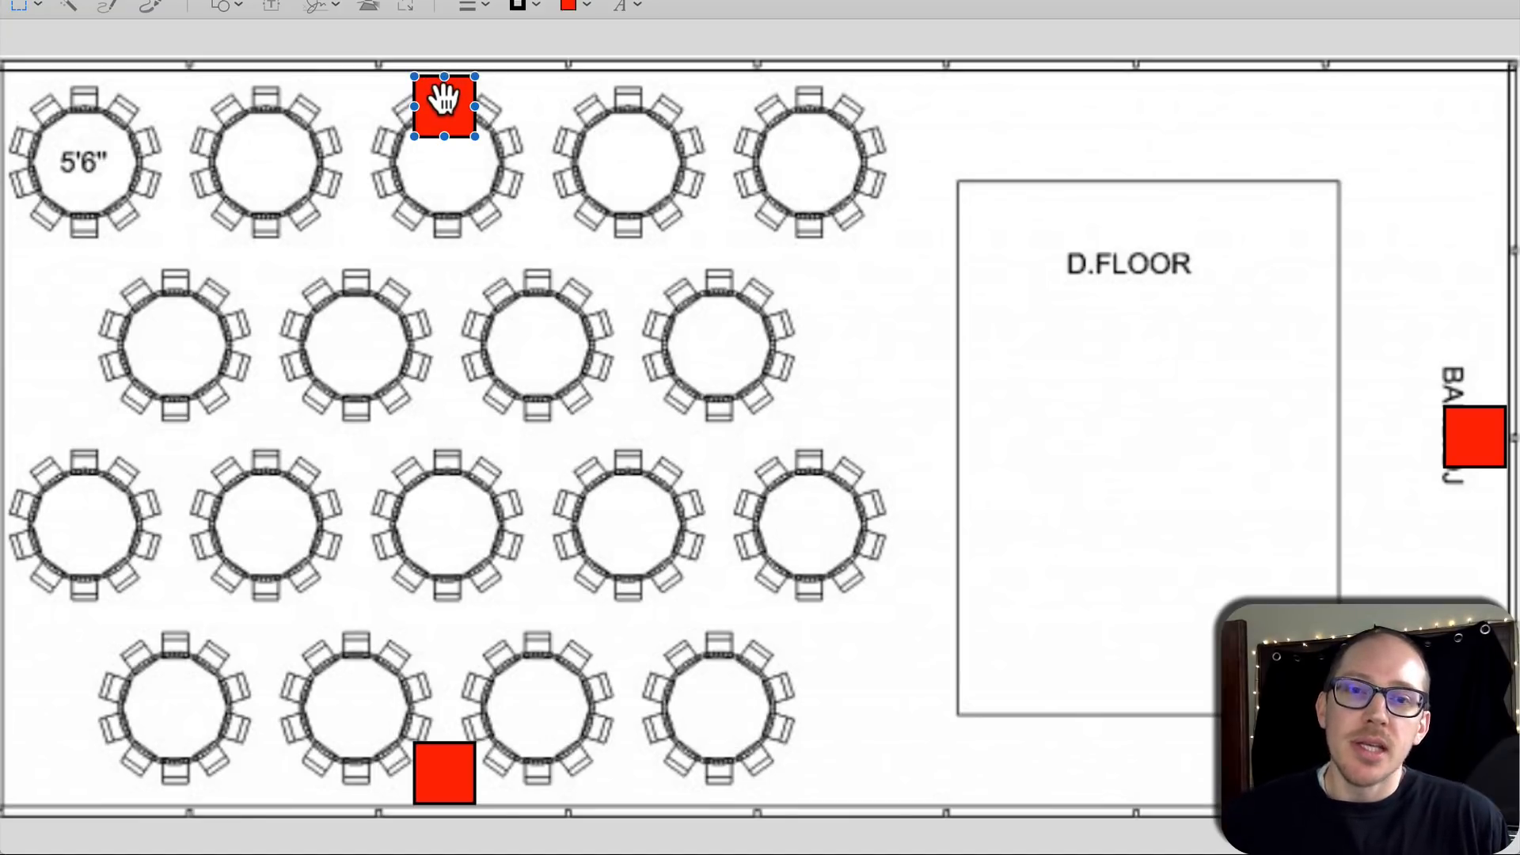
mouse_move(771, 310)
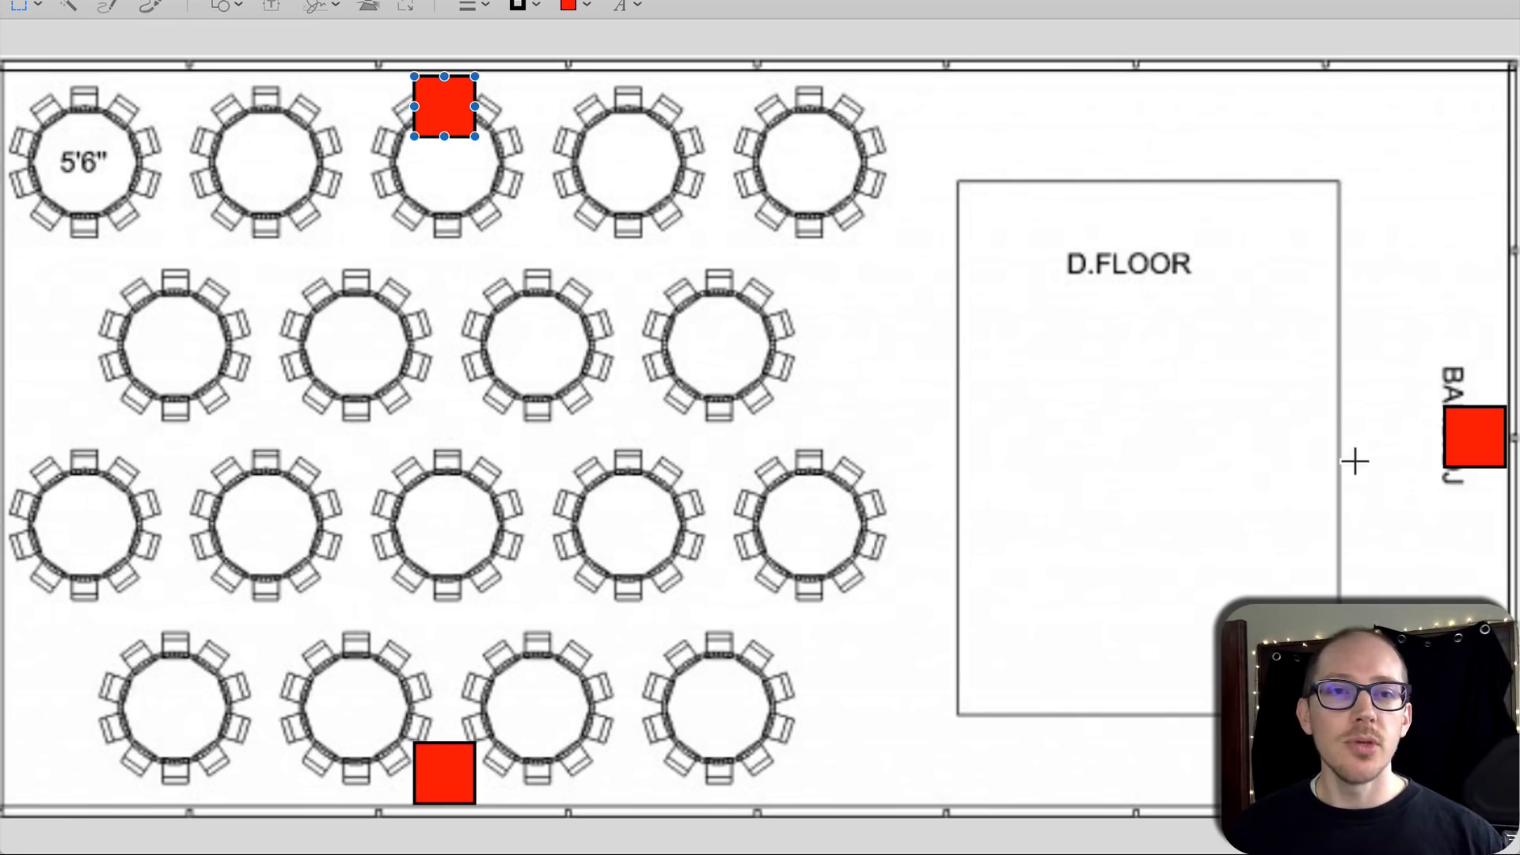
Step: Select the speaker marker beside the band/DJ area for removal
left_click(1474, 439)
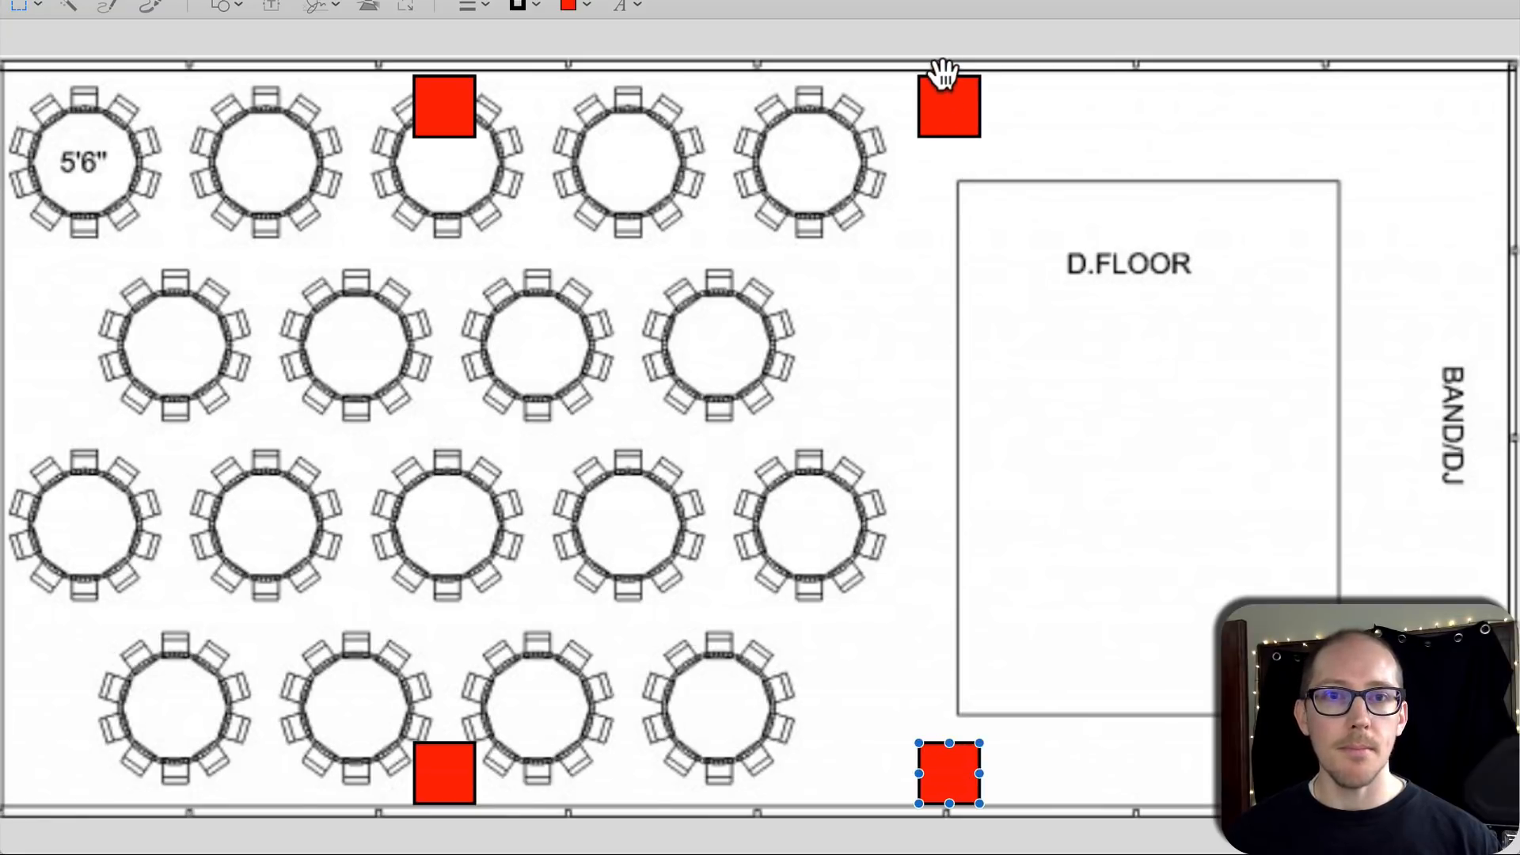
mouse_move(804, 397)
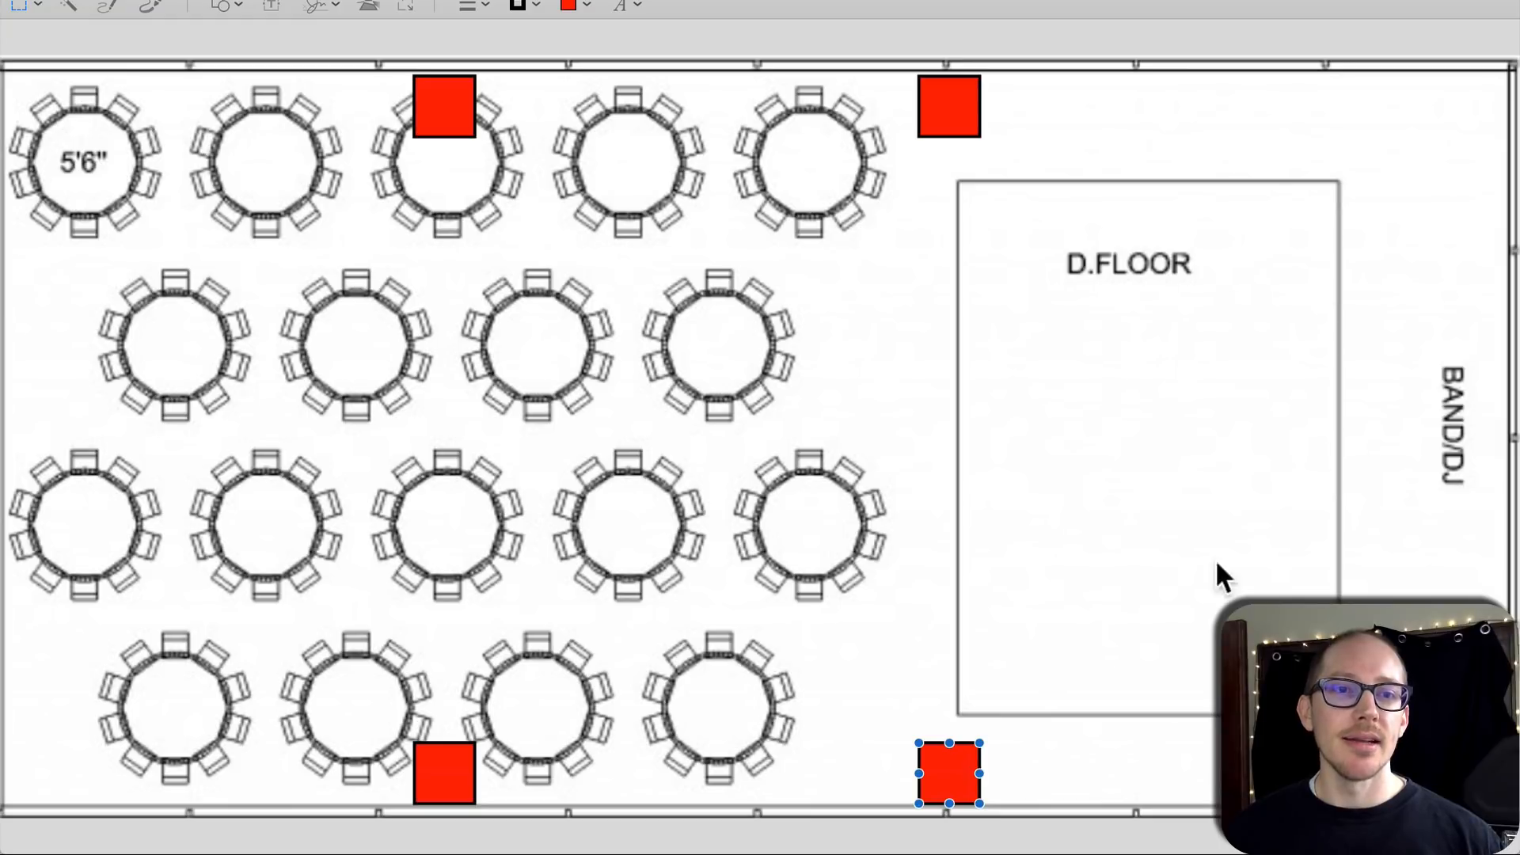
mouse_move(1396, 553)
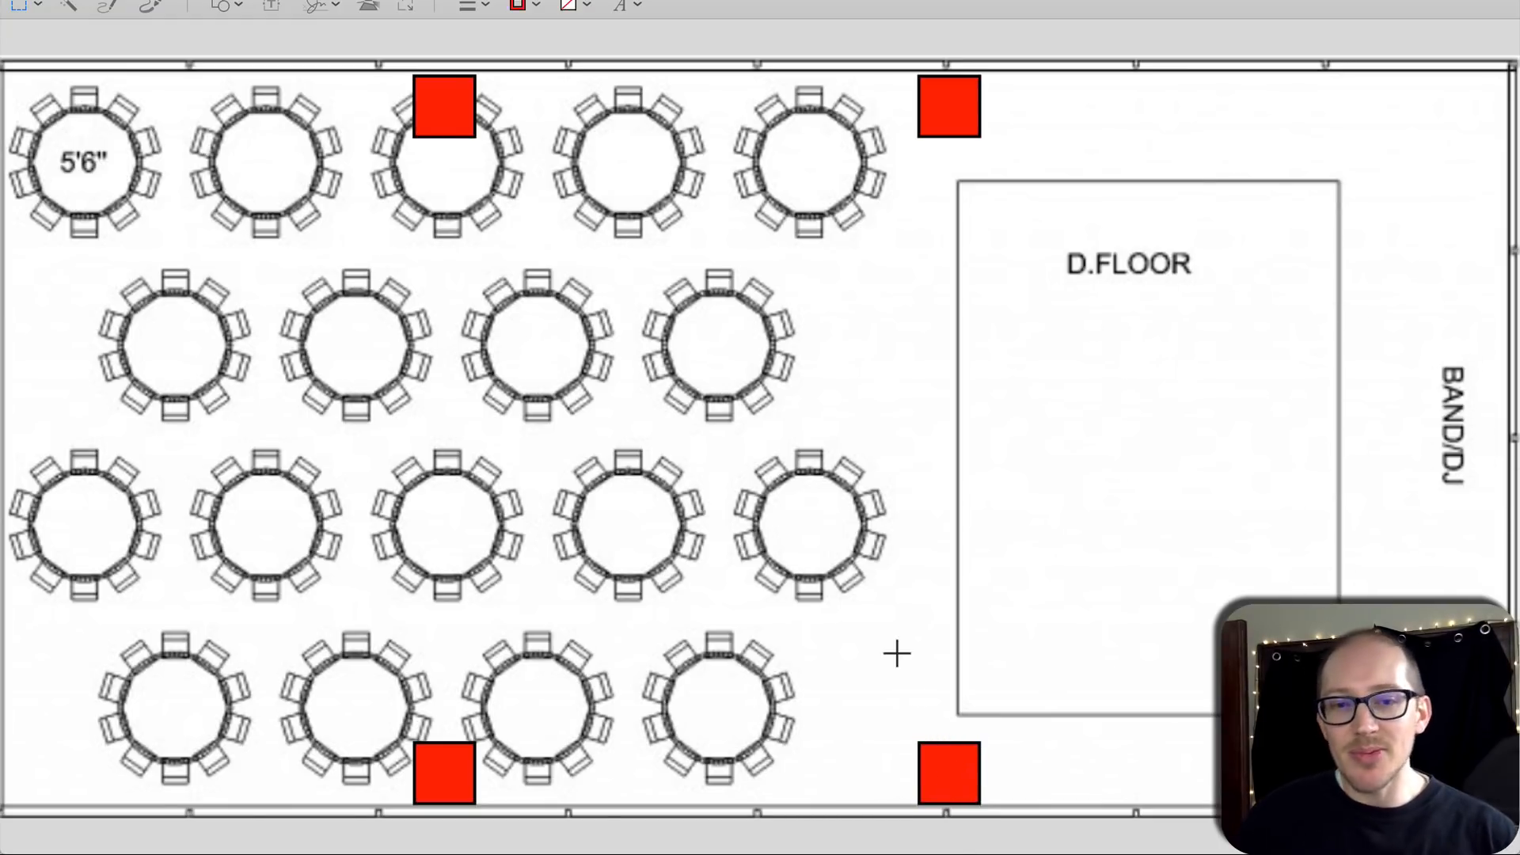
mouse_move(844, 421)
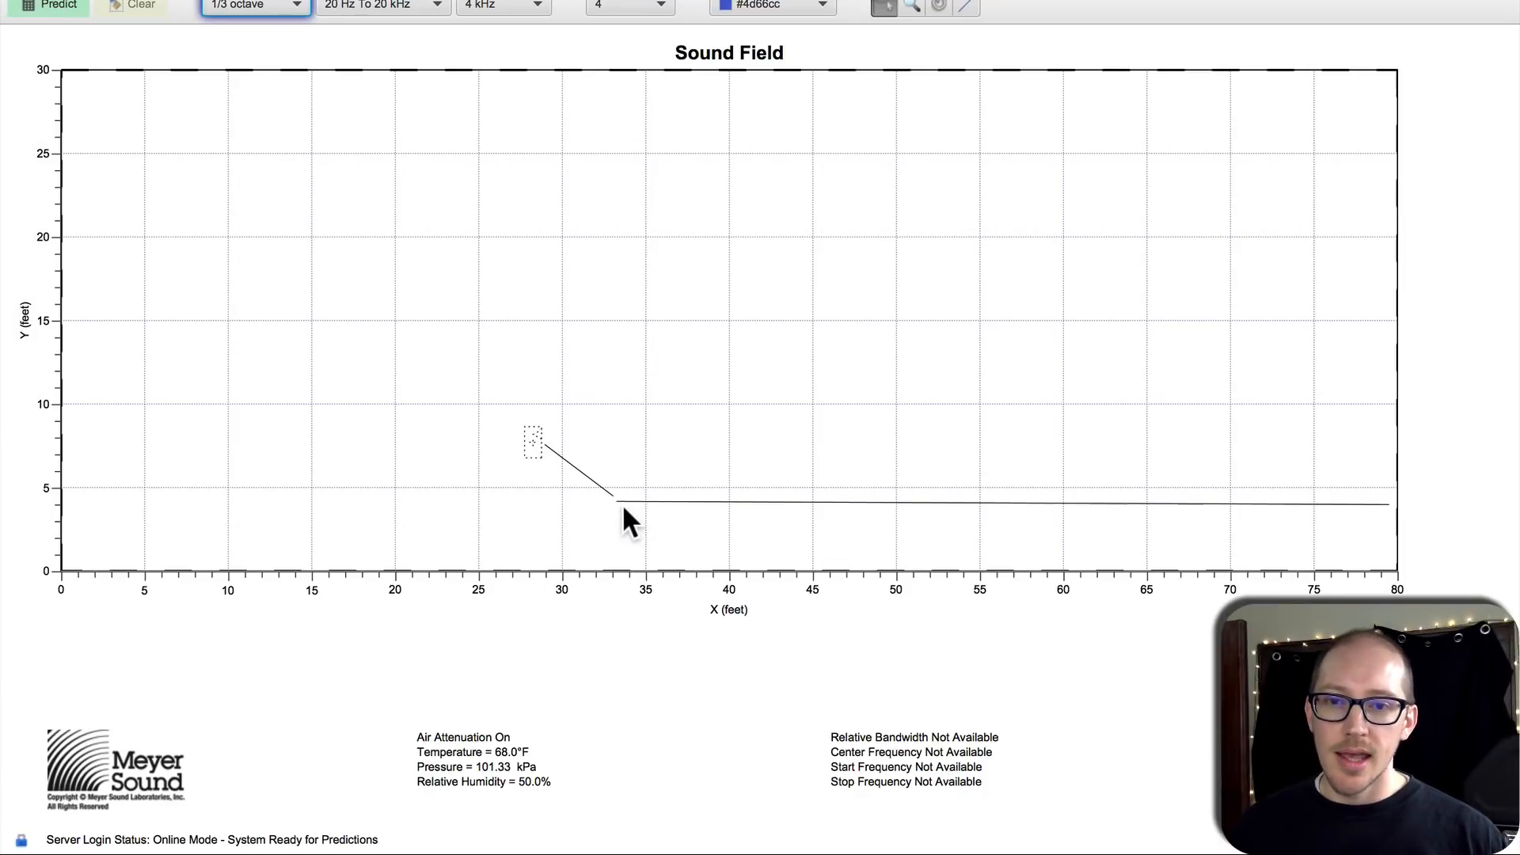
mouse_move(608, 448)
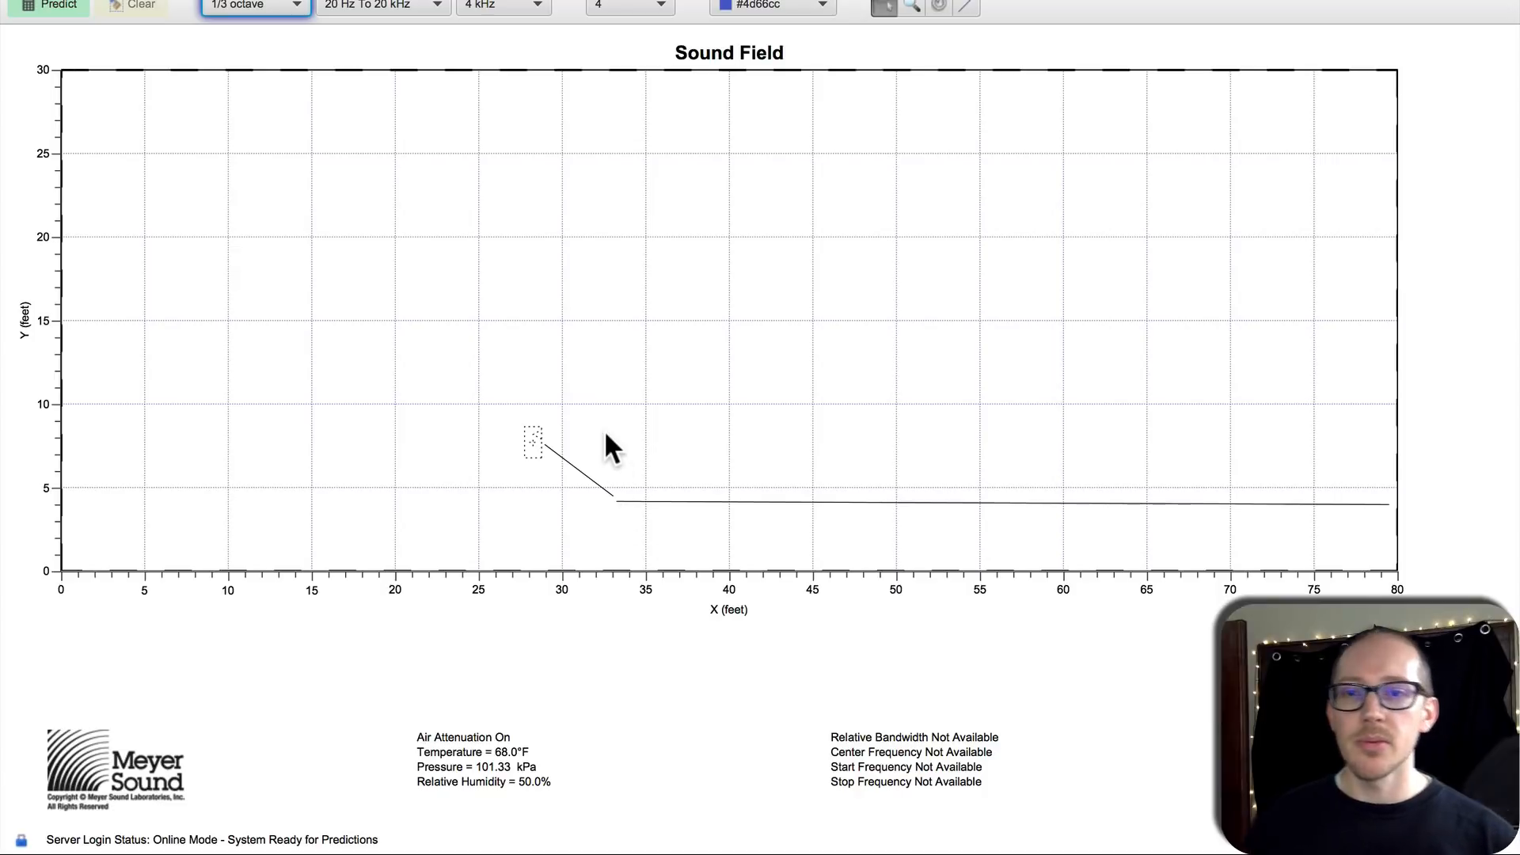
mouse_move(576, 485)
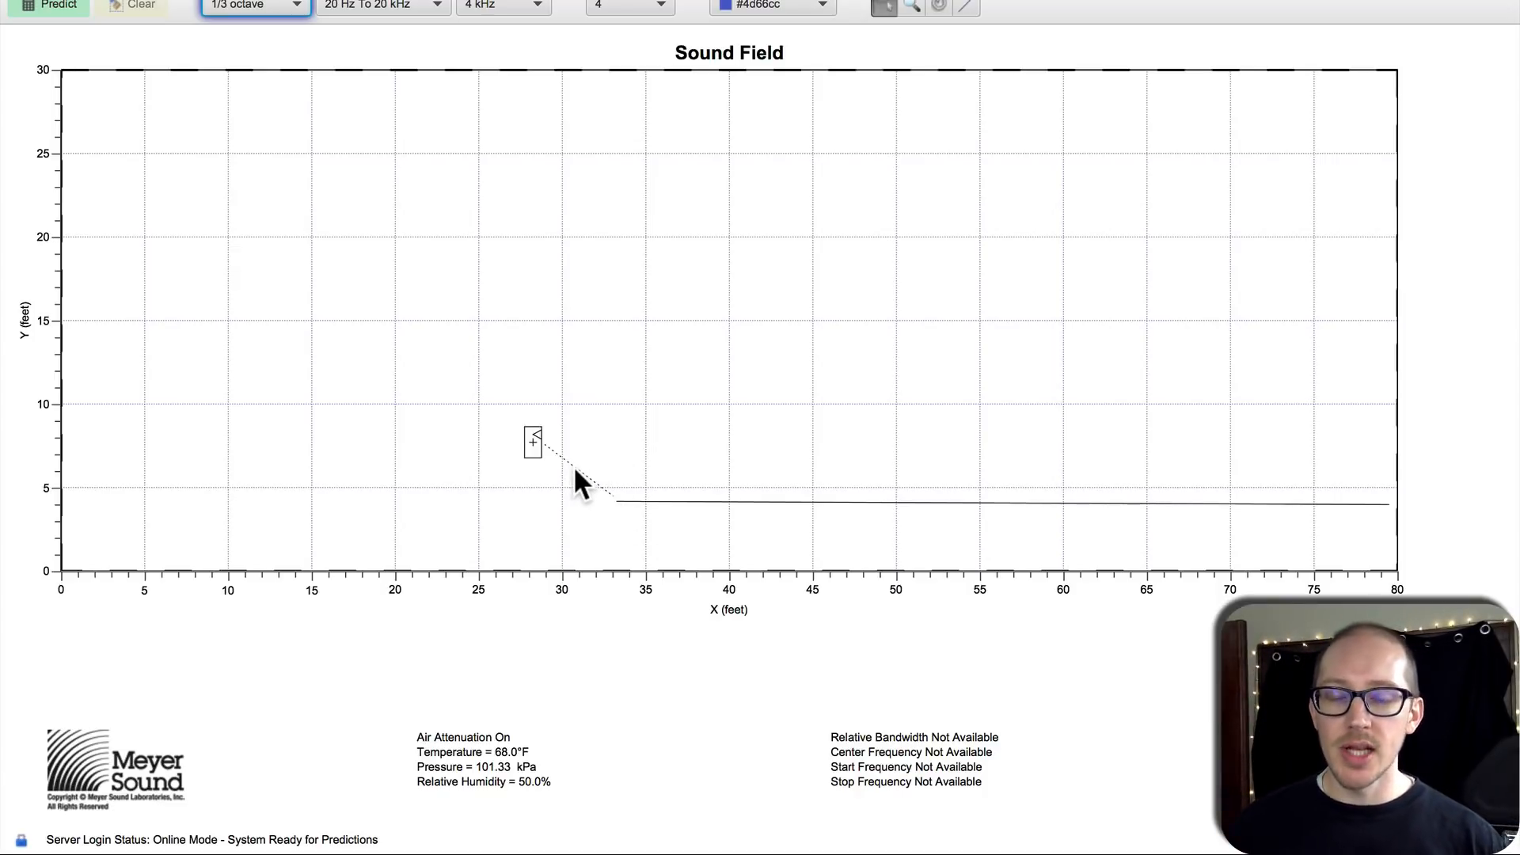
mouse_move(621, 508)
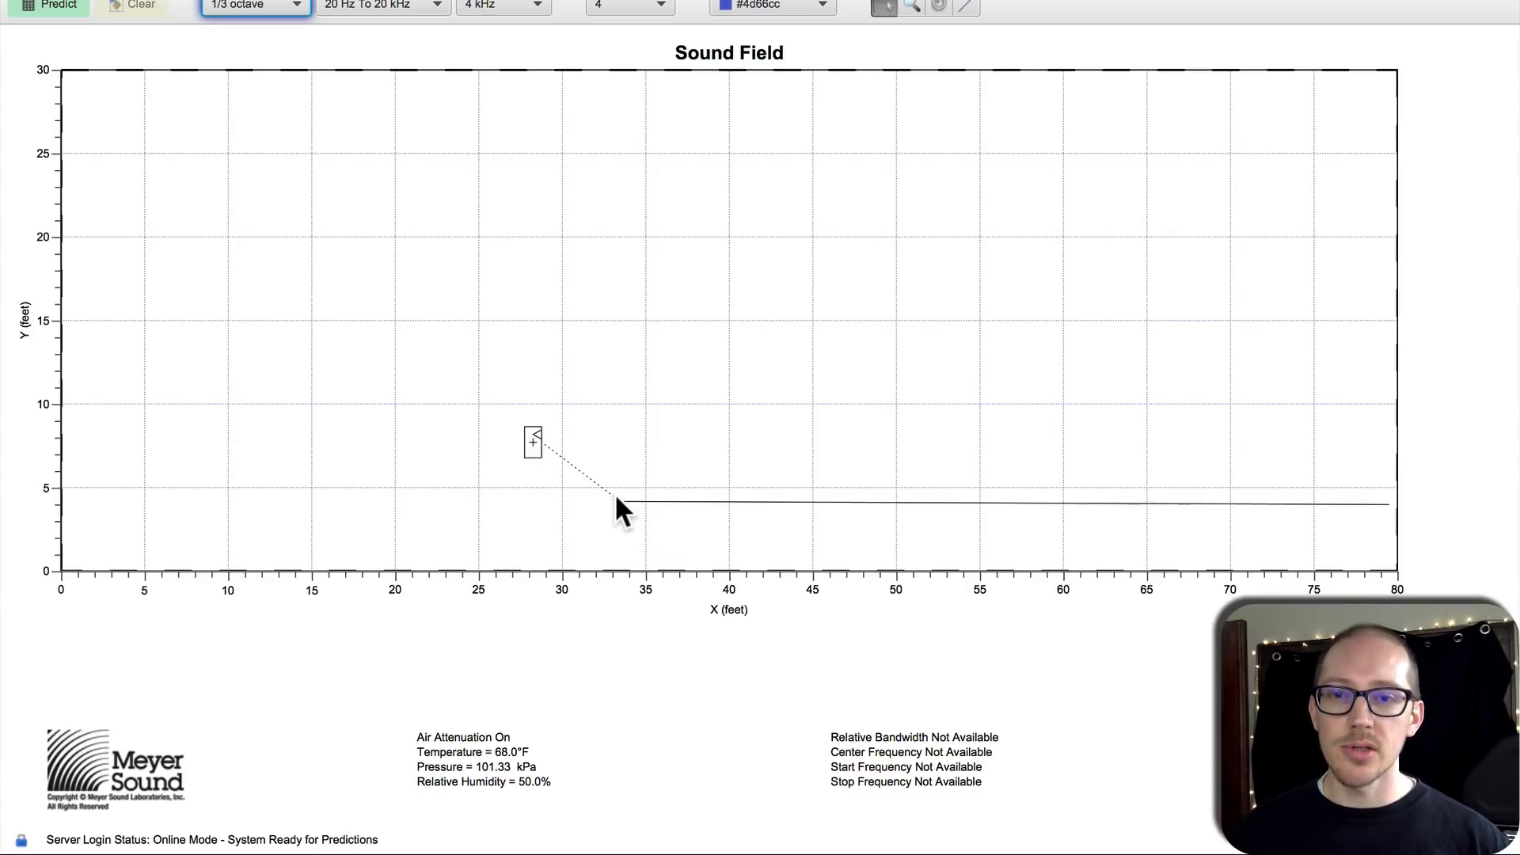
Step: Set angle and radial distance for both coverage lines, the longer one reaching about 49 ft
double_click(532, 442)
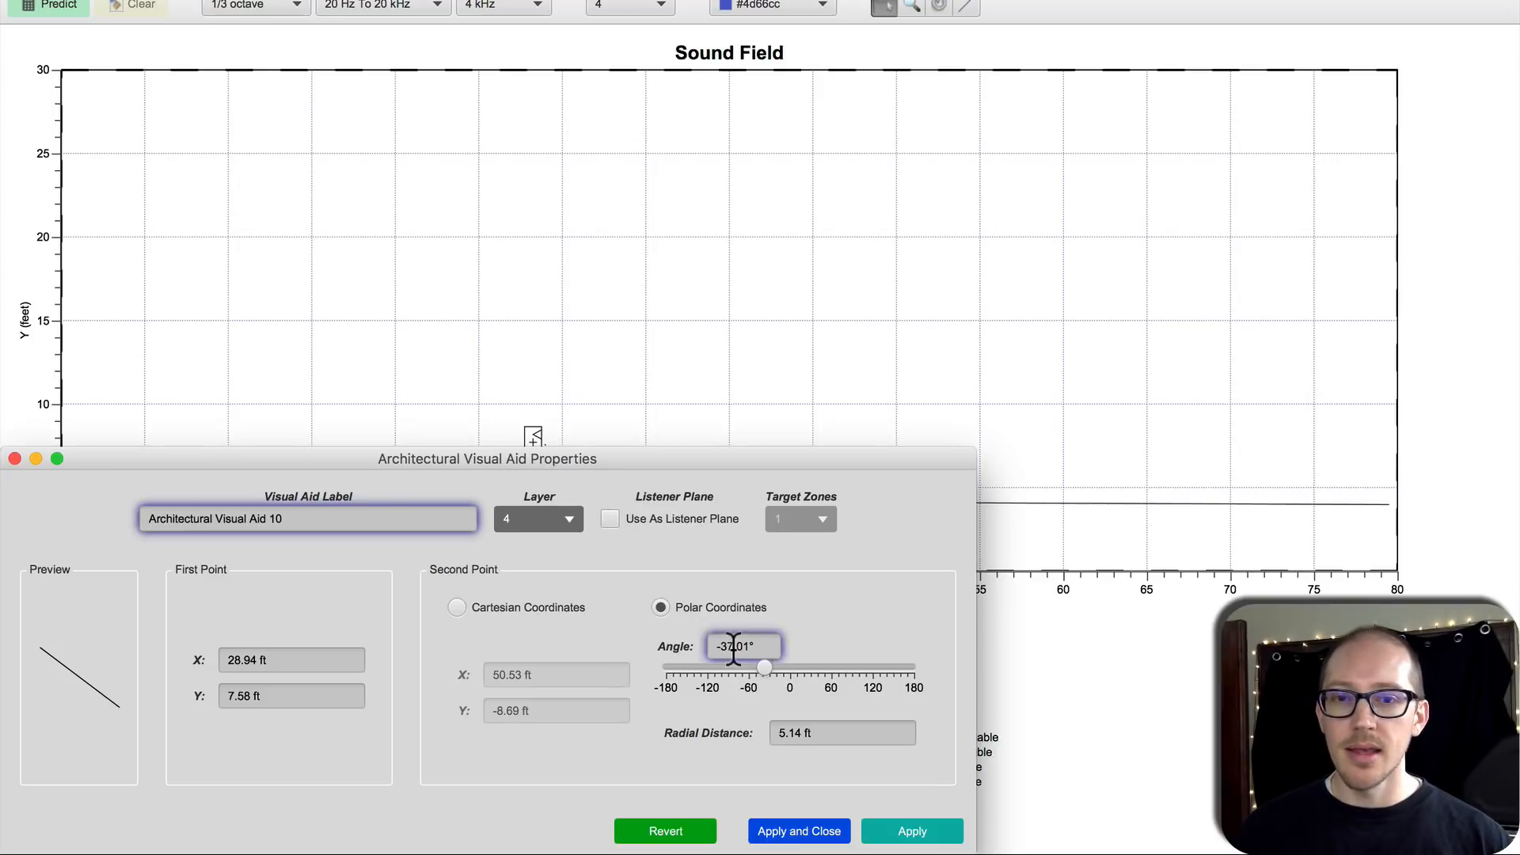
left_click(798, 831)
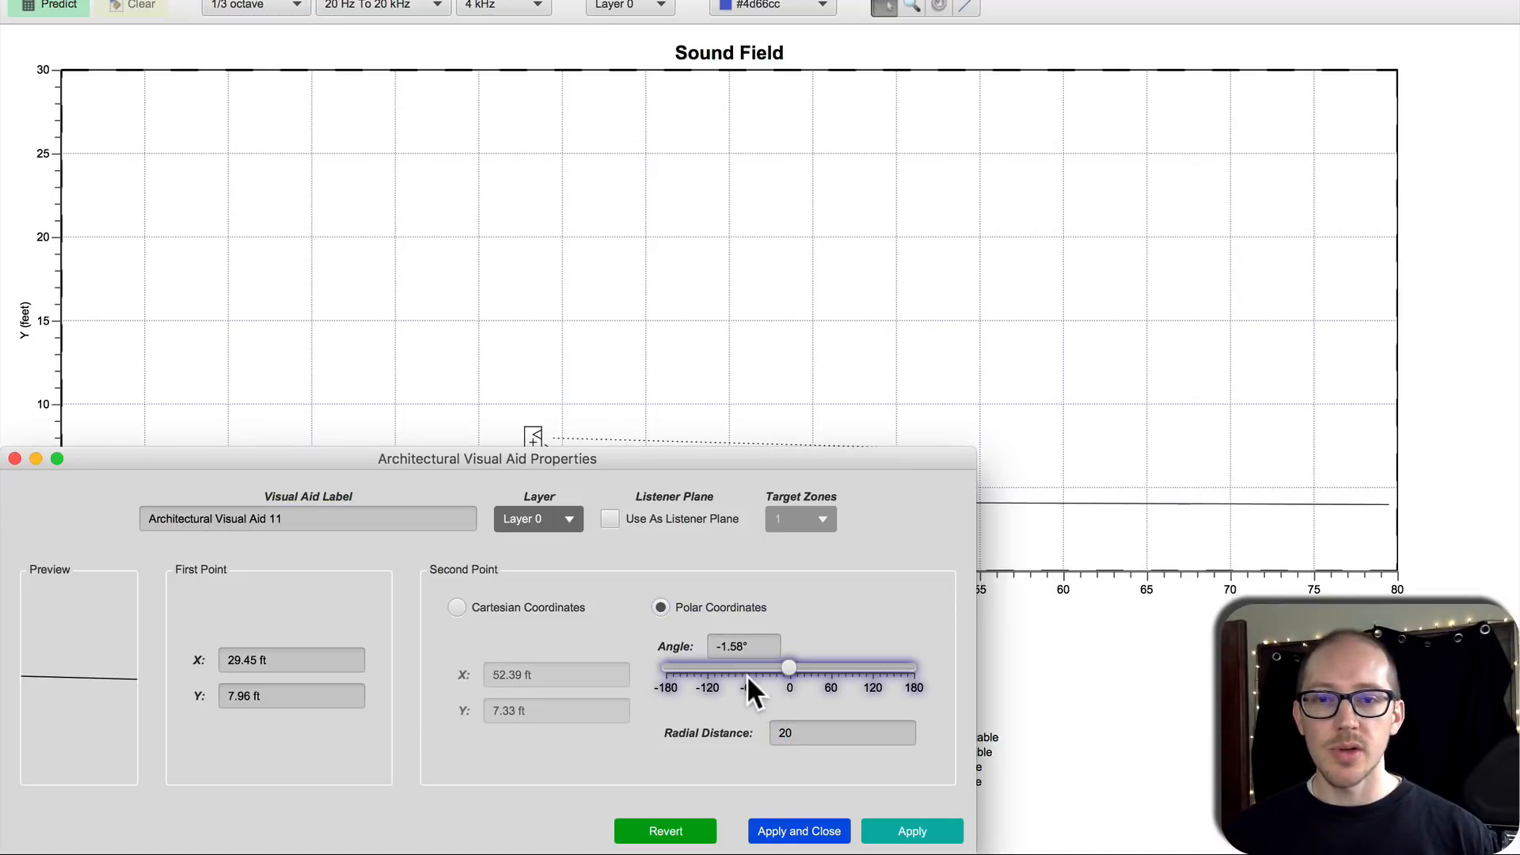
left_click(798, 832)
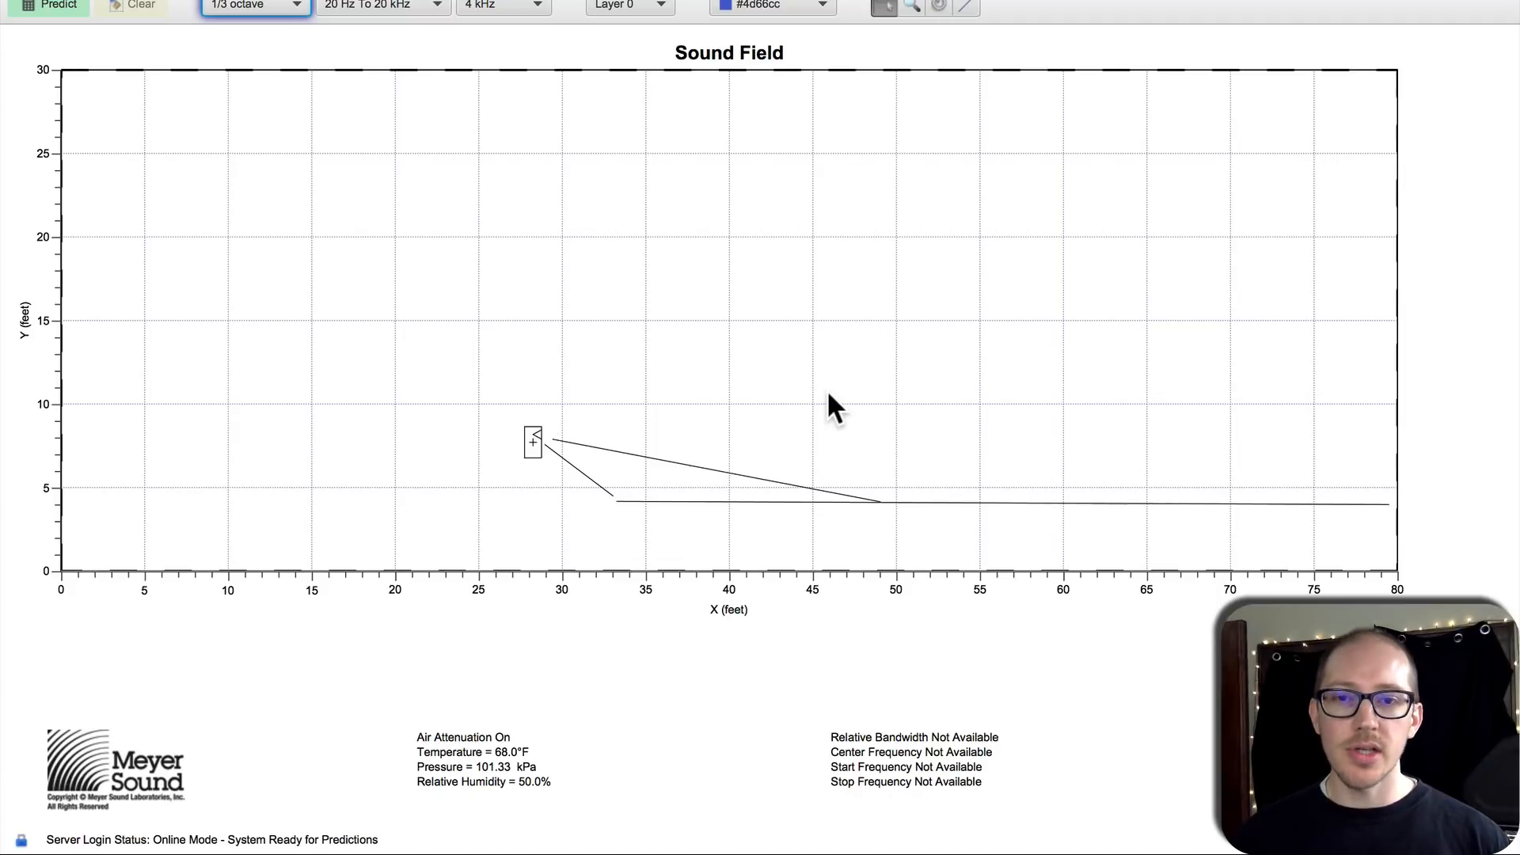
mouse_move(684, 520)
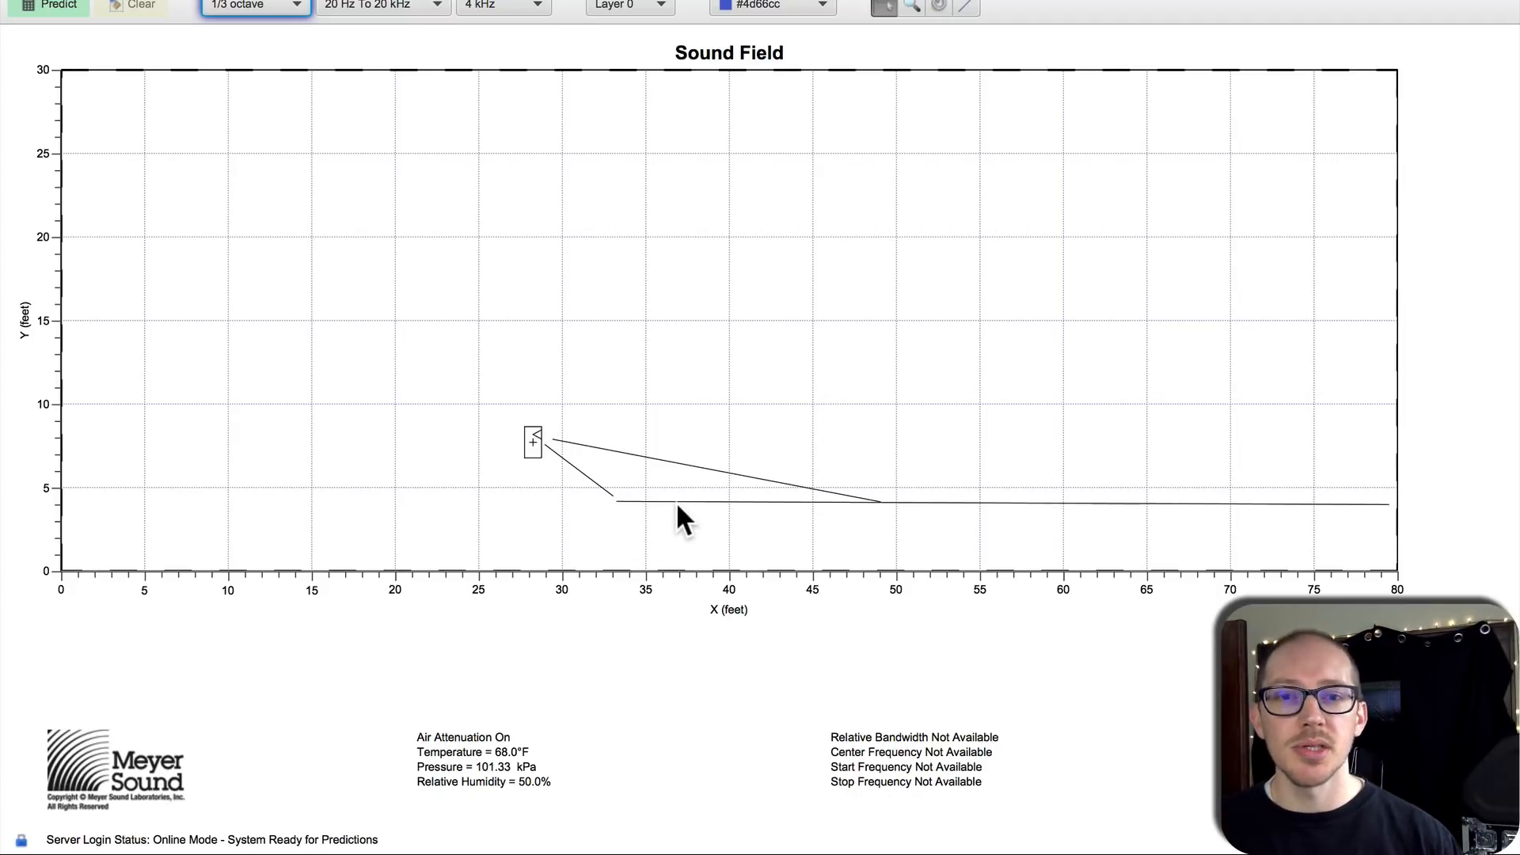
mouse_move(630, 509)
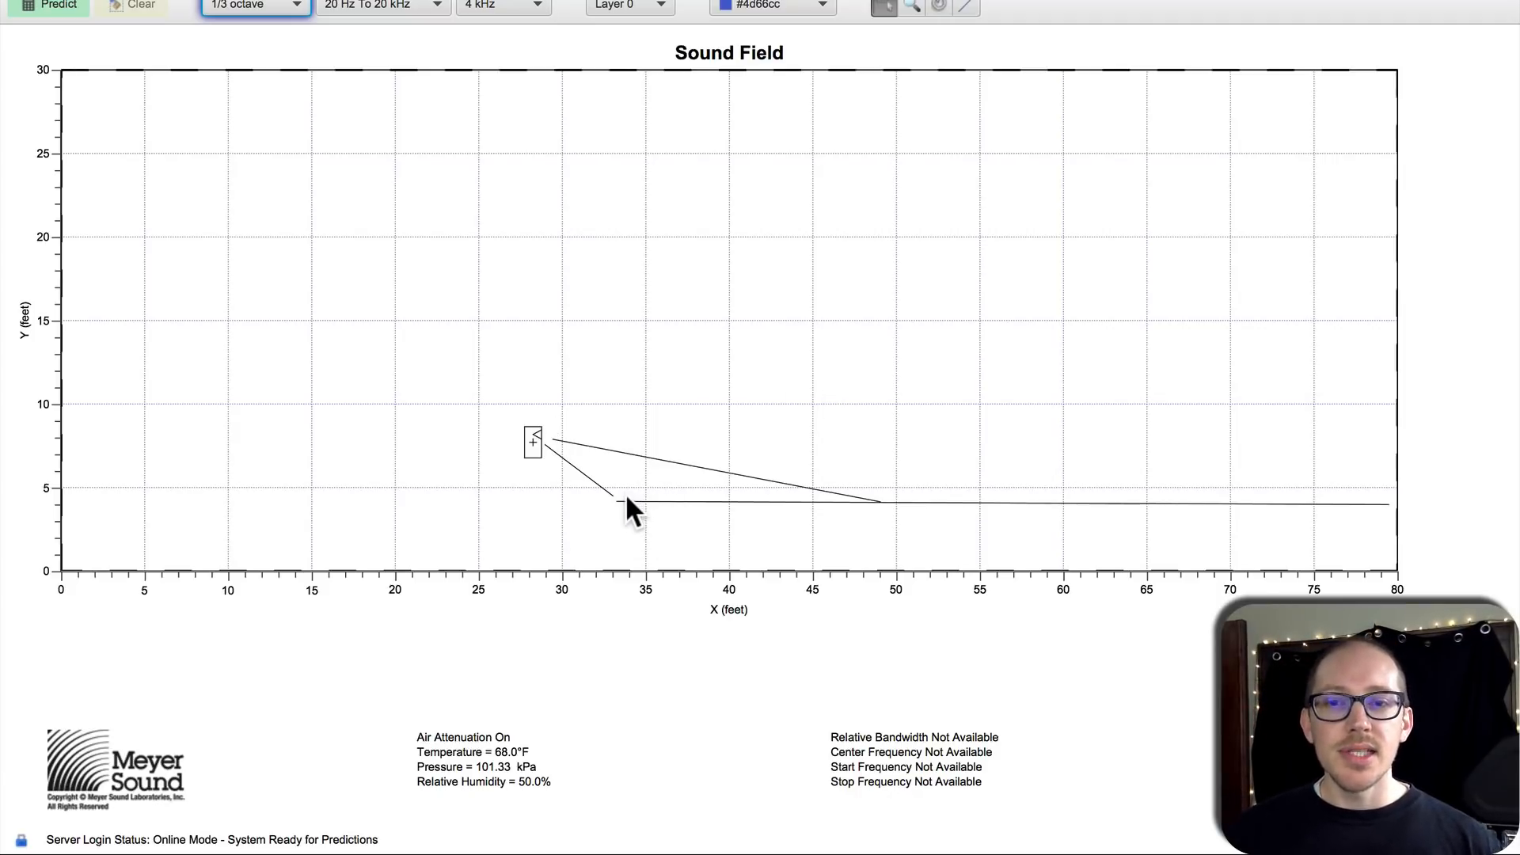
mouse_move(900, 512)
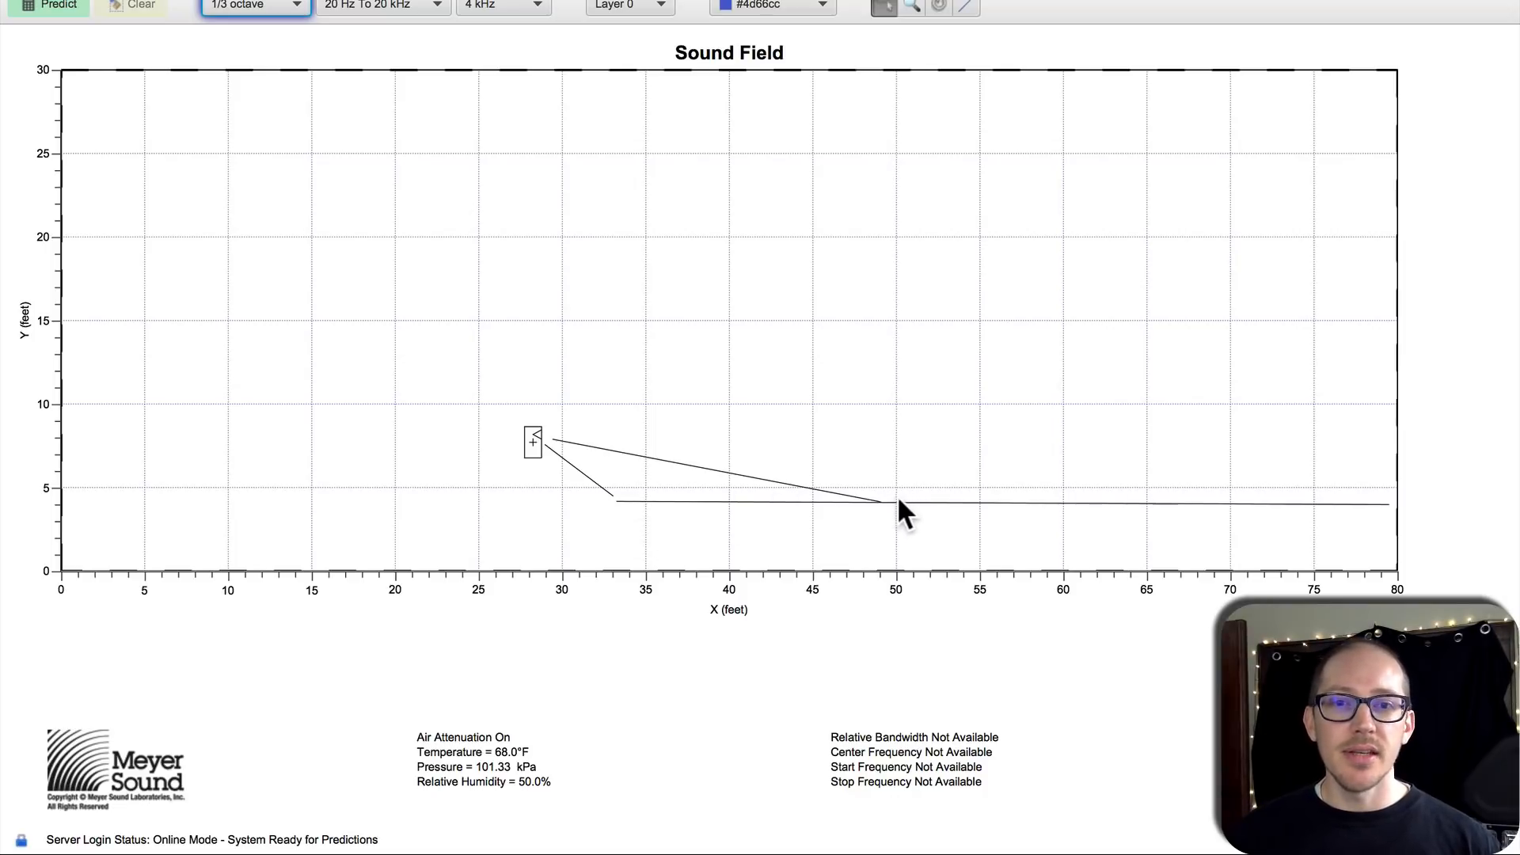
mouse_move(936, 418)
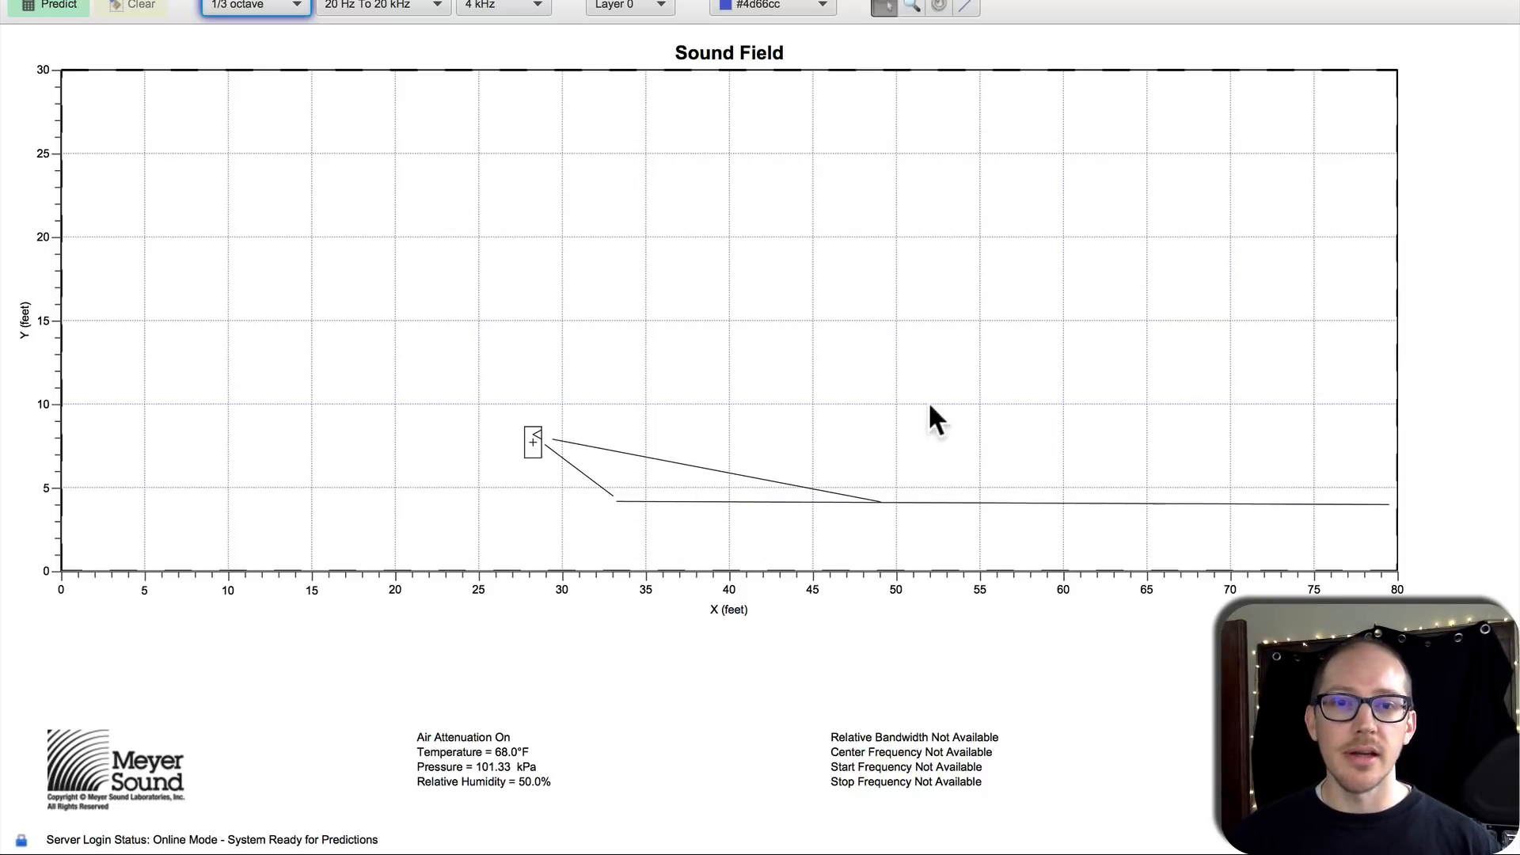
mouse_move(1279, 402)
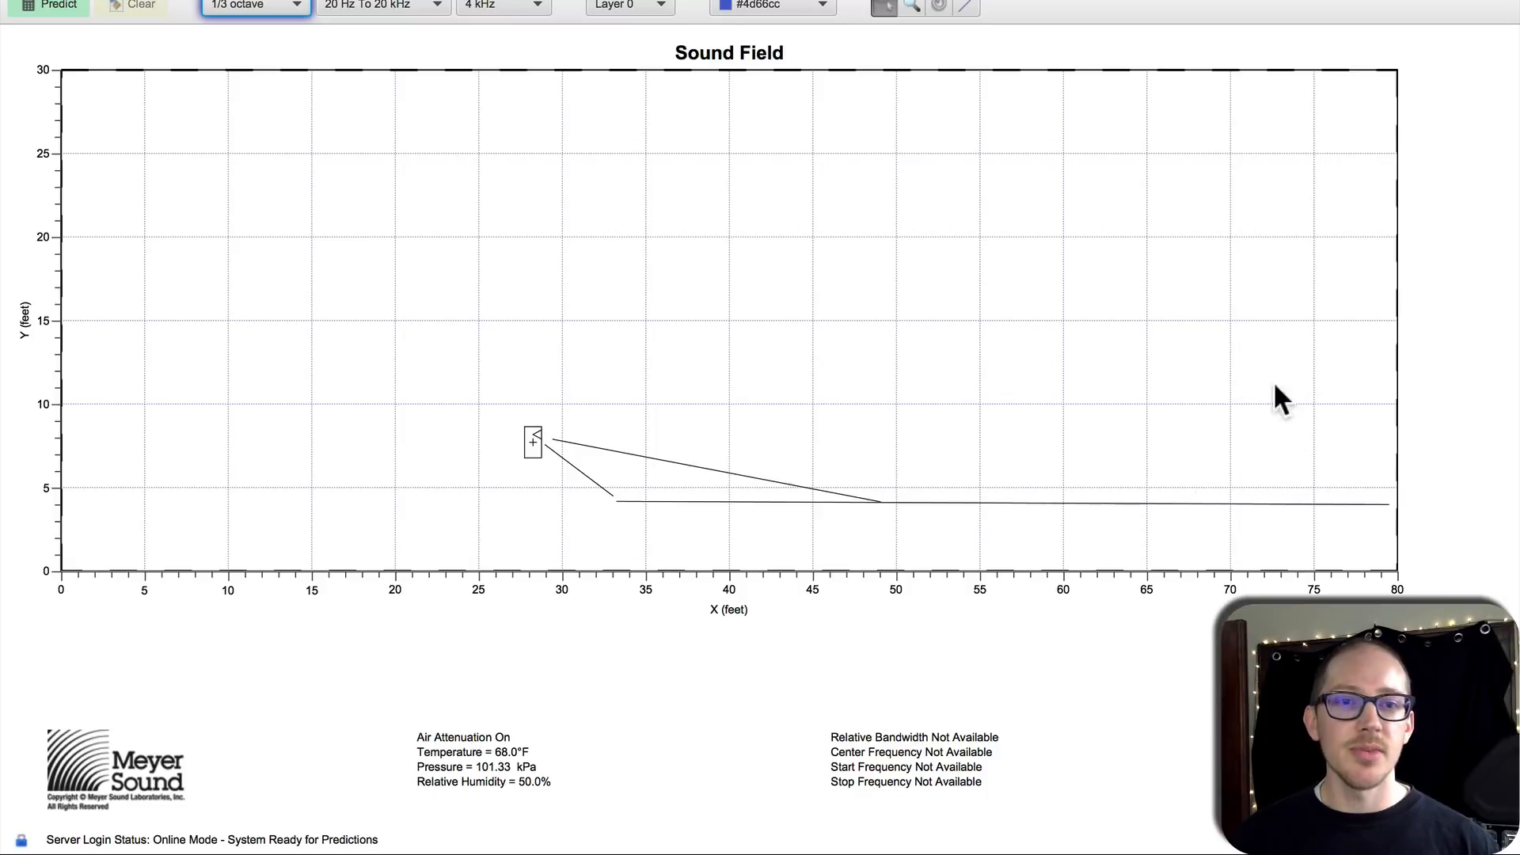
mouse_move(1210, 524)
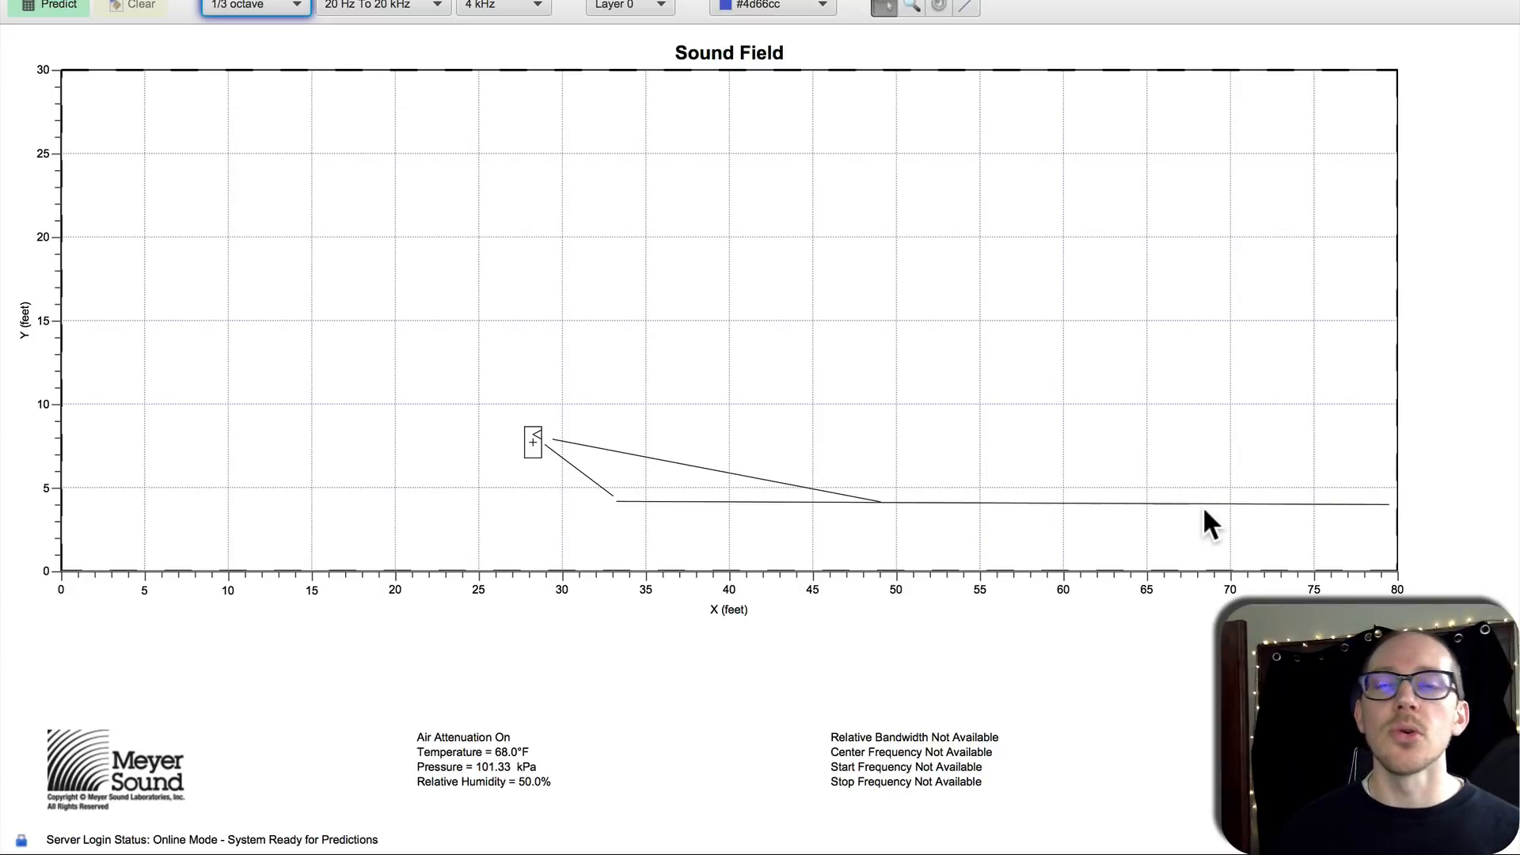
mouse_move(553, 418)
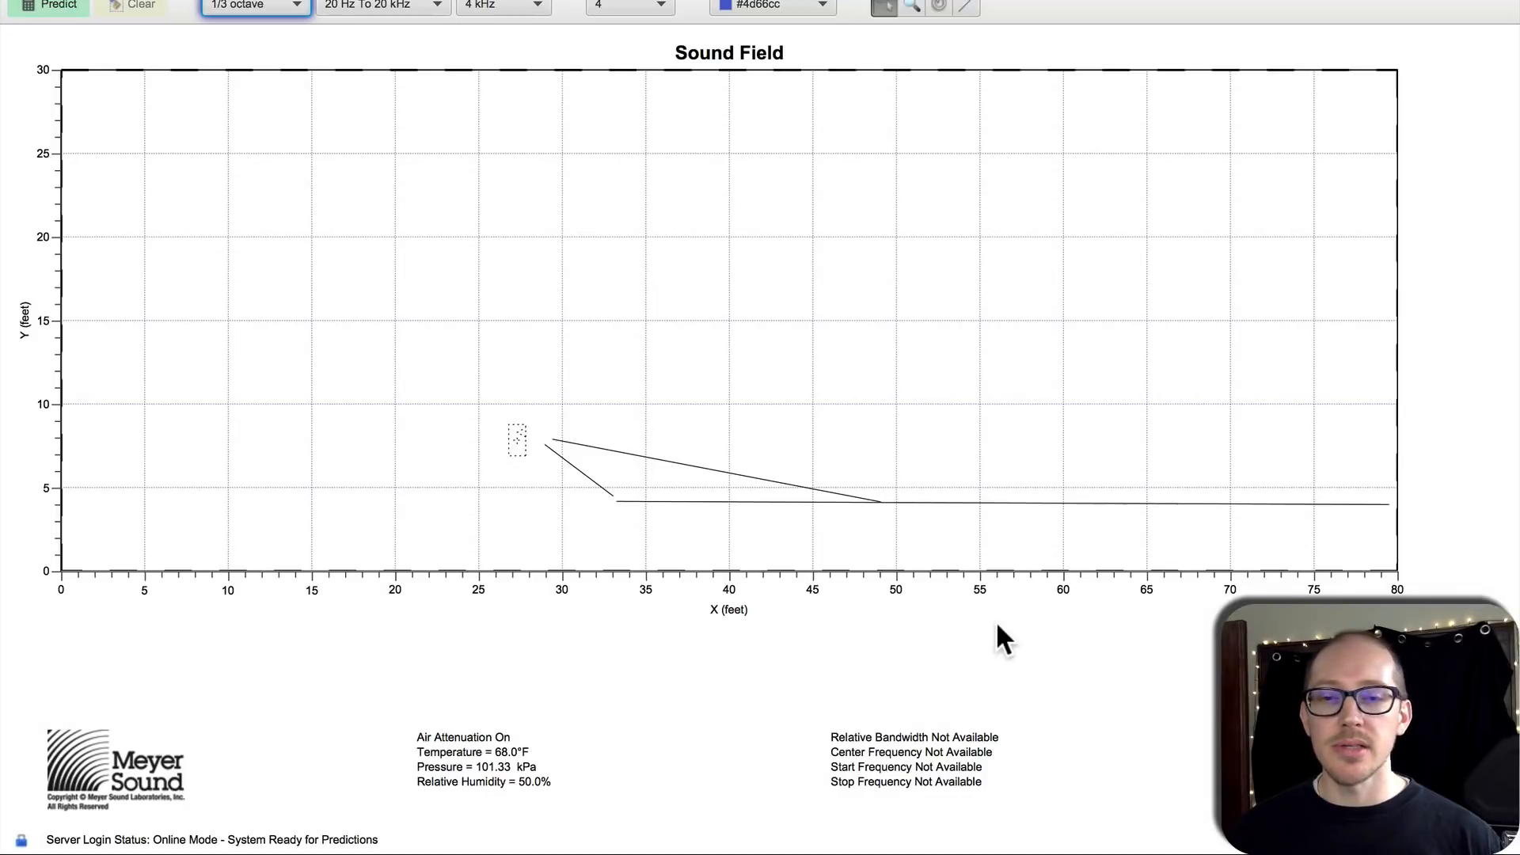
mouse_move(520, 451)
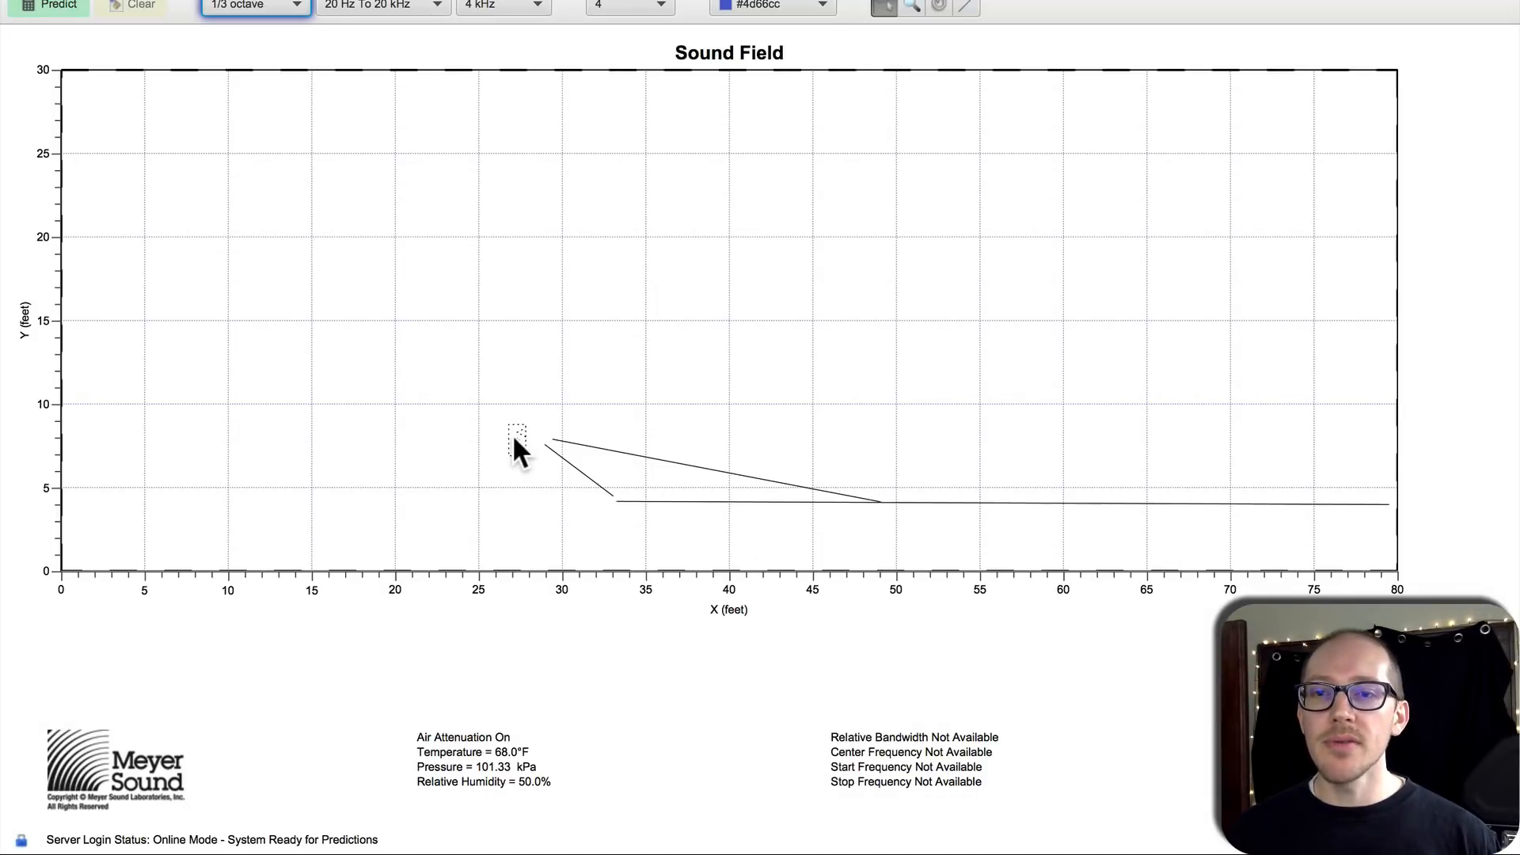
left_click(519, 437)
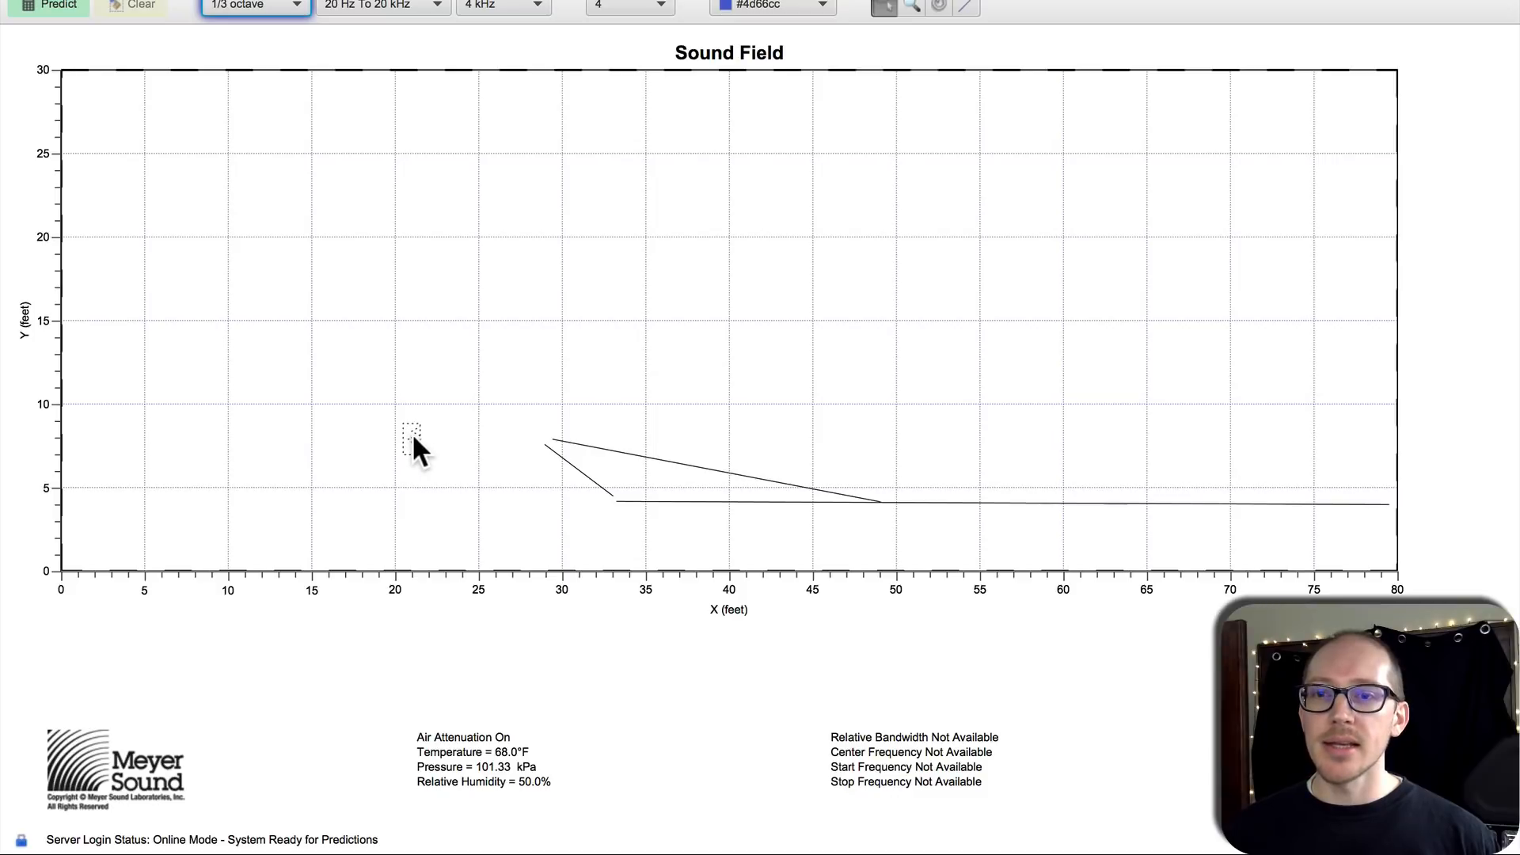
mouse_move(567, 490)
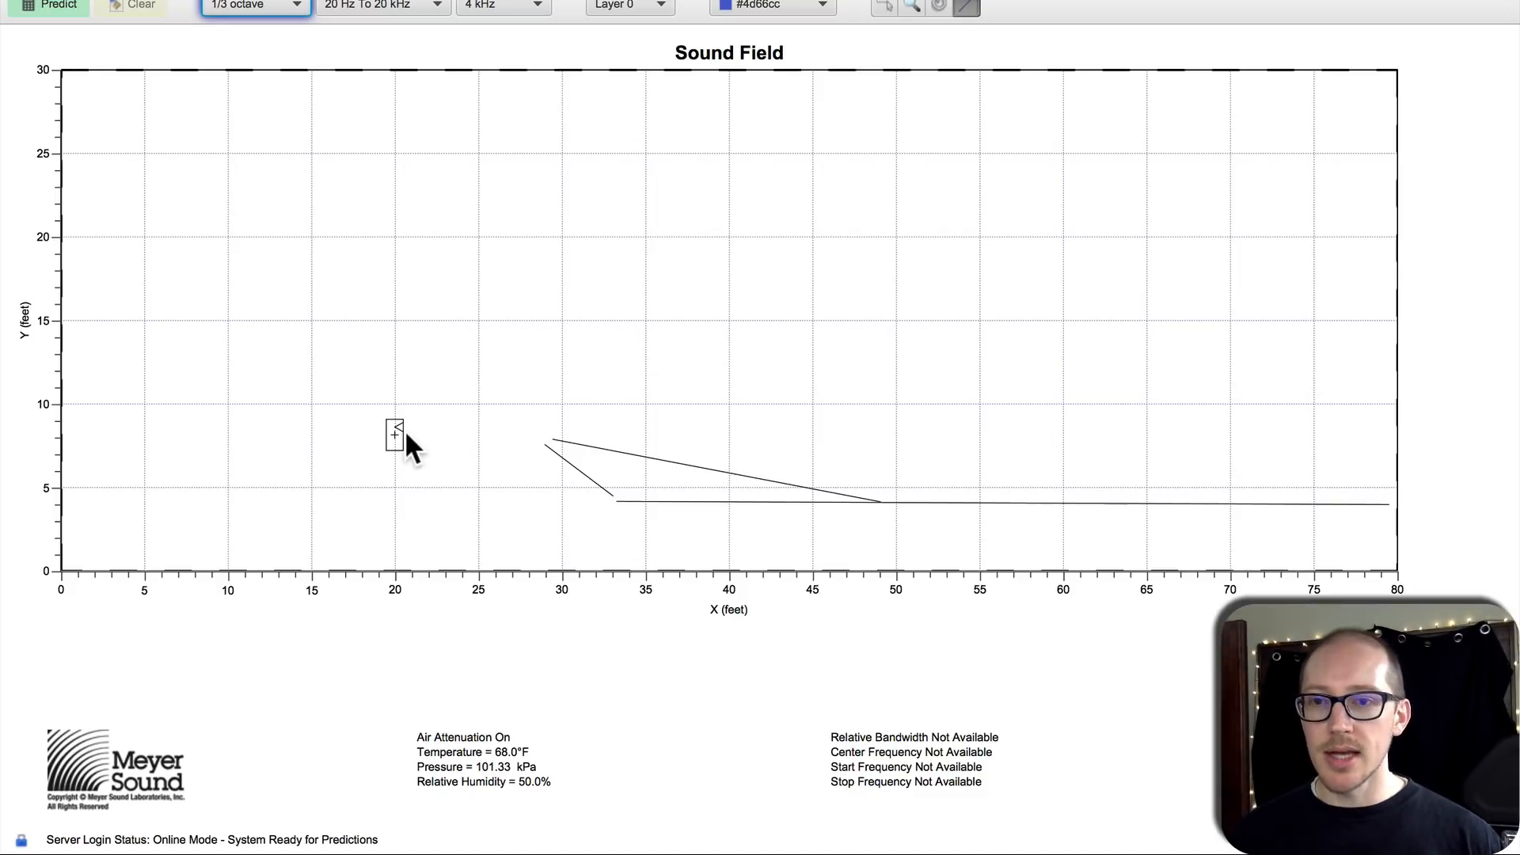
Step: Draw the lower coverage line from the speaker at 20 ft to the floor near 33 ft
left_click(396, 434)
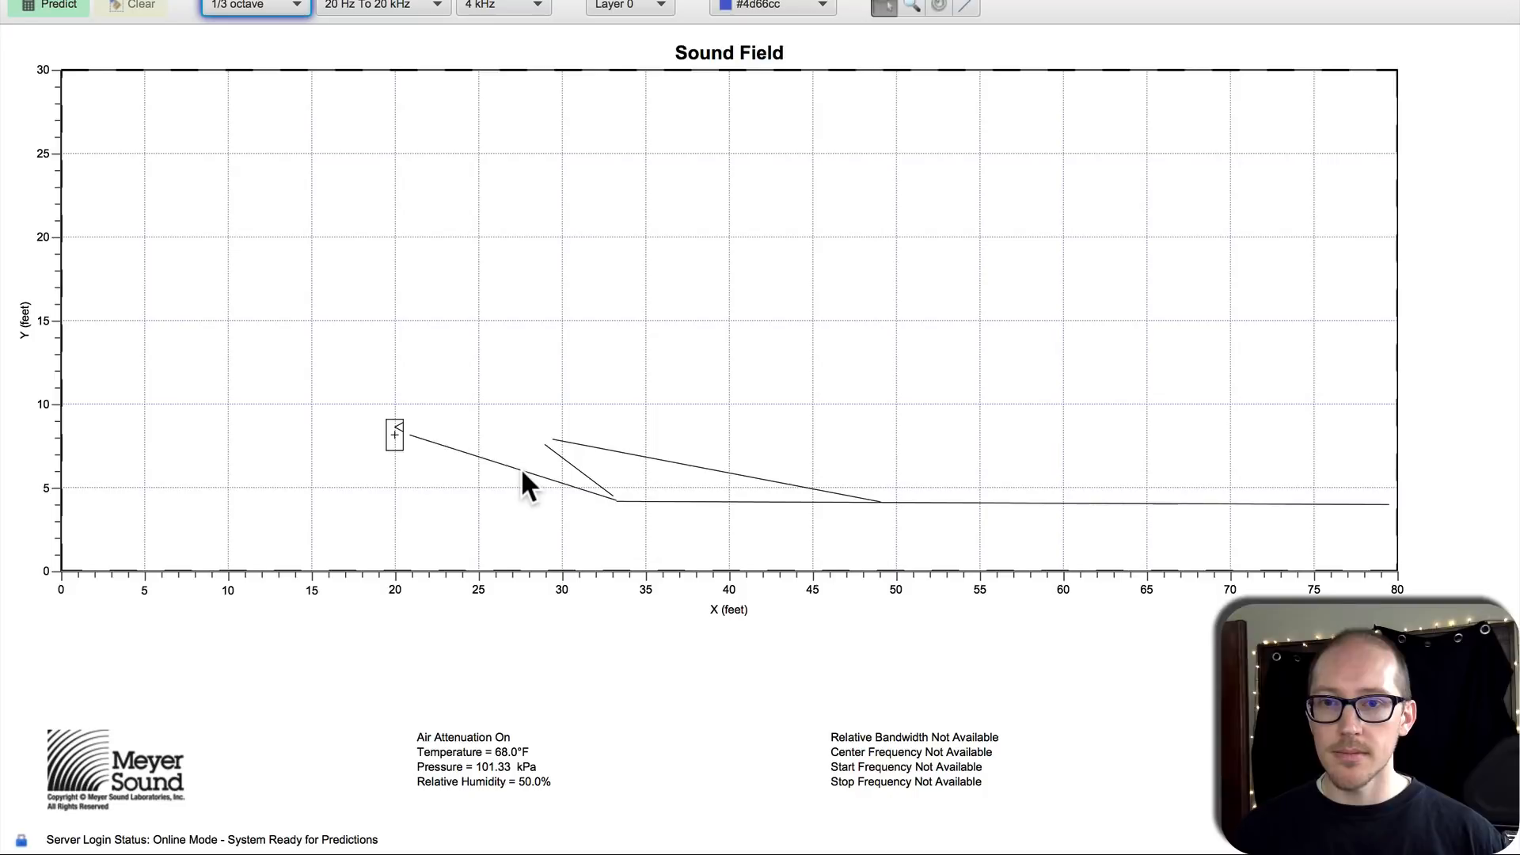
double_click(394, 435)
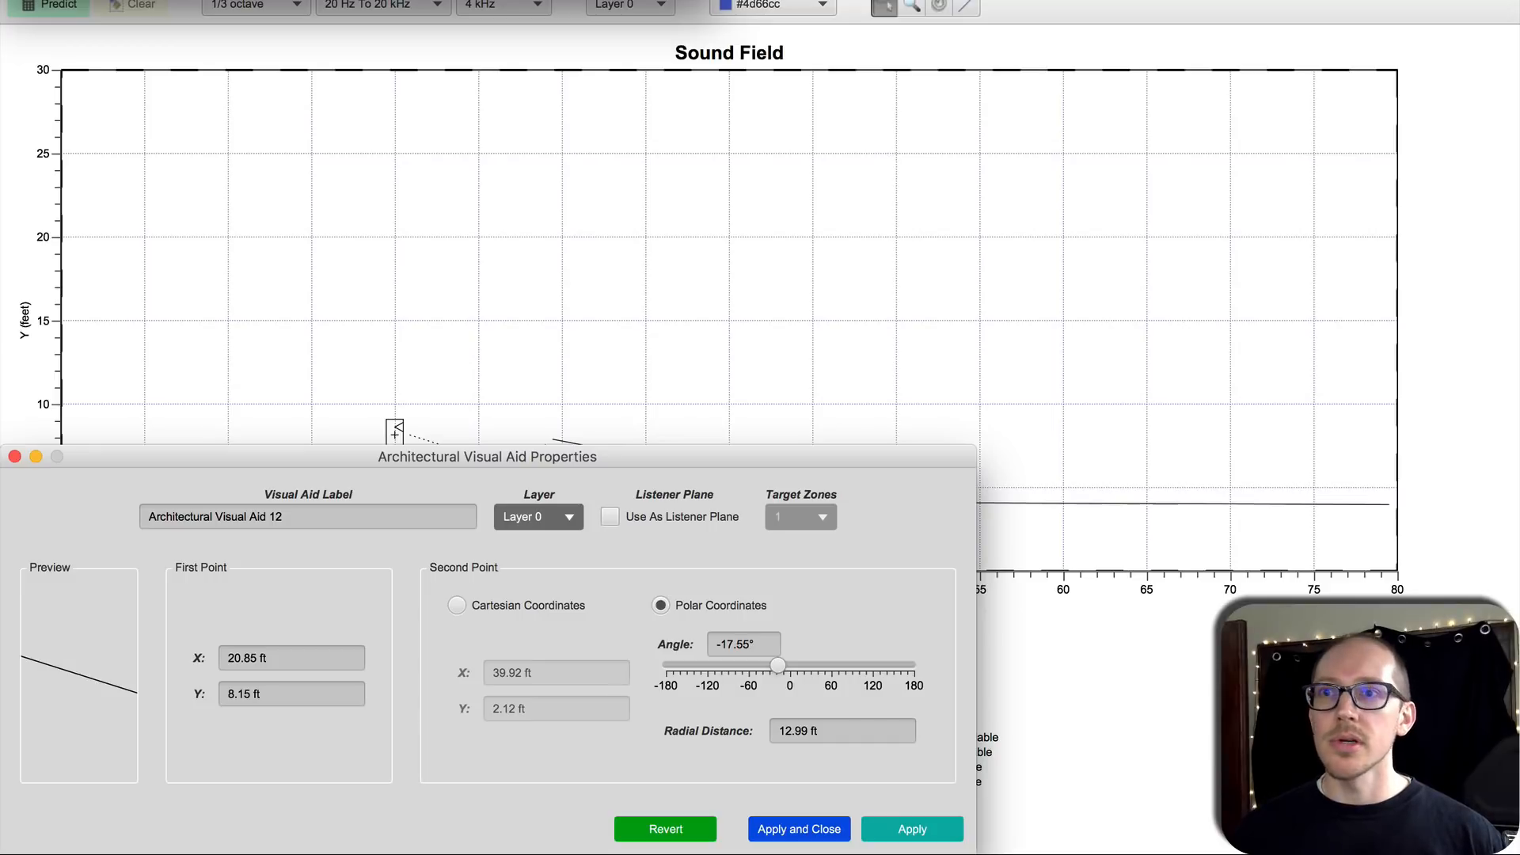
left_click(798, 829)
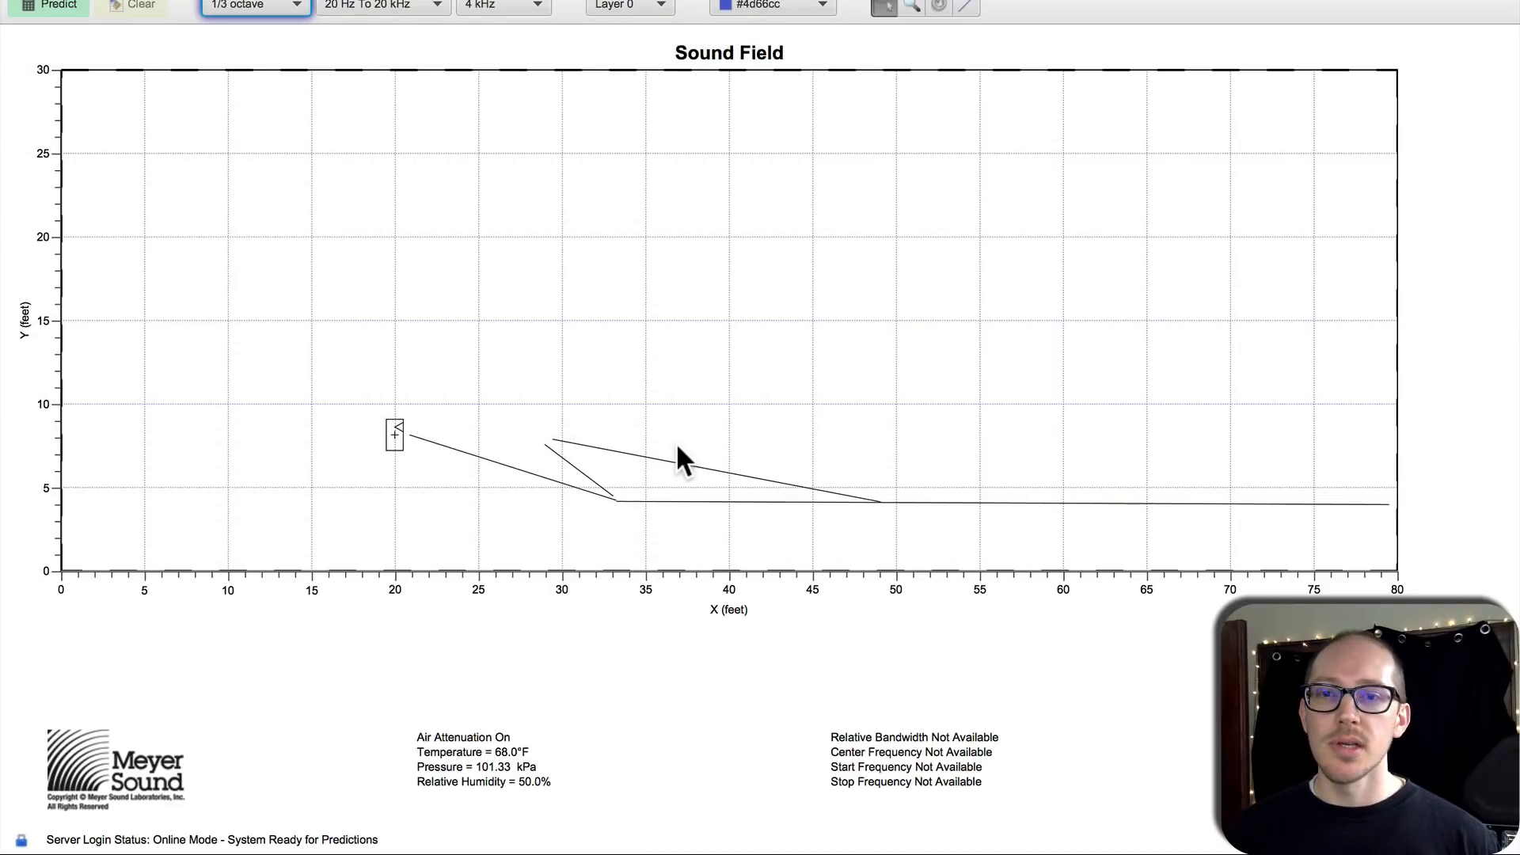
mouse_move(658, 463)
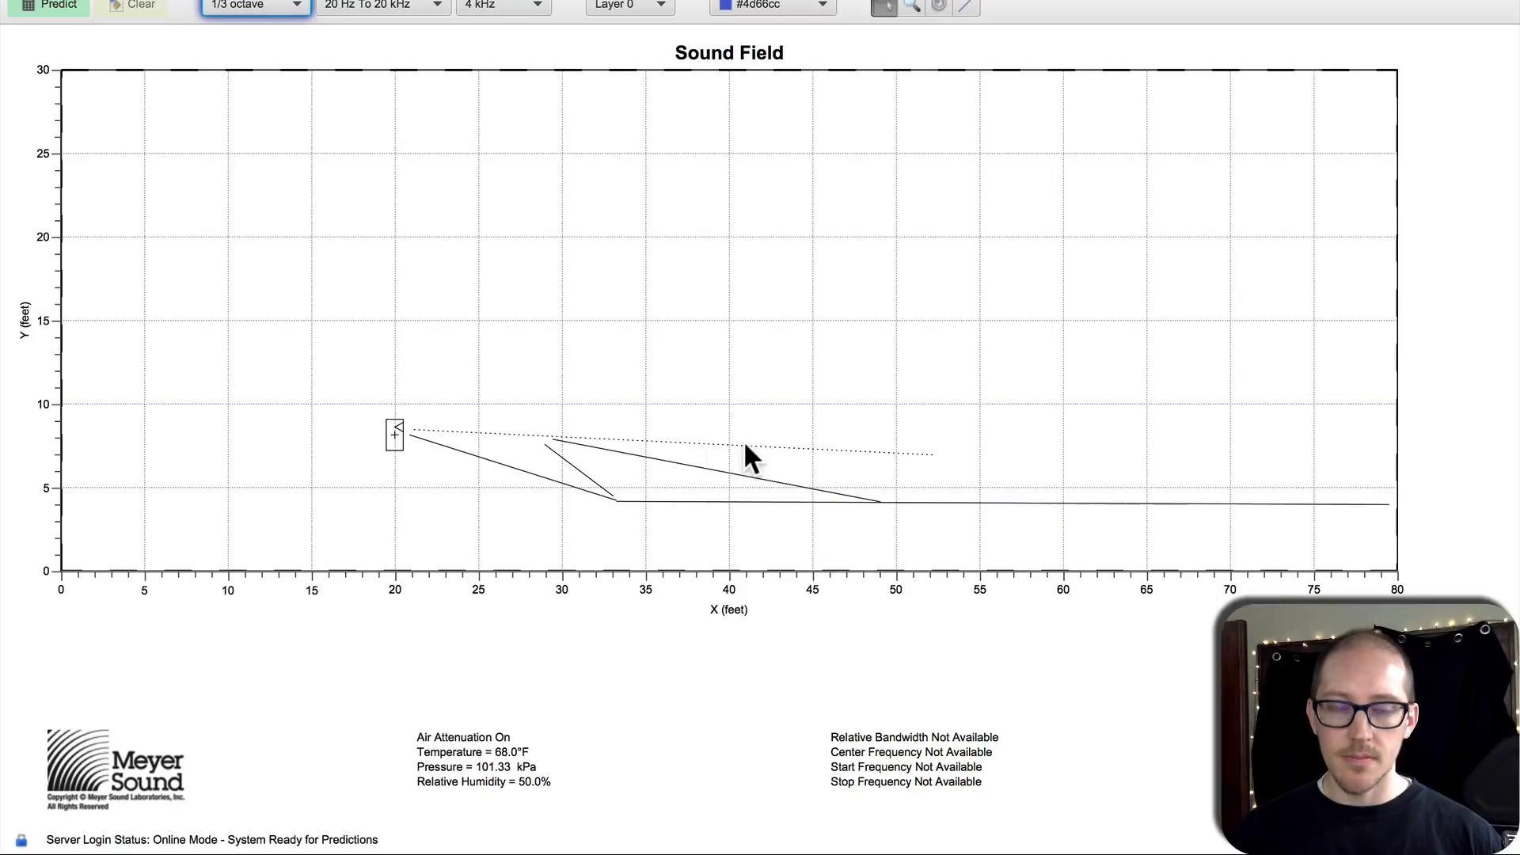
Step: Draw the upper coverage line from the speaker to the far end of the floor near 73 ft
double_click(394, 436)
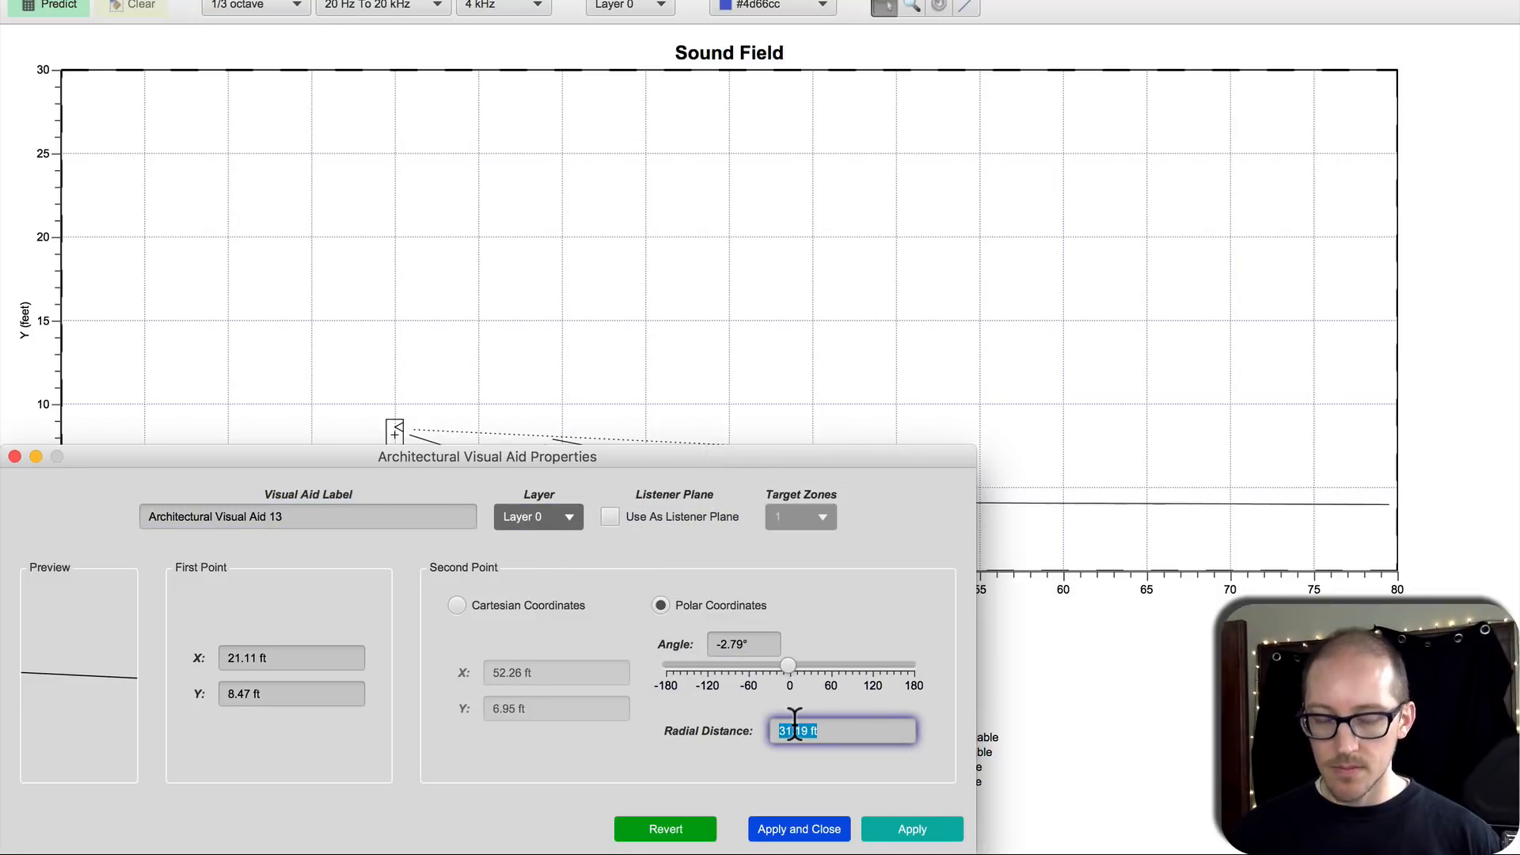
left_click(798, 828)
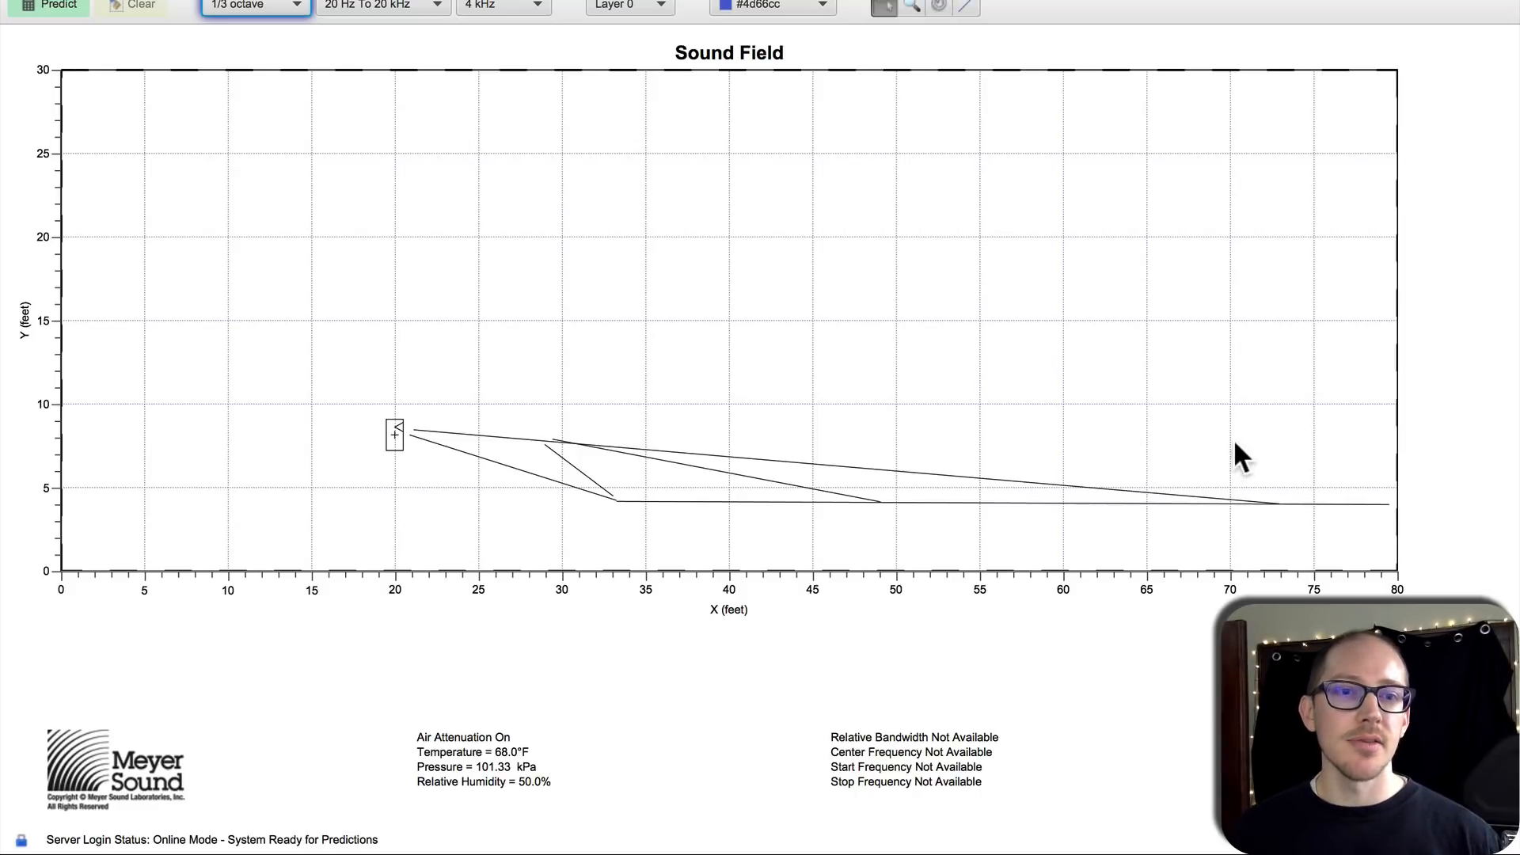
mouse_move(1237, 533)
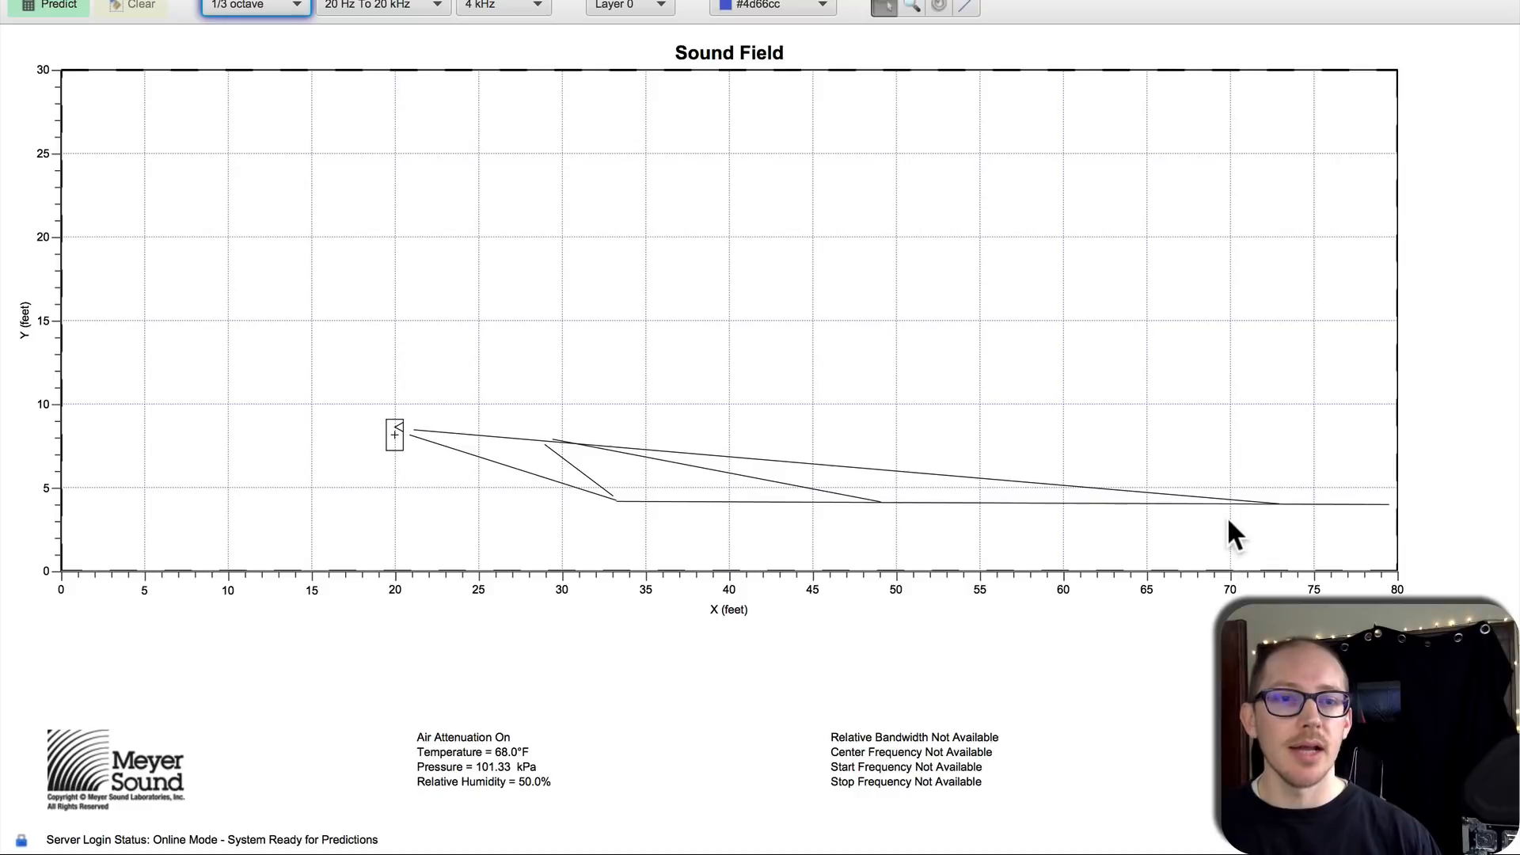
mouse_move(470, 426)
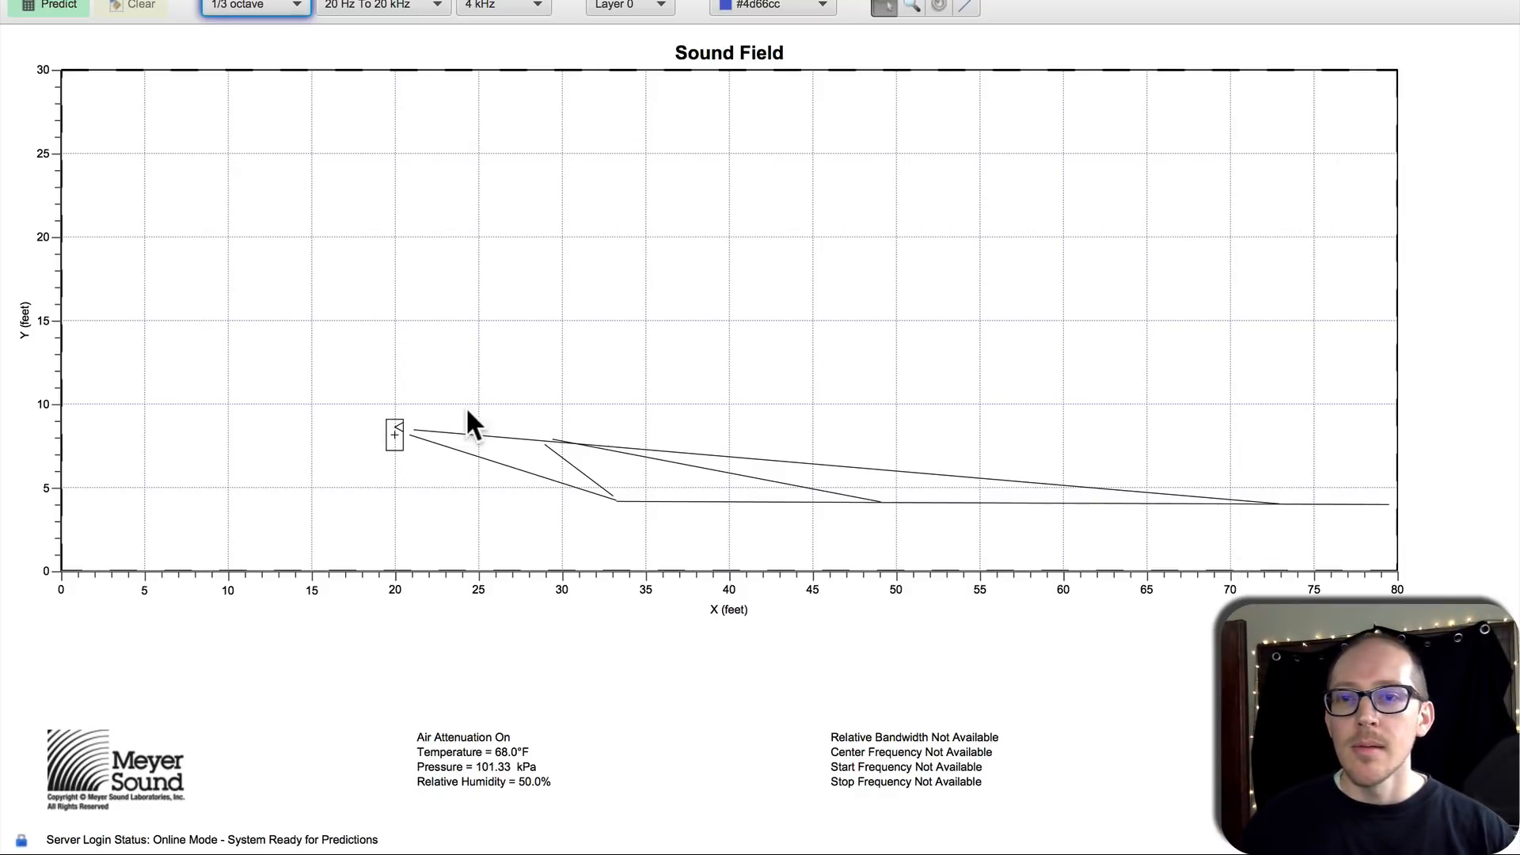
mouse_move(371, 438)
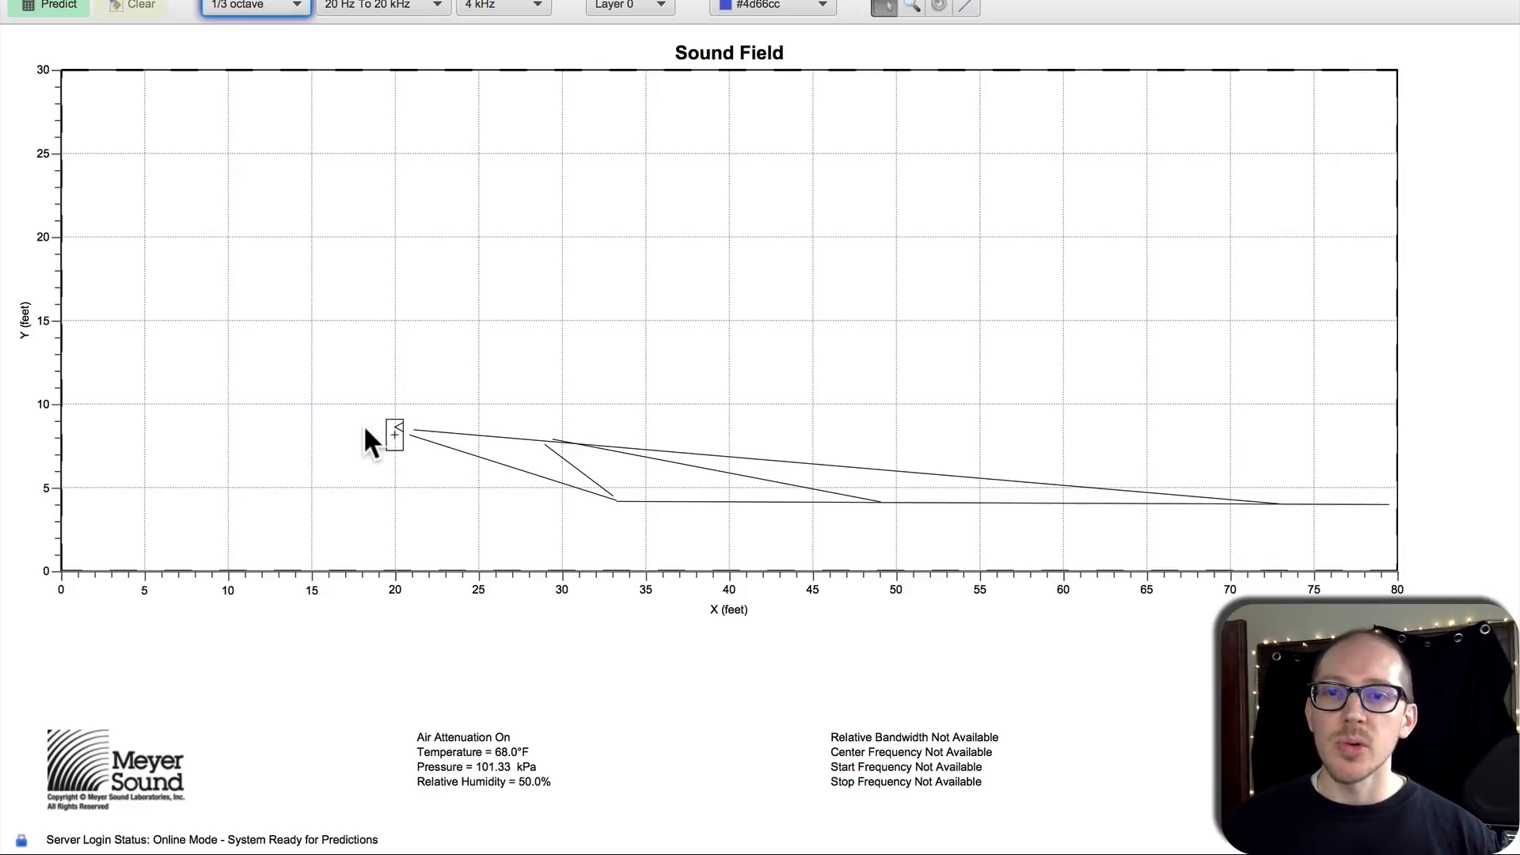
mouse_move(465, 464)
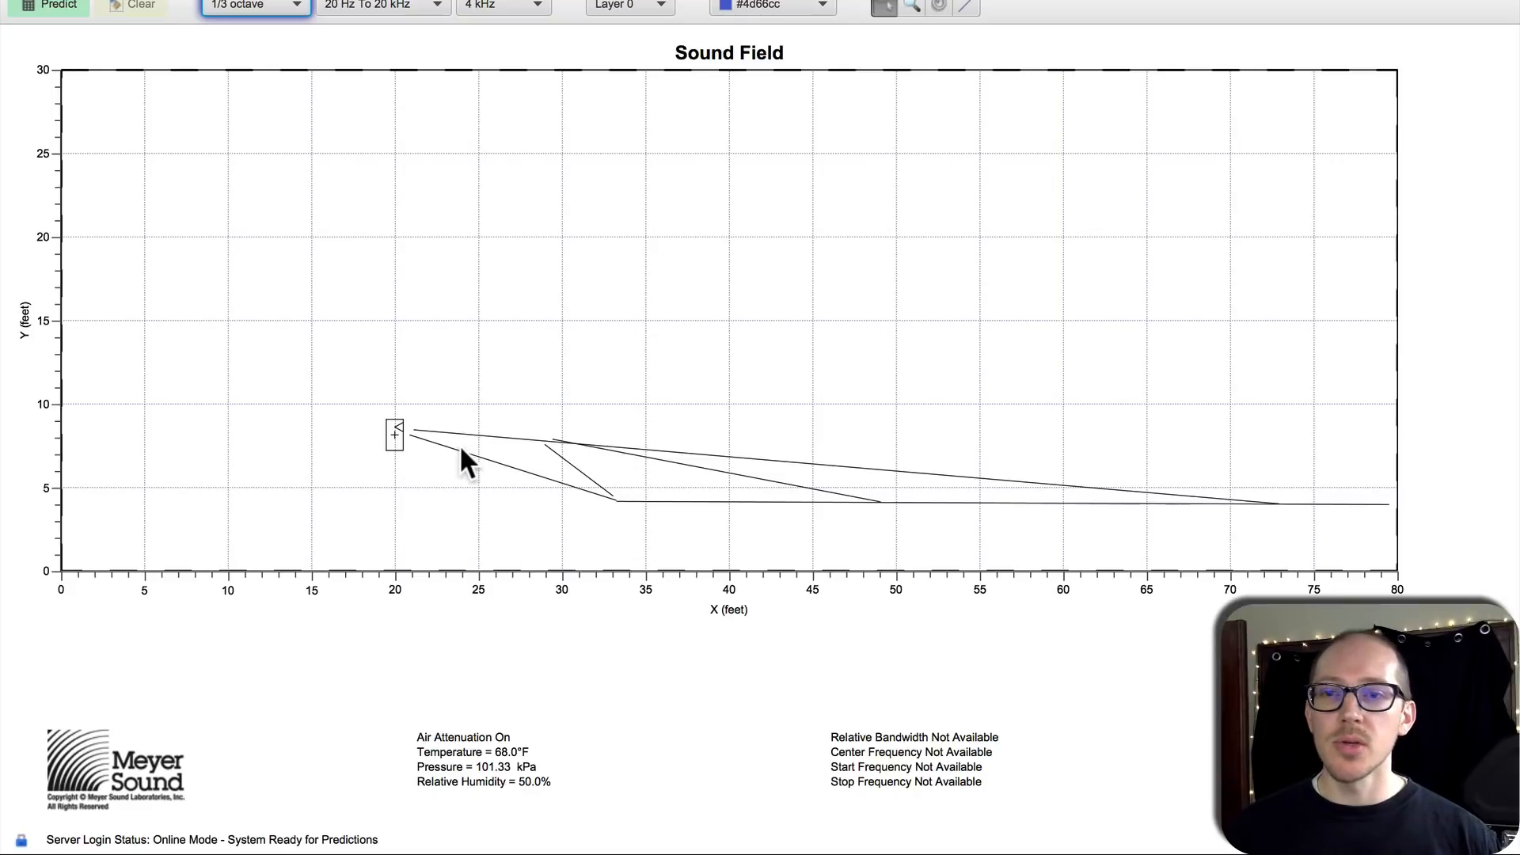
mouse_move(471, 456)
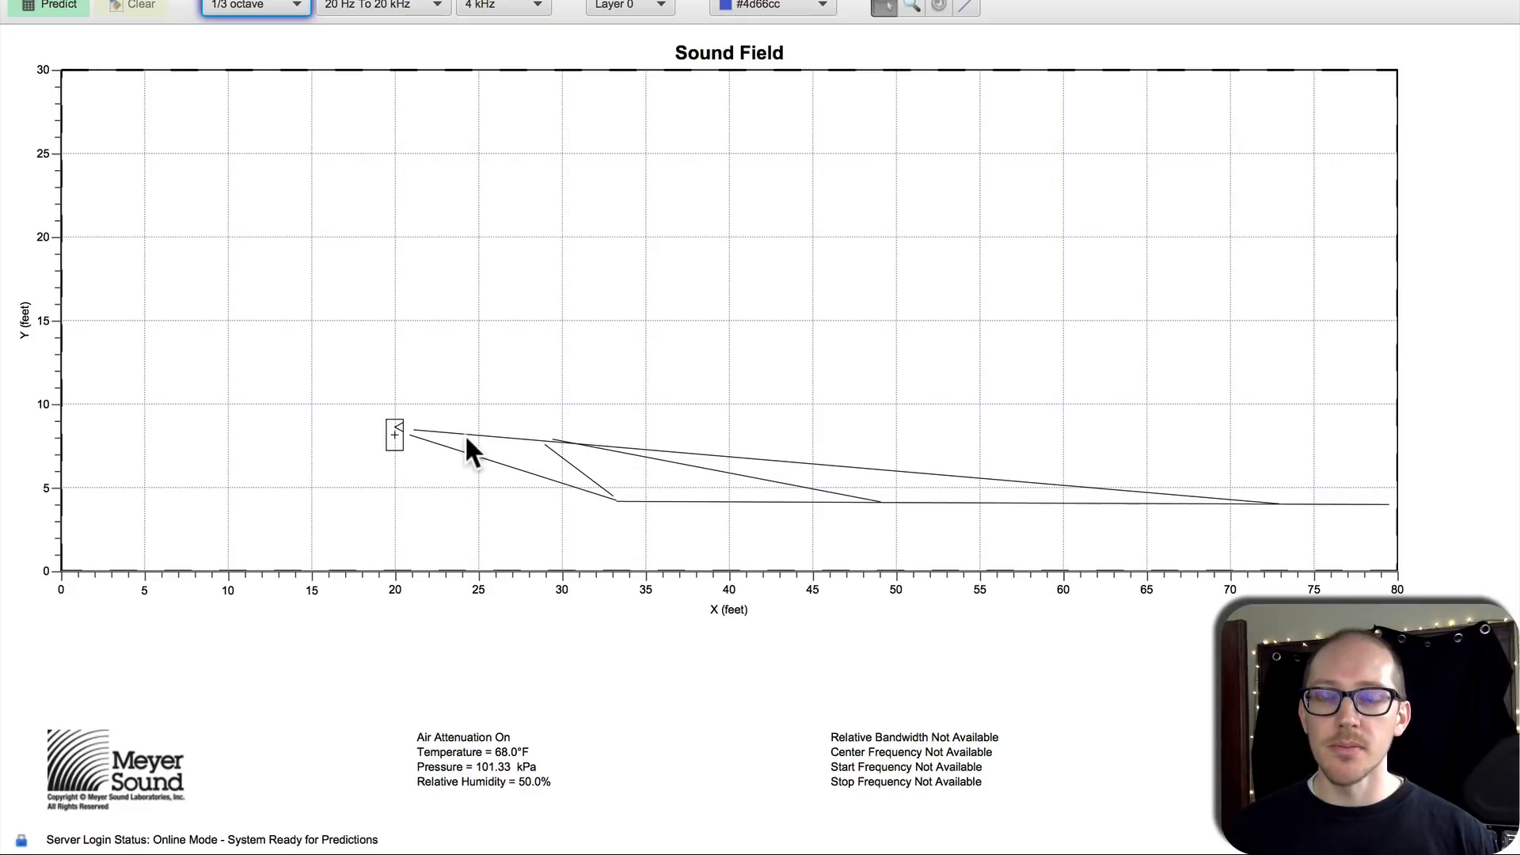
mouse_move(485, 454)
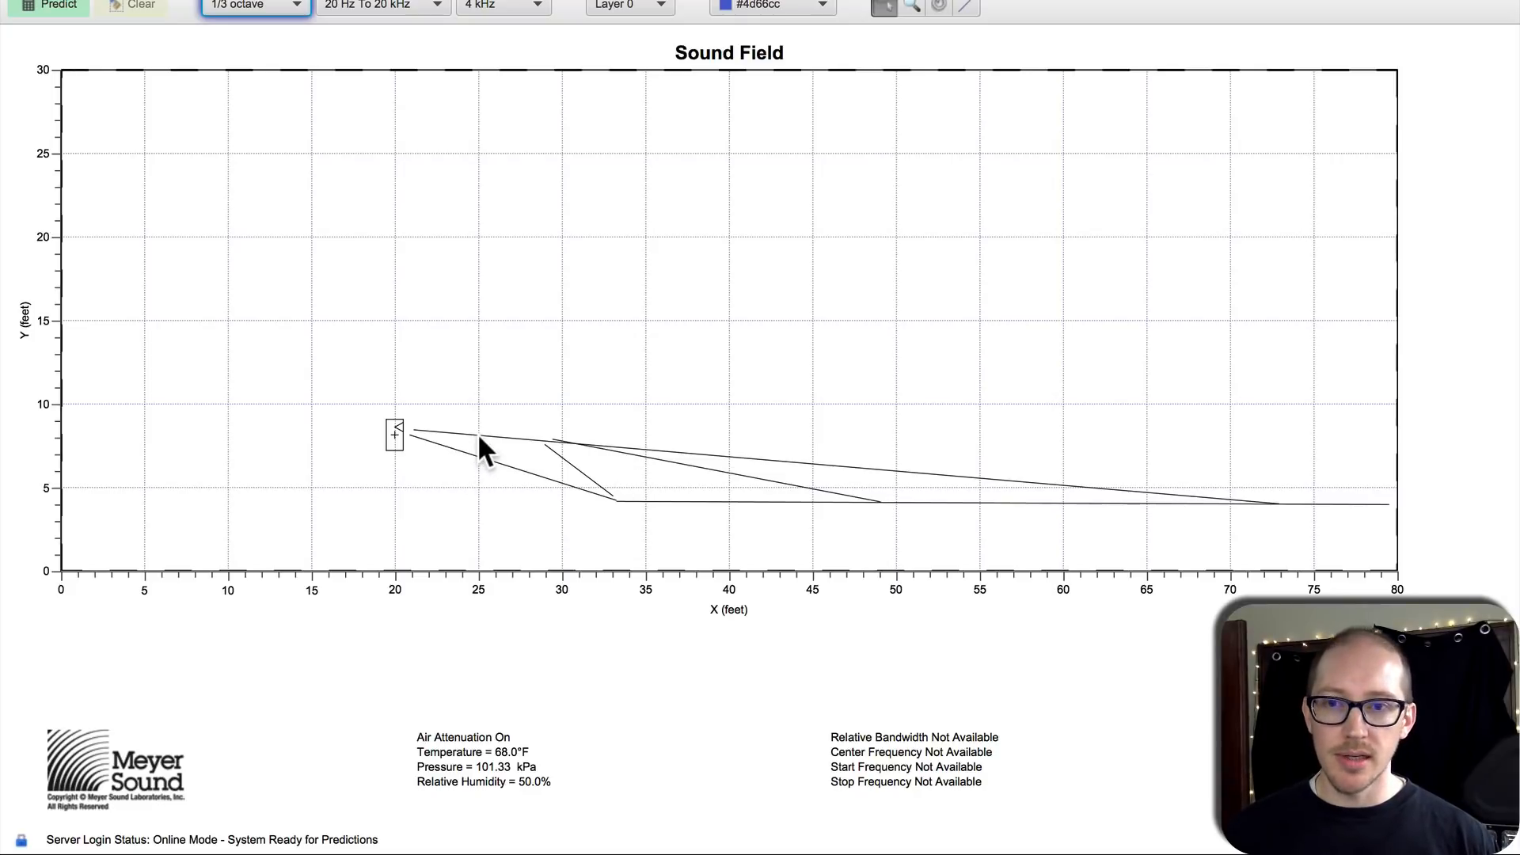